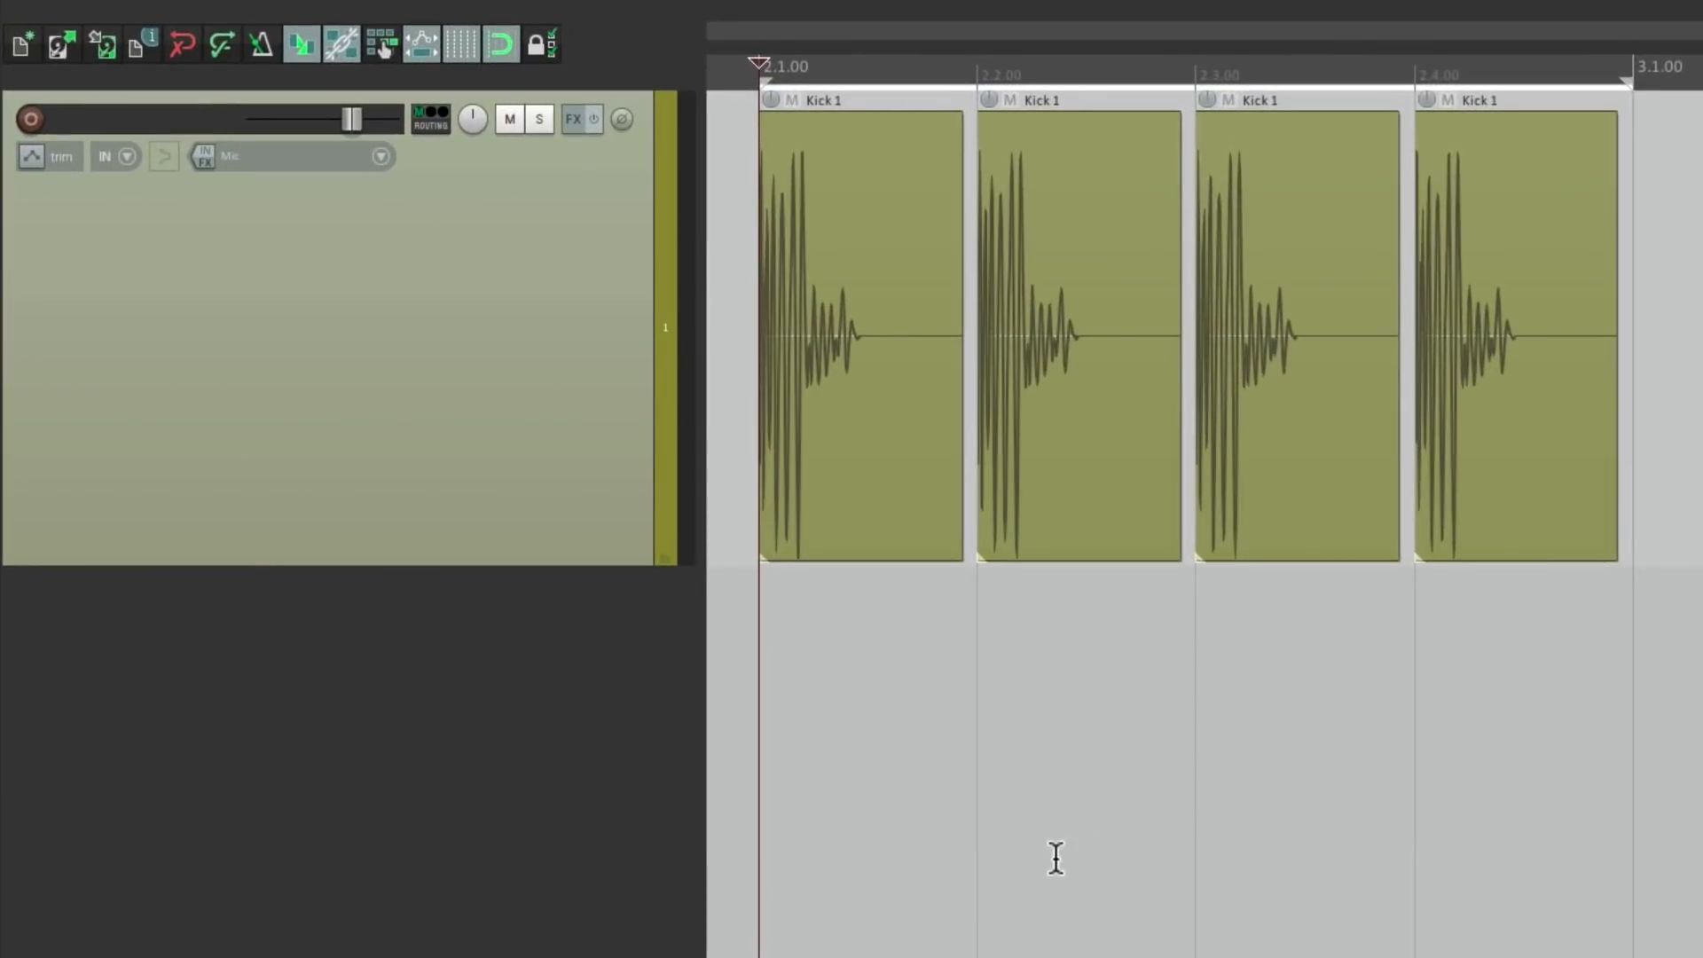
mouse_move(570, 367)
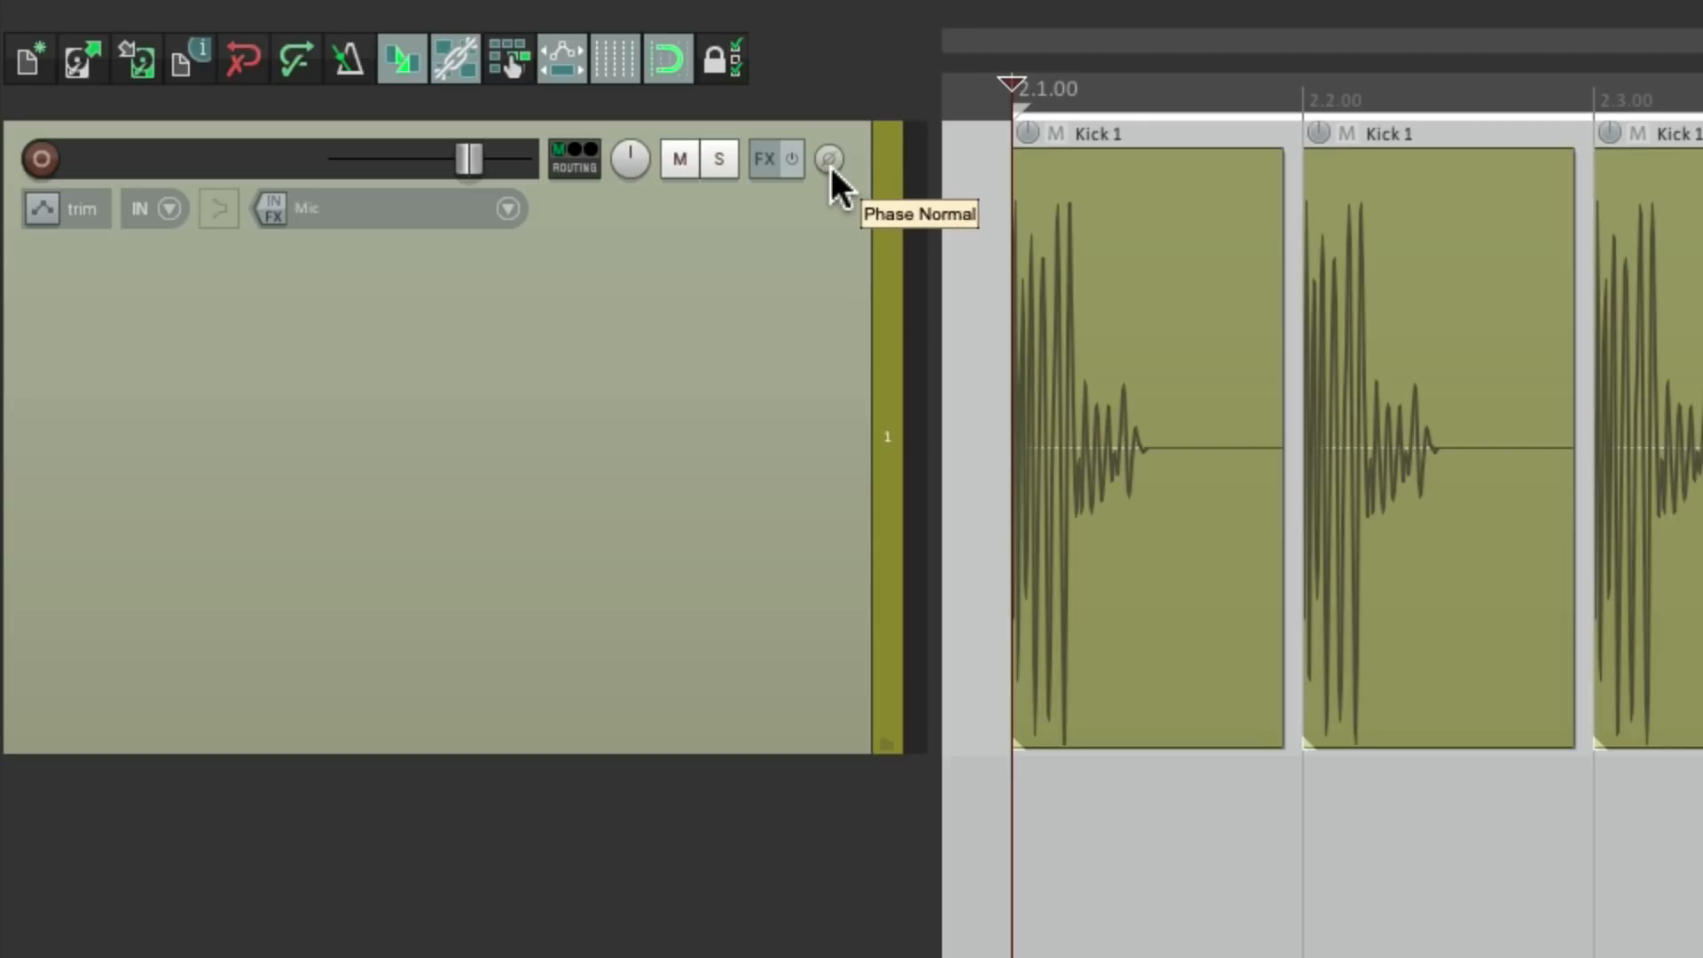
- Toggle Kick 1's track polarity on and off, then invert the Kick 1 item's phase in item properties
left_click(827, 160)
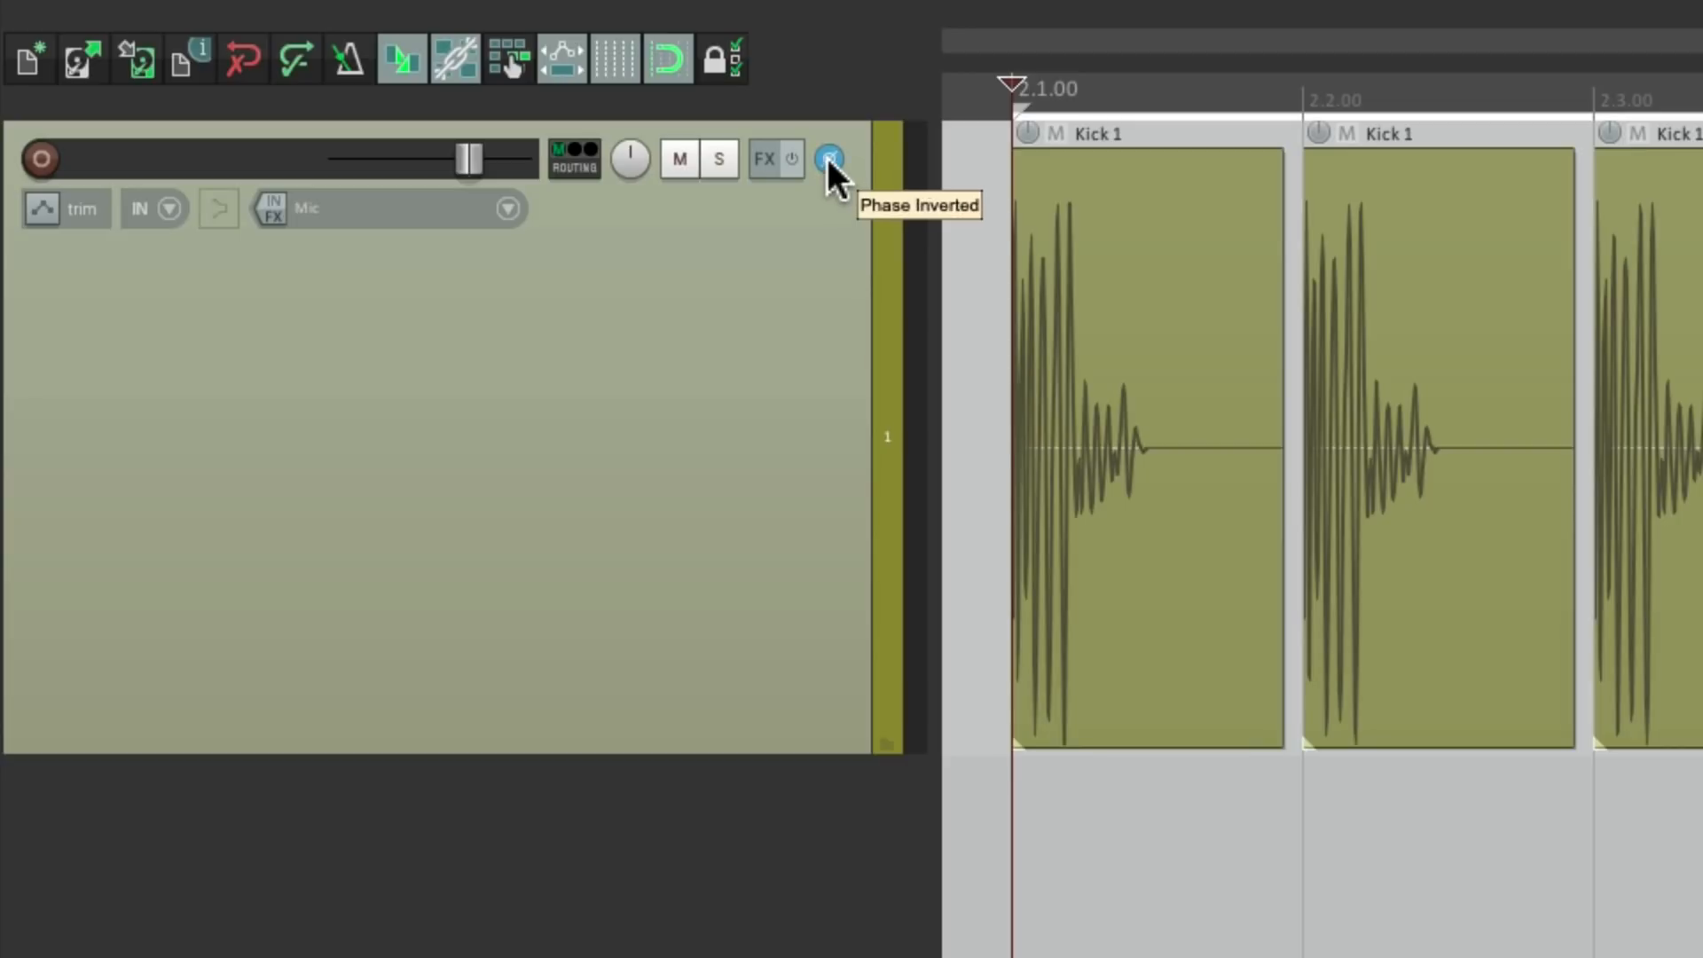
left_click(827, 158)
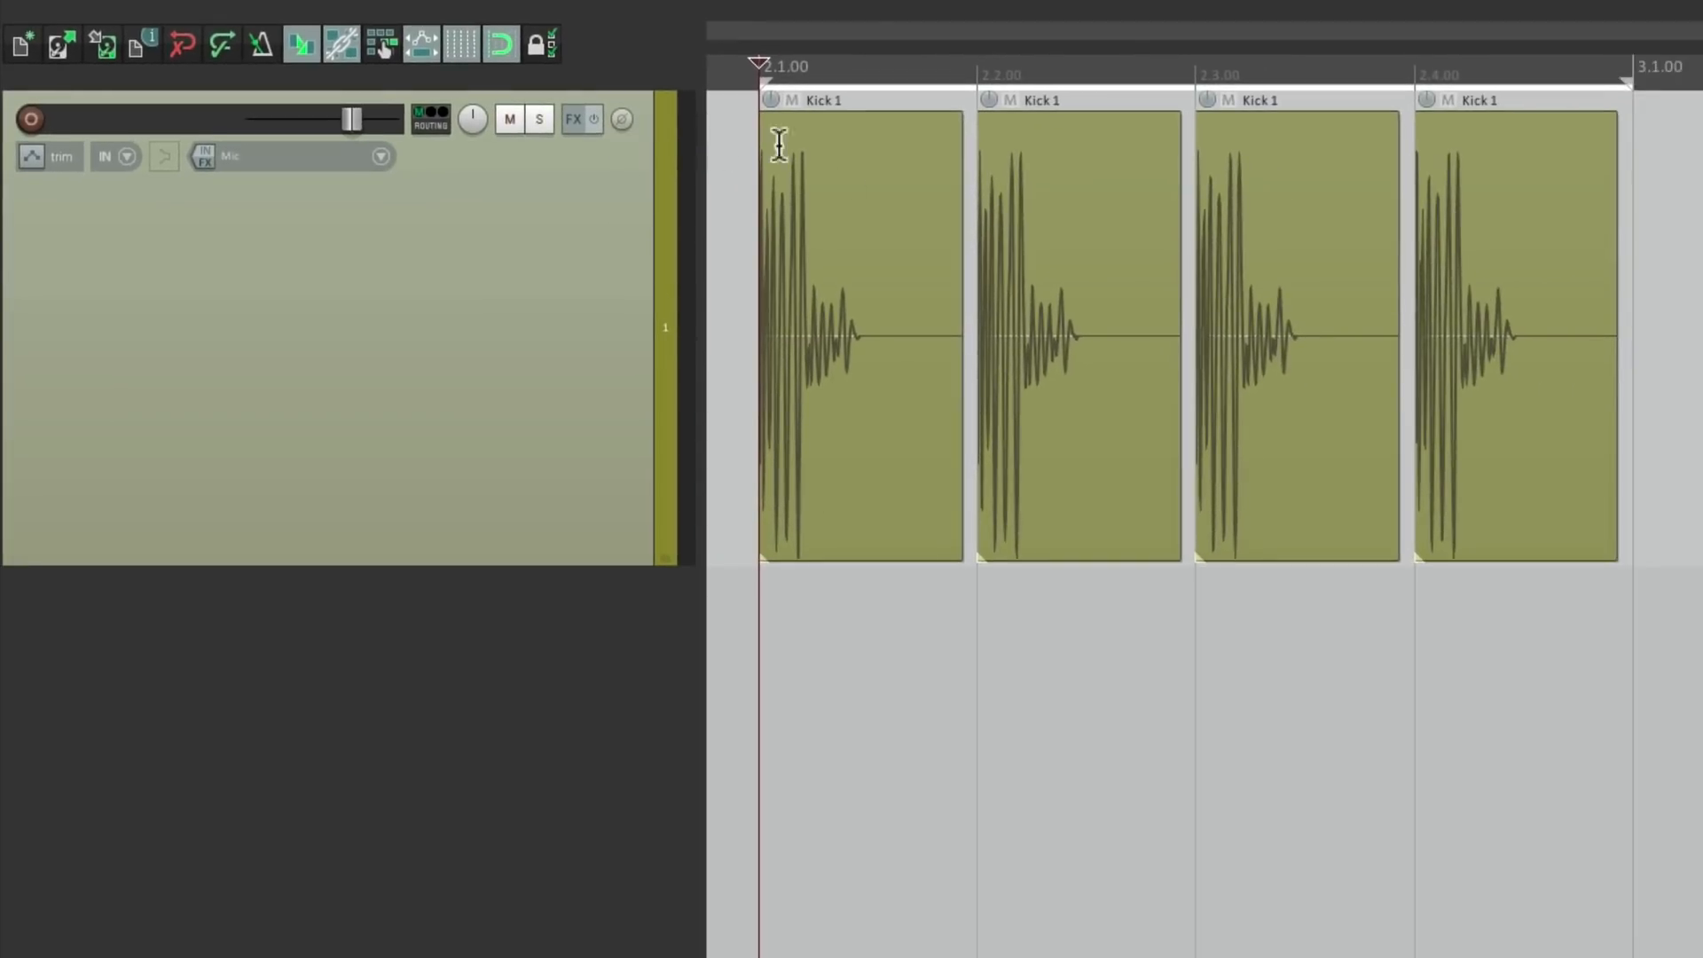
mouse_move(794, 260)
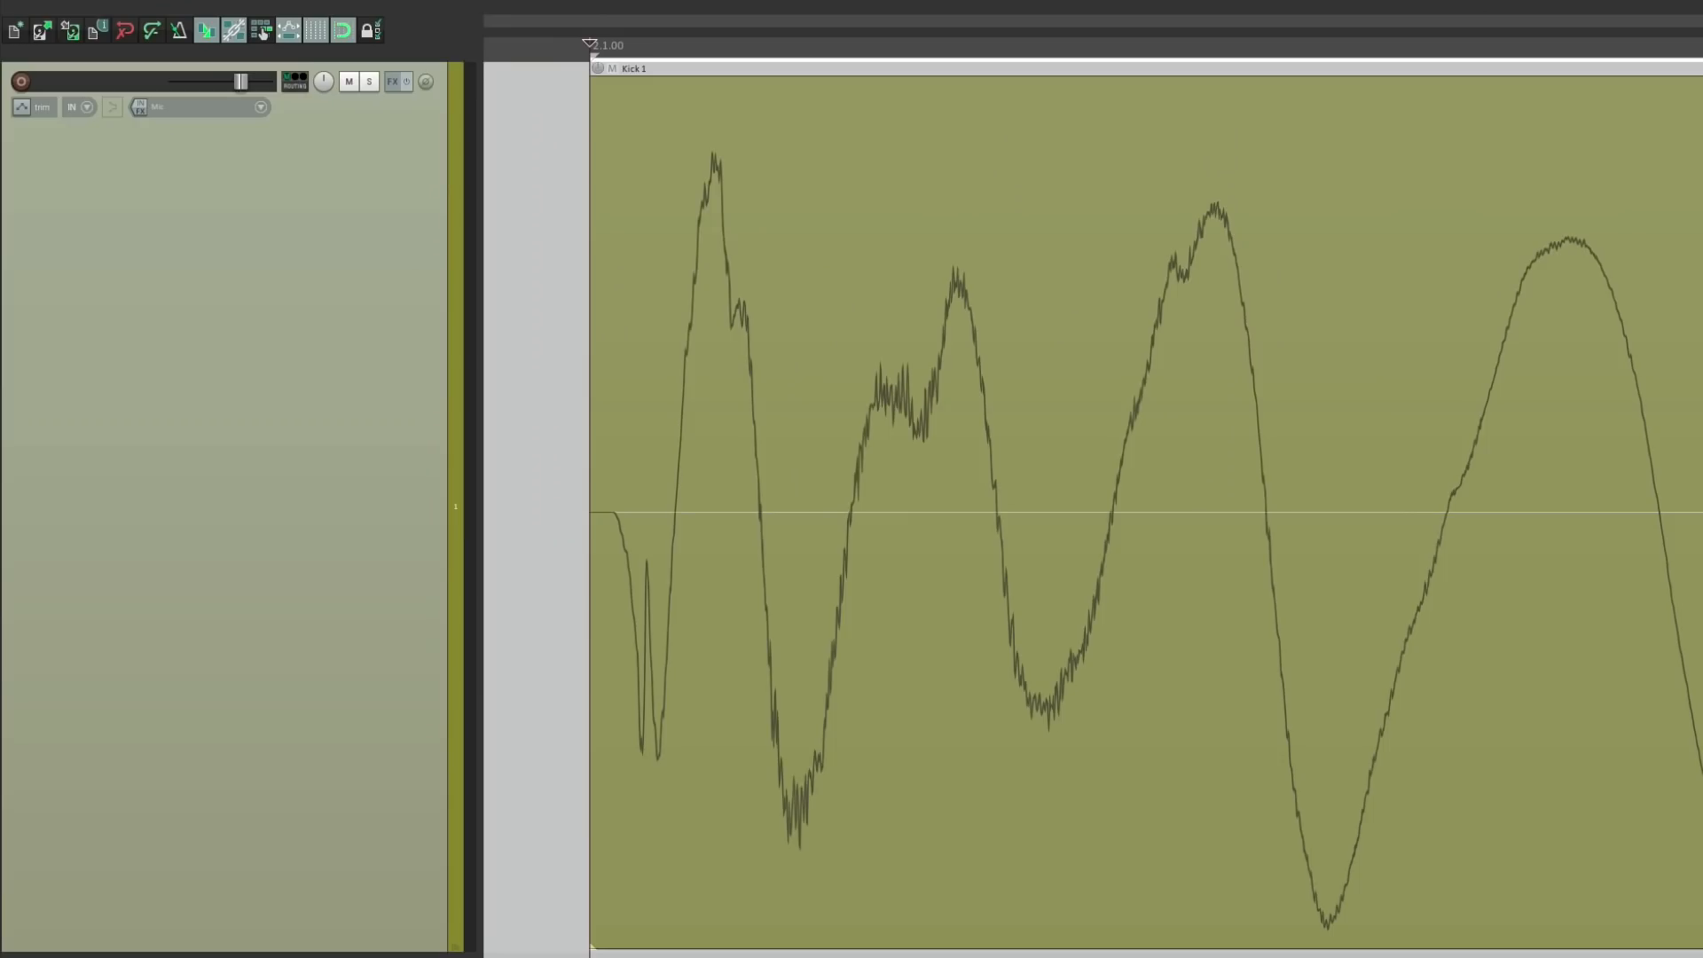
mouse_move(822, 217)
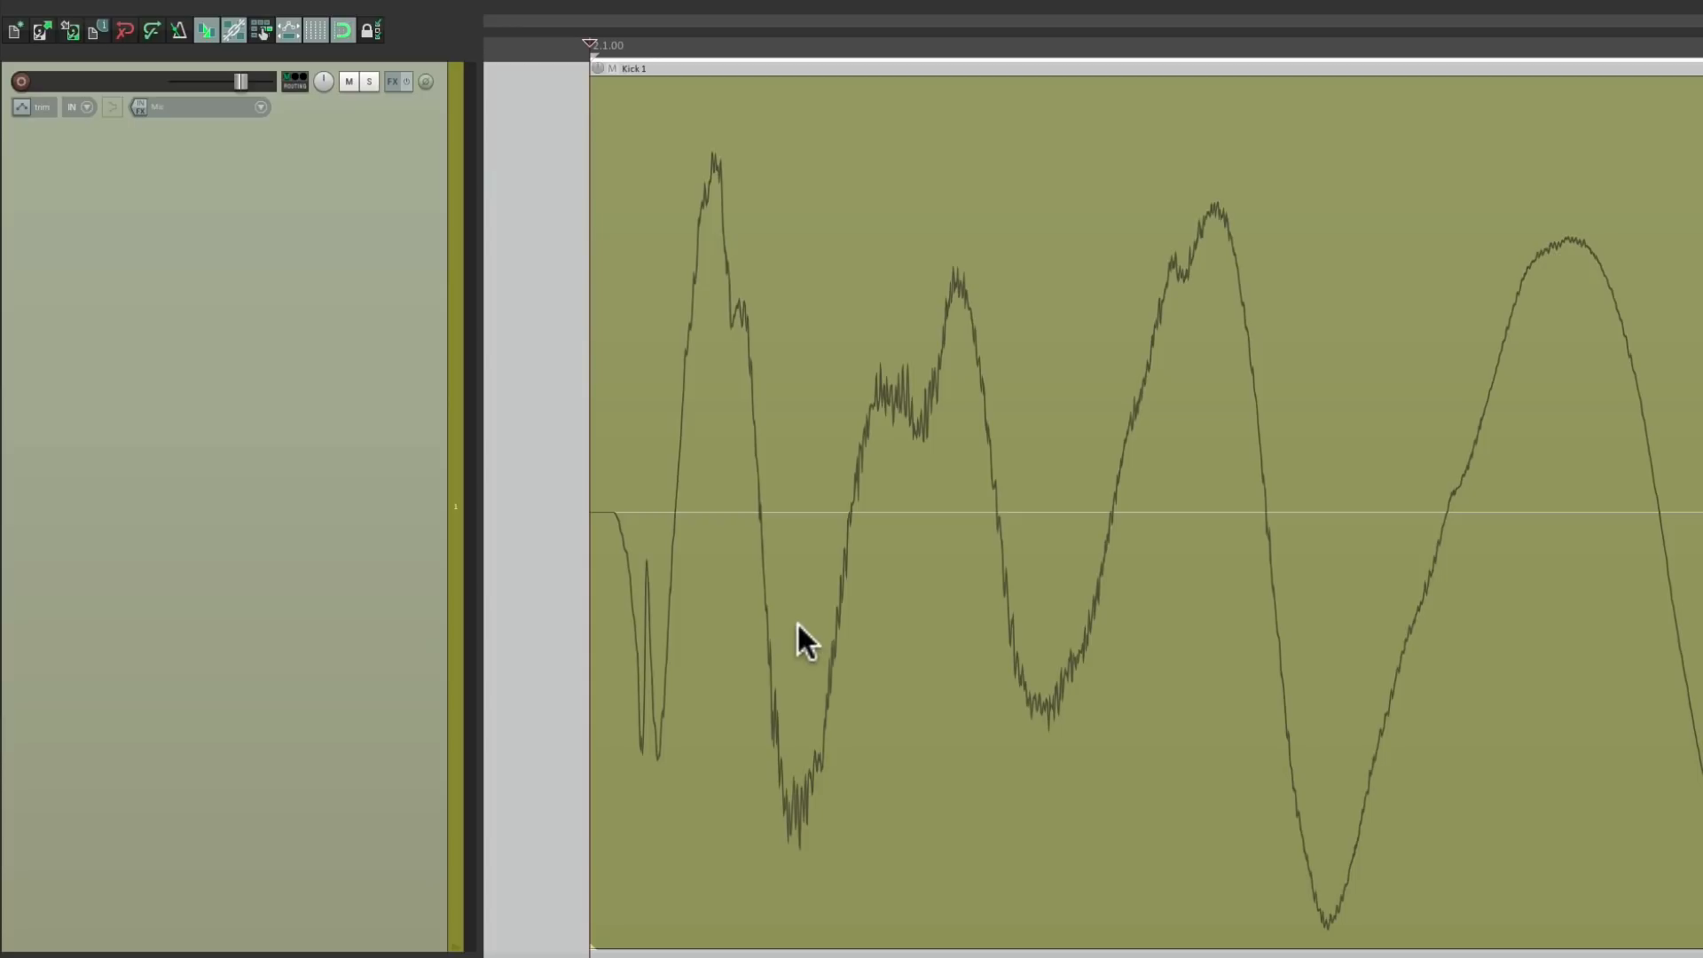
mouse_move(722, 624)
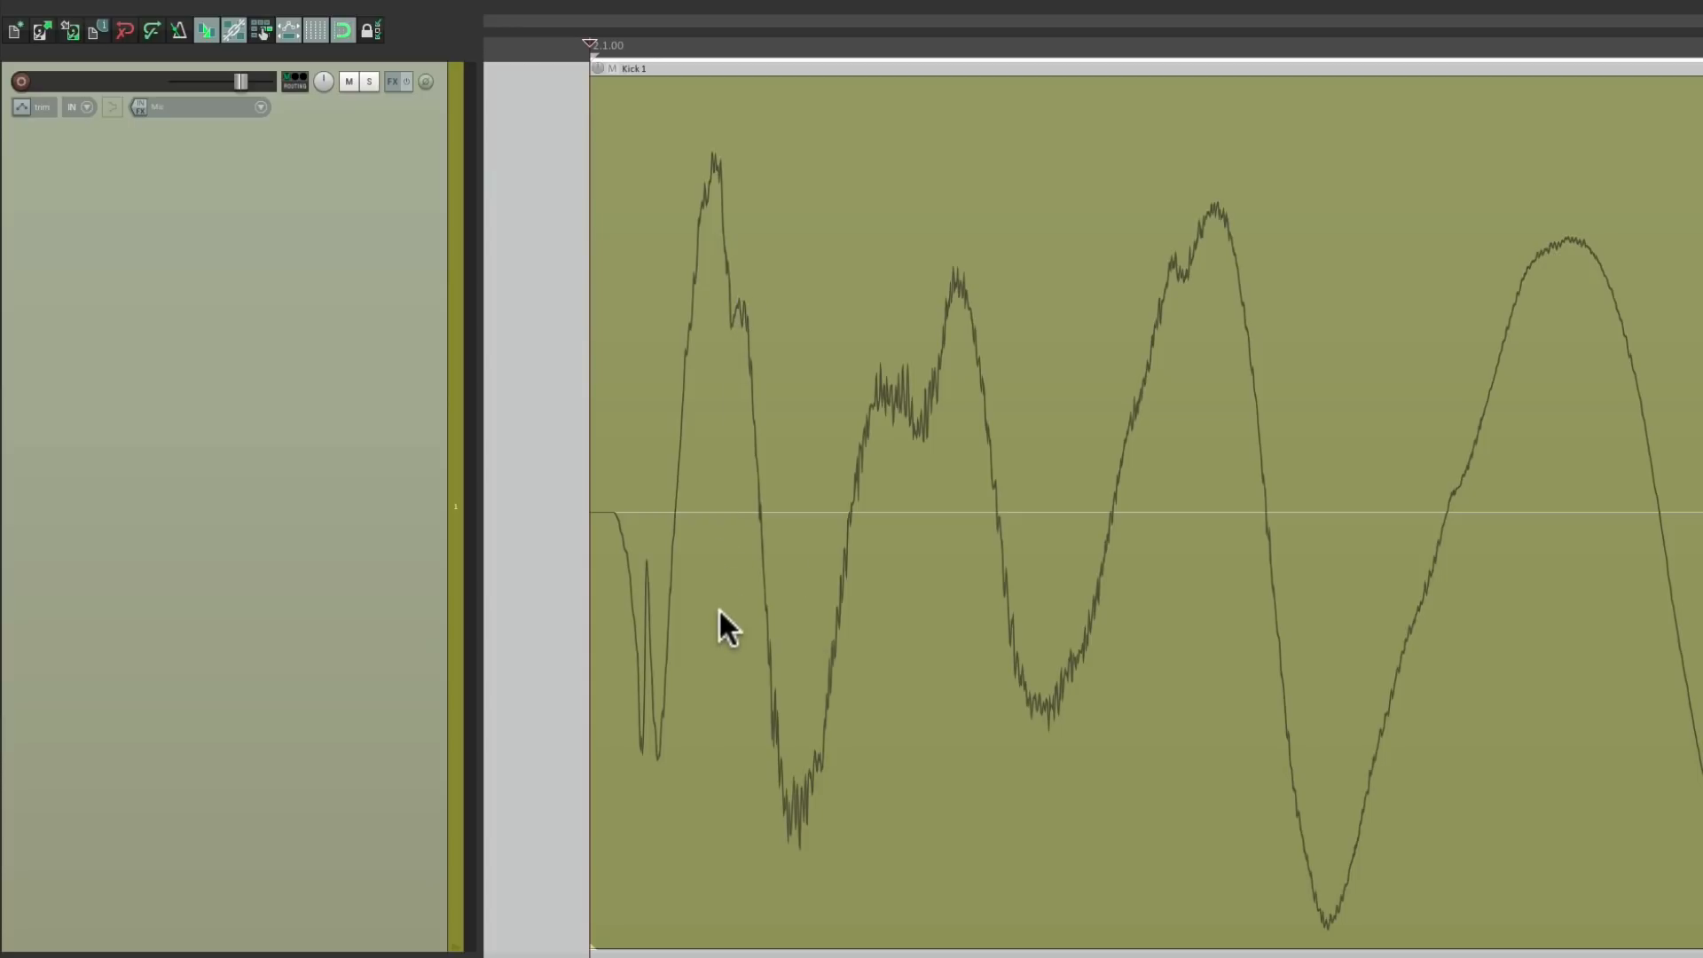
mouse_move(757, 600)
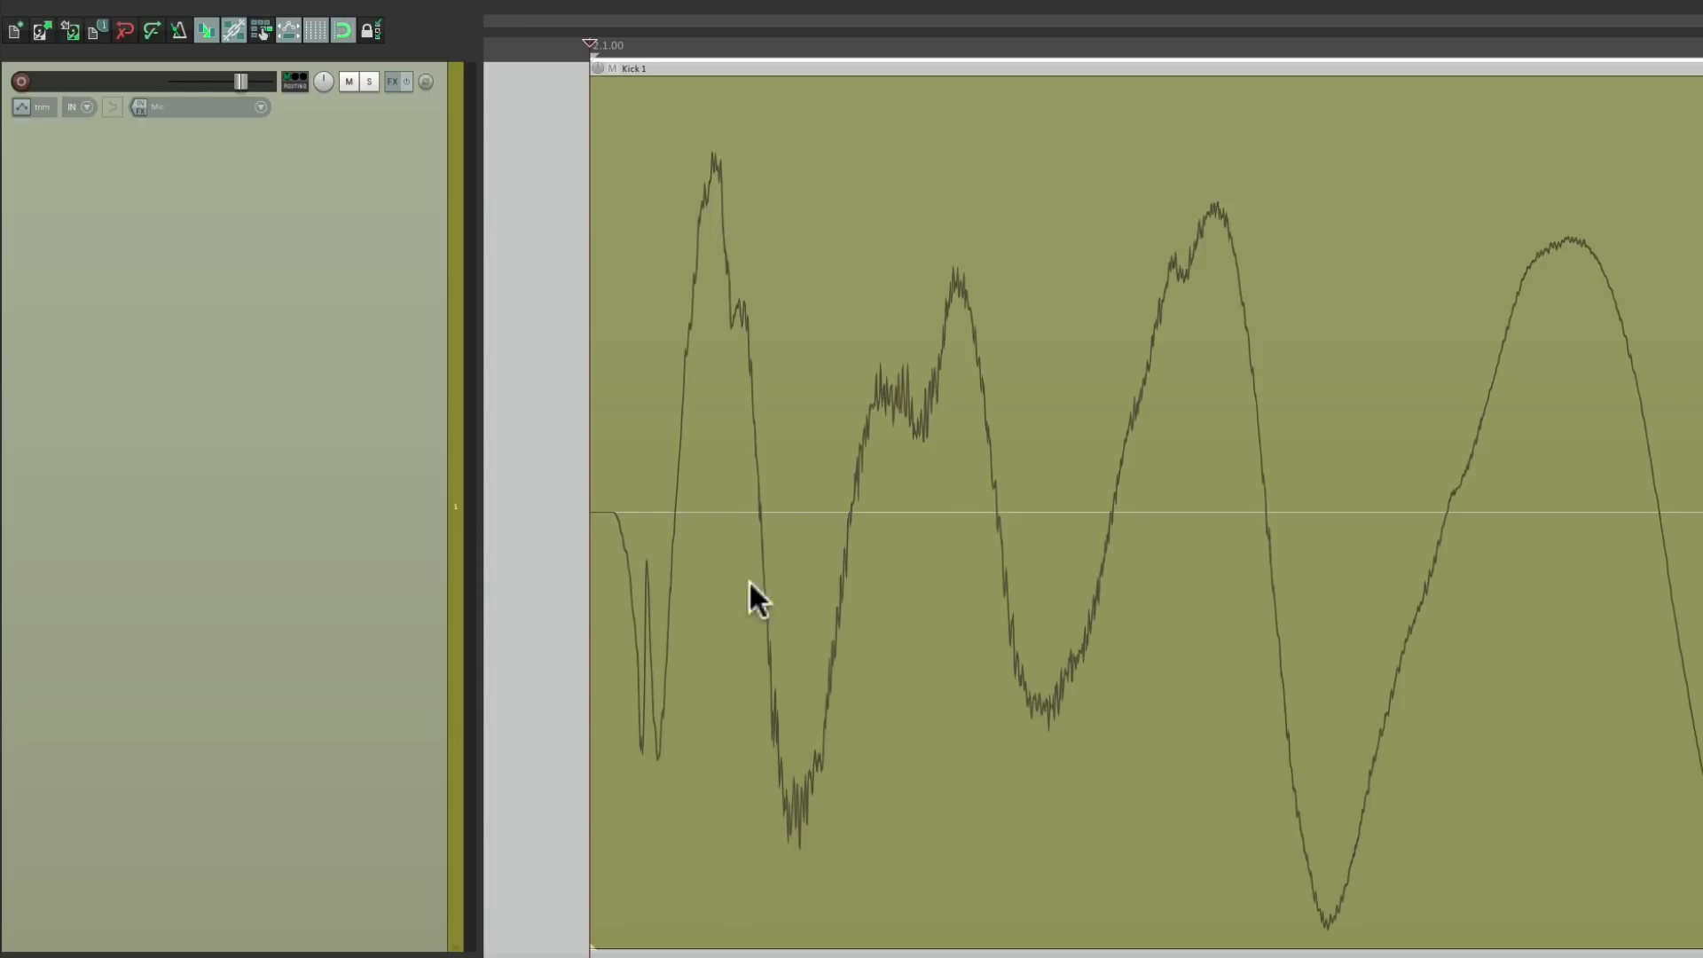
mouse_move(801, 313)
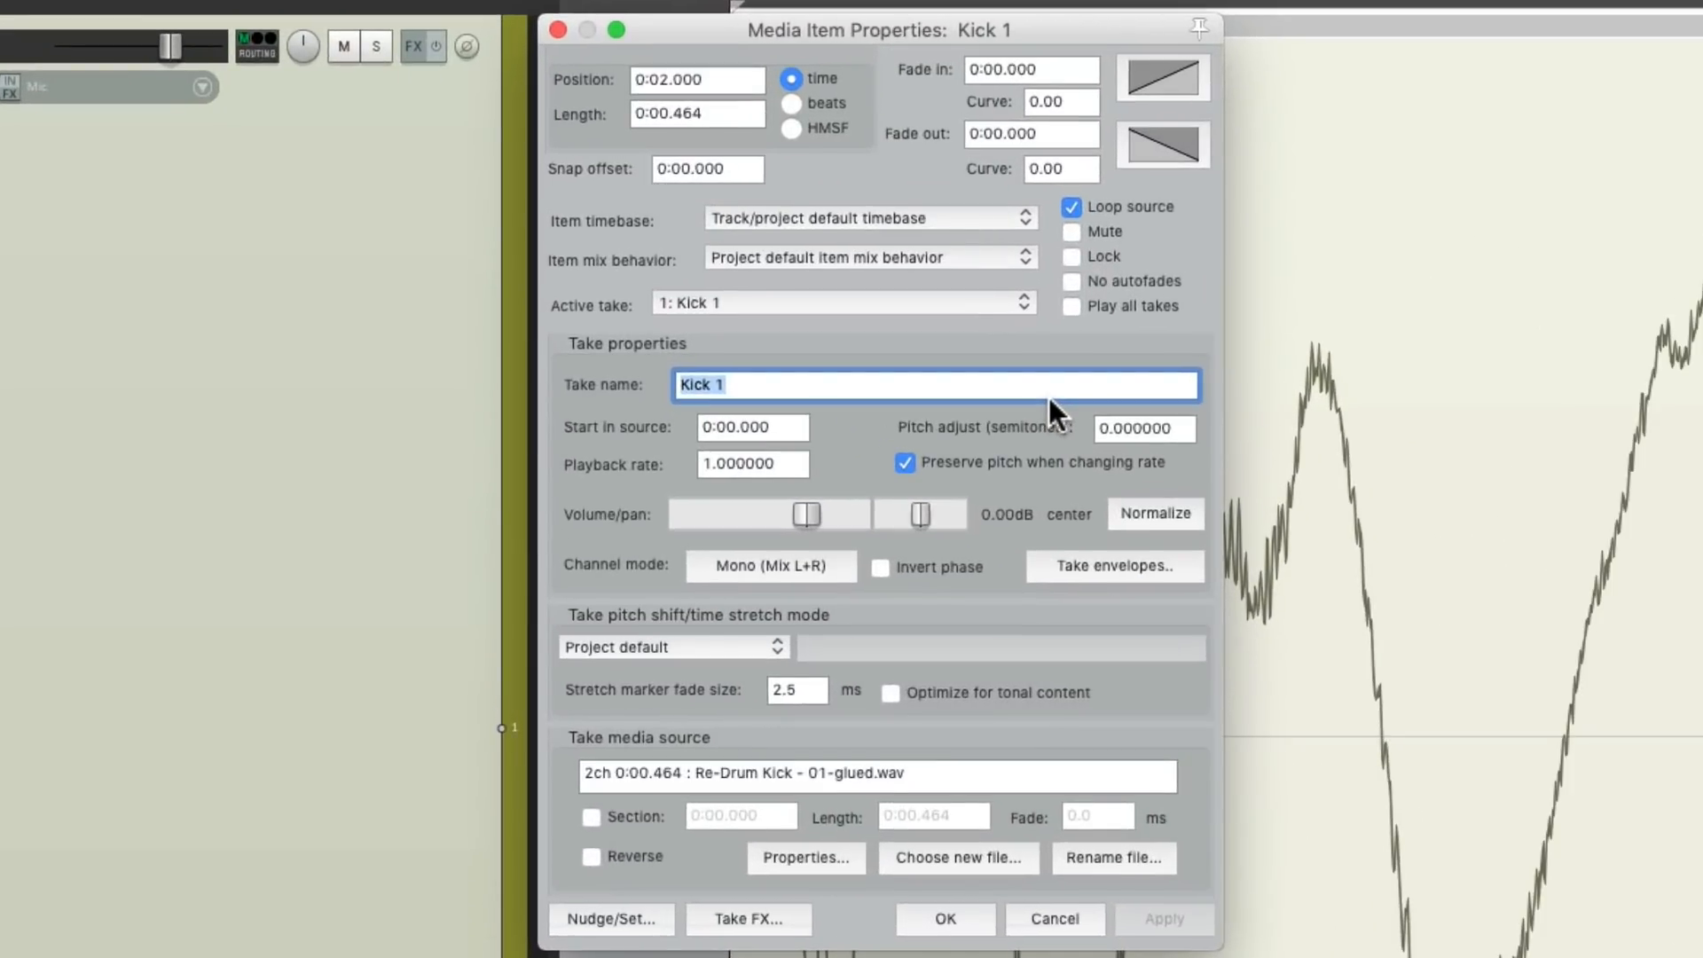
mouse_move(880, 586)
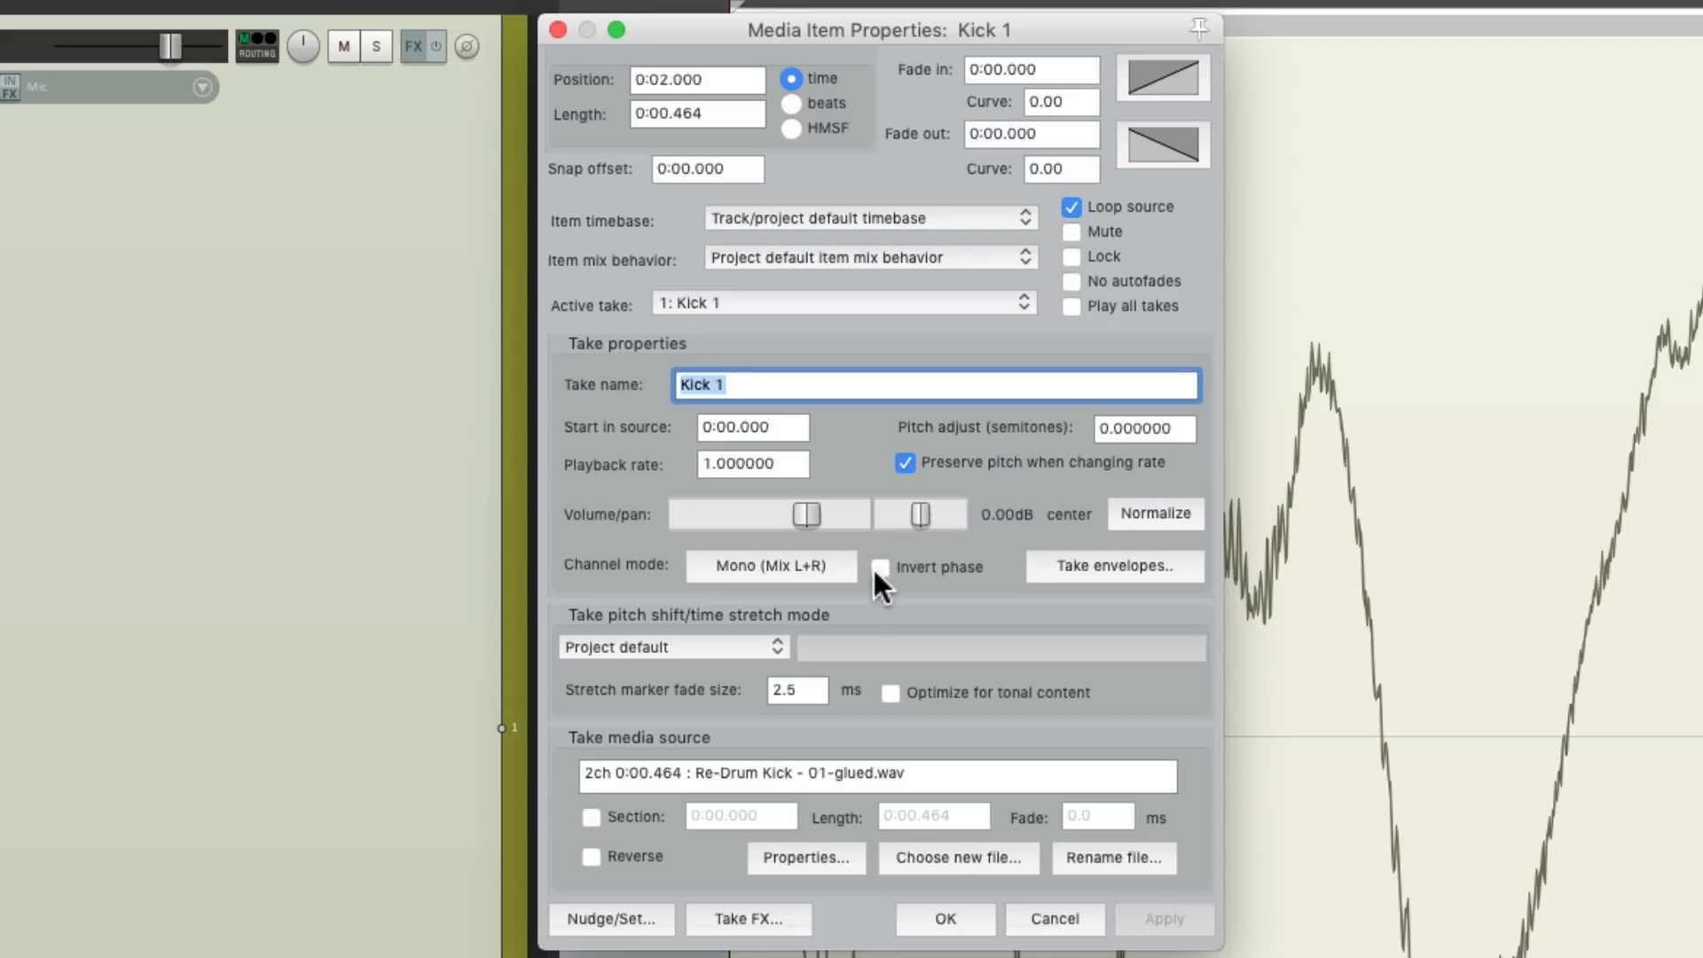
left_click(880, 566)
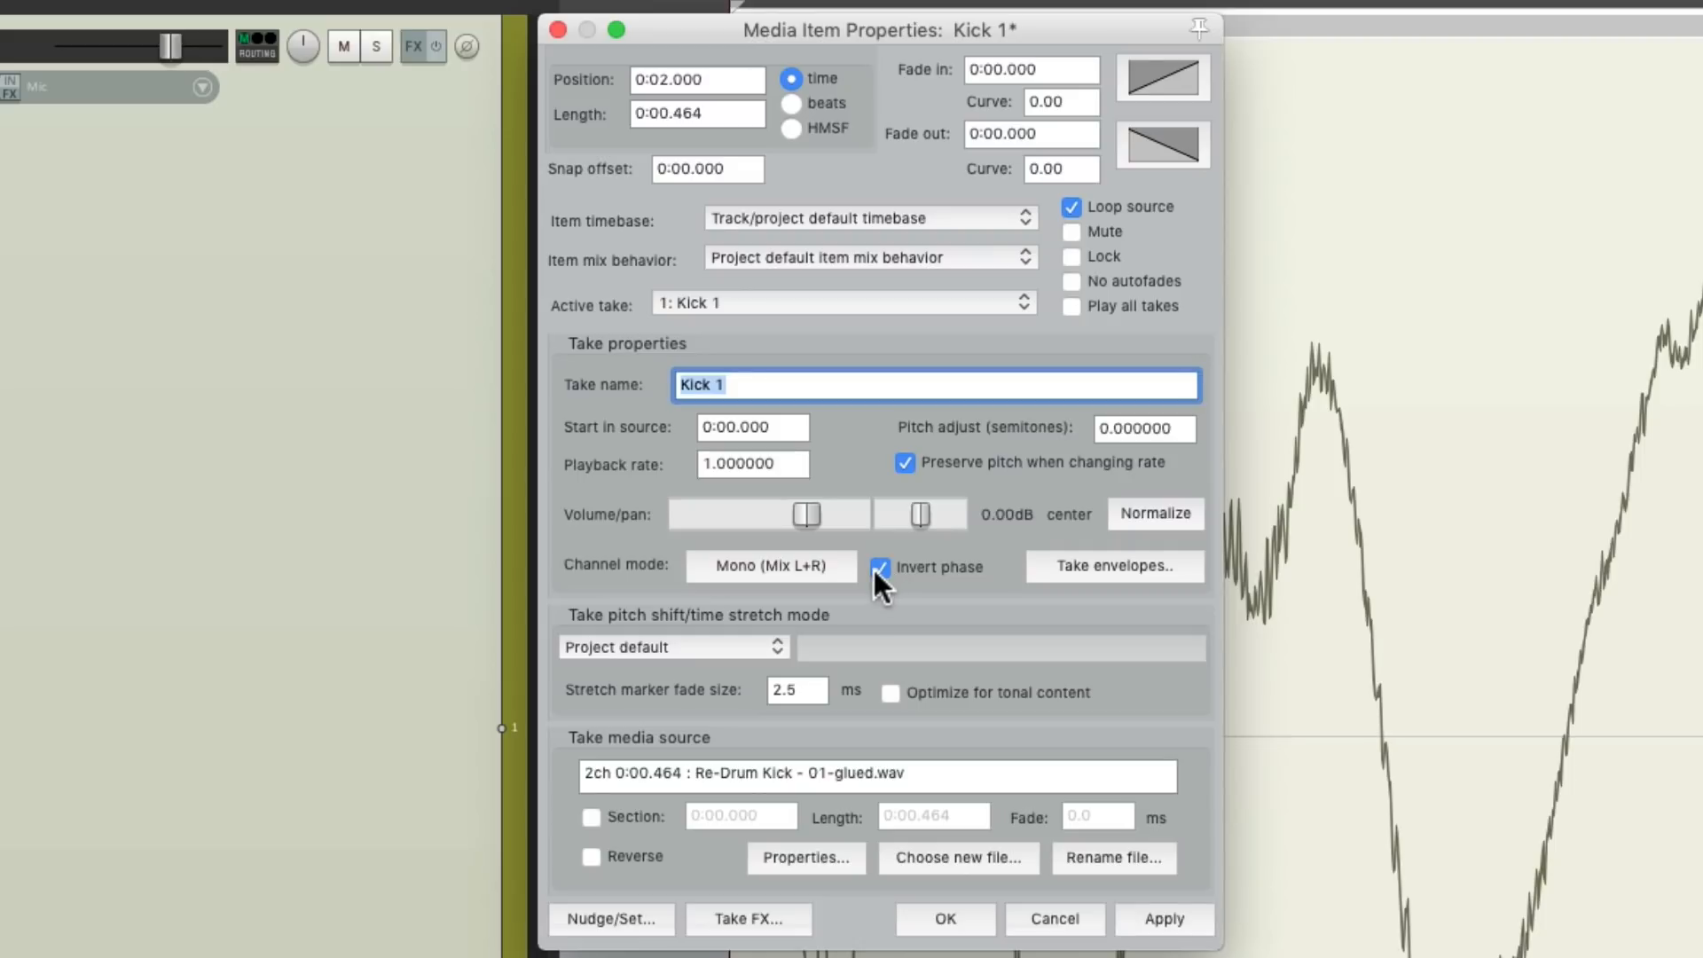
left_click(942, 919)
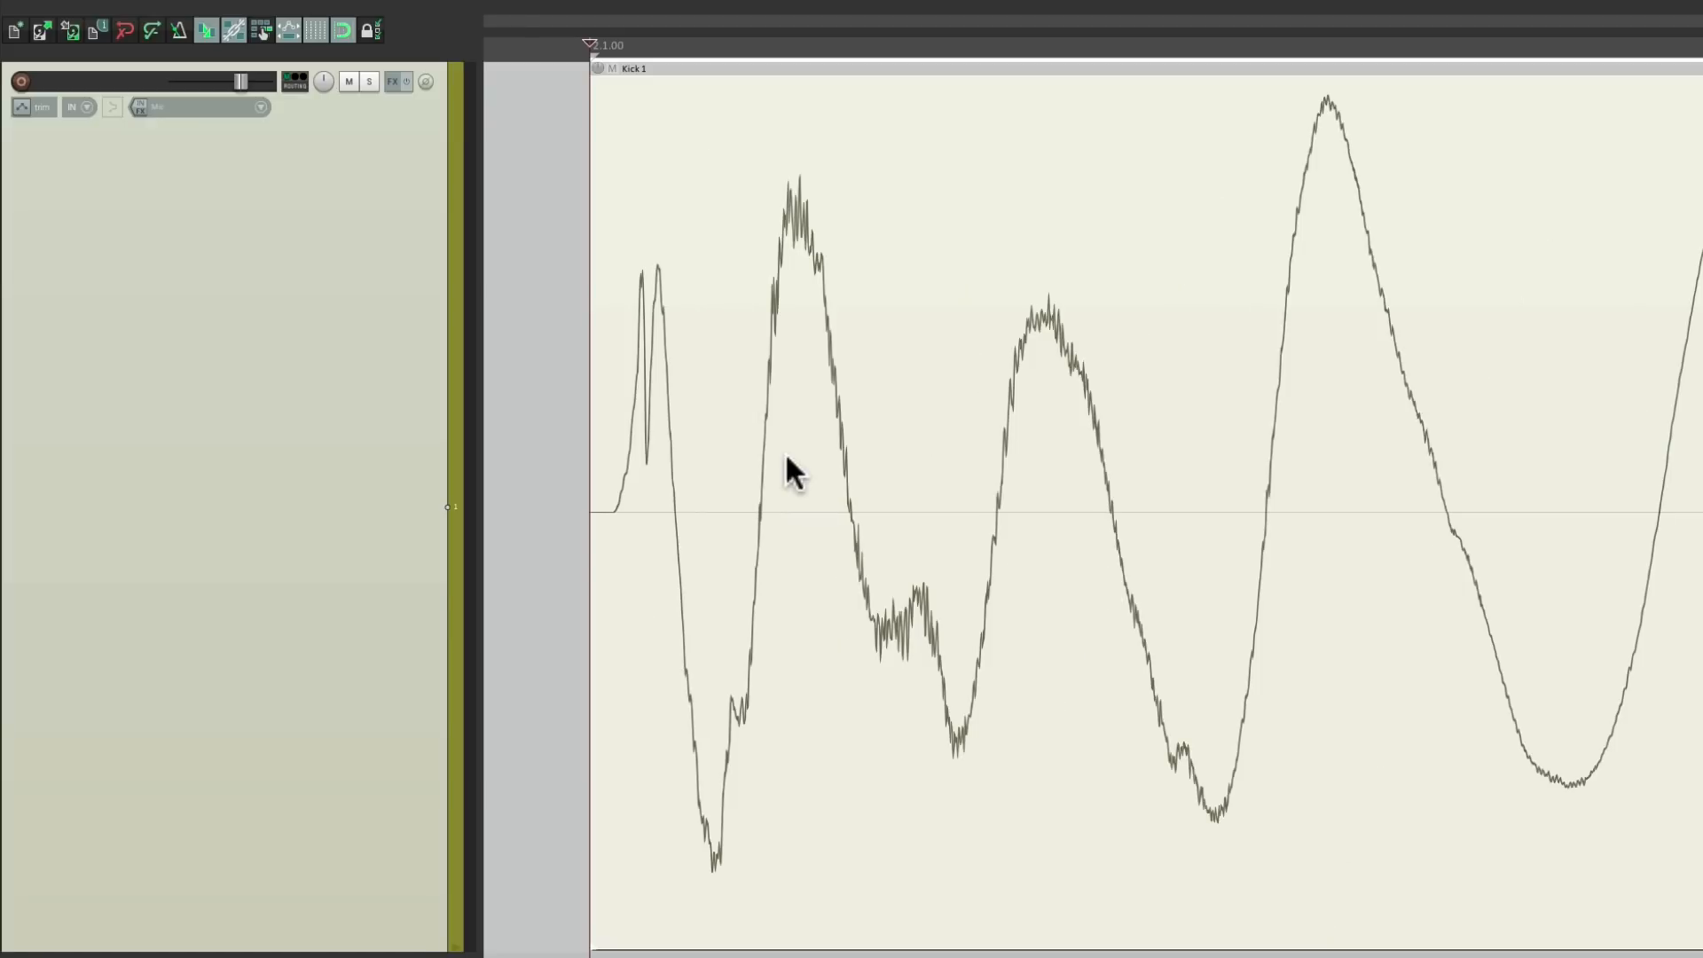
mouse_move(765, 697)
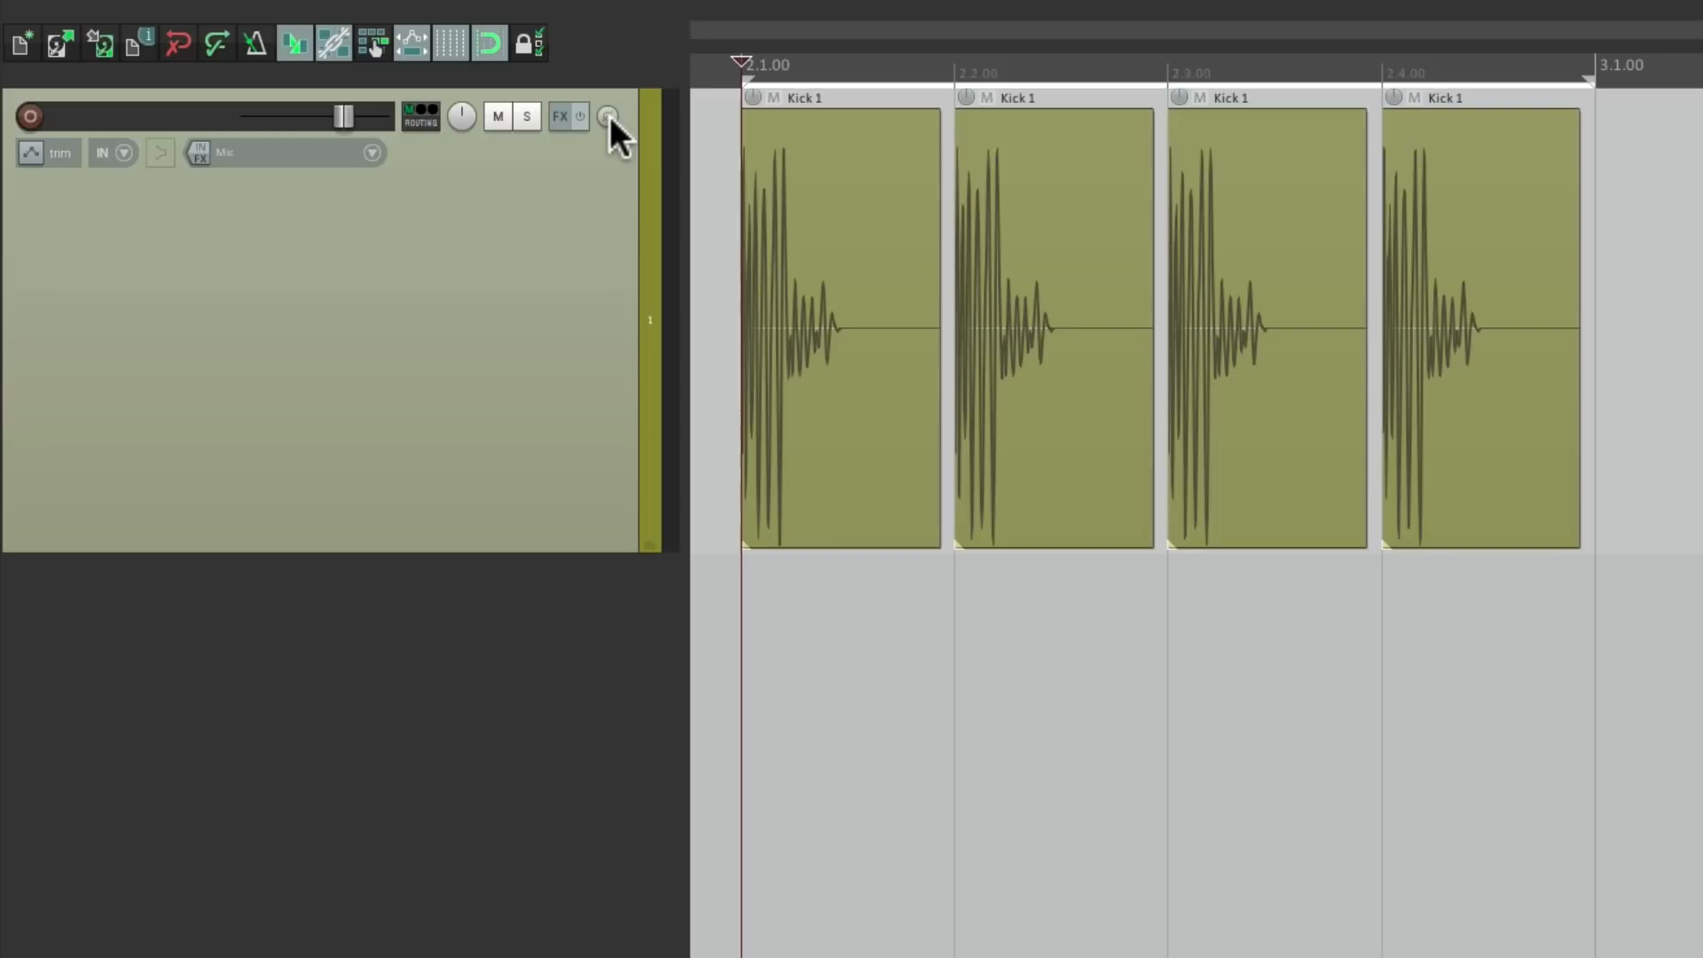
mouse_move(607, 117)
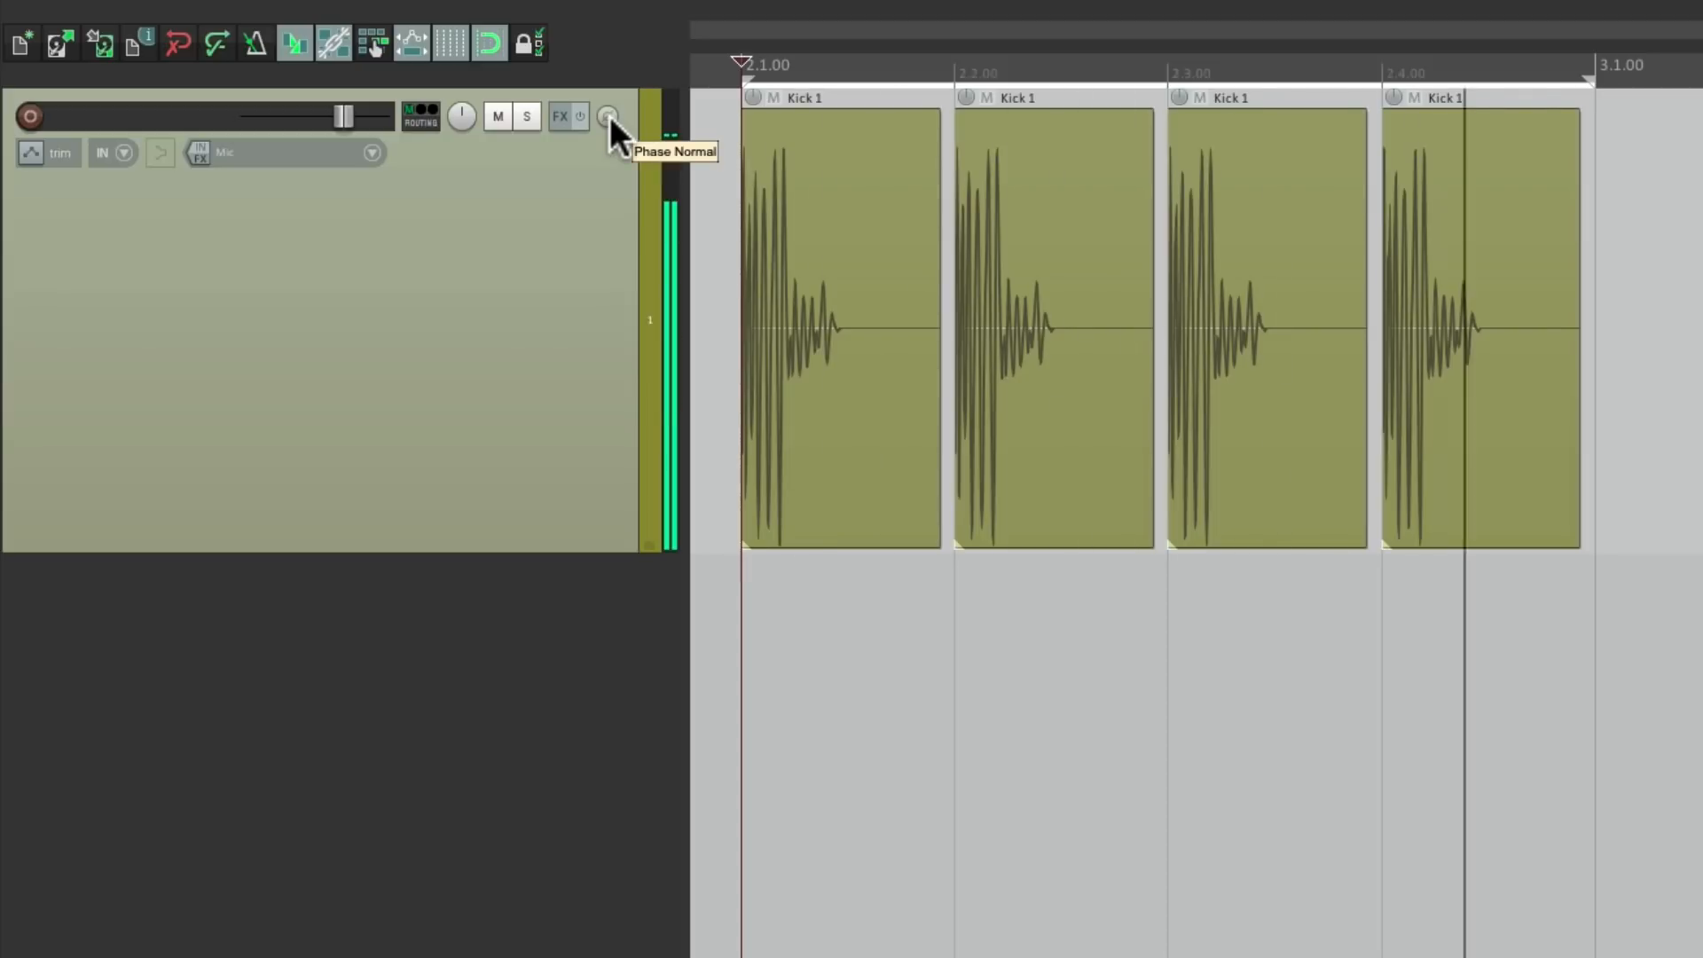
left_click(609, 116)
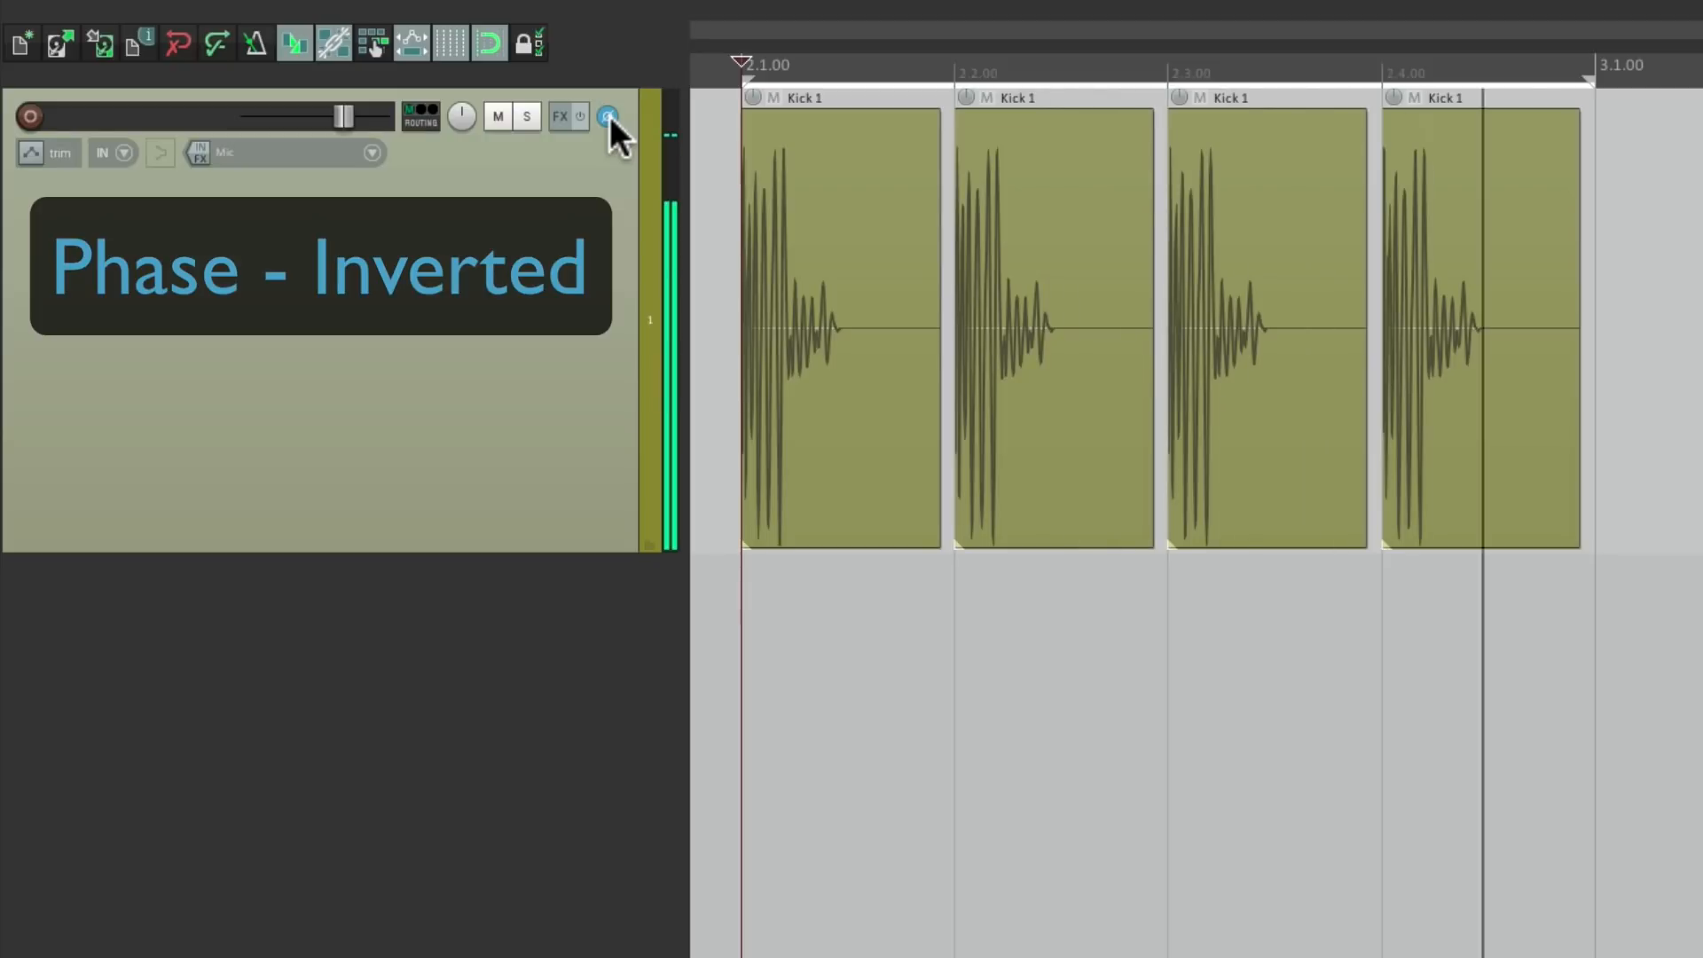
left_click(608, 116)
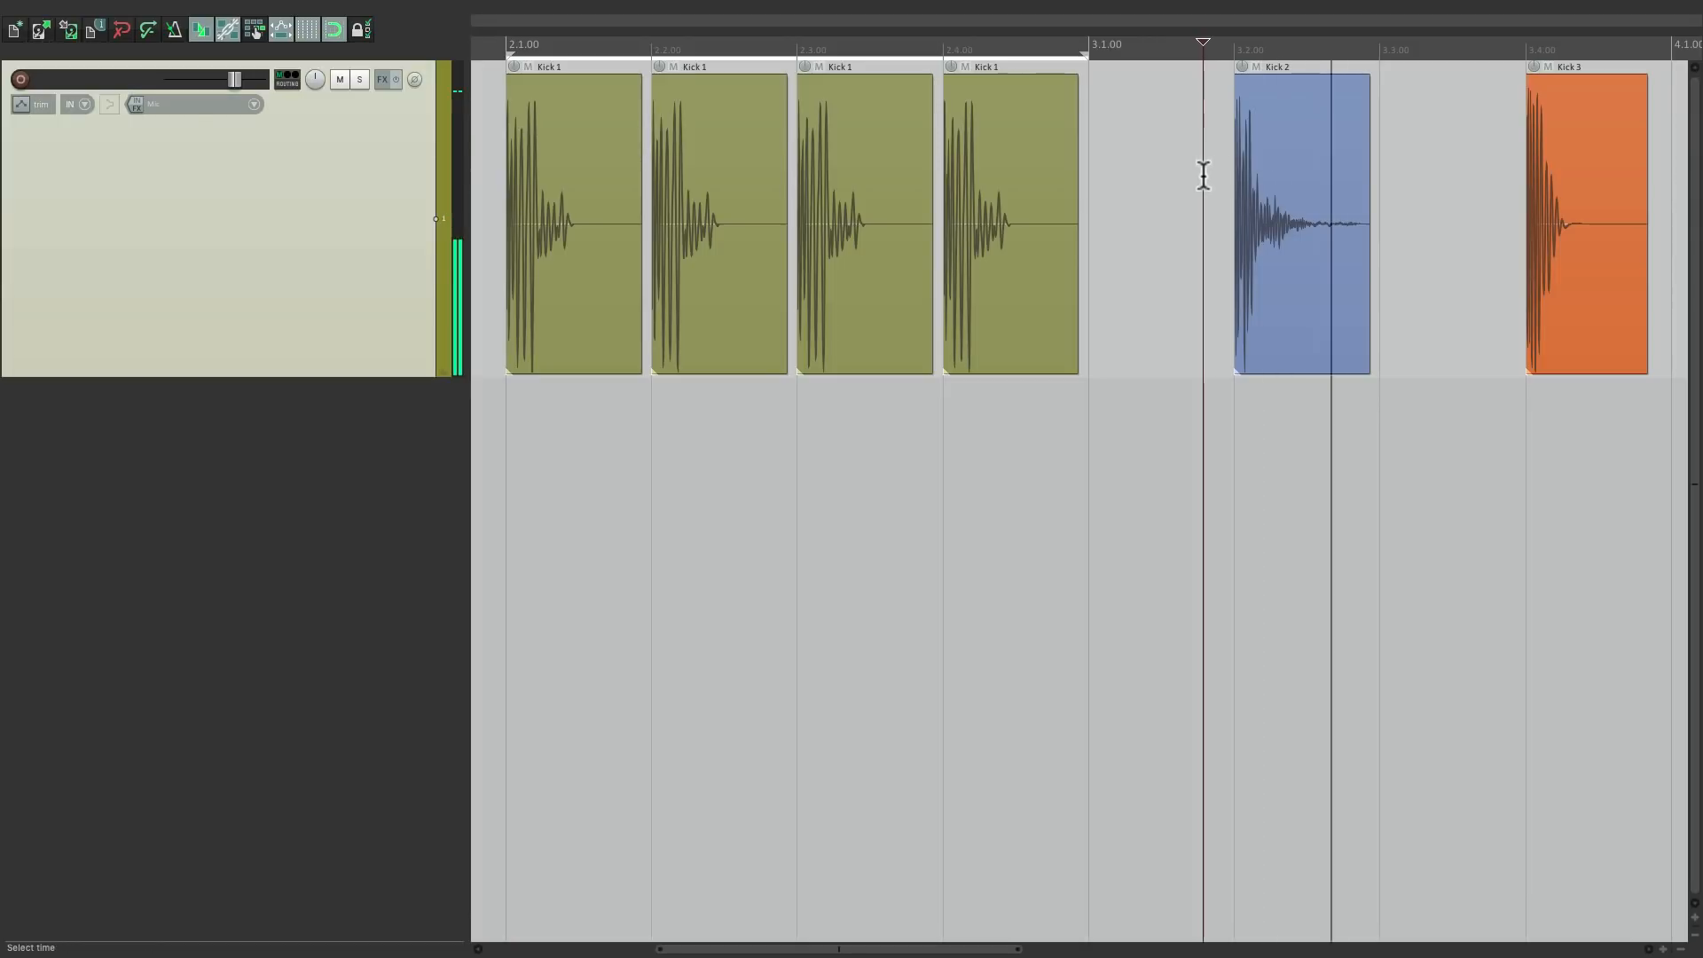
mouse_move(1184, 231)
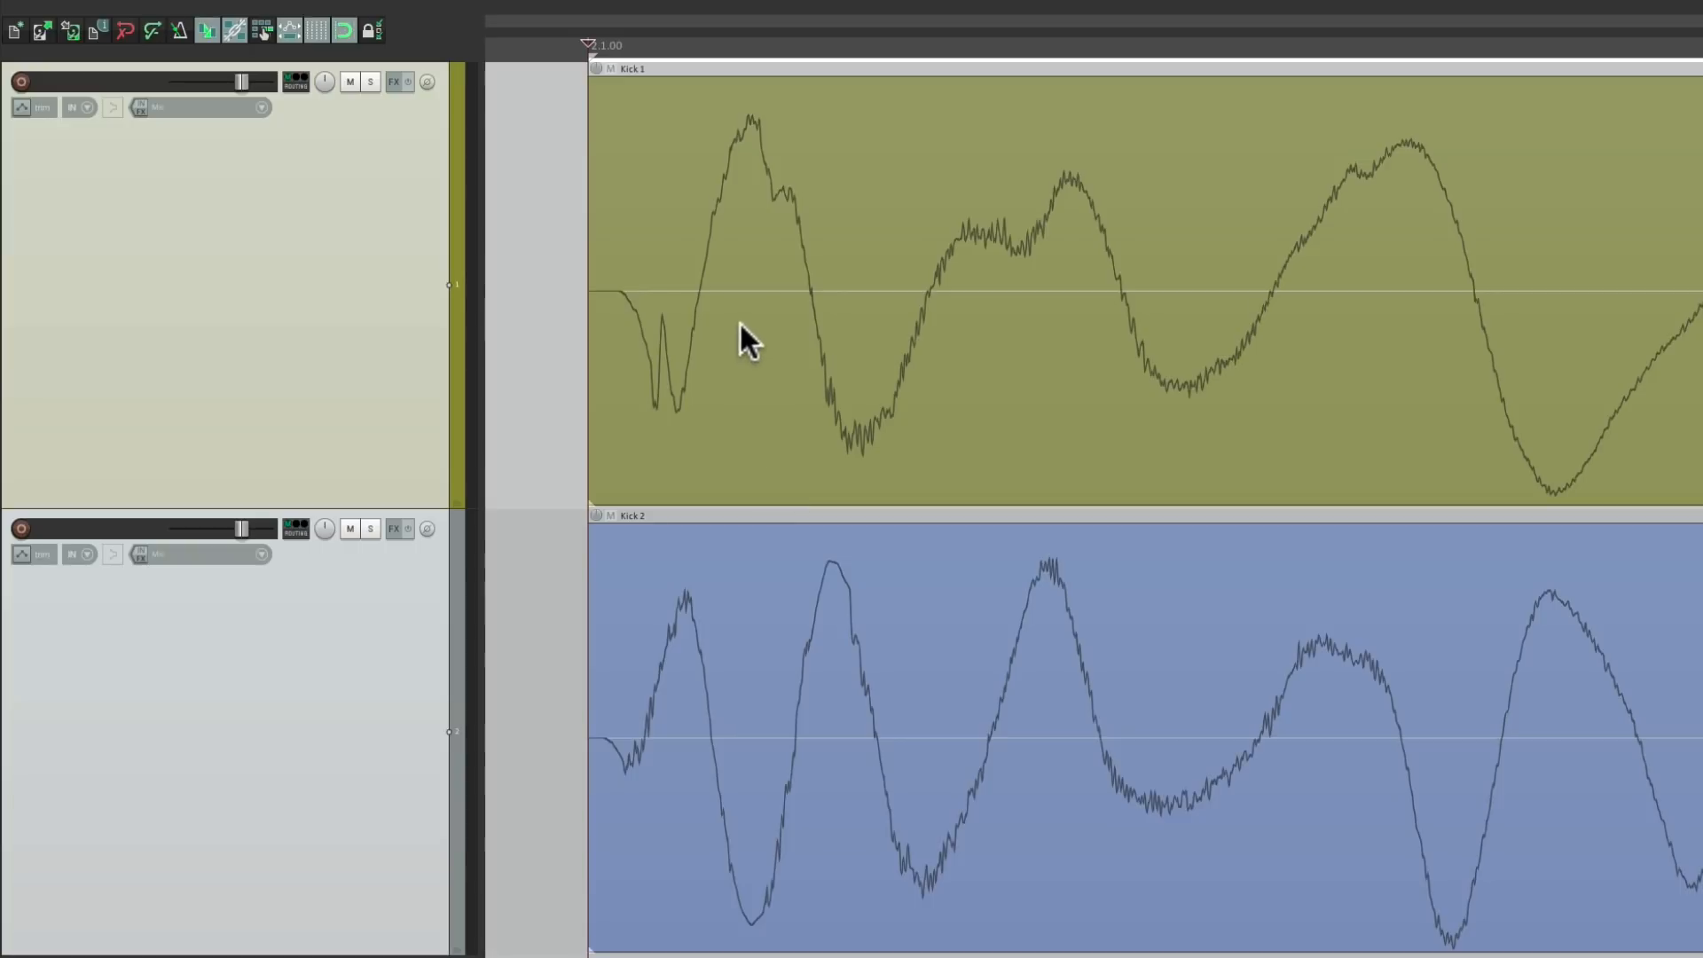
mouse_move(747, 286)
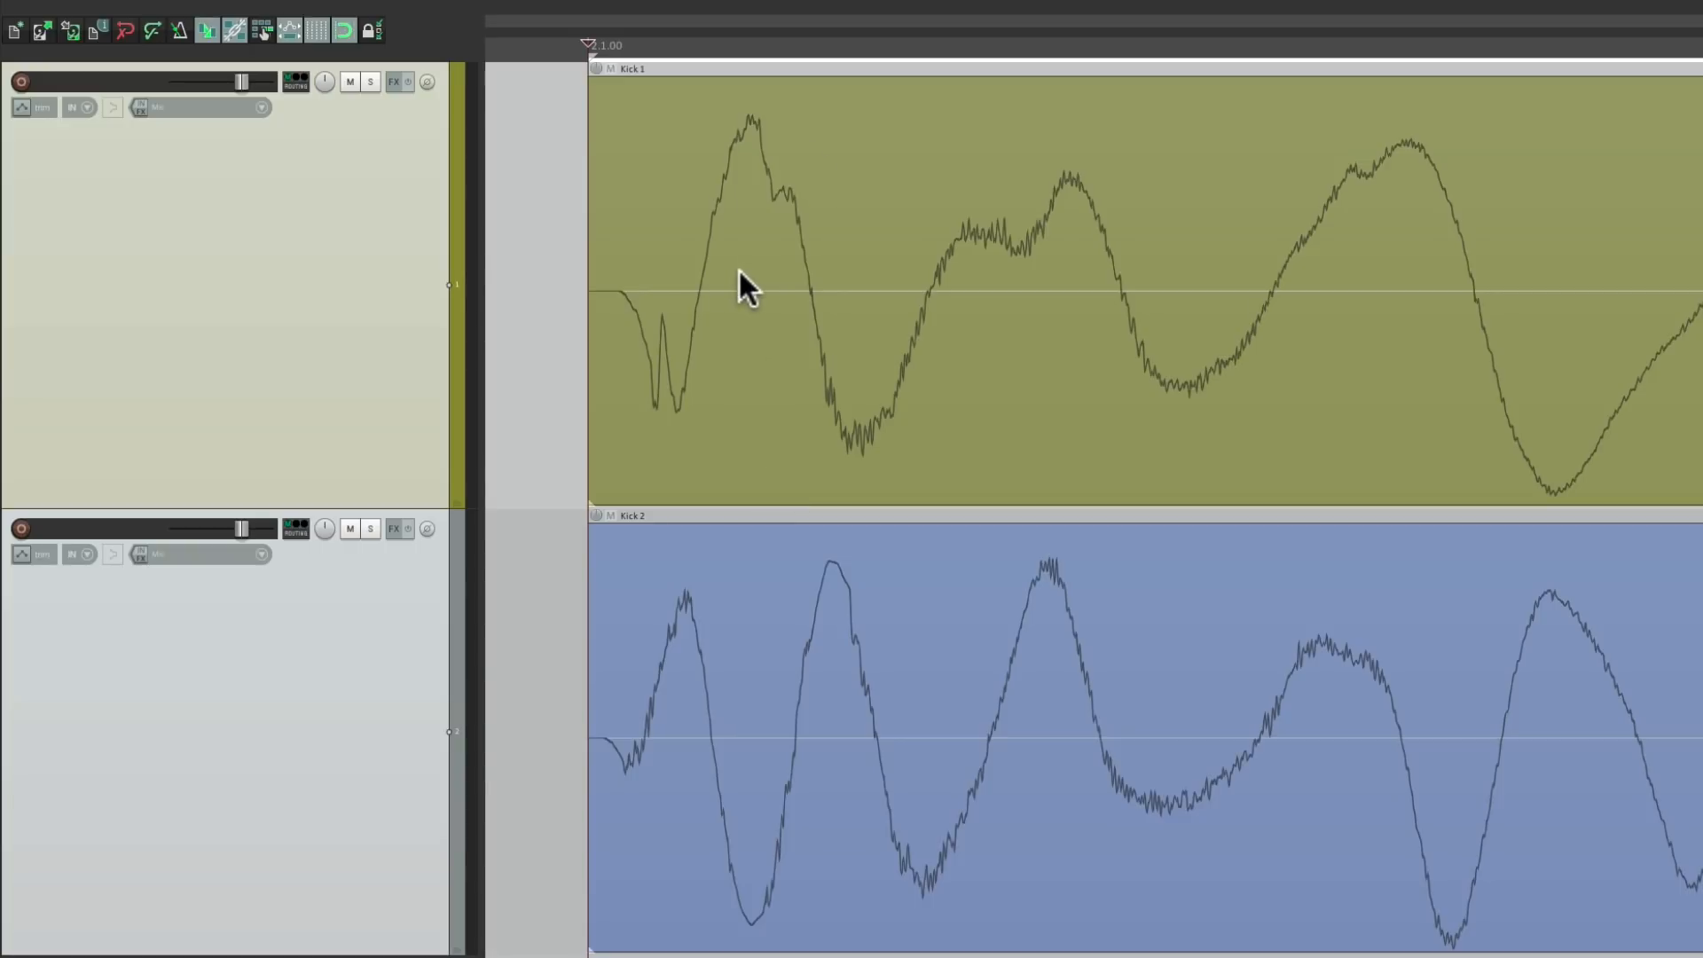
mouse_move(798, 760)
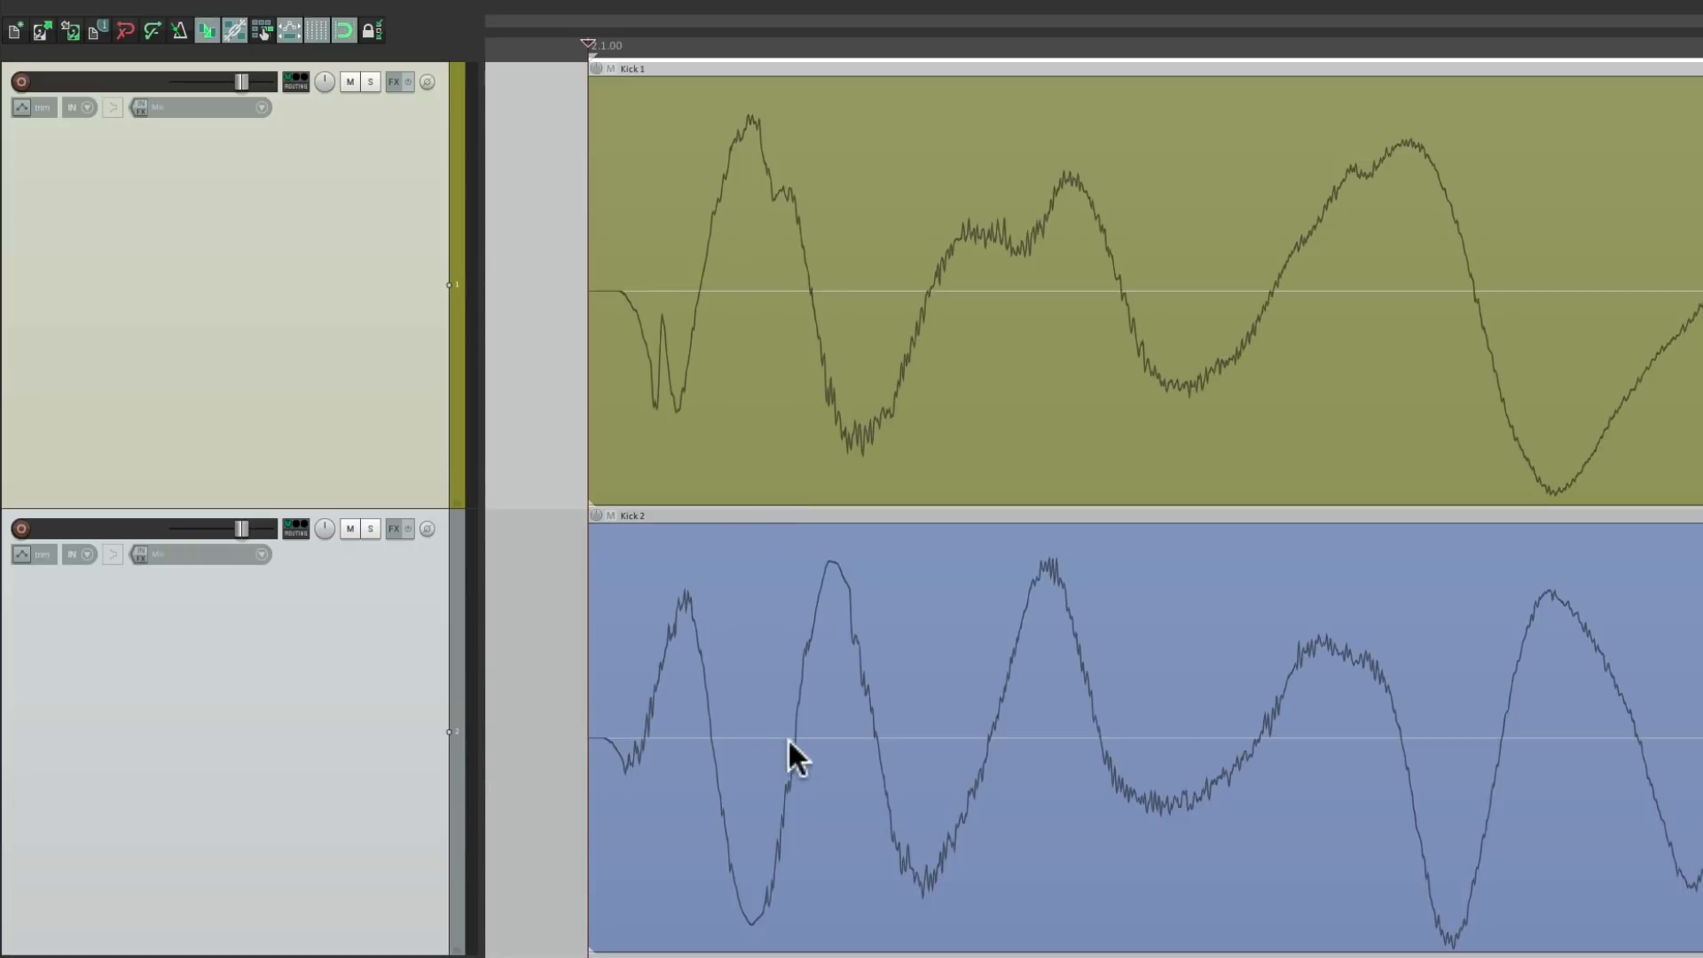
mouse_move(764, 548)
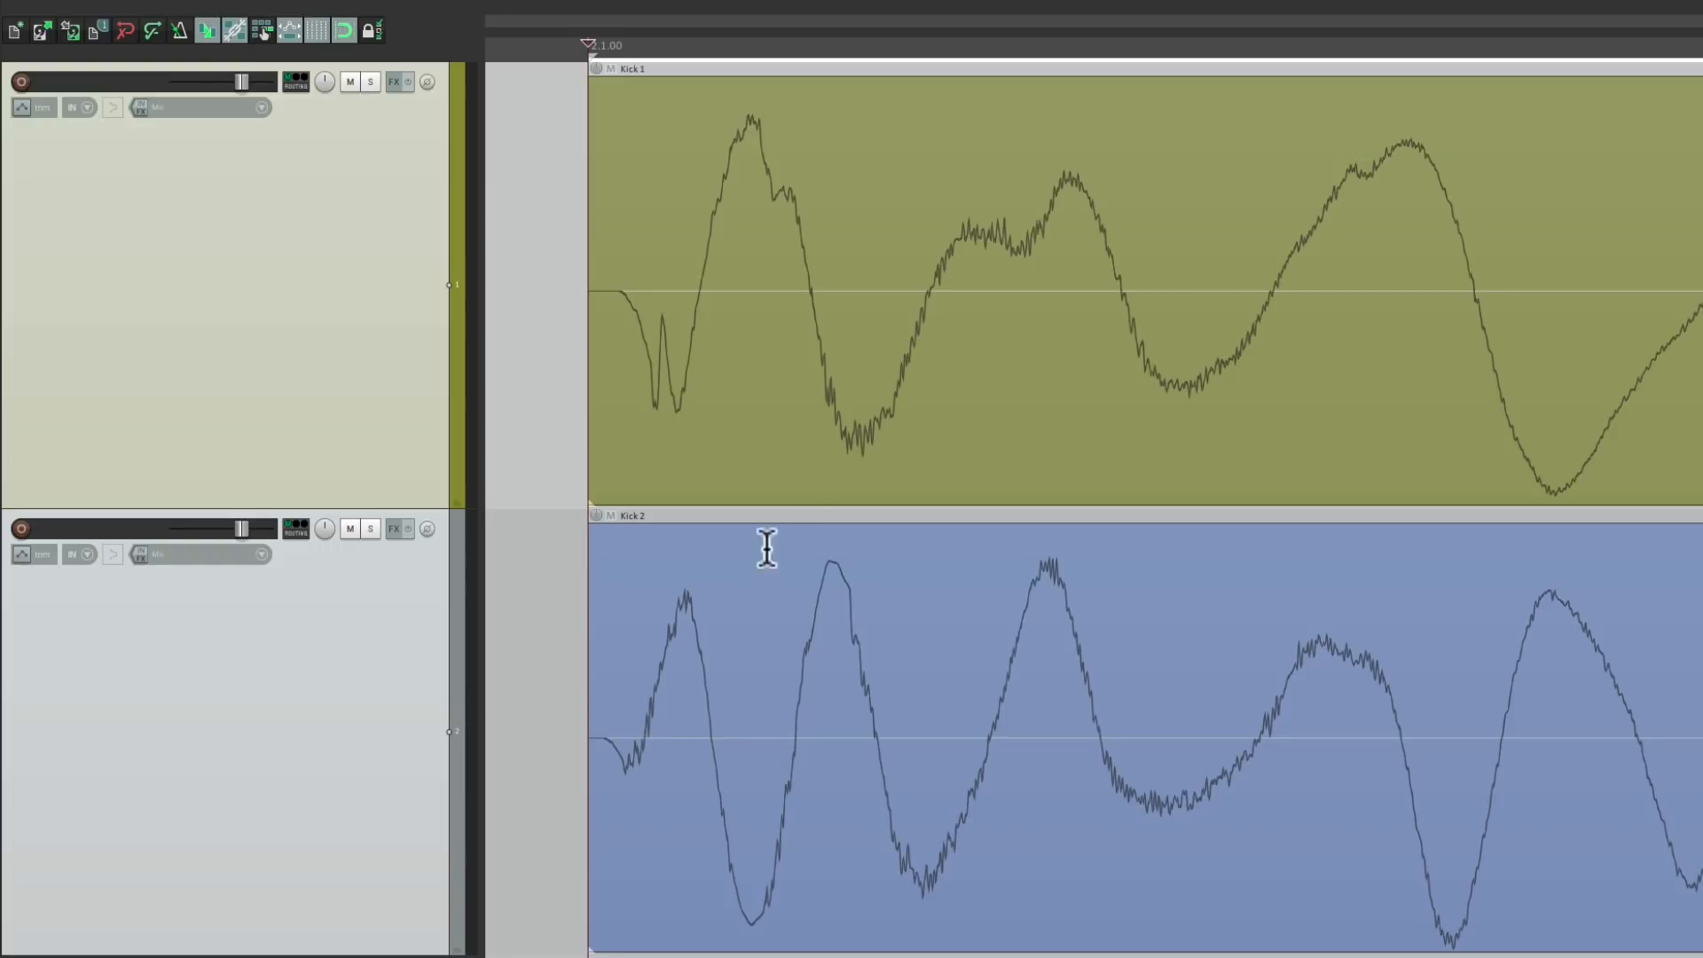
mouse_move(777, 594)
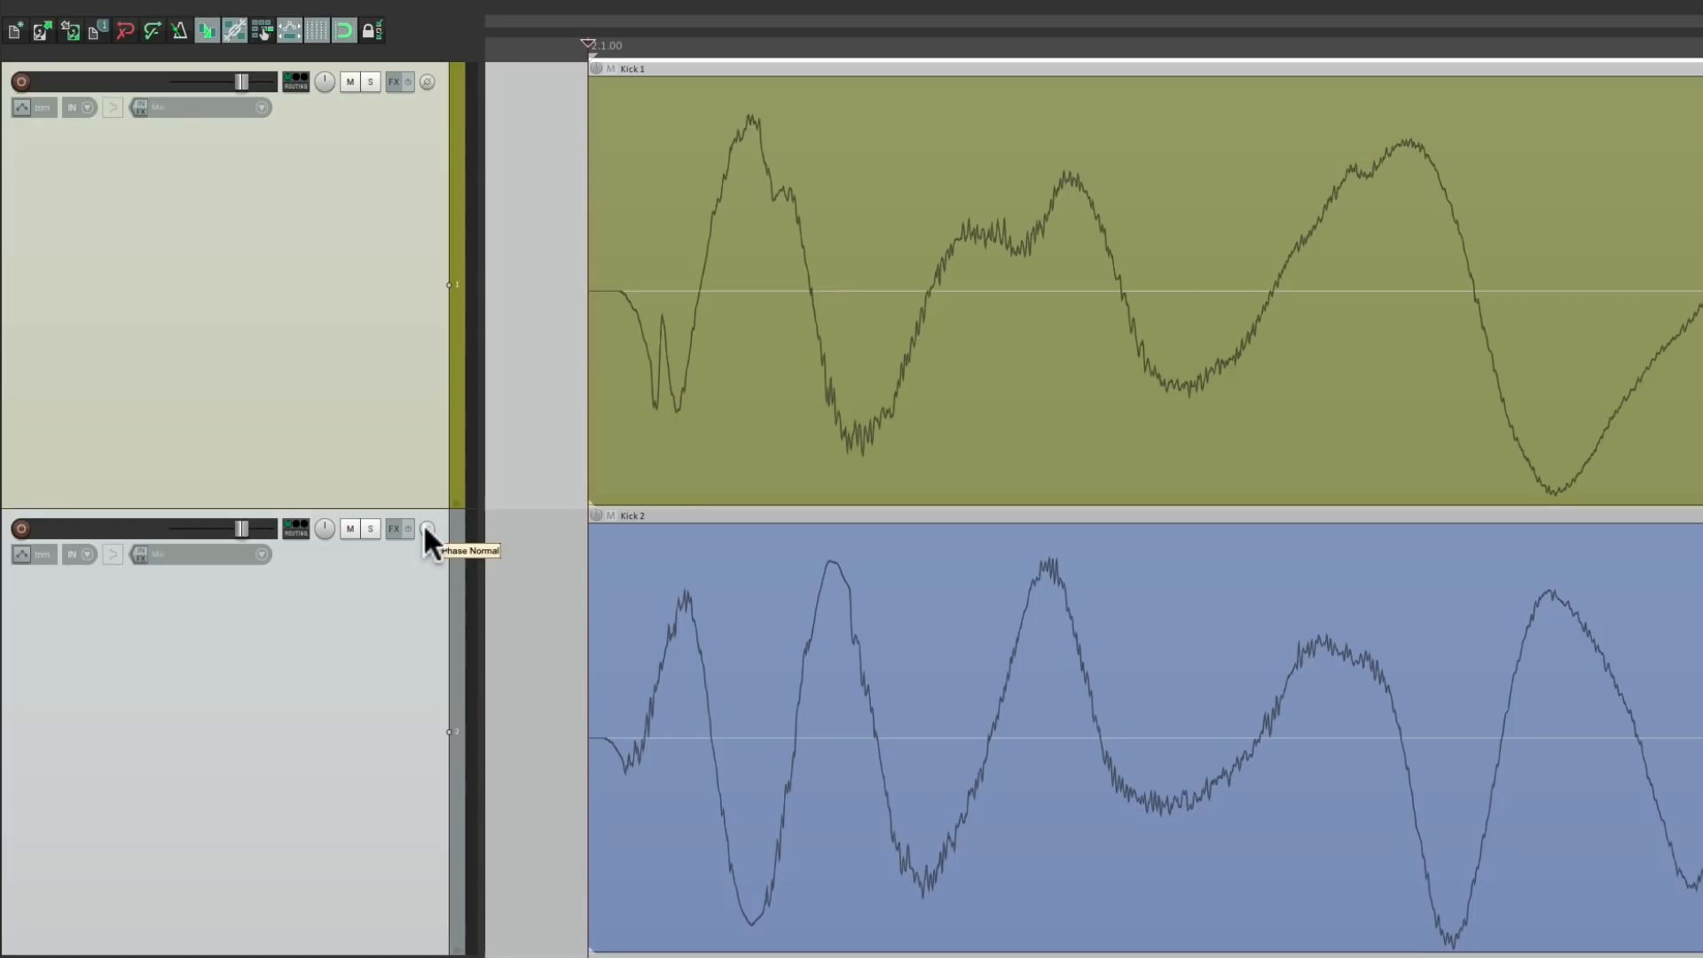
- Toggle Kick 2's track polarity on, off, and leave it inverted
left_click(425, 529)
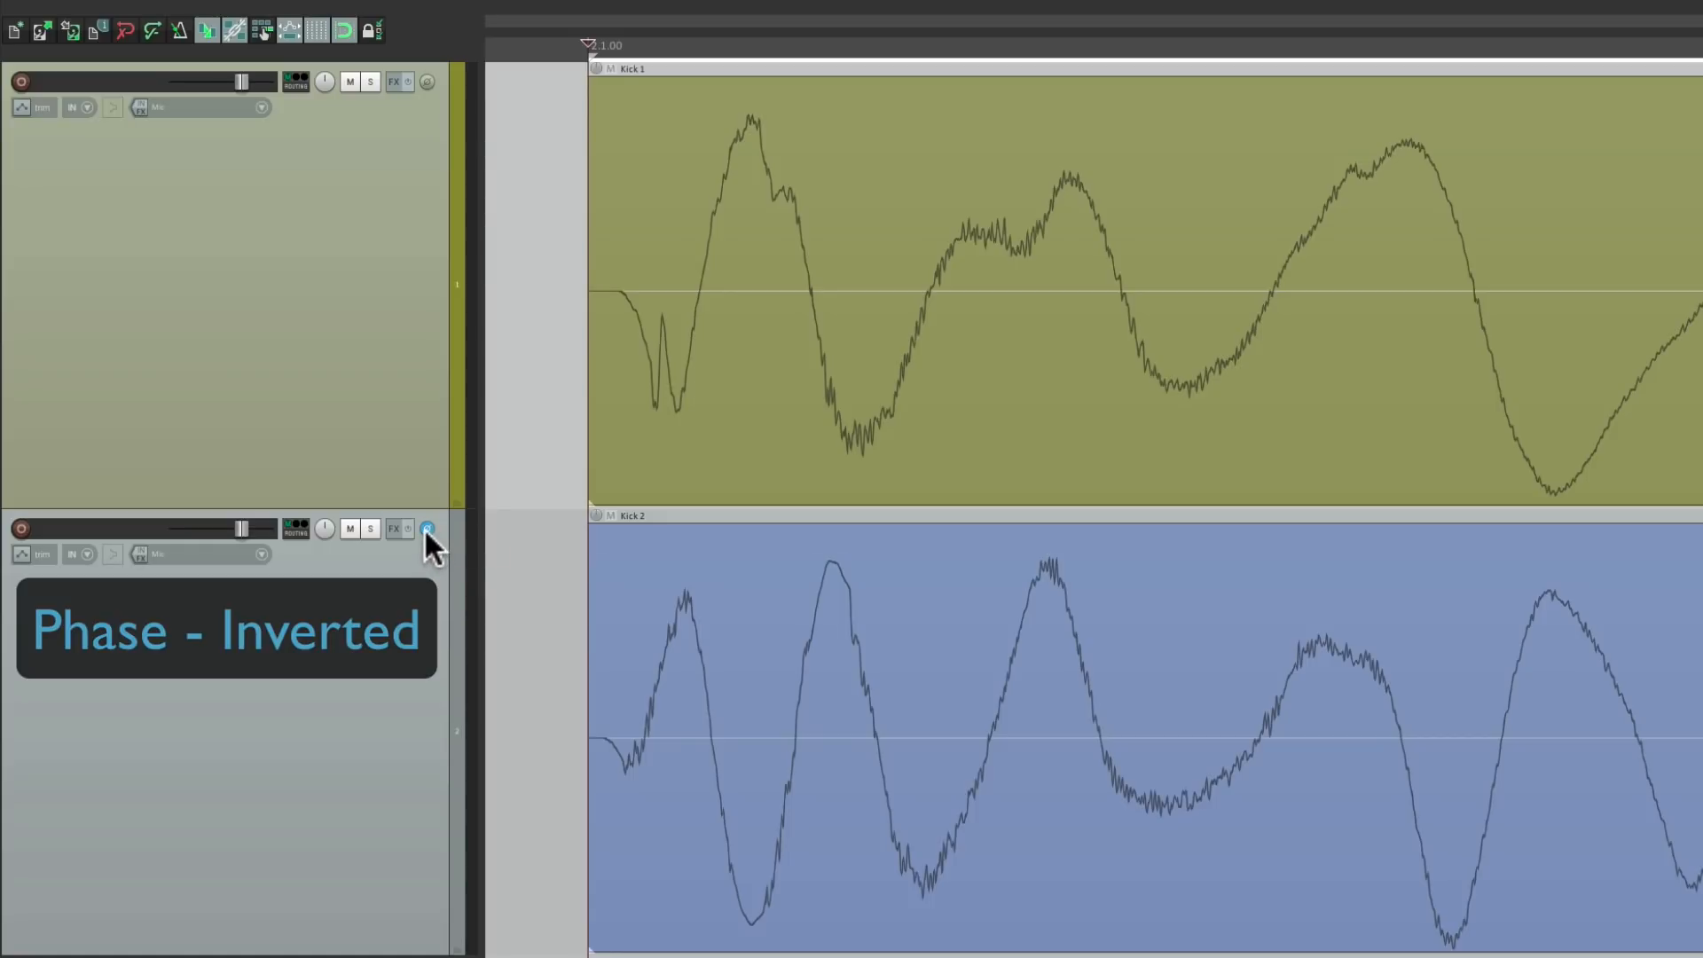
left_click(427, 531)
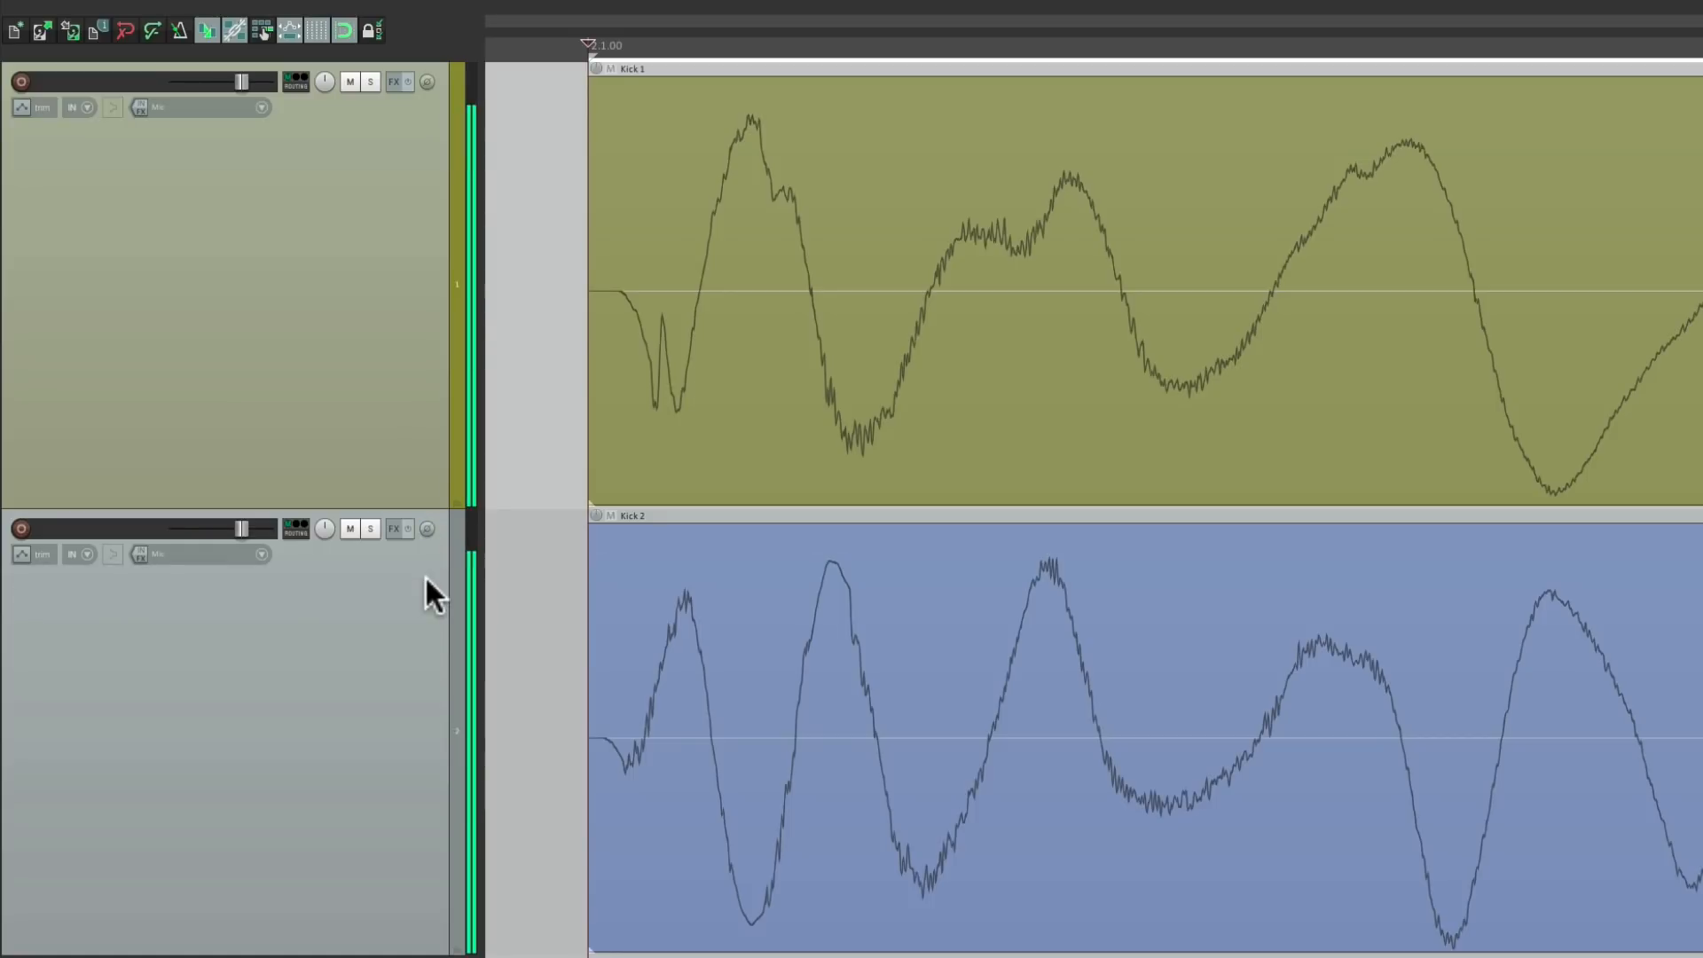
left_click(426, 528)
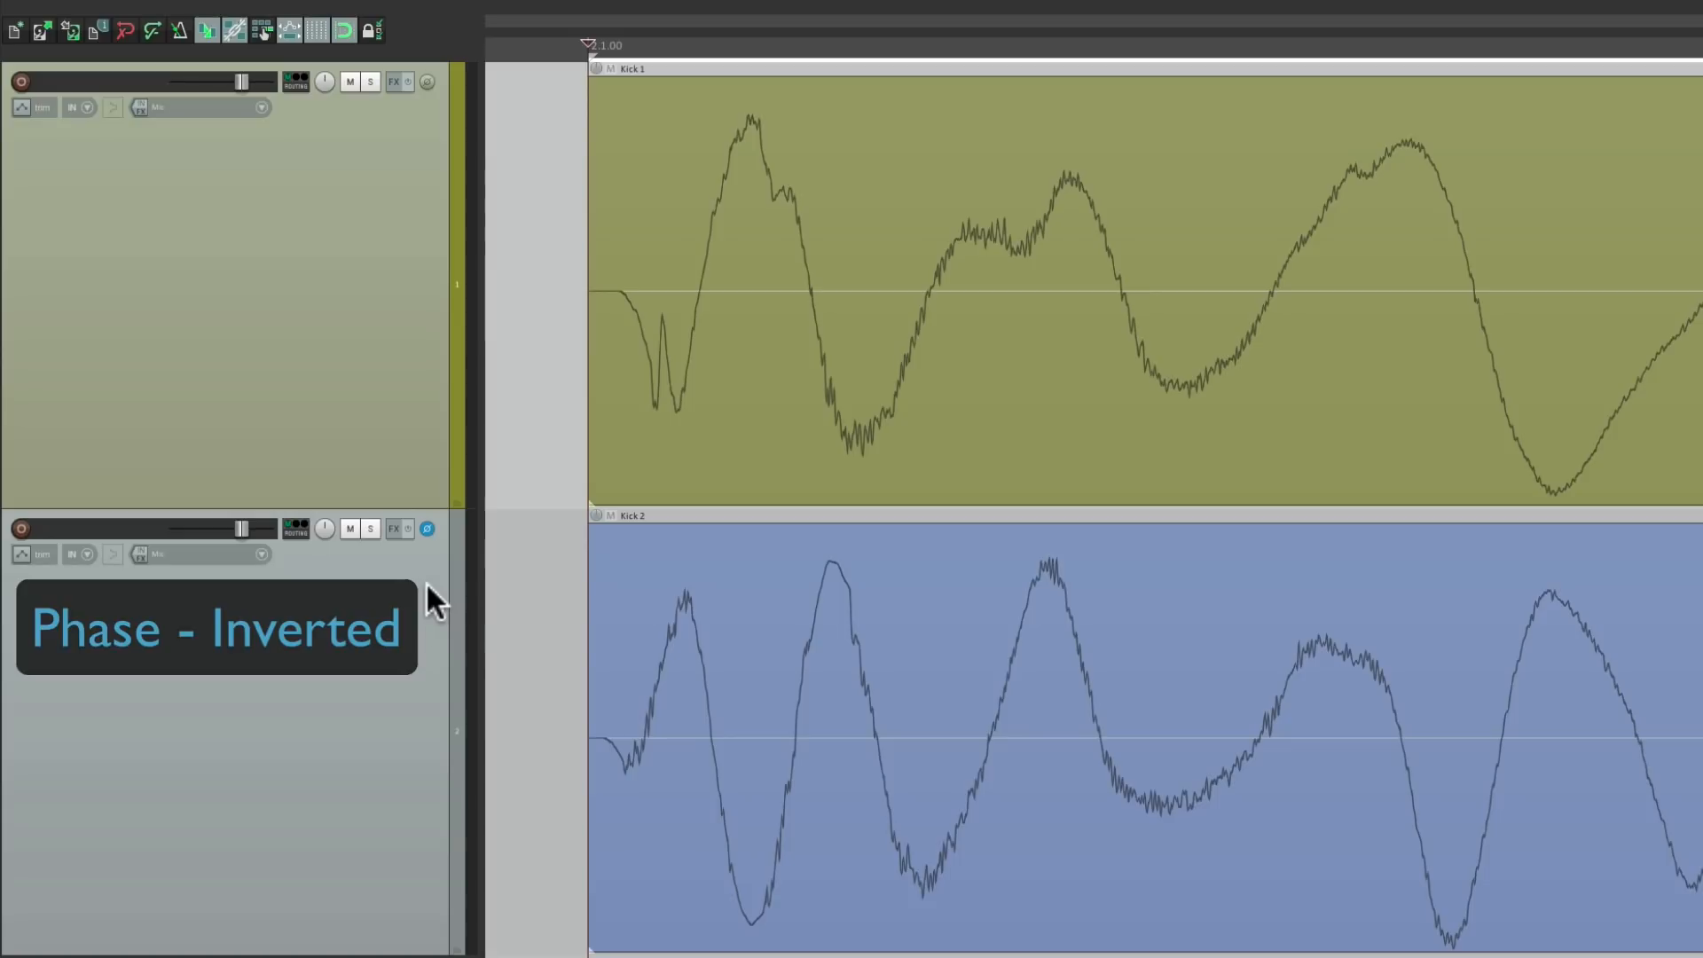
mouse_move(426, 528)
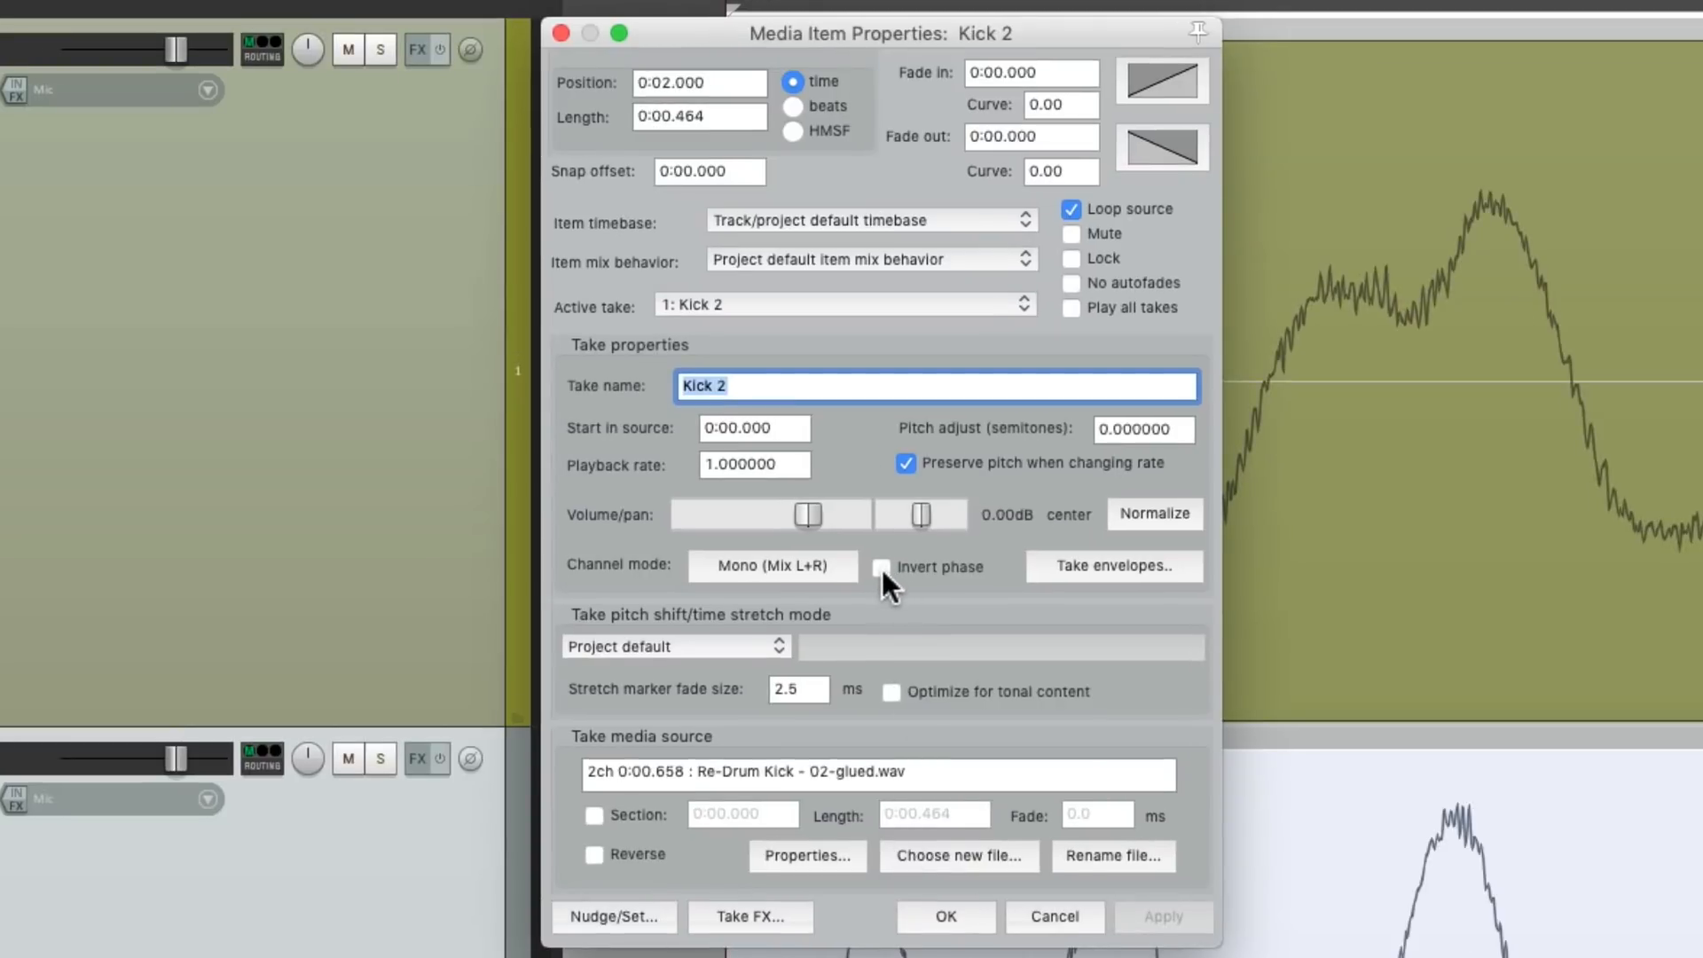
- Invert the Kick 2 item's phase in item properties, then toggle Kick 2's track polarity button
left_click(881, 566)
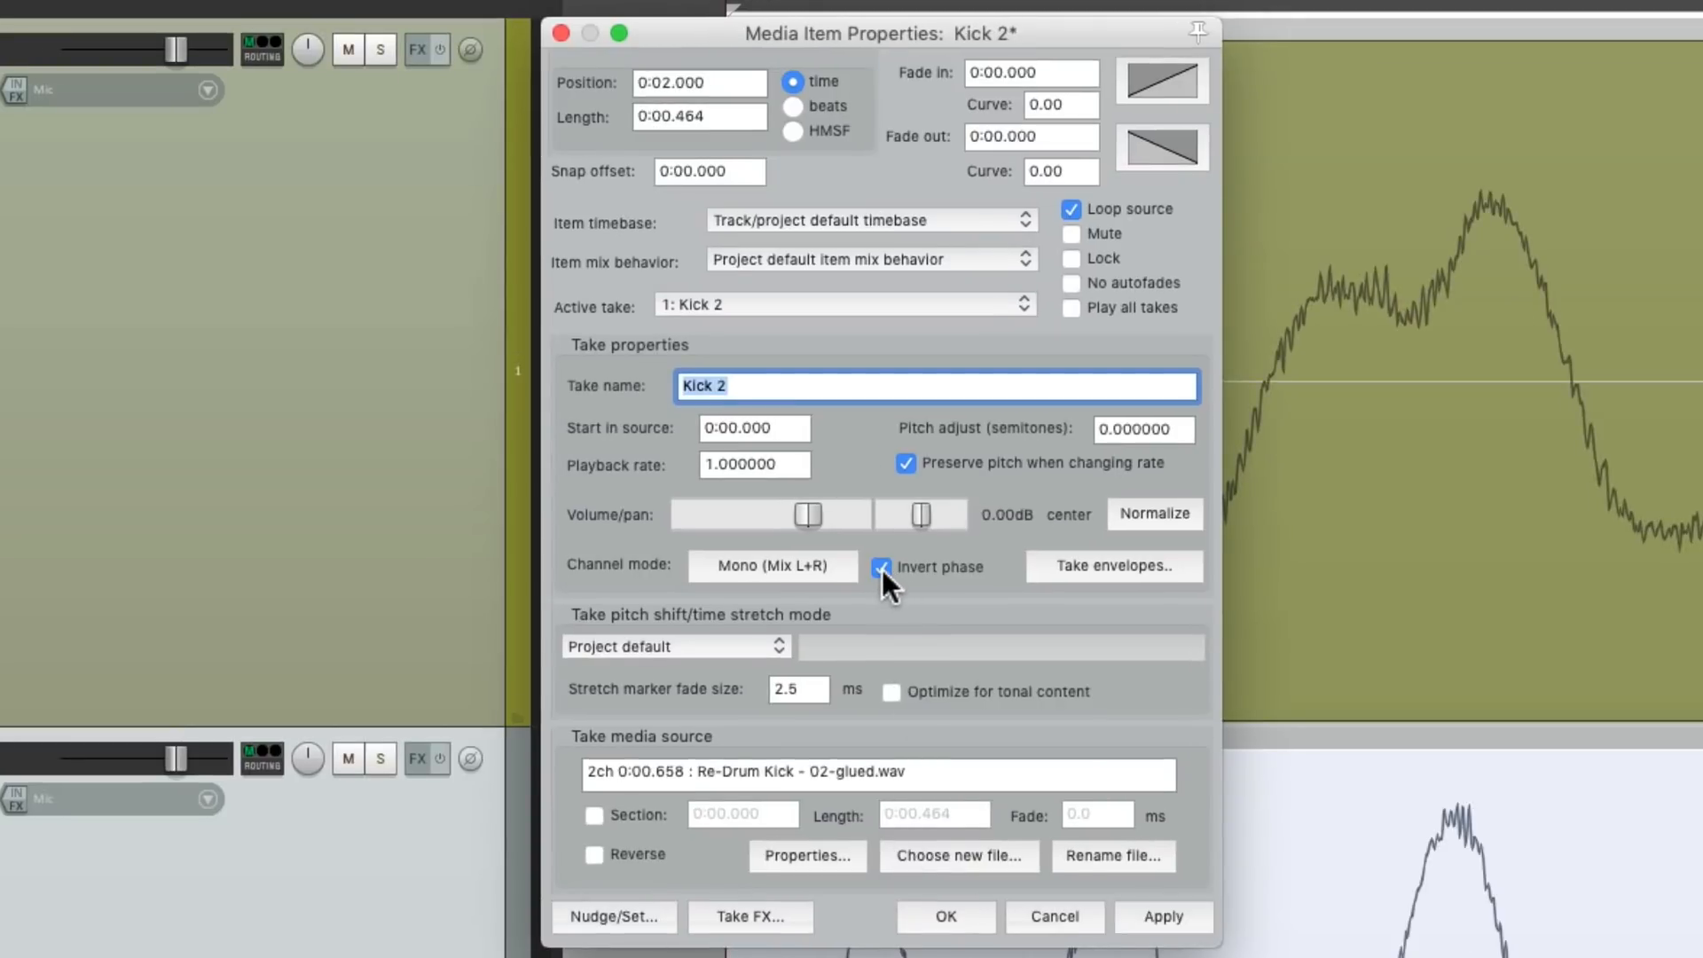
left_click(942, 916)
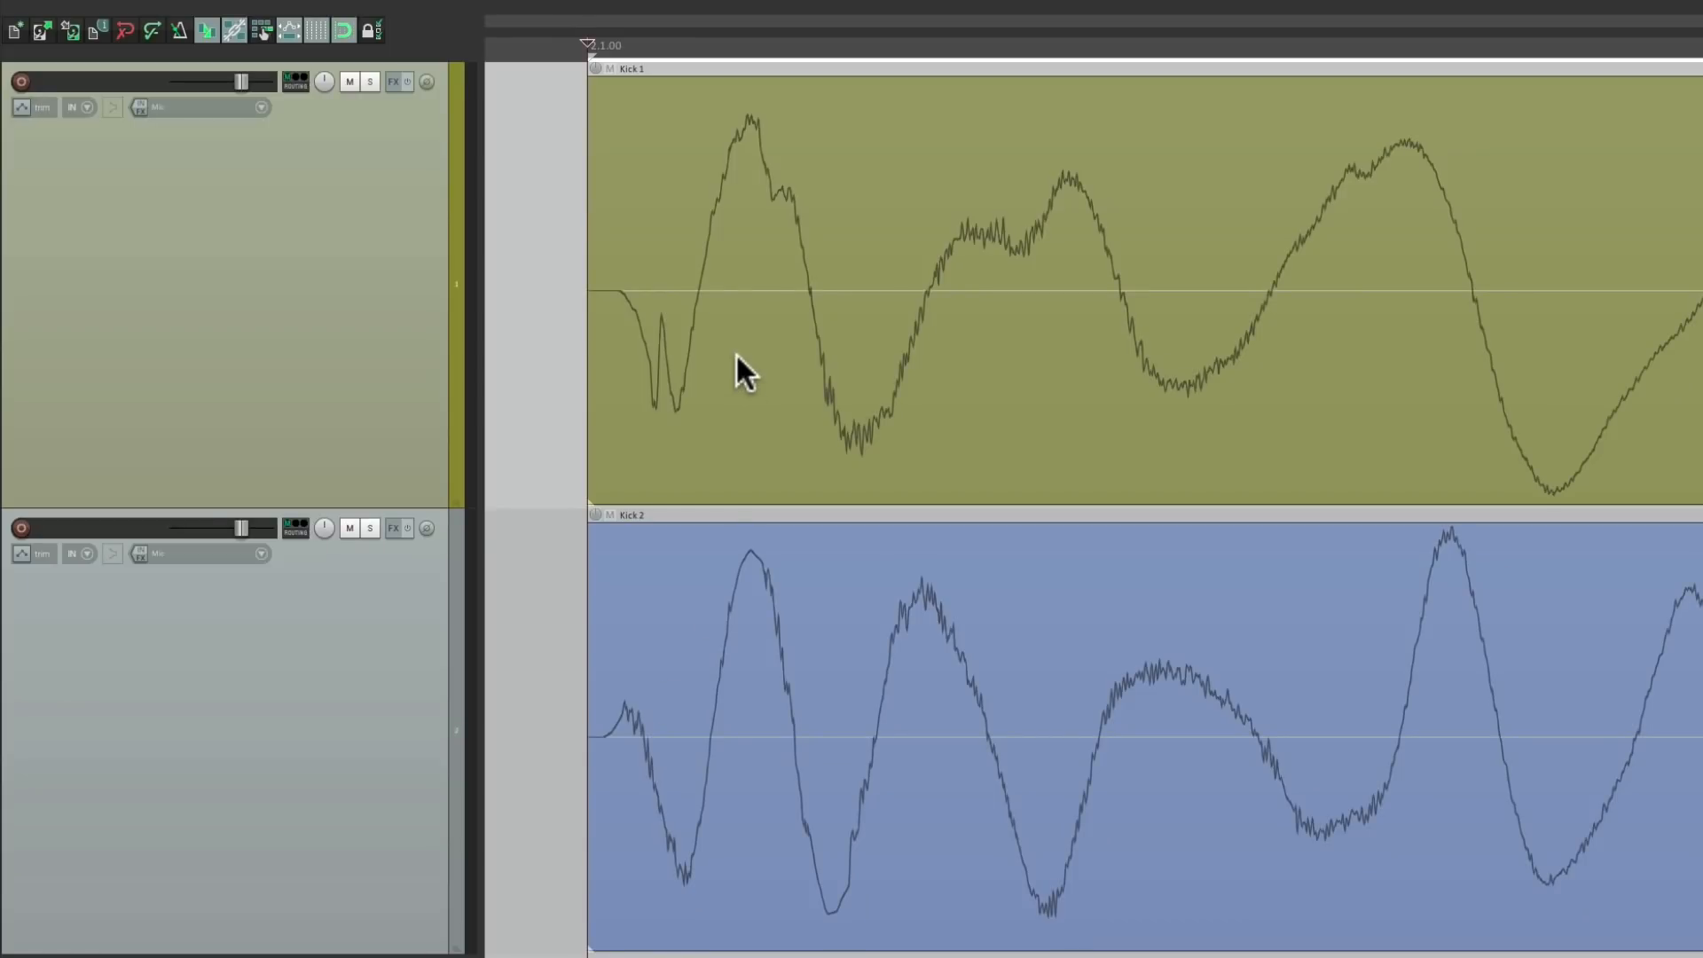
mouse_move(744, 152)
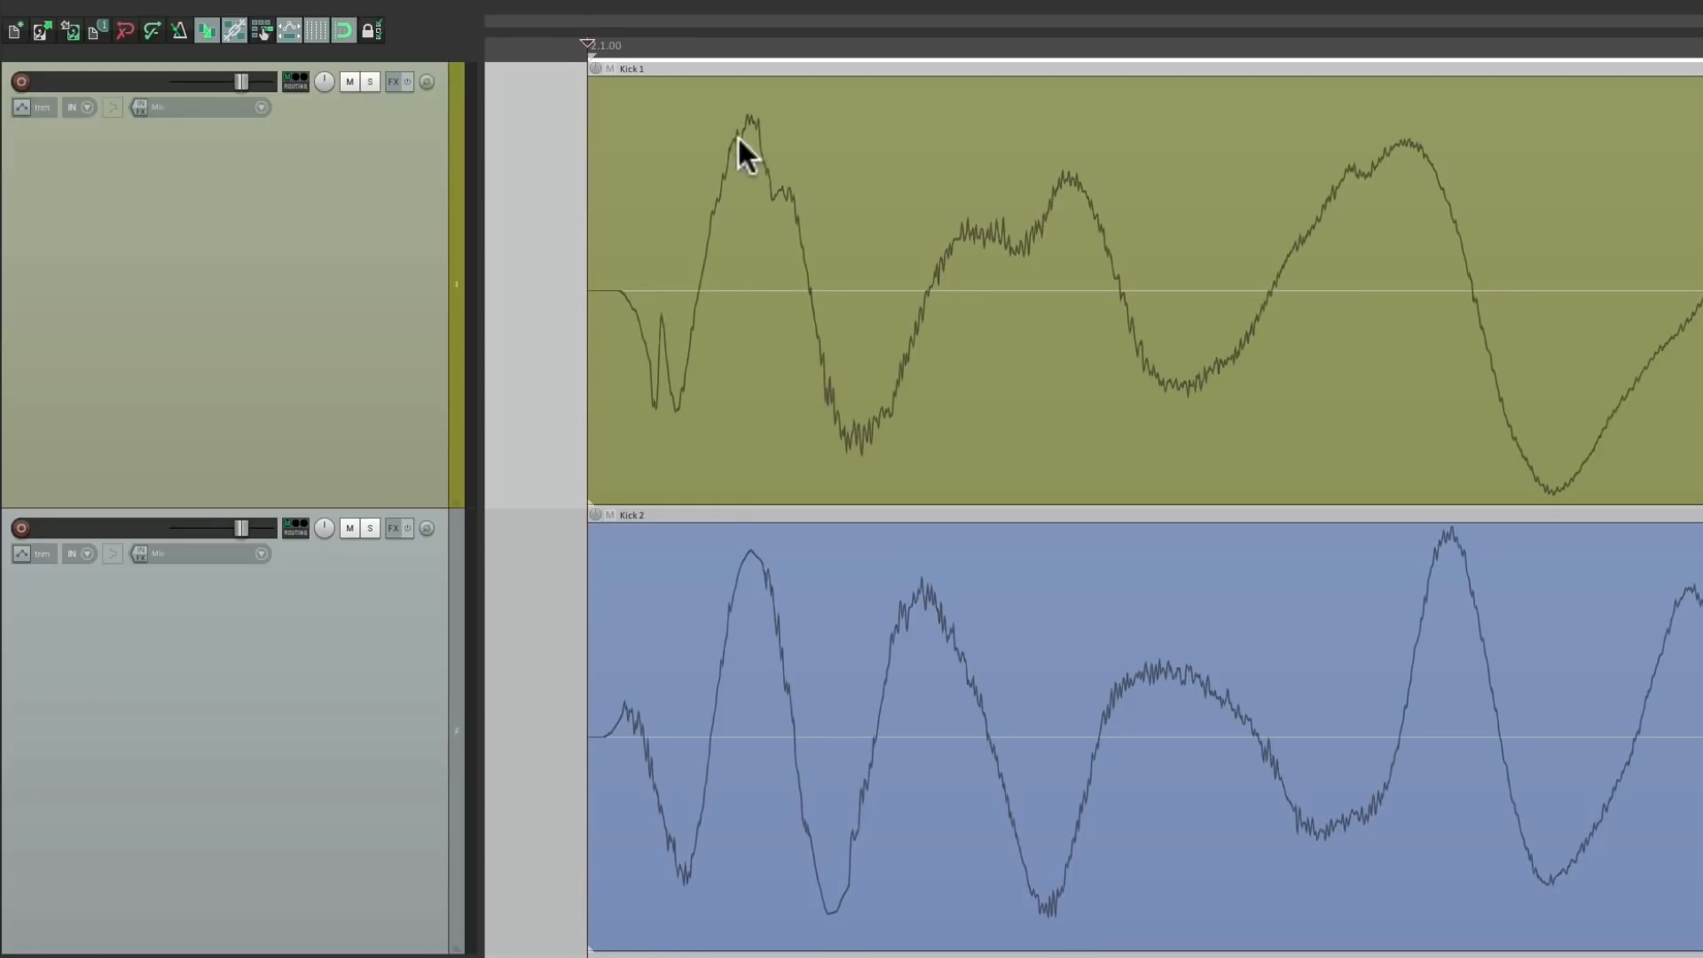
mouse_move(774, 628)
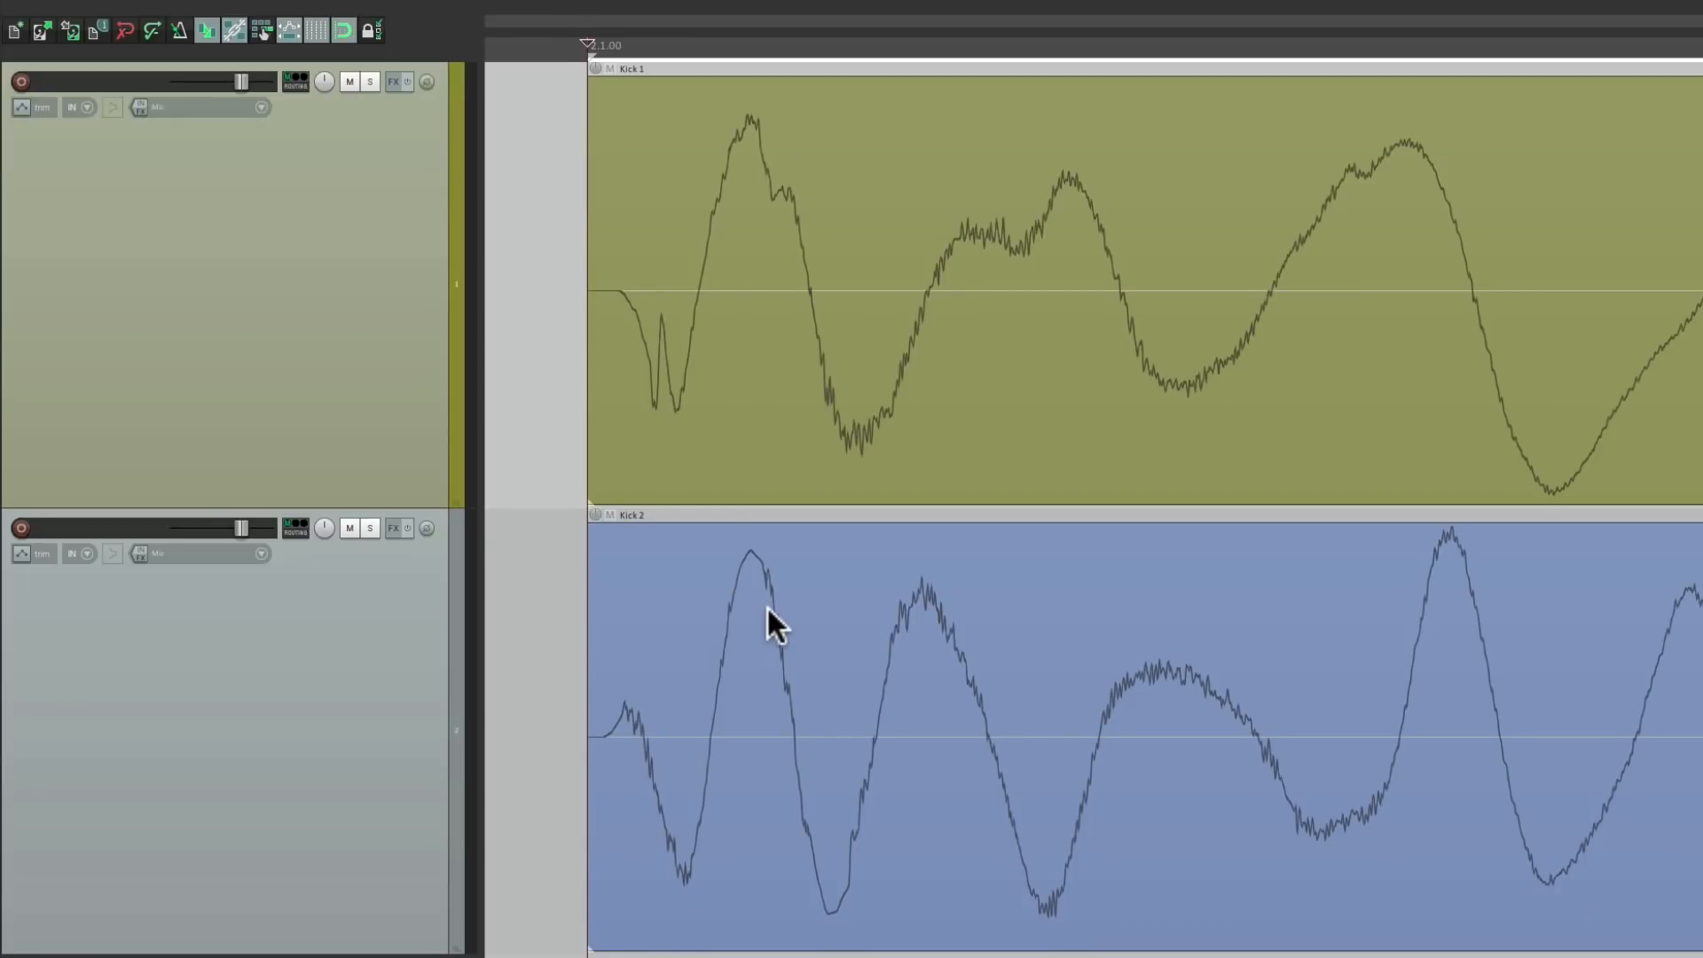
mouse_move(846, 545)
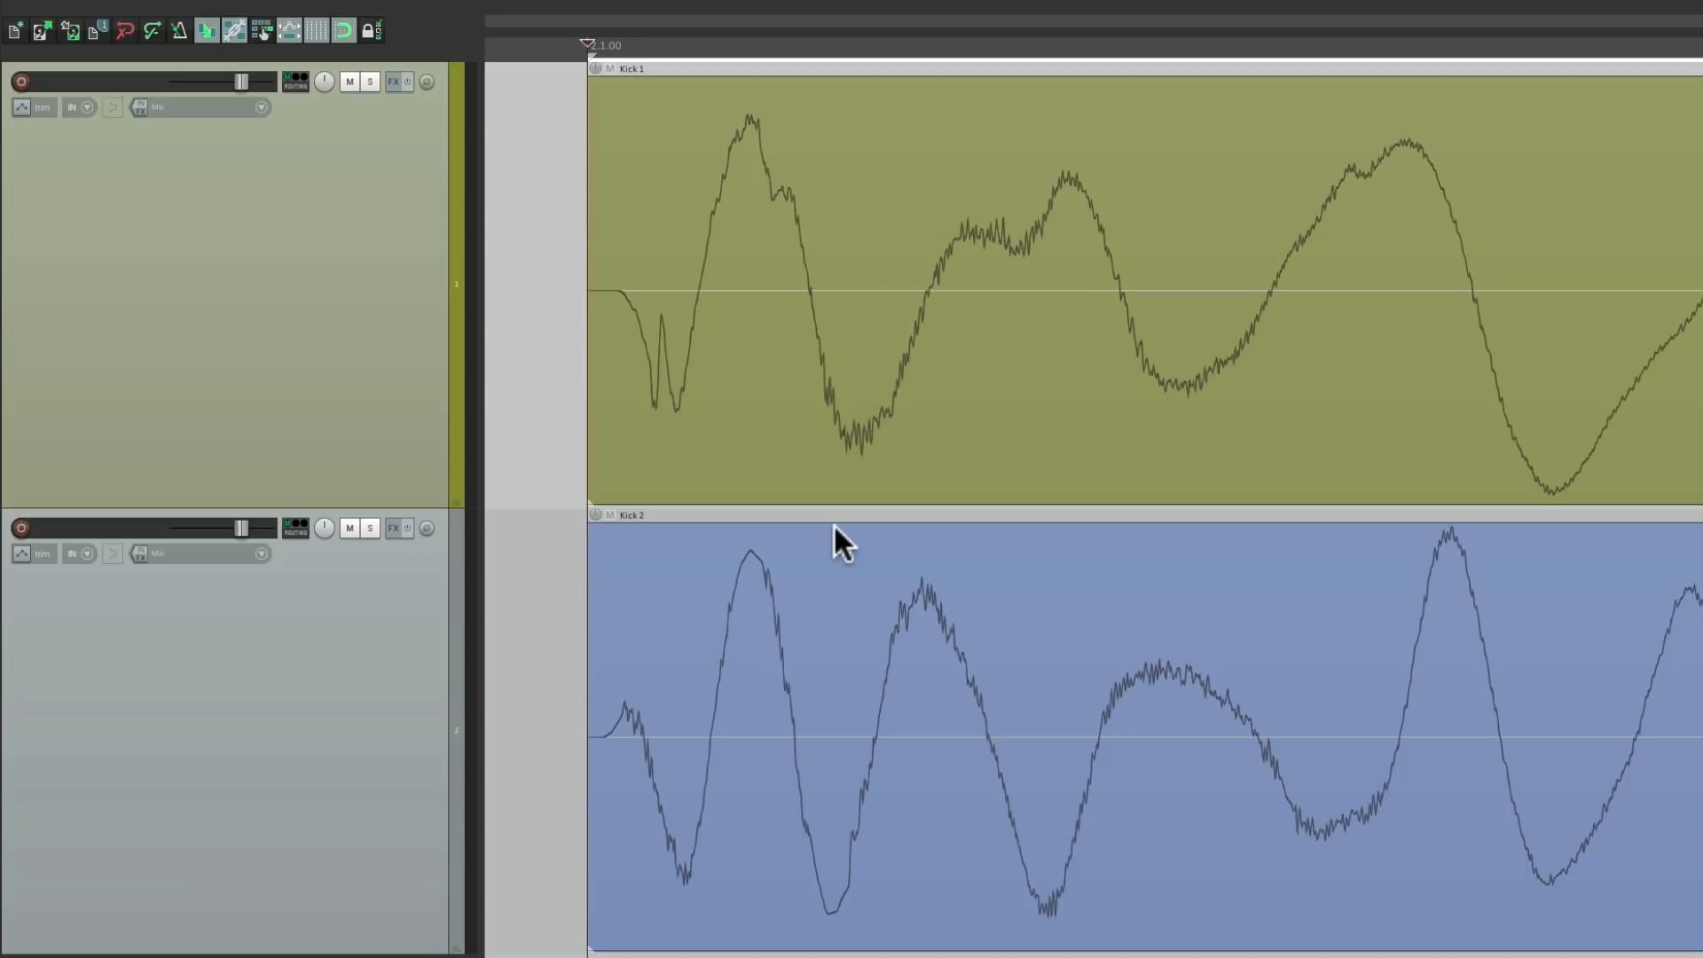
mouse_move(547, 499)
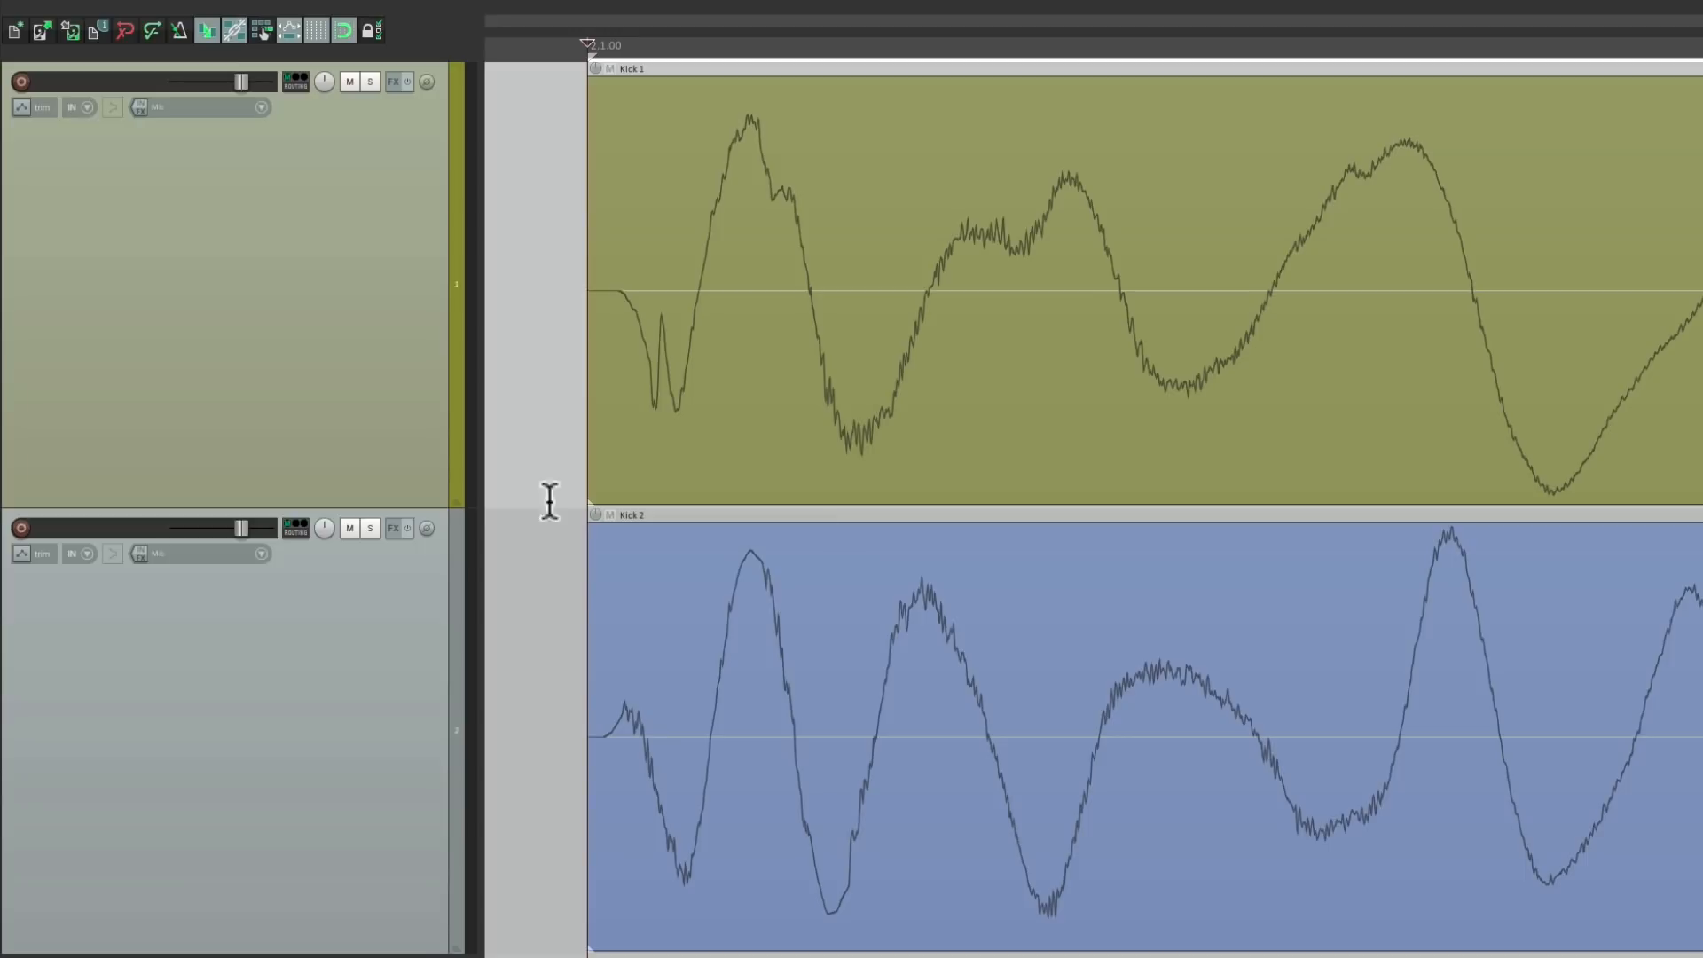
mouse_move(431, 543)
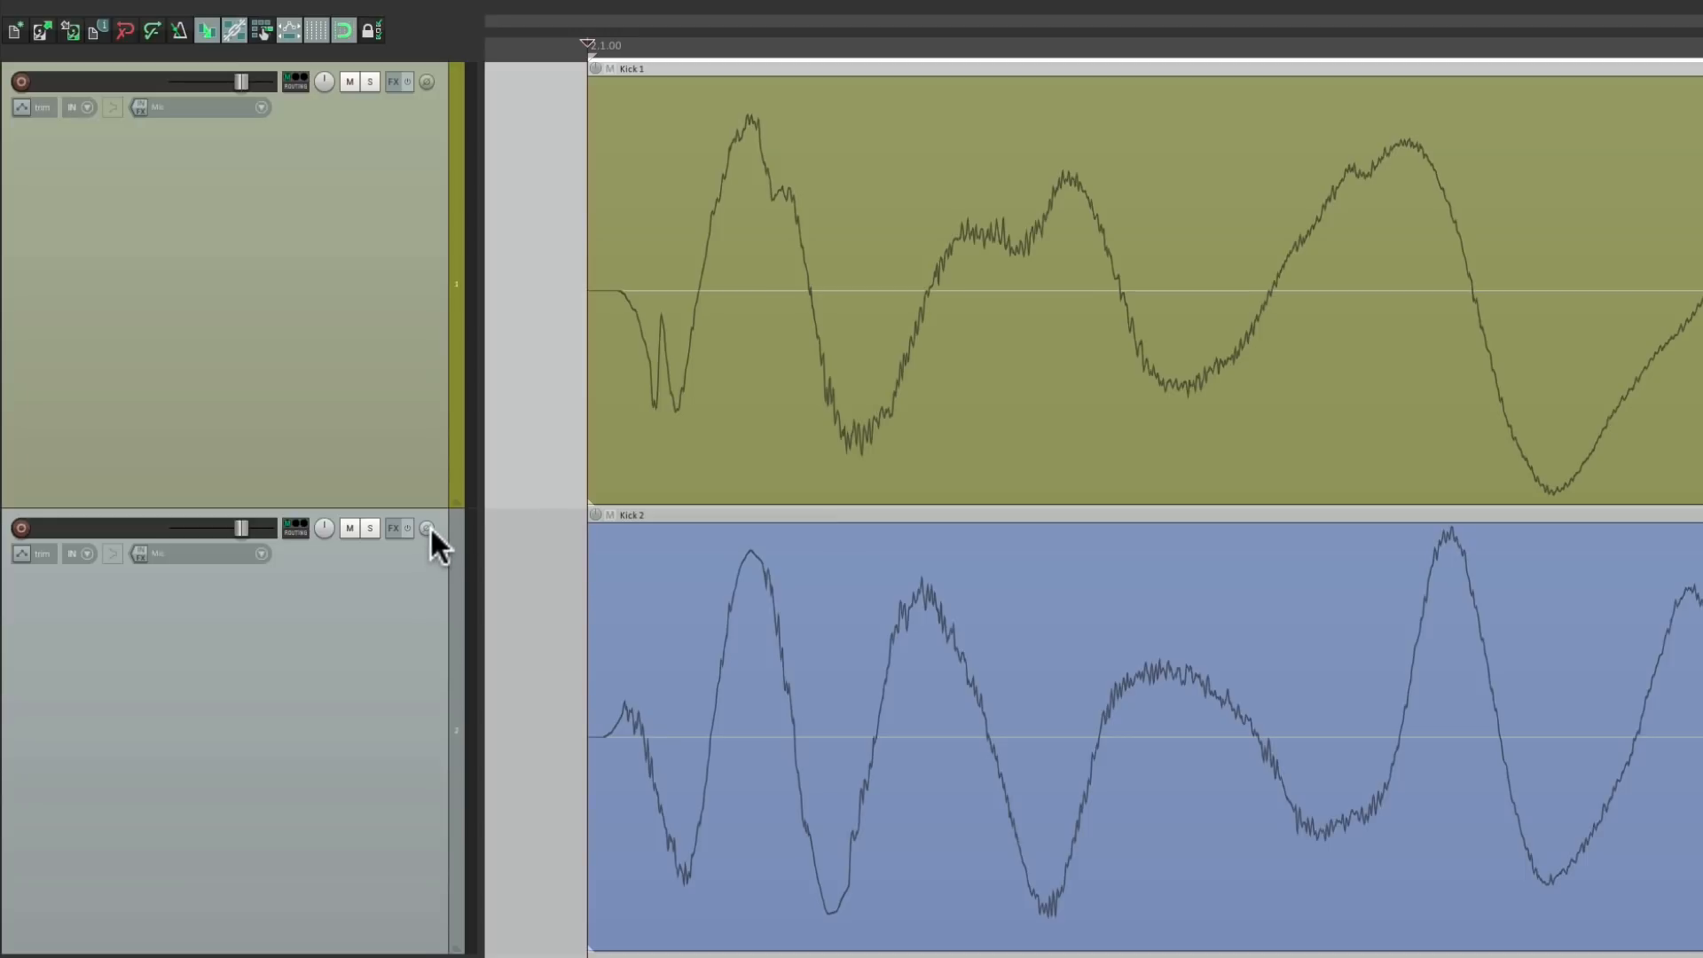
mouse_move(427, 527)
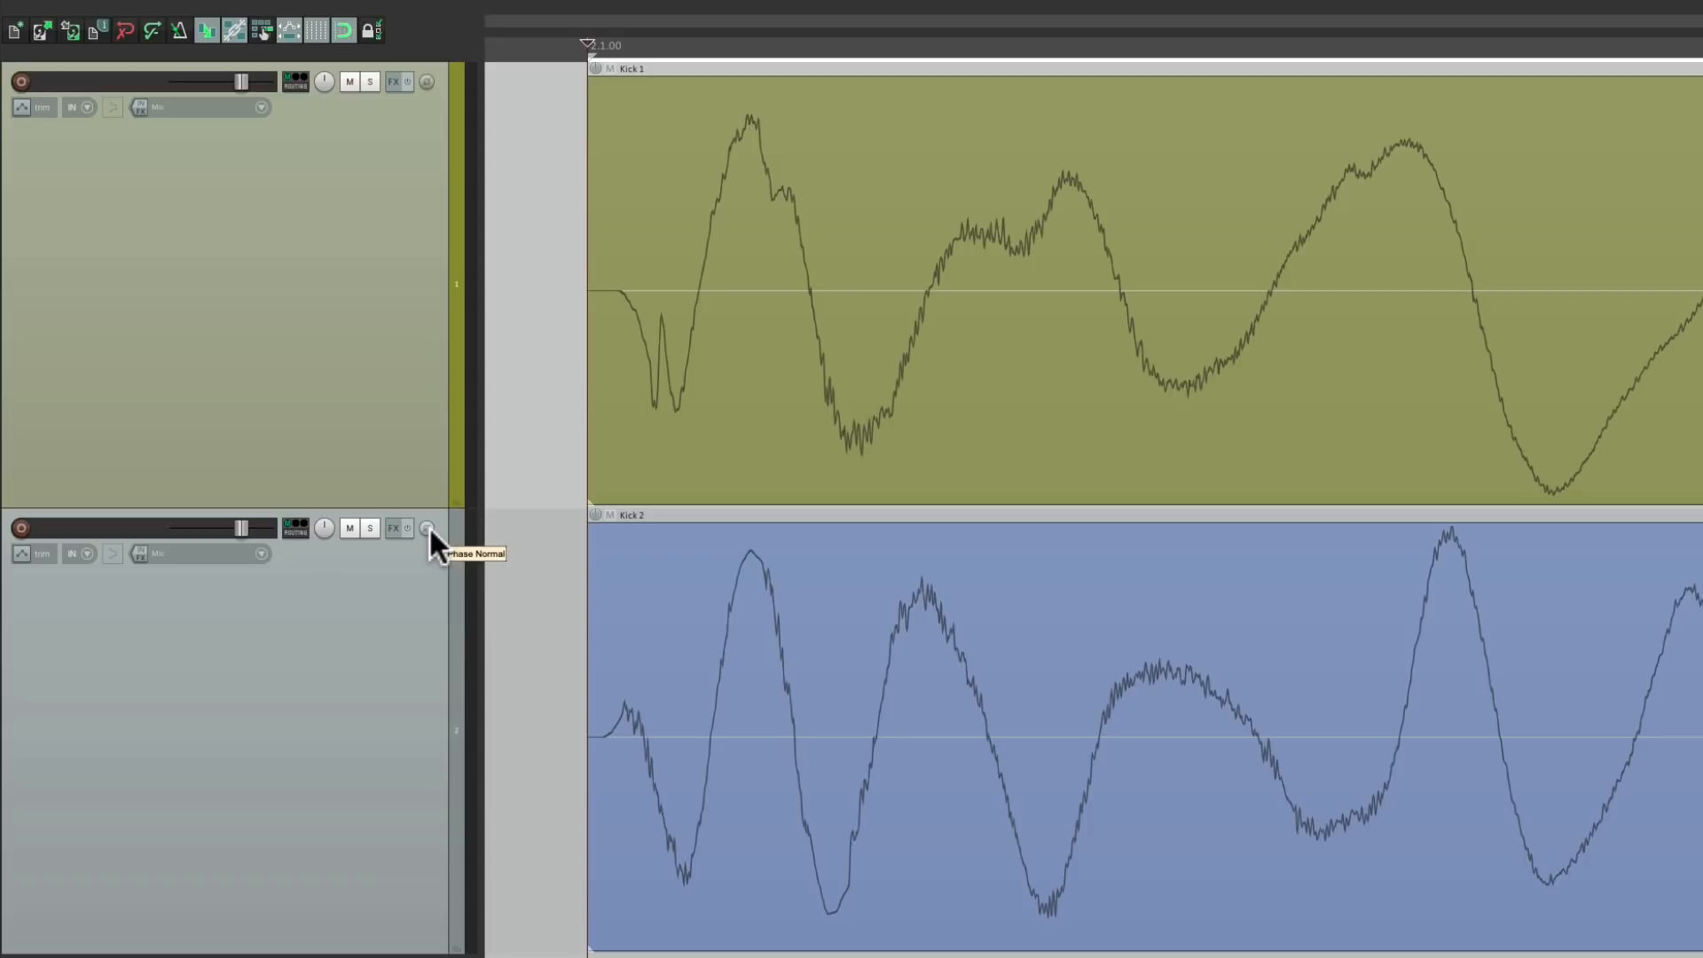
left_click(427, 528)
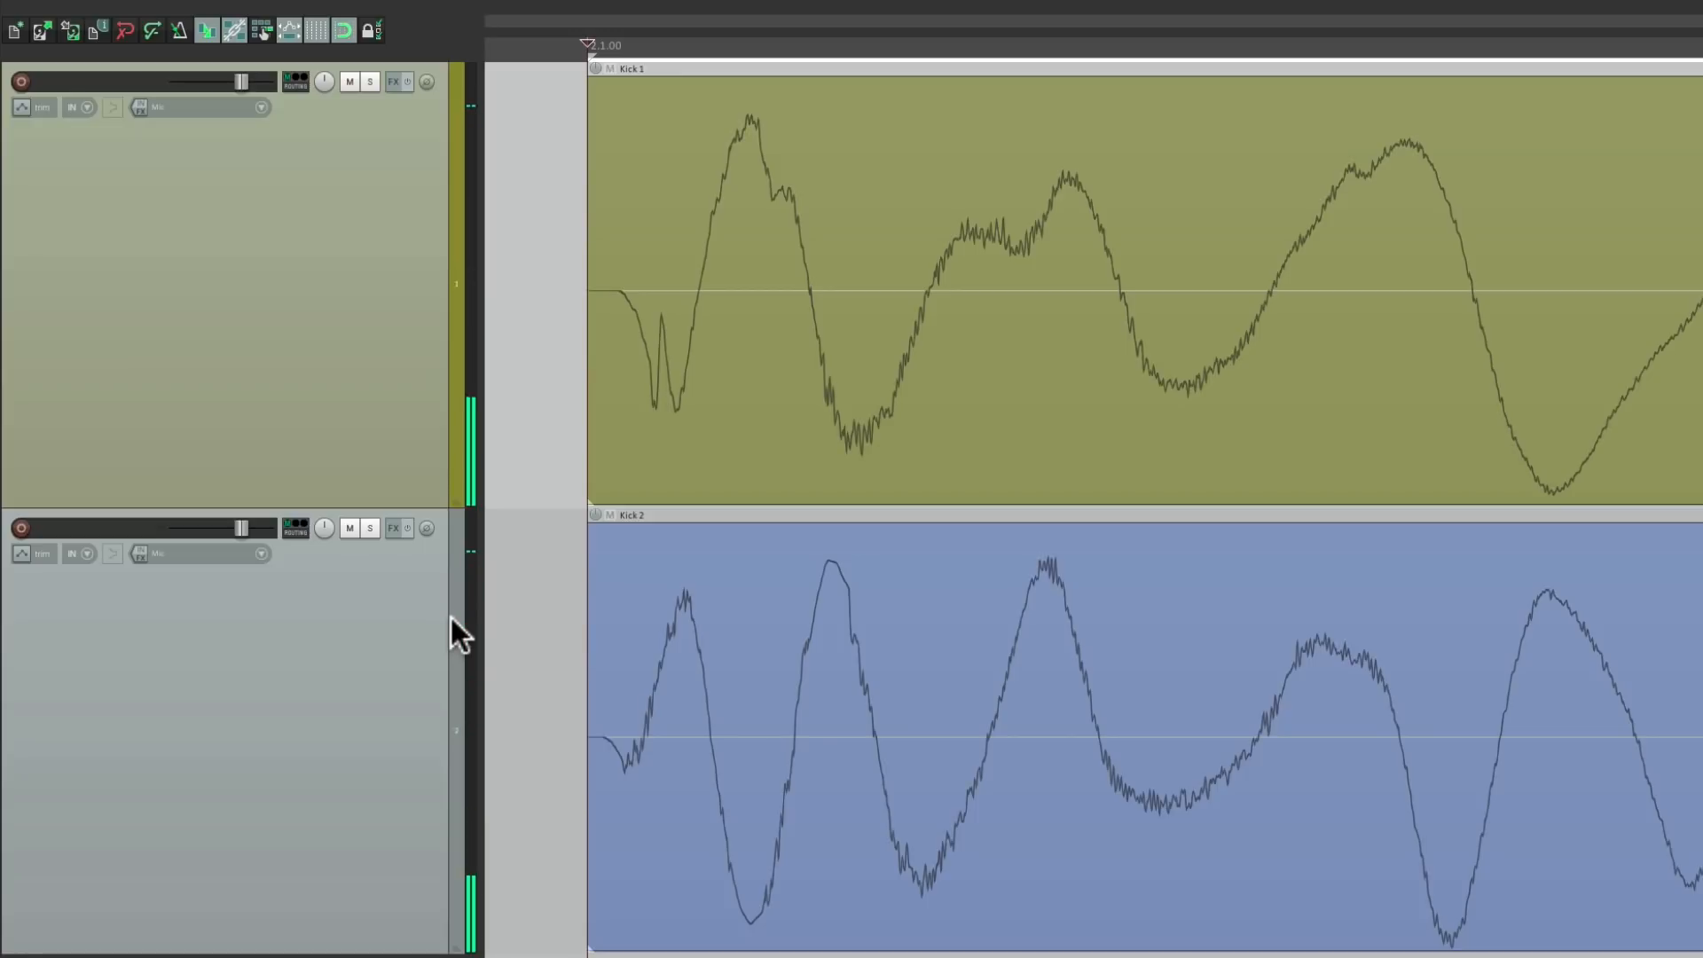
left_click(427, 527)
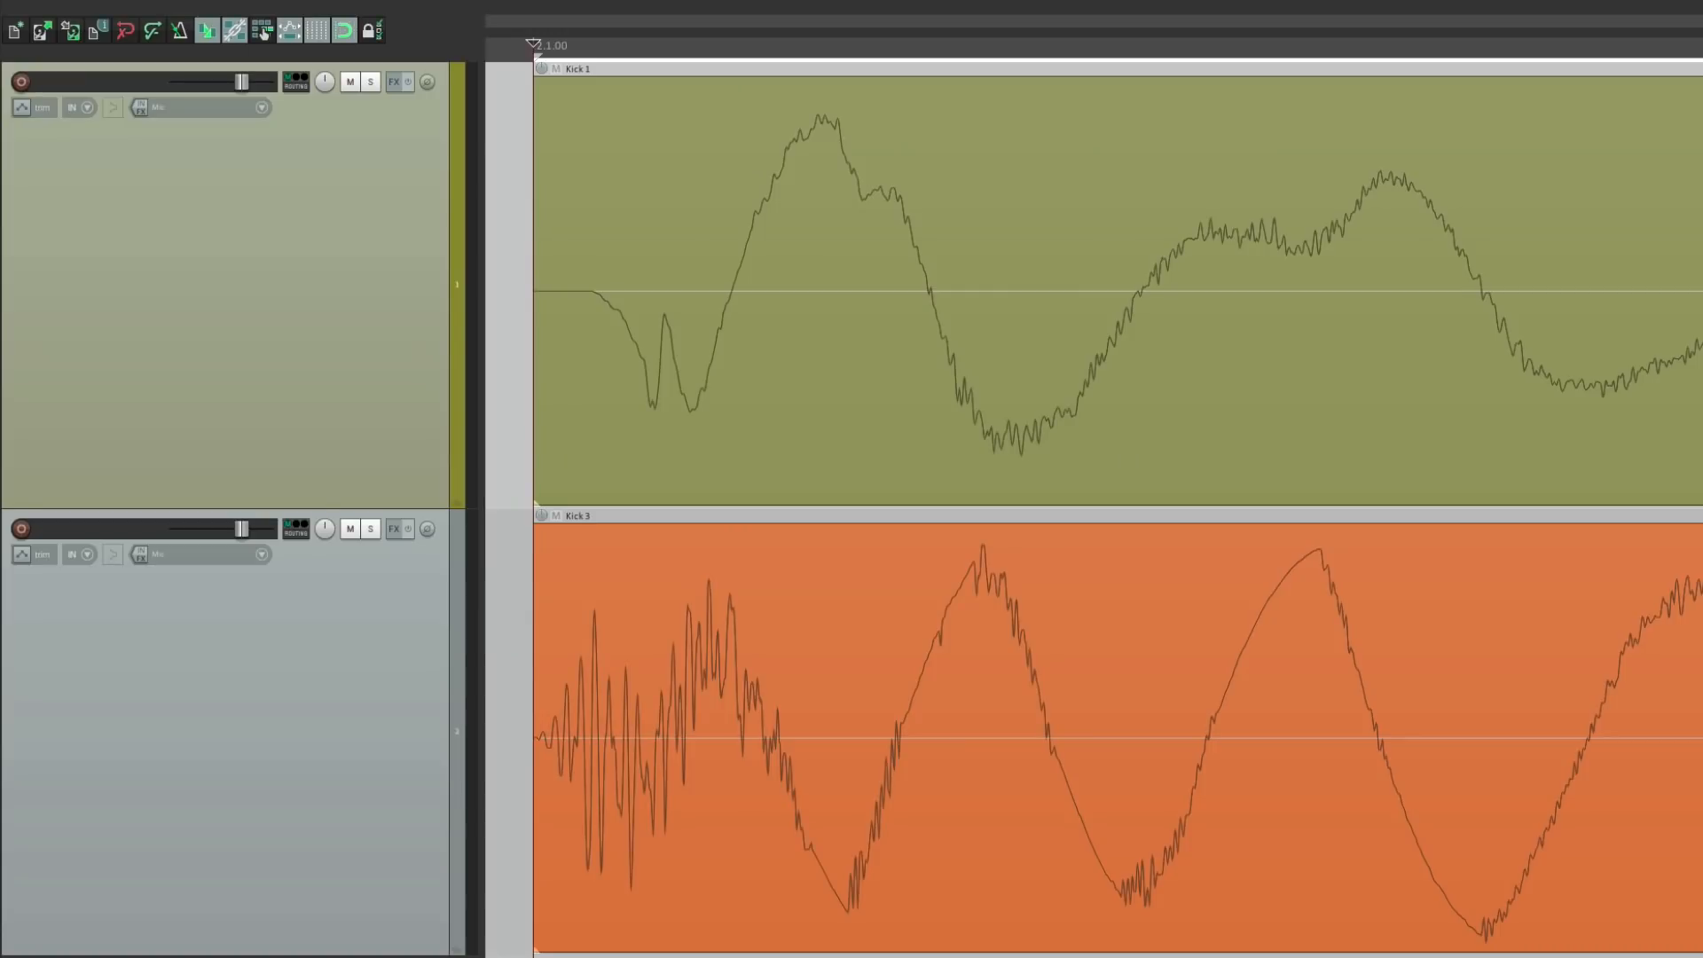
mouse_move(676, 388)
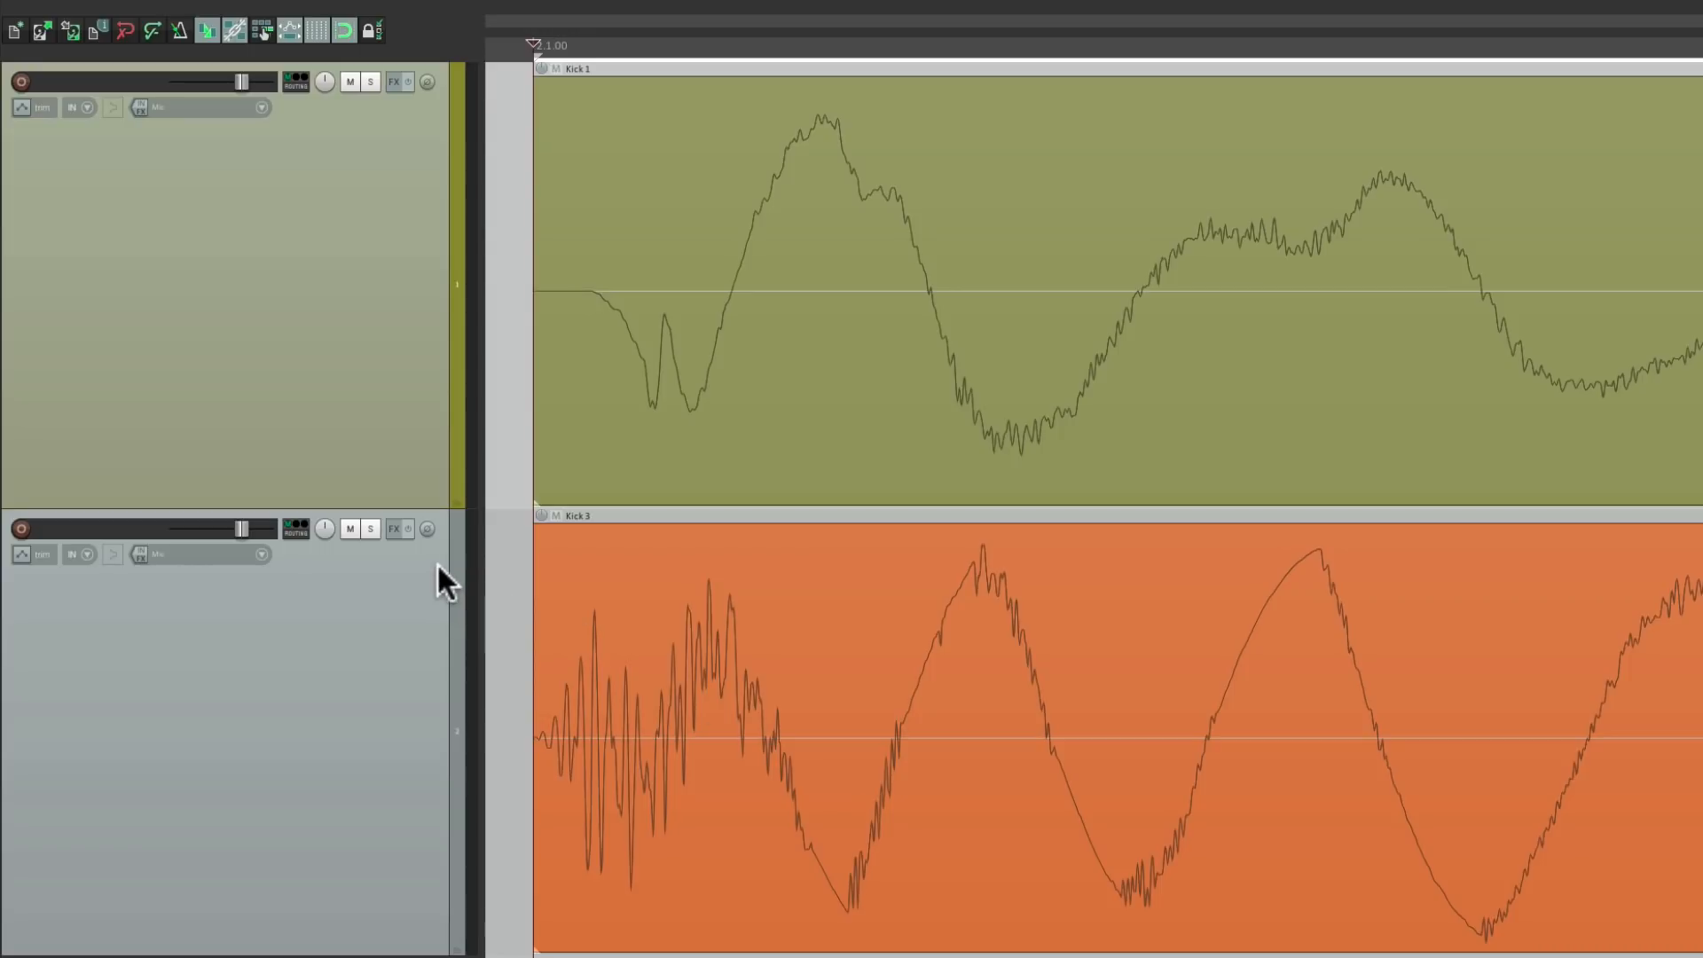
mouse_move(427, 529)
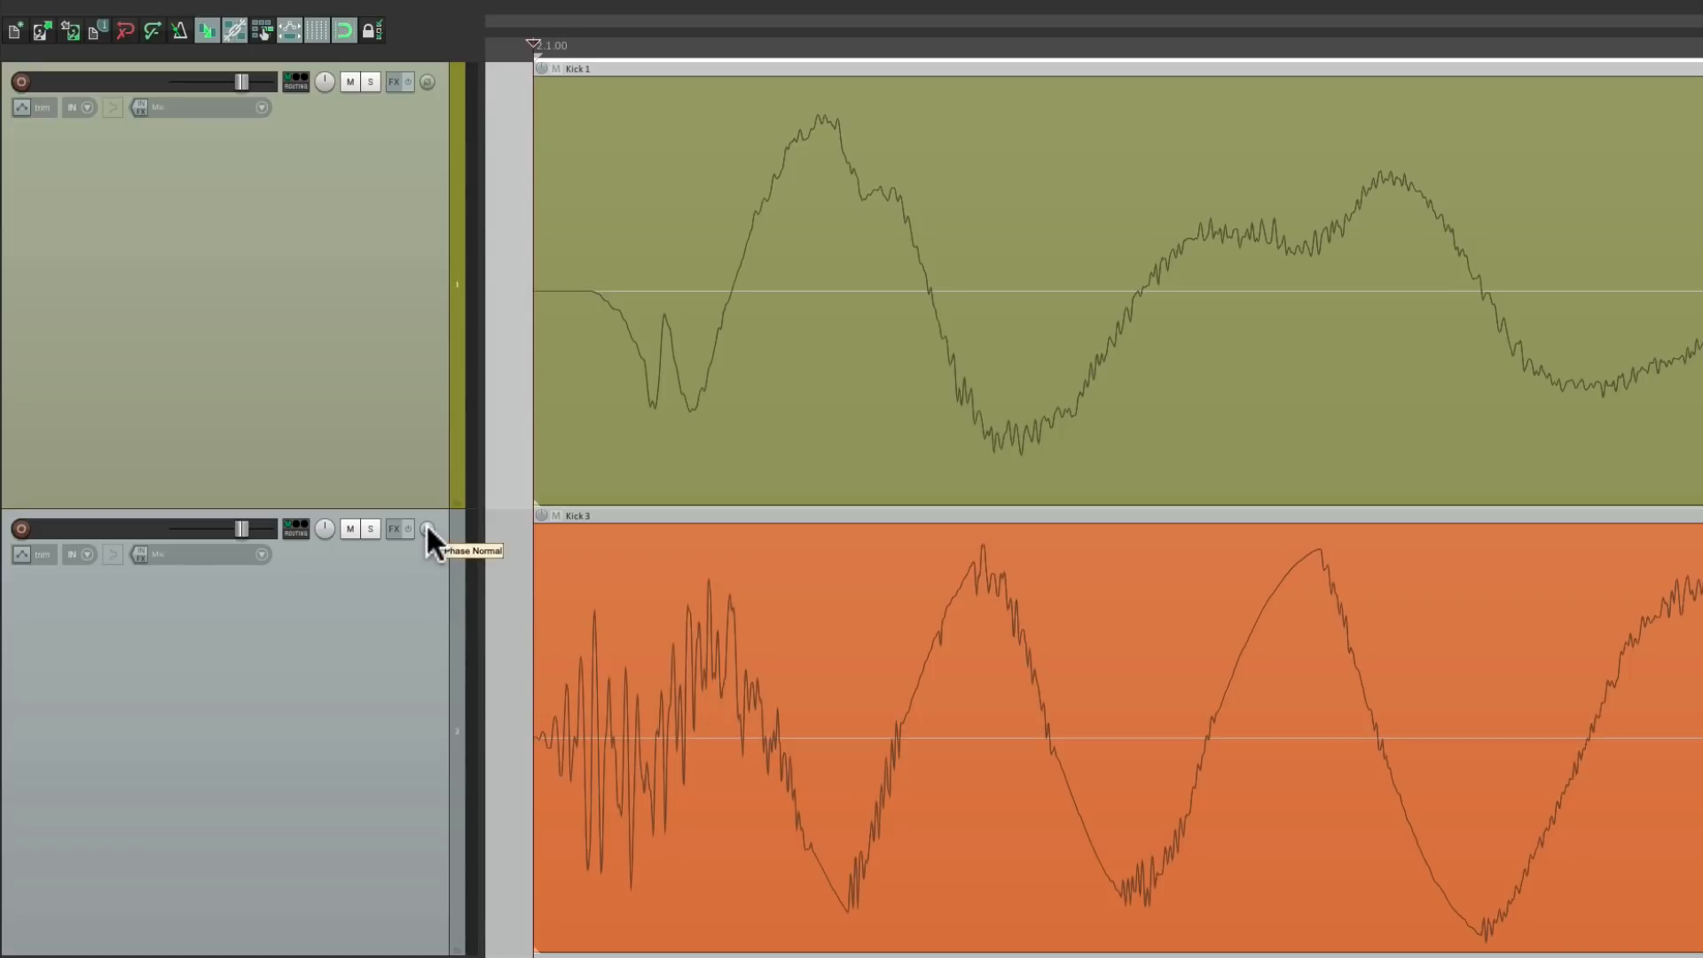
- Invert Kick 3's track polarity to audition it, then restore normal polarity
left_click(426, 529)
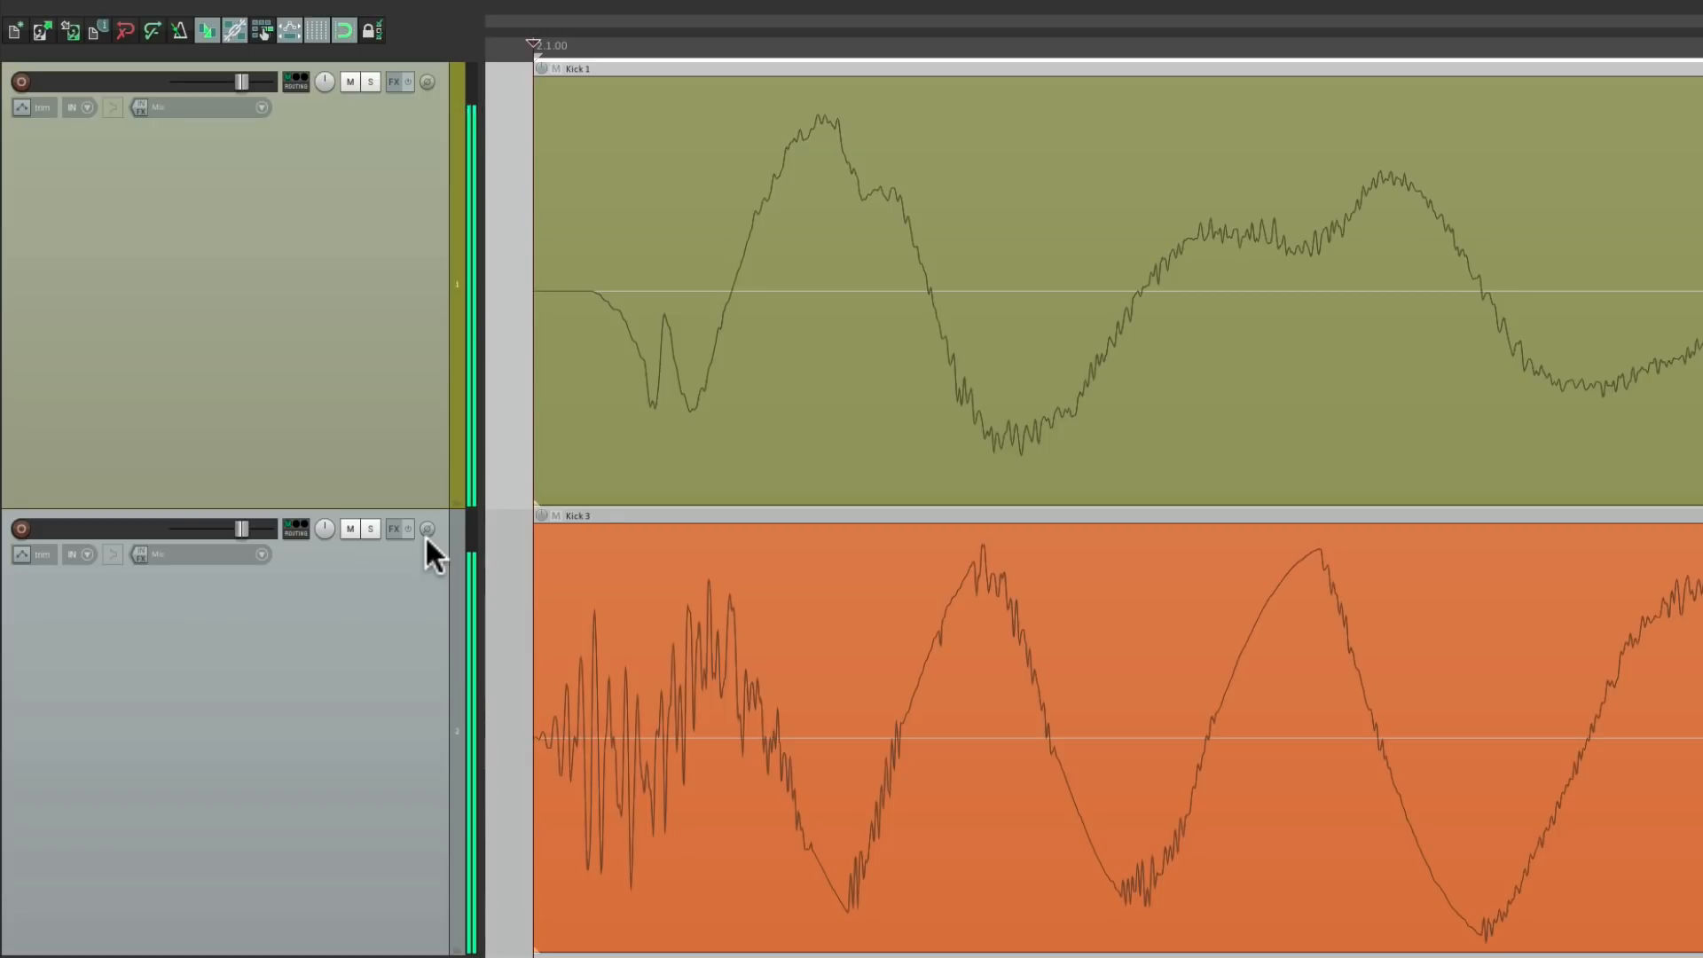
left_click(427, 528)
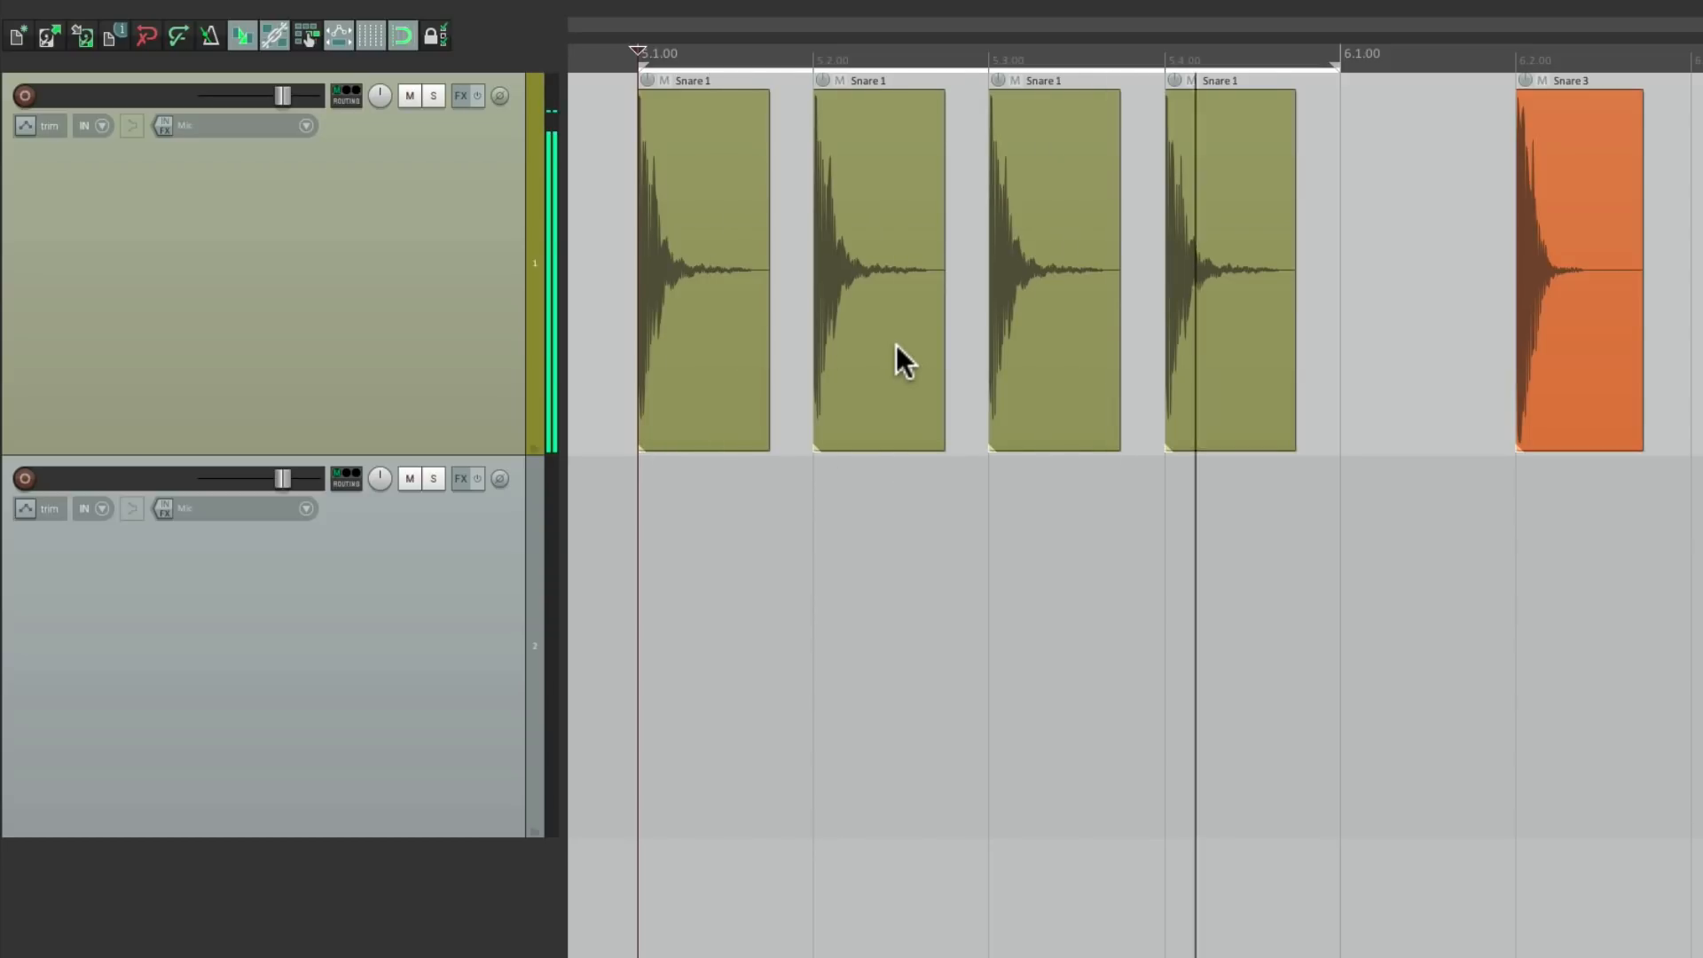
mouse_move(1469, 228)
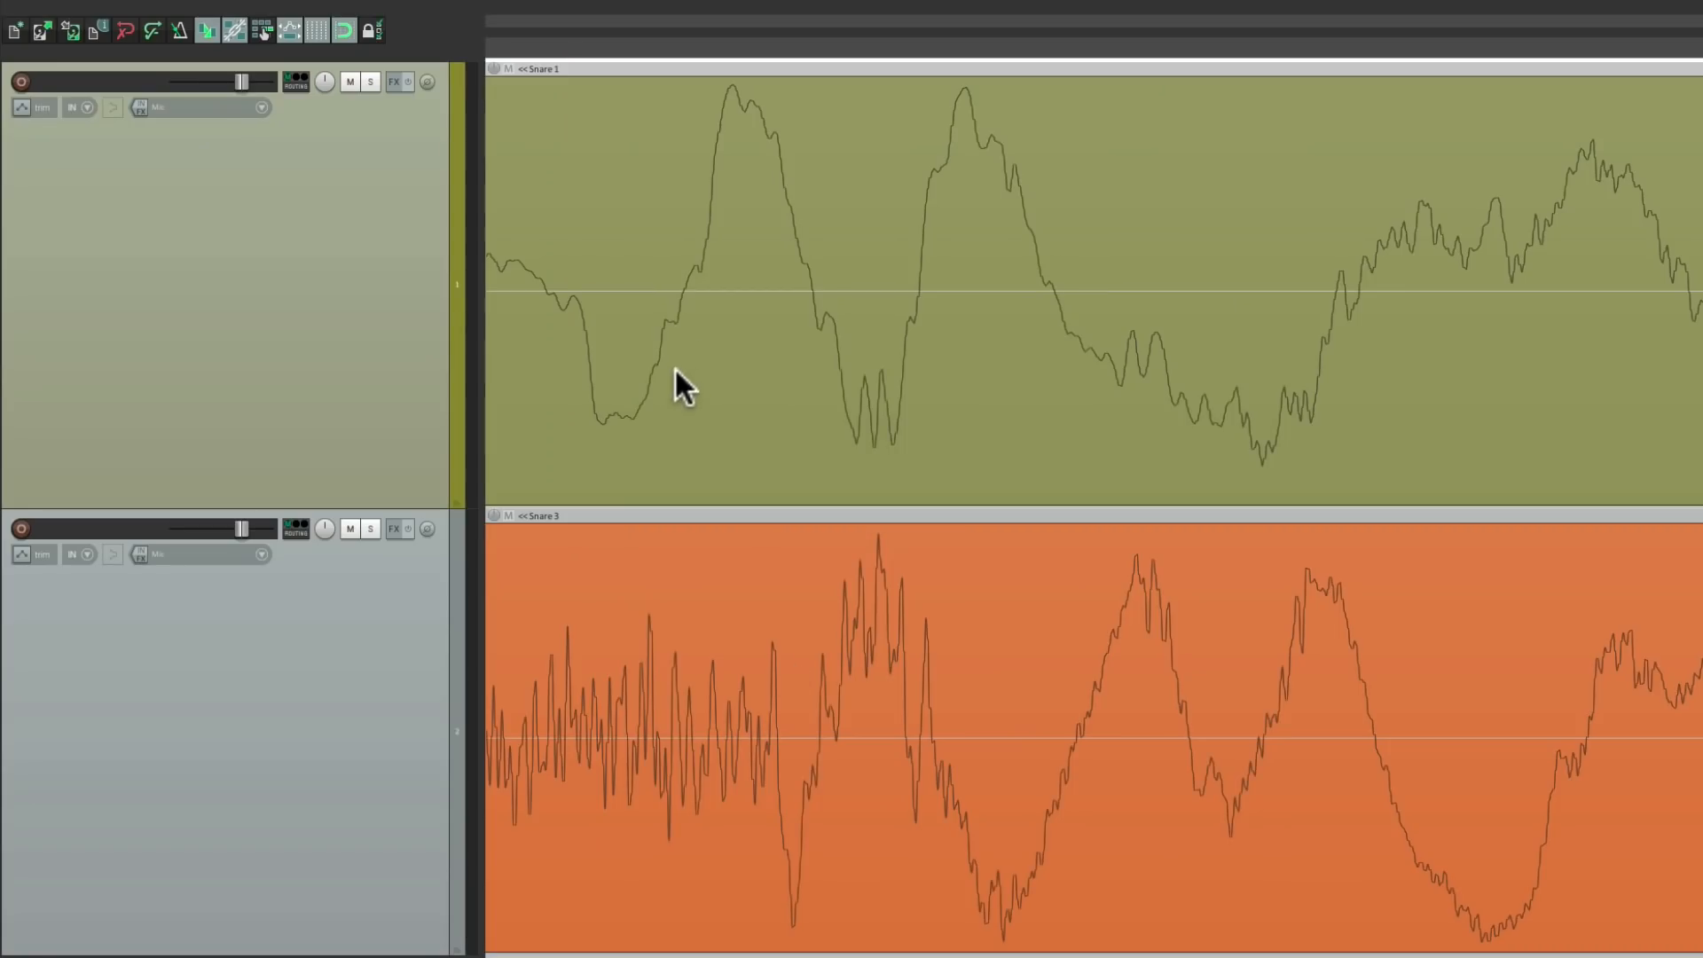
mouse_move(1032, 207)
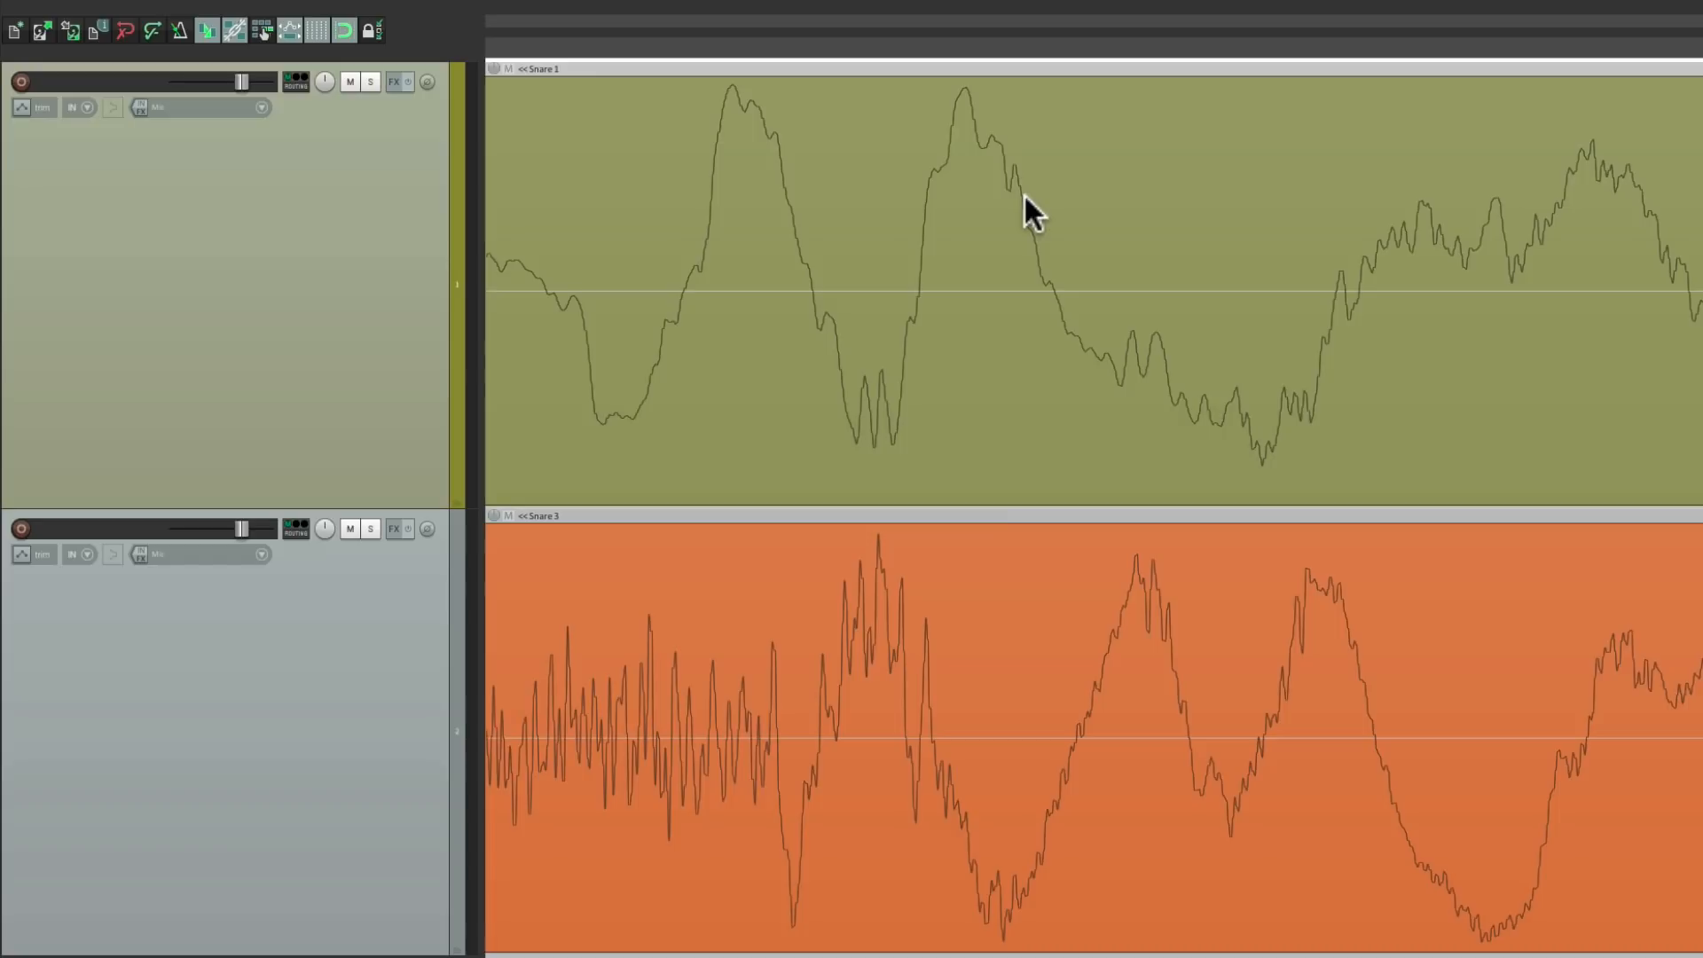
mouse_move(1135, 728)
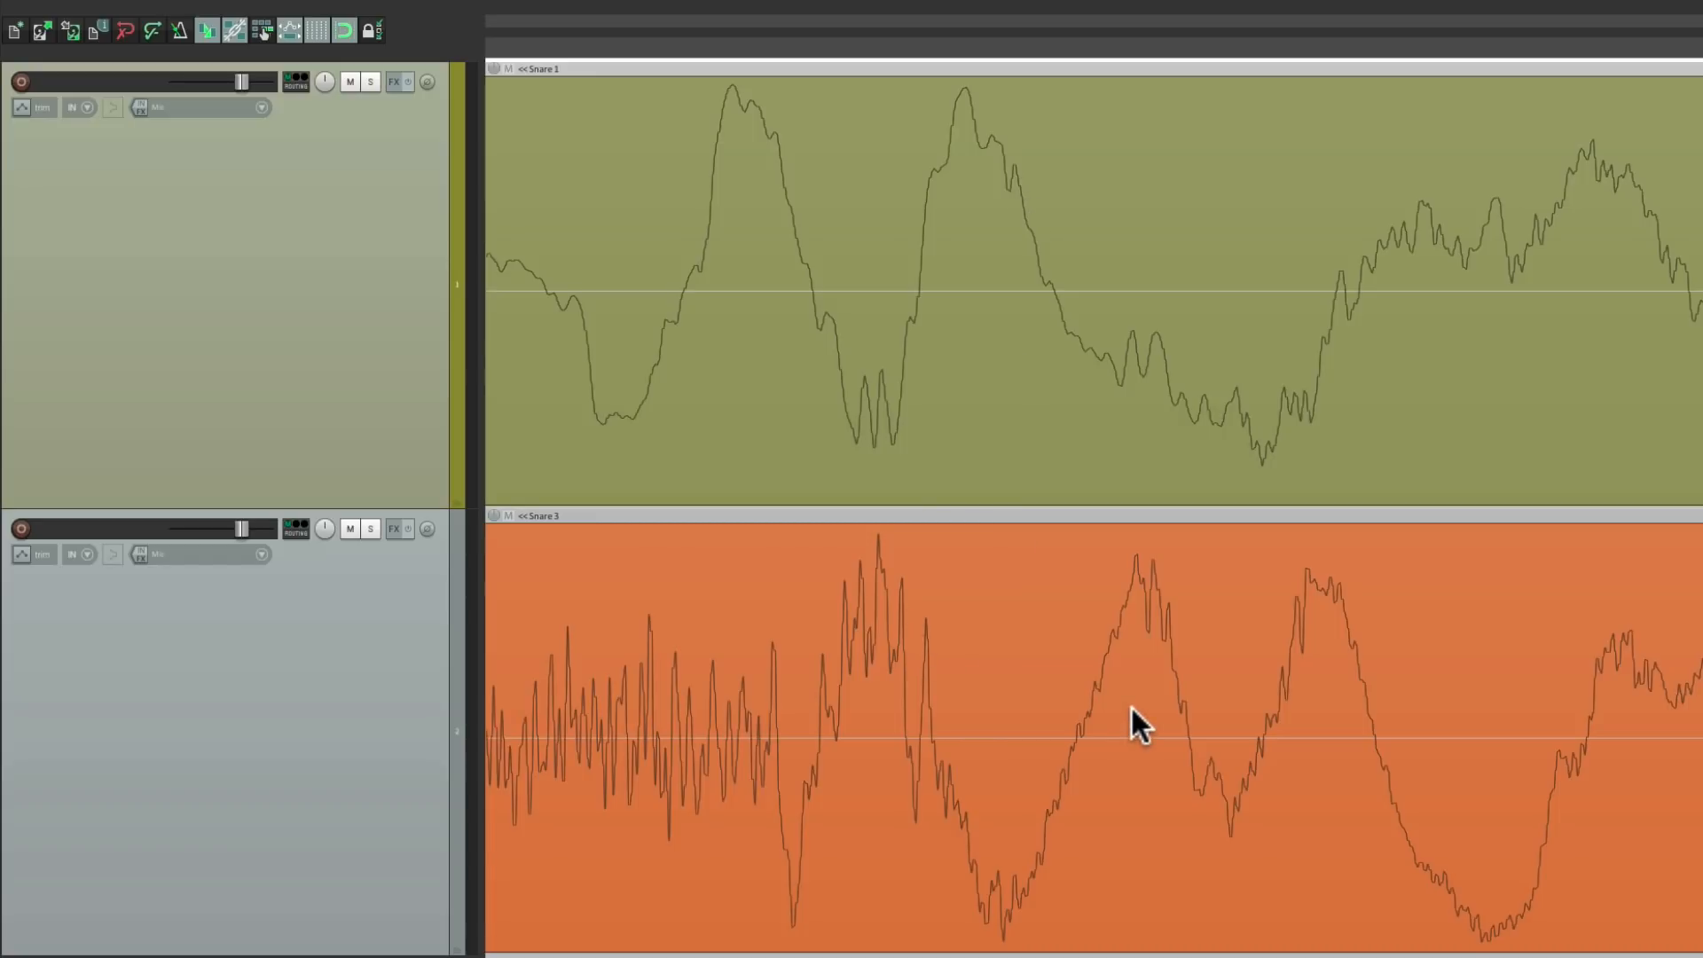
mouse_move(1029, 715)
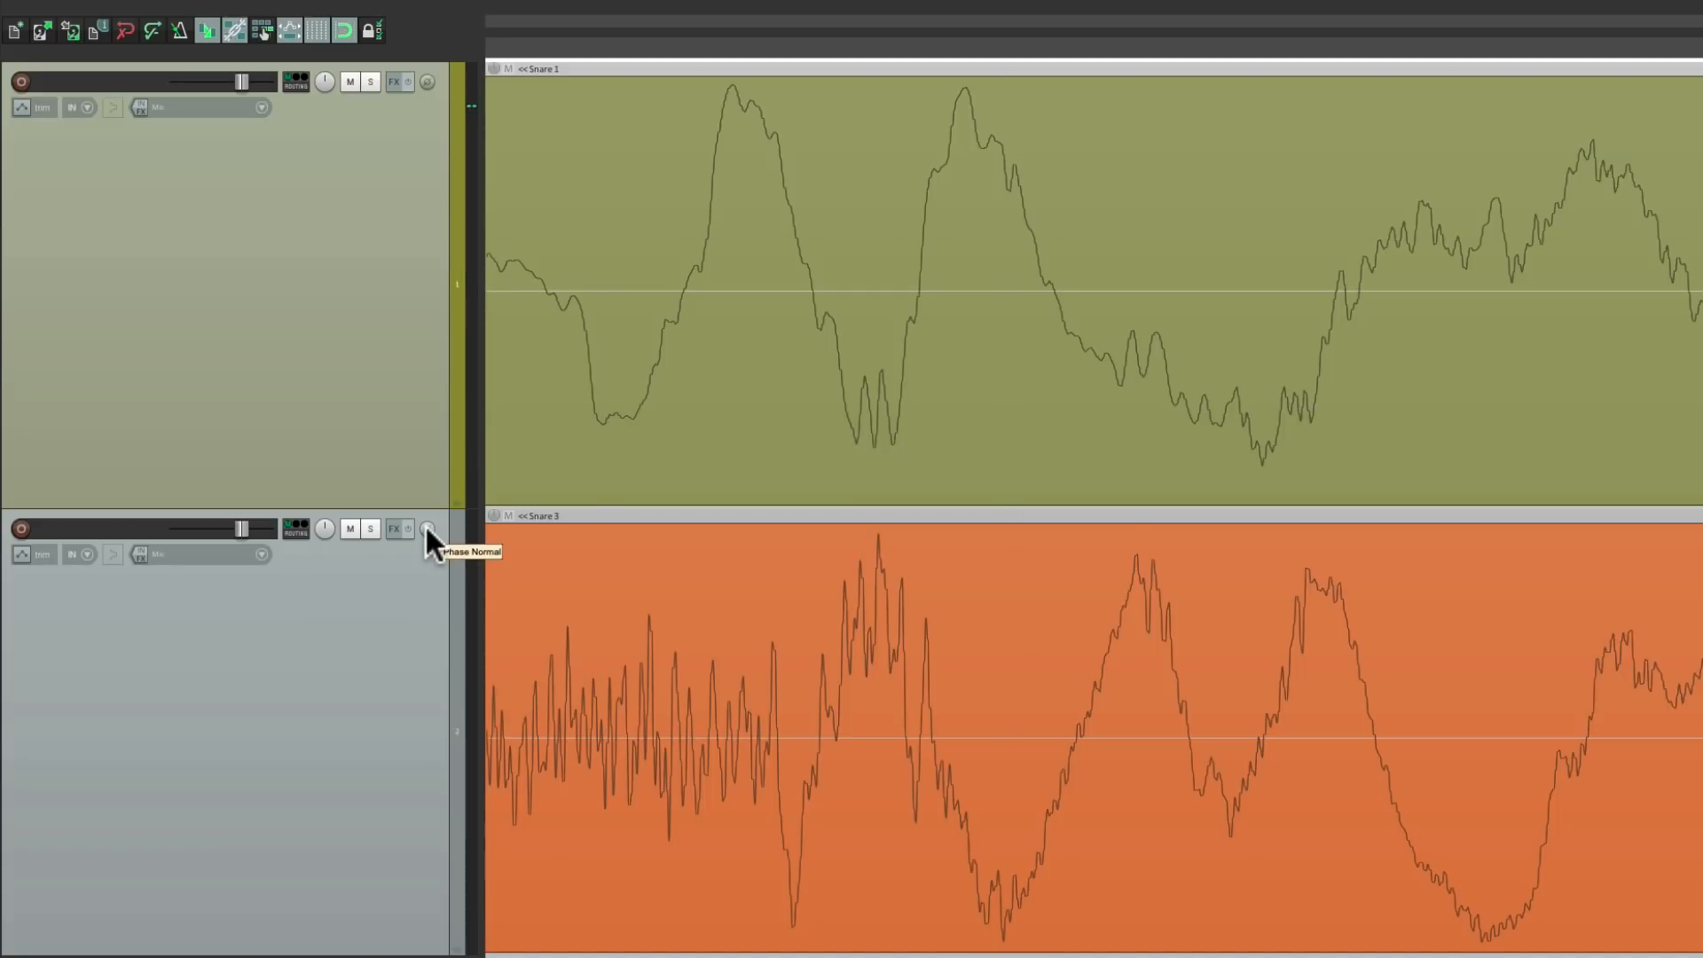
- Invert Snare 3's track polarity for playback, then set it back to normal
left_click(426, 529)
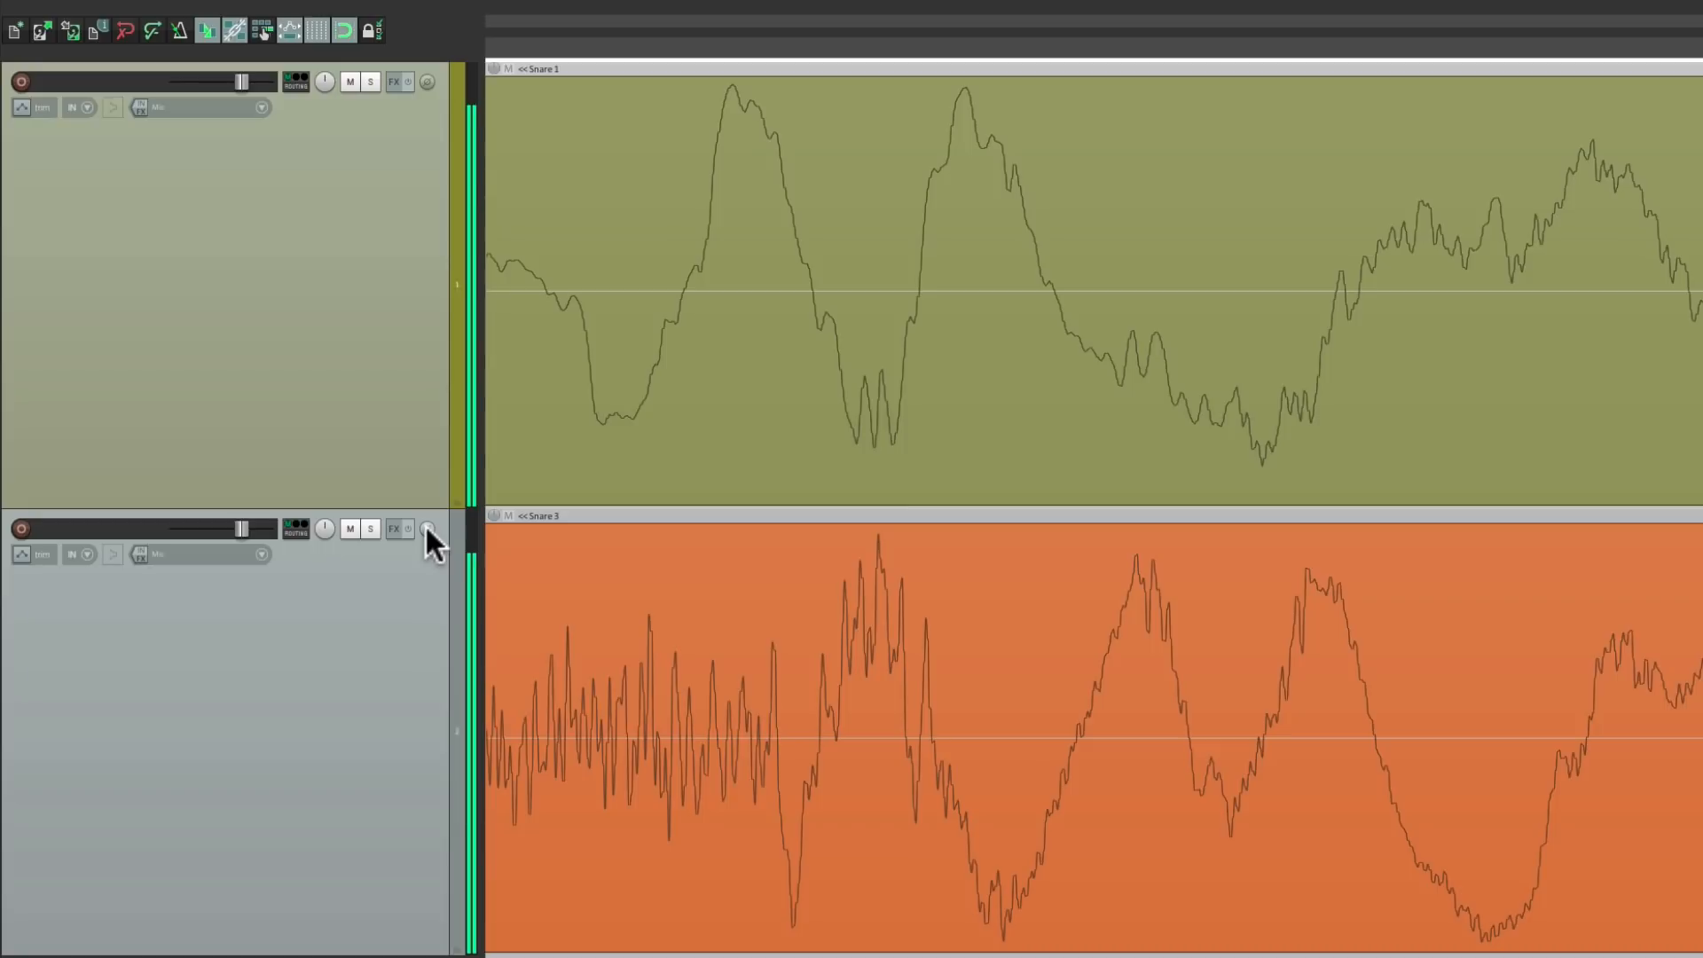
left_click(422, 528)
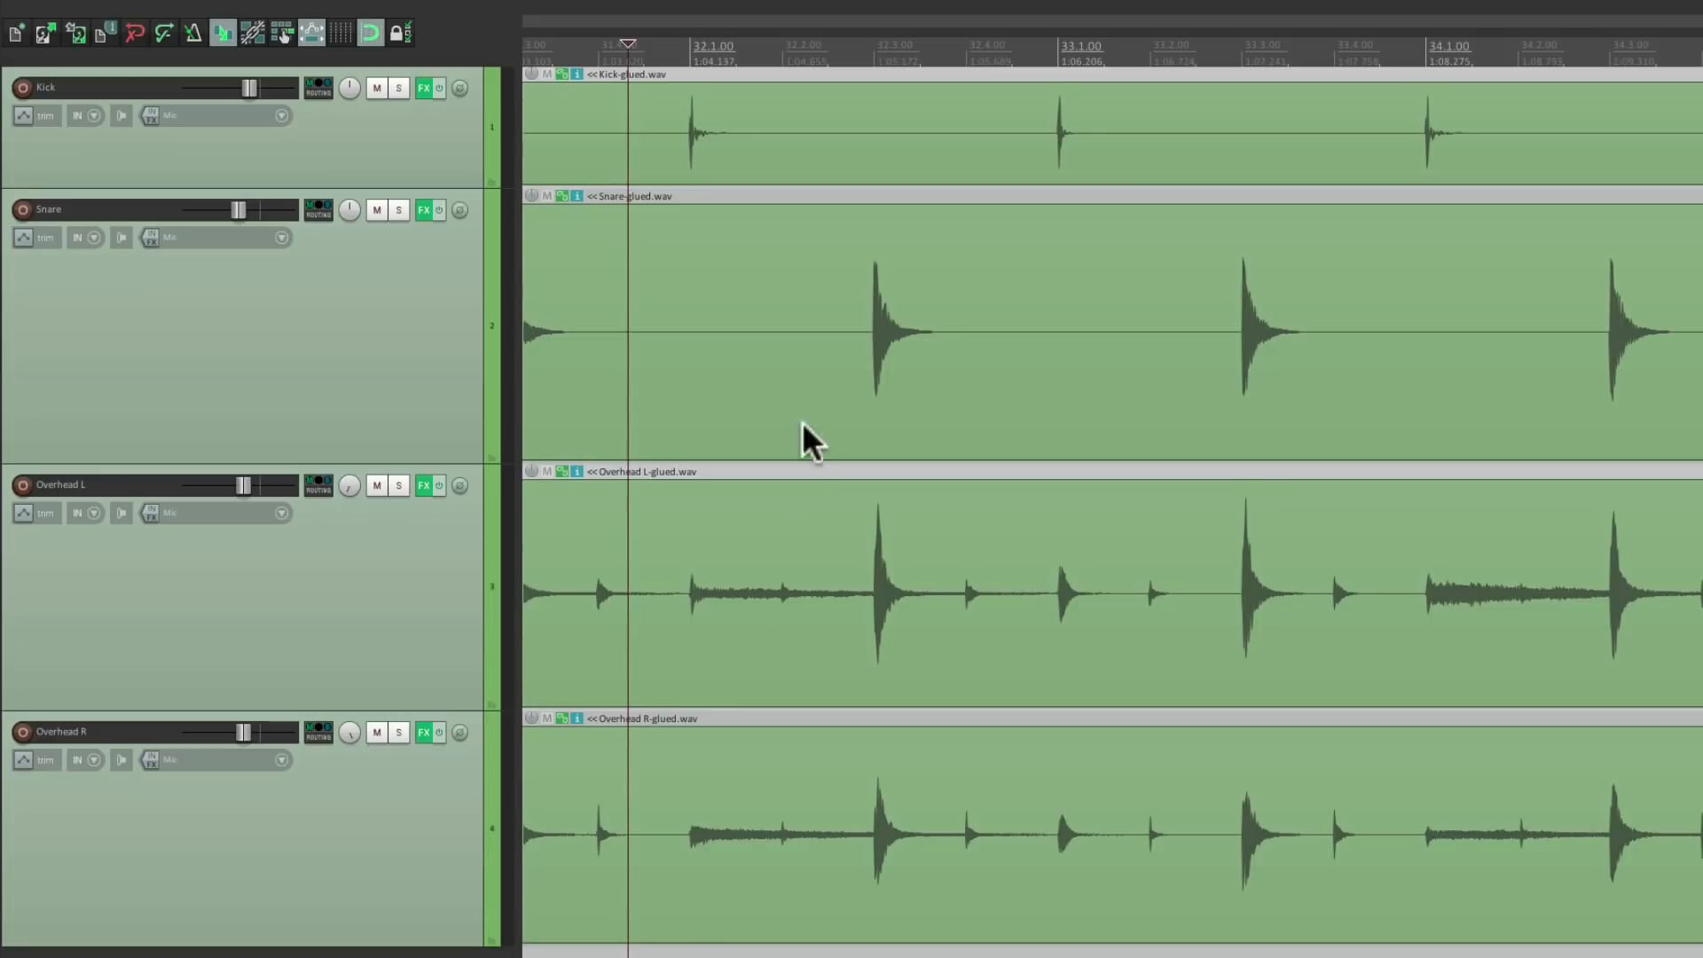
mouse_move(828, 512)
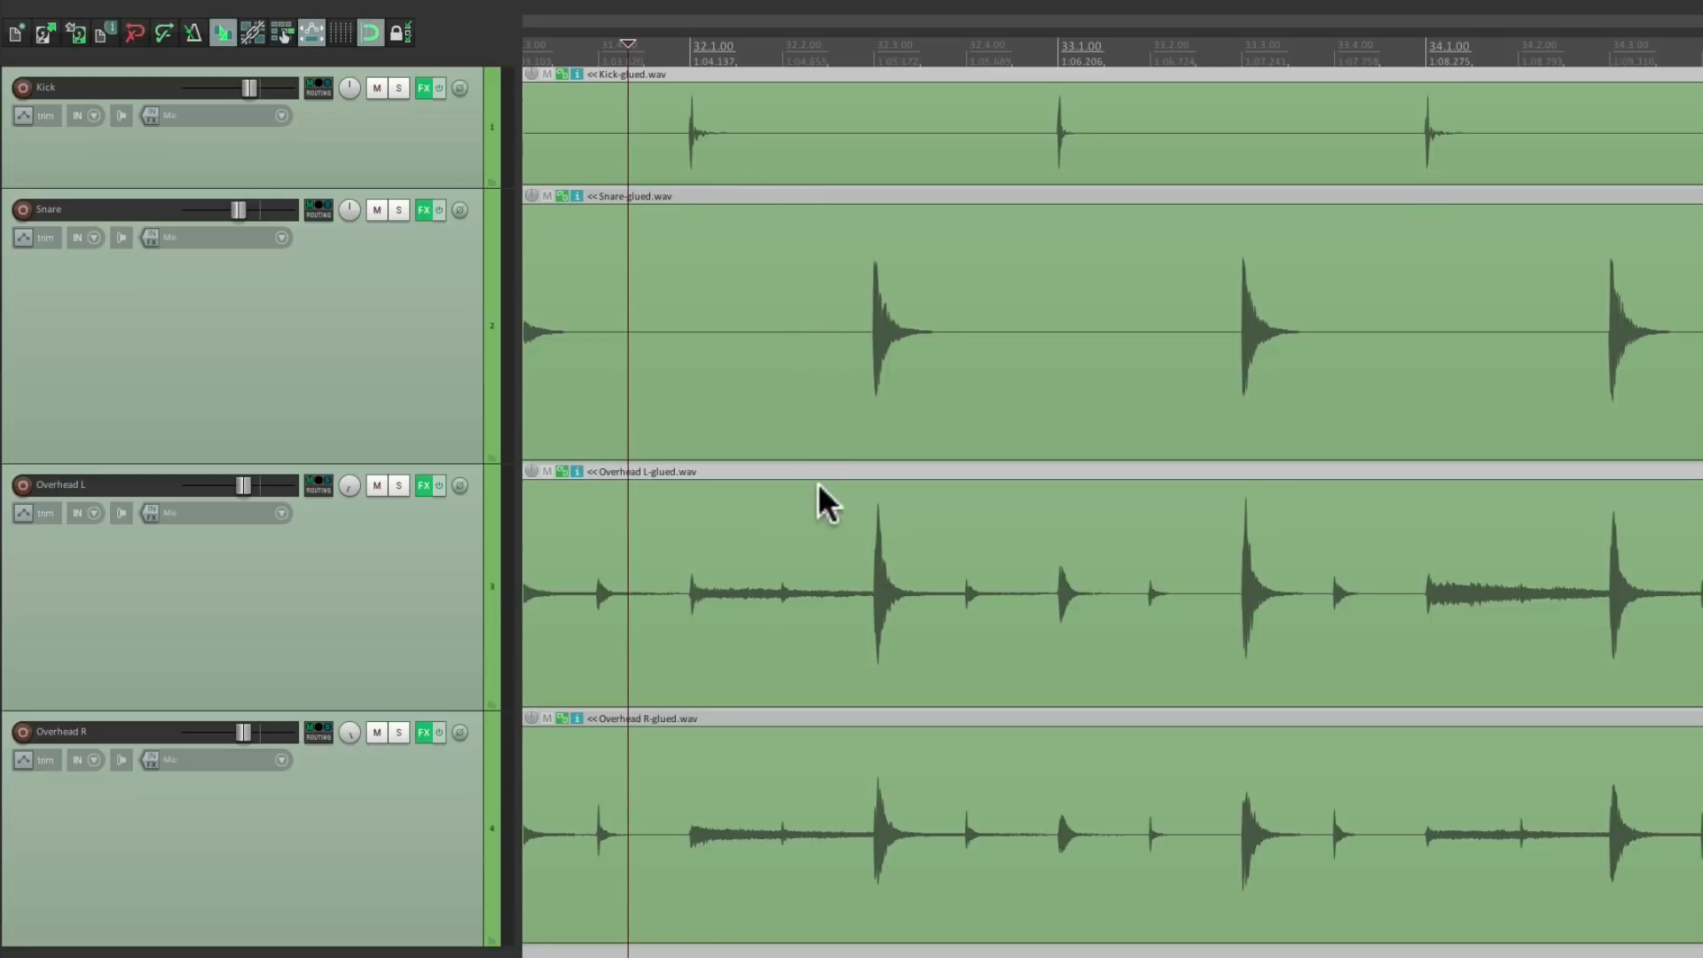
mouse_move(808, 816)
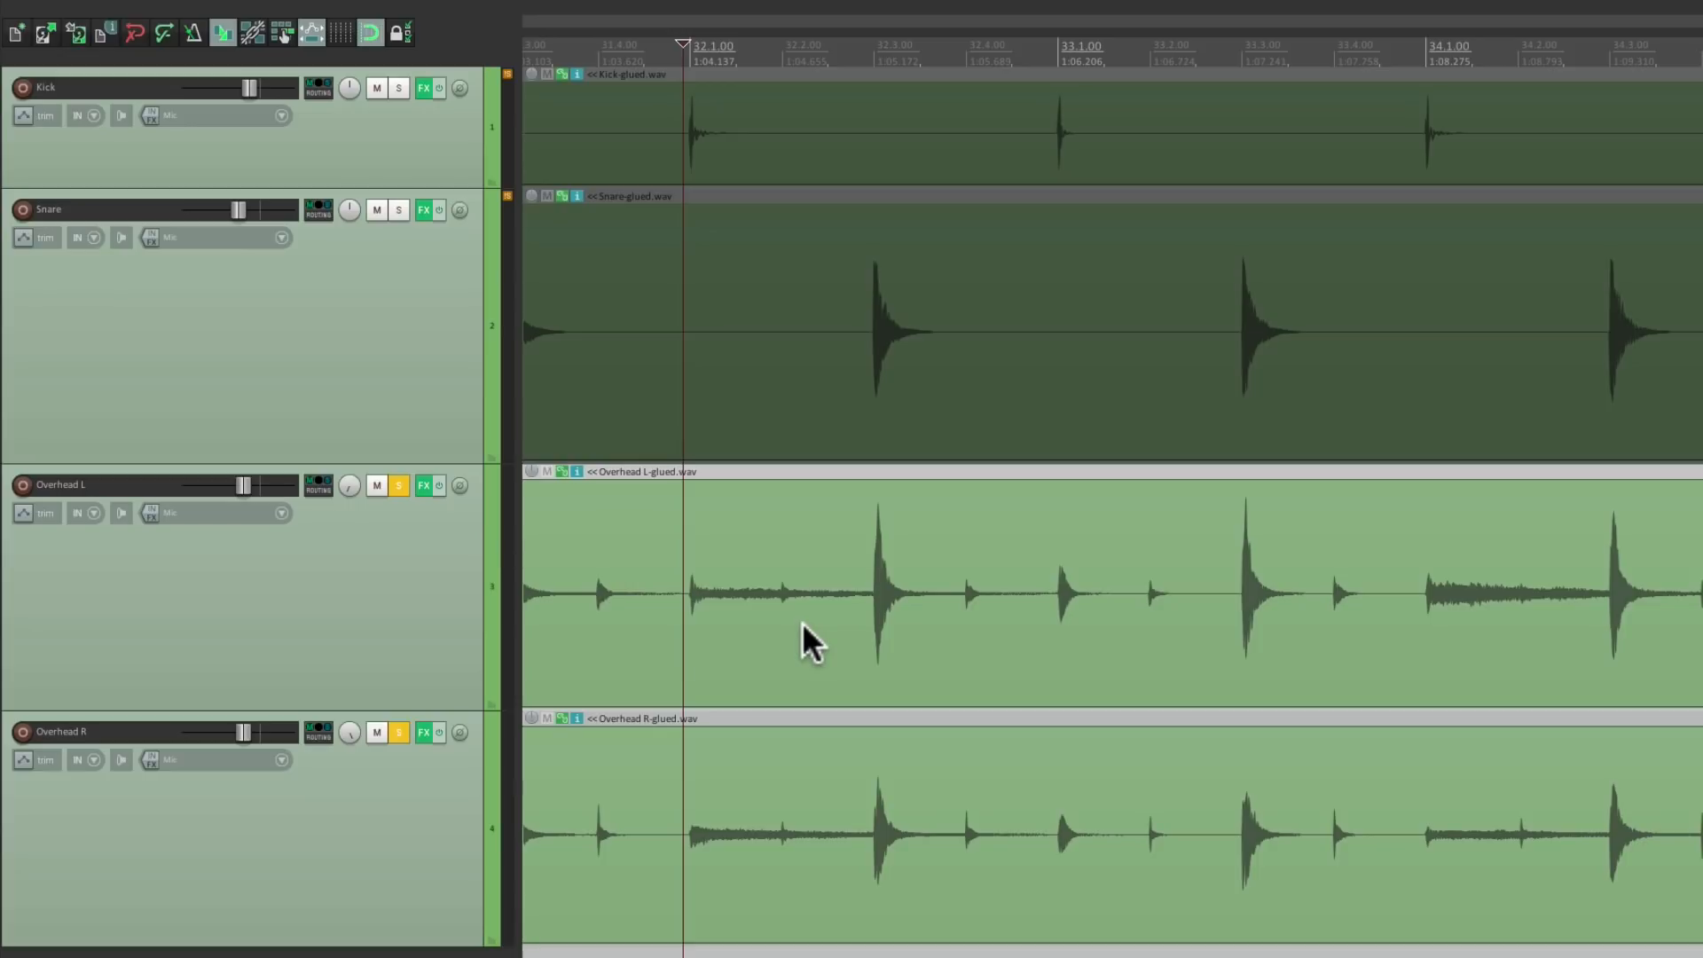
mouse_move(907, 603)
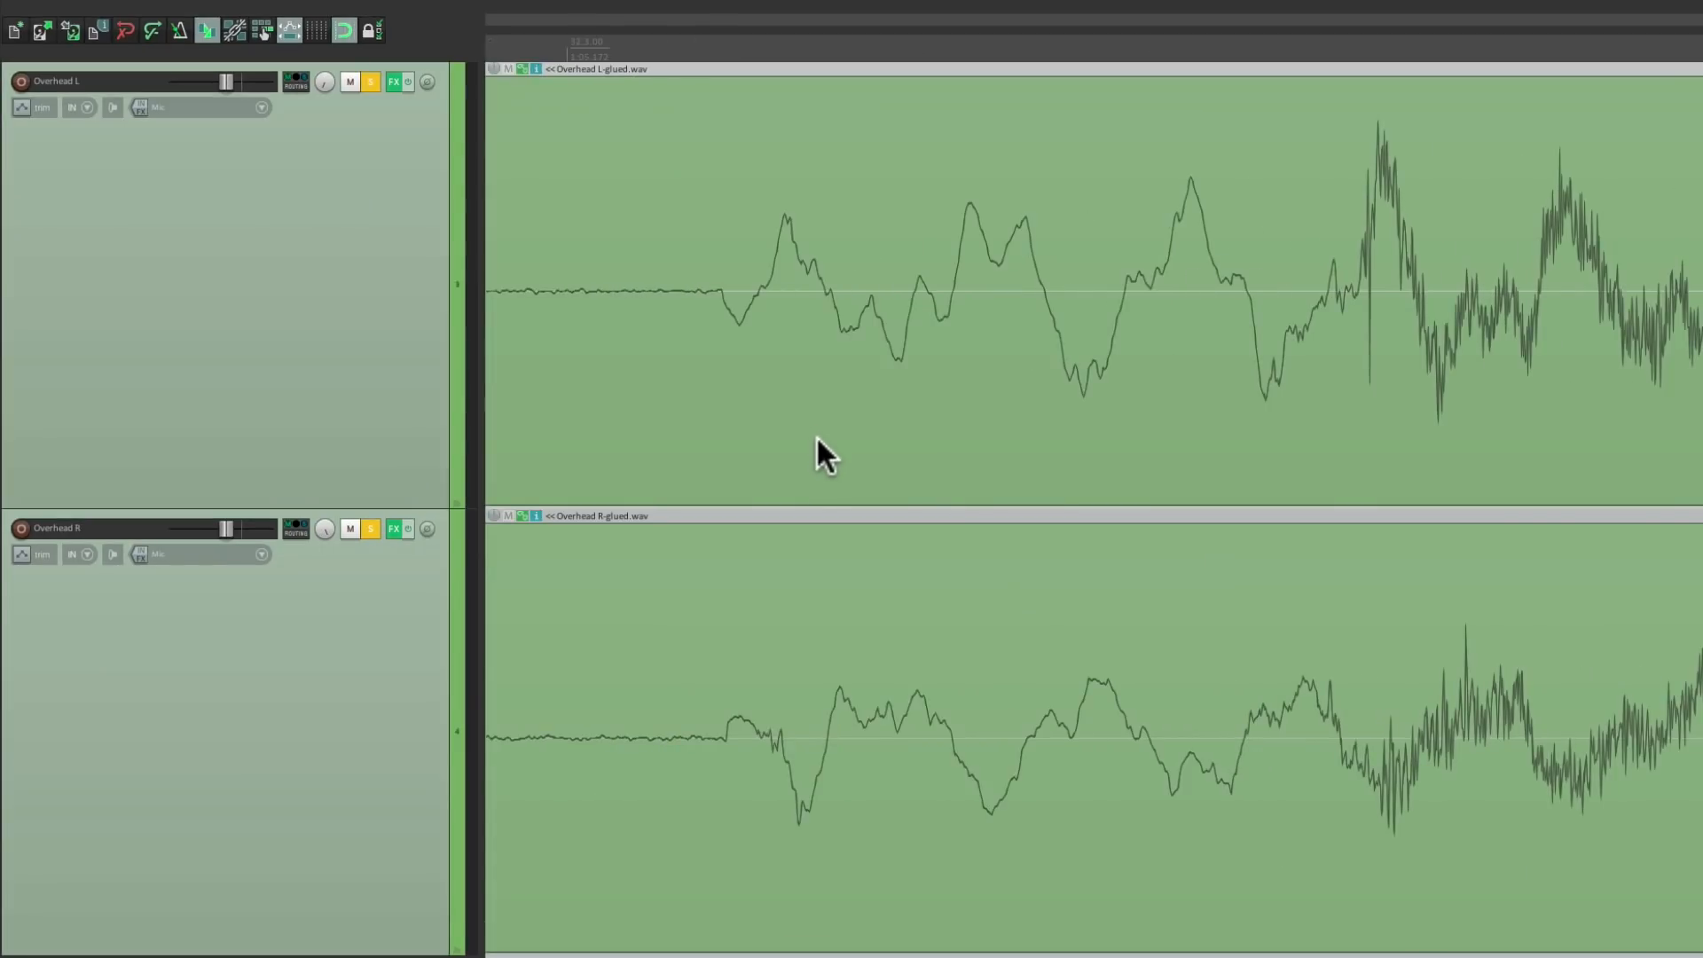
mouse_move(803, 256)
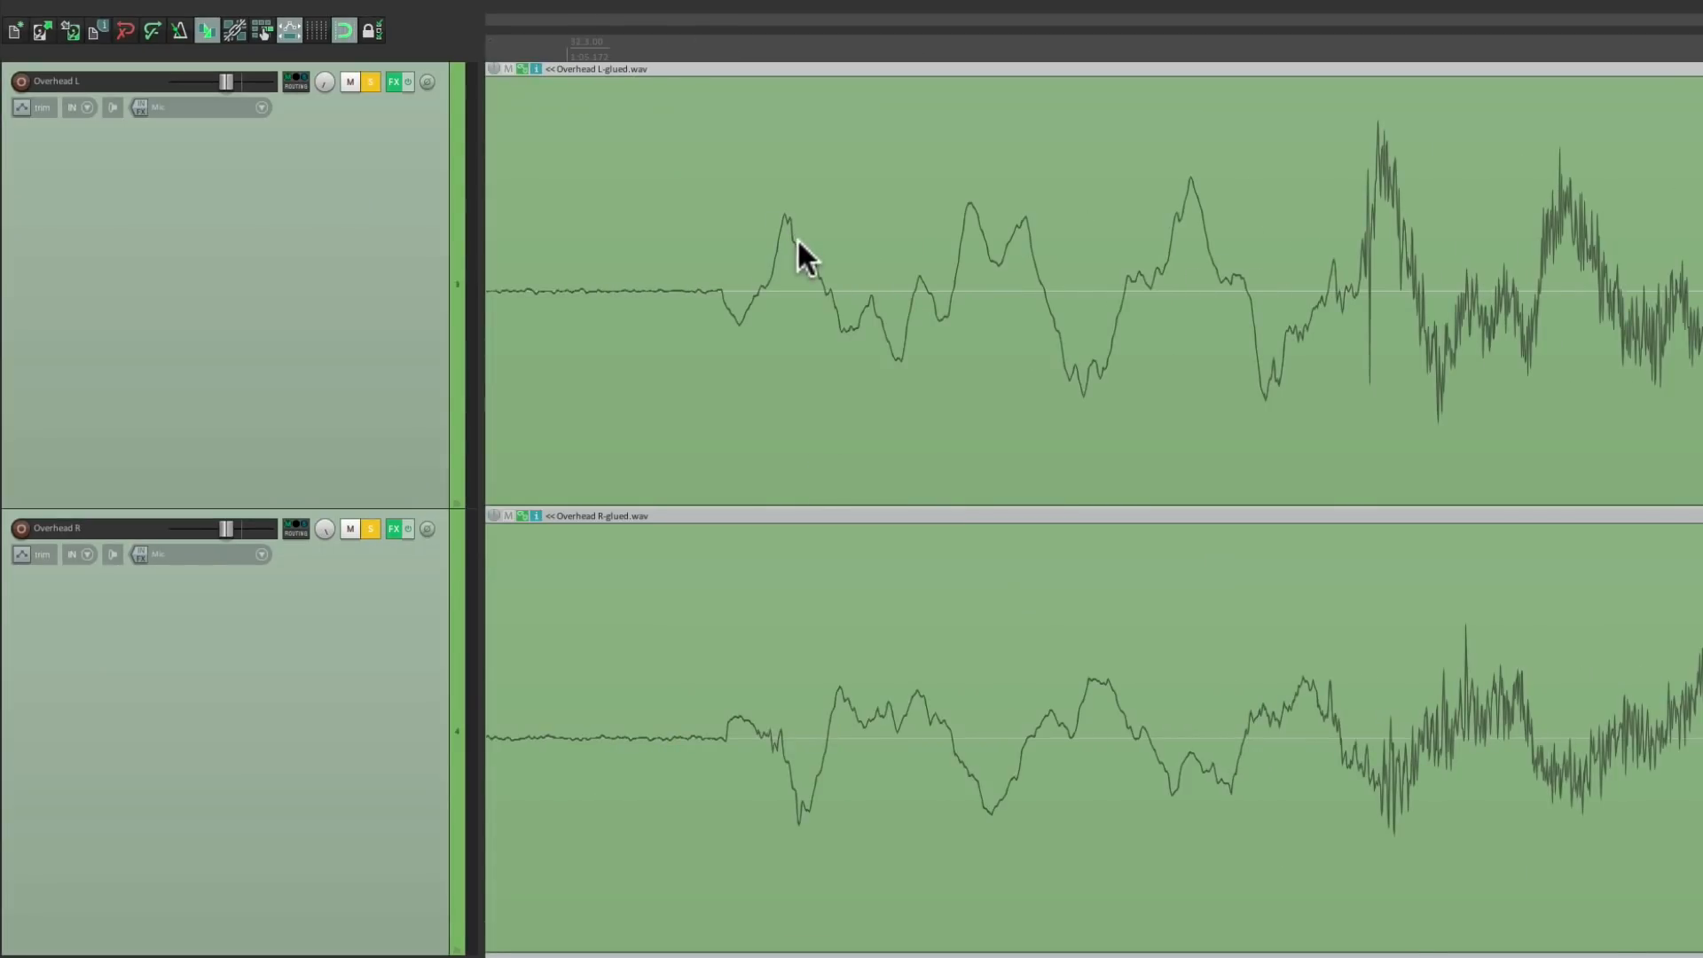
mouse_move(803, 798)
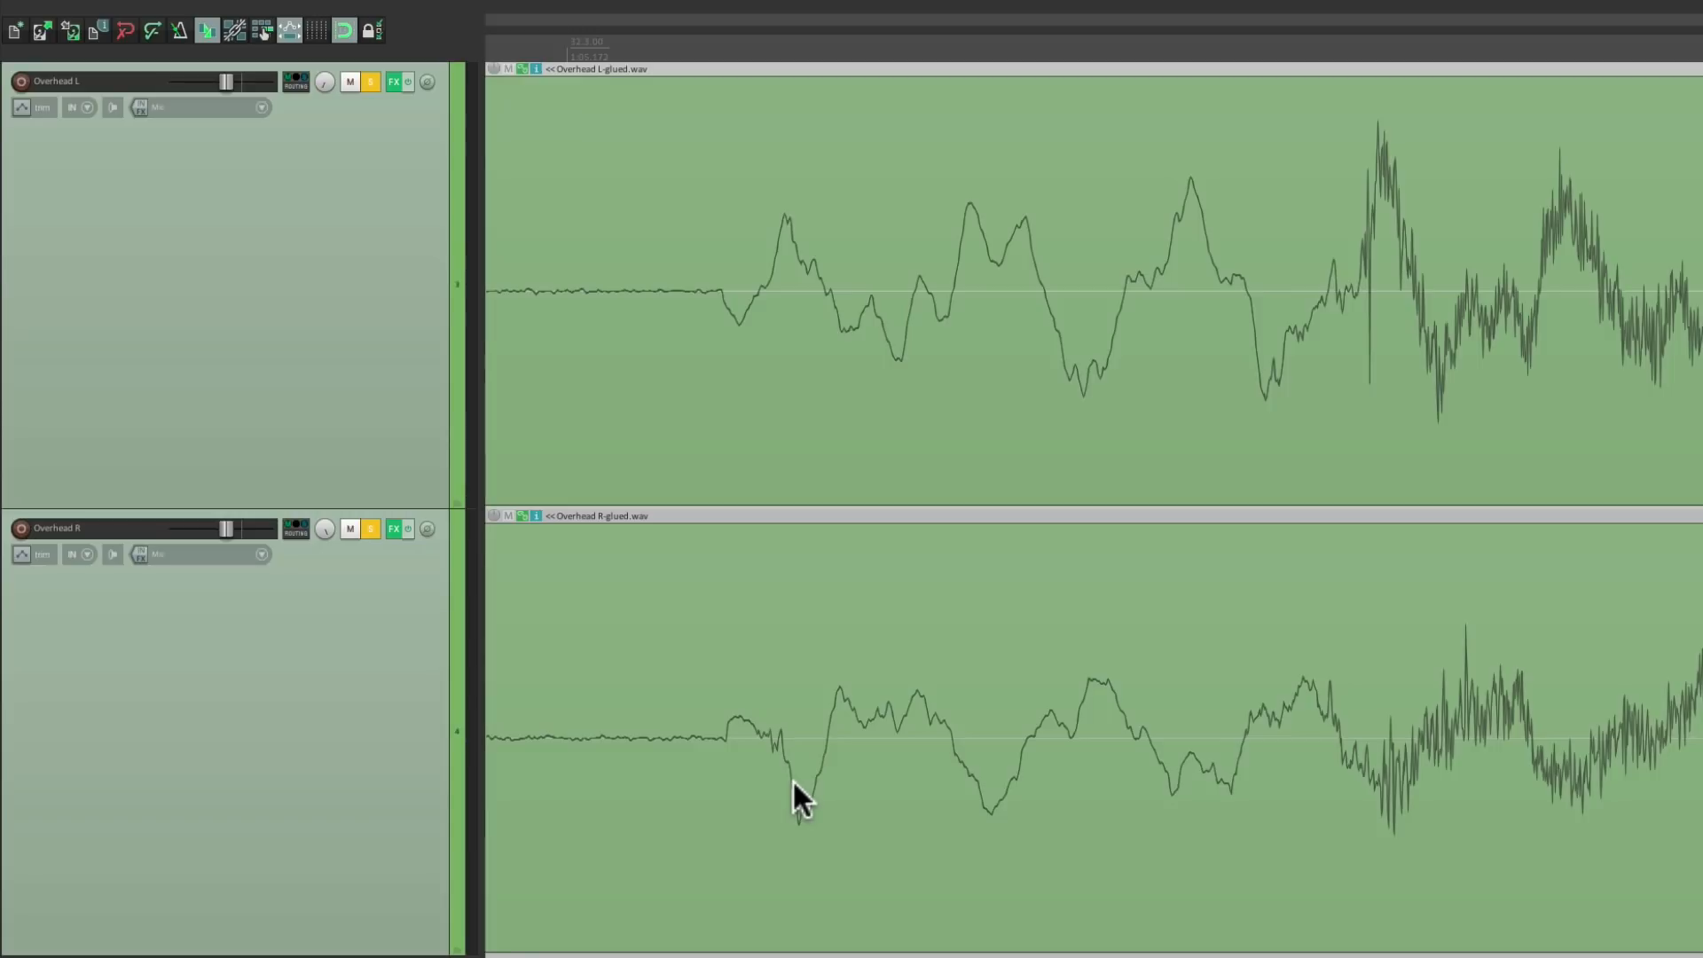
mouse_move(426, 528)
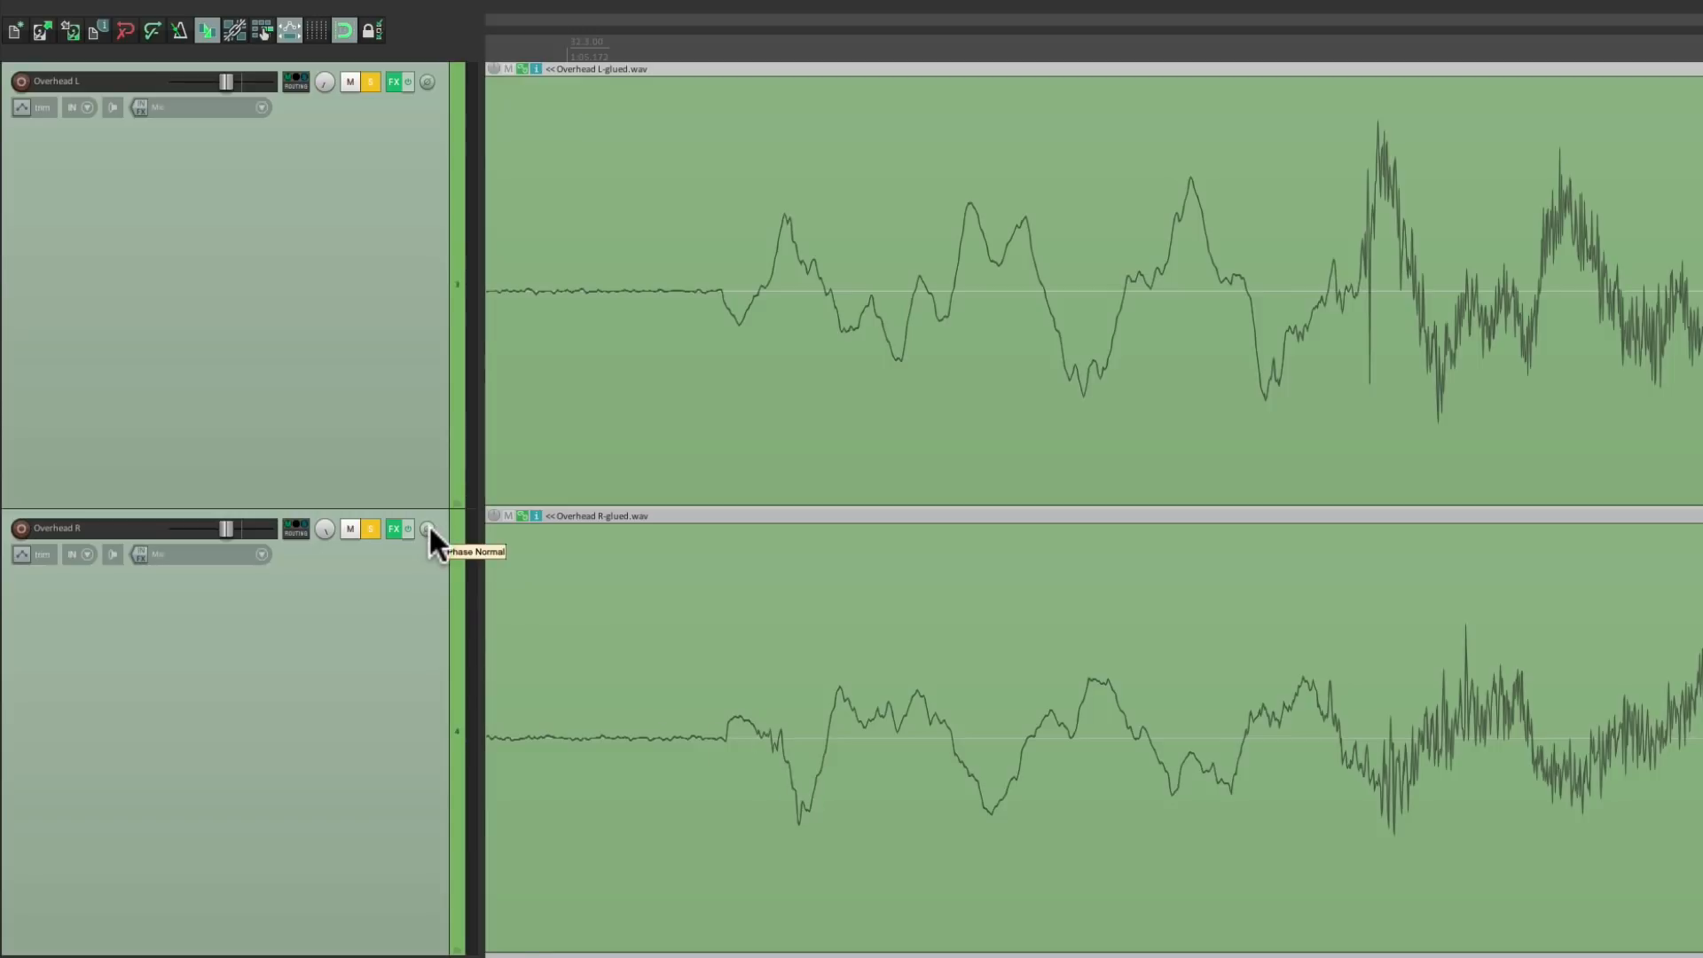
left_click(427, 528)
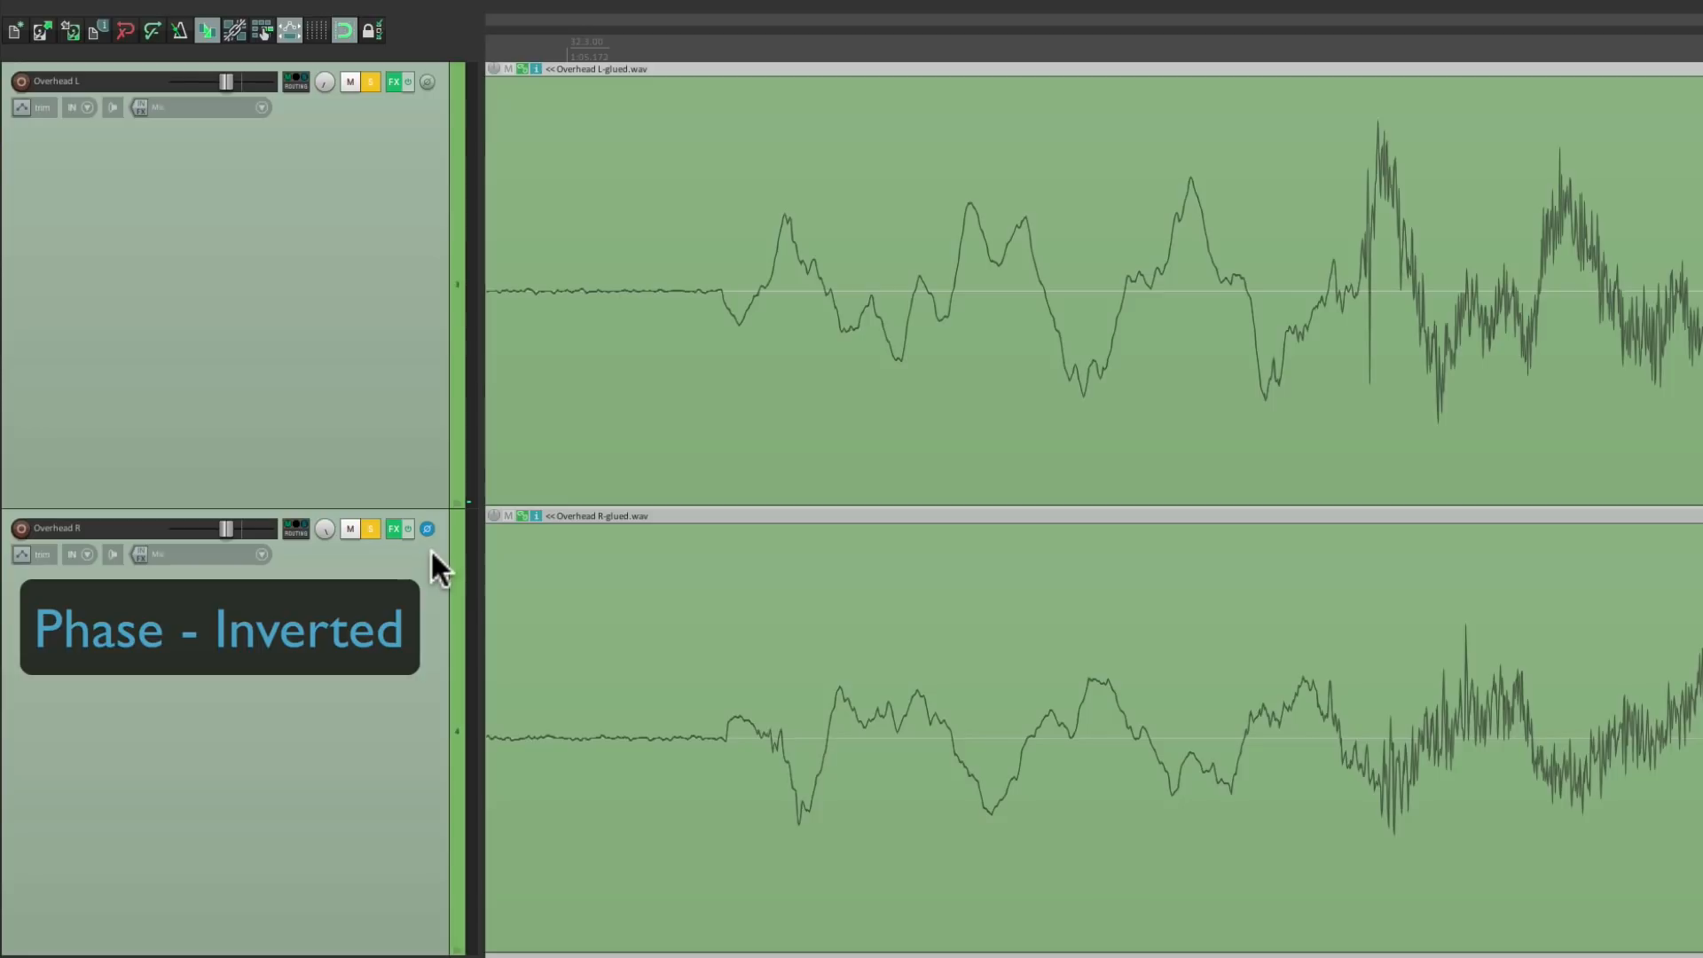
mouse_move(434, 551)
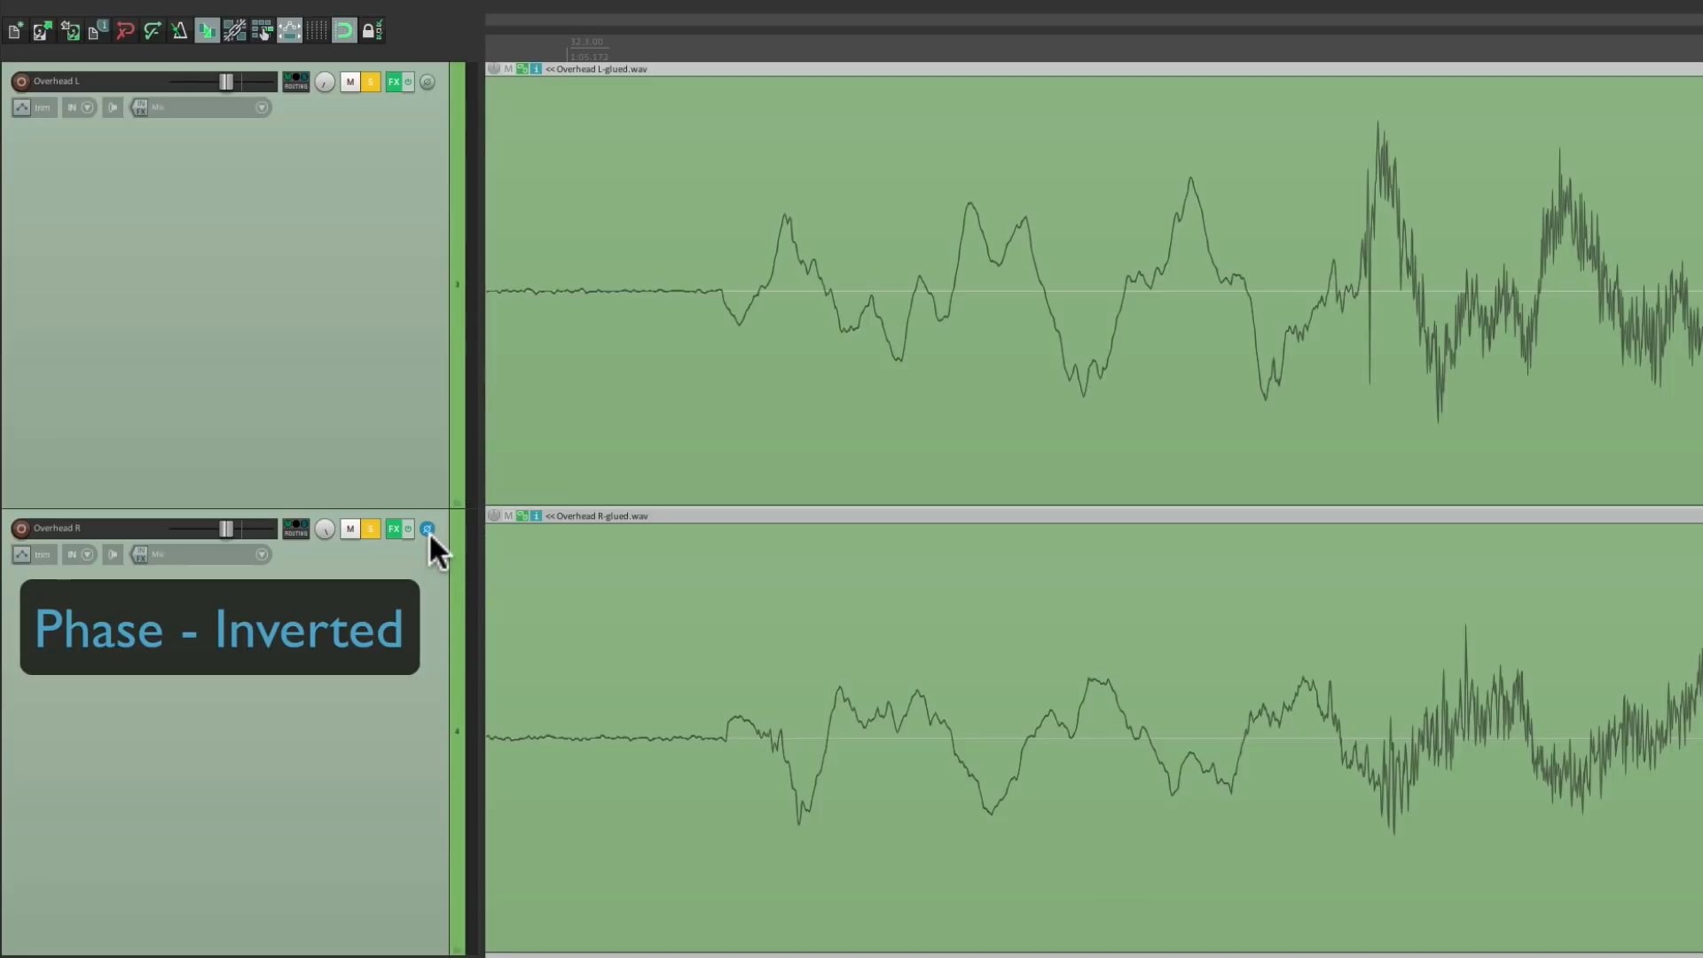
left_click(427, 528)
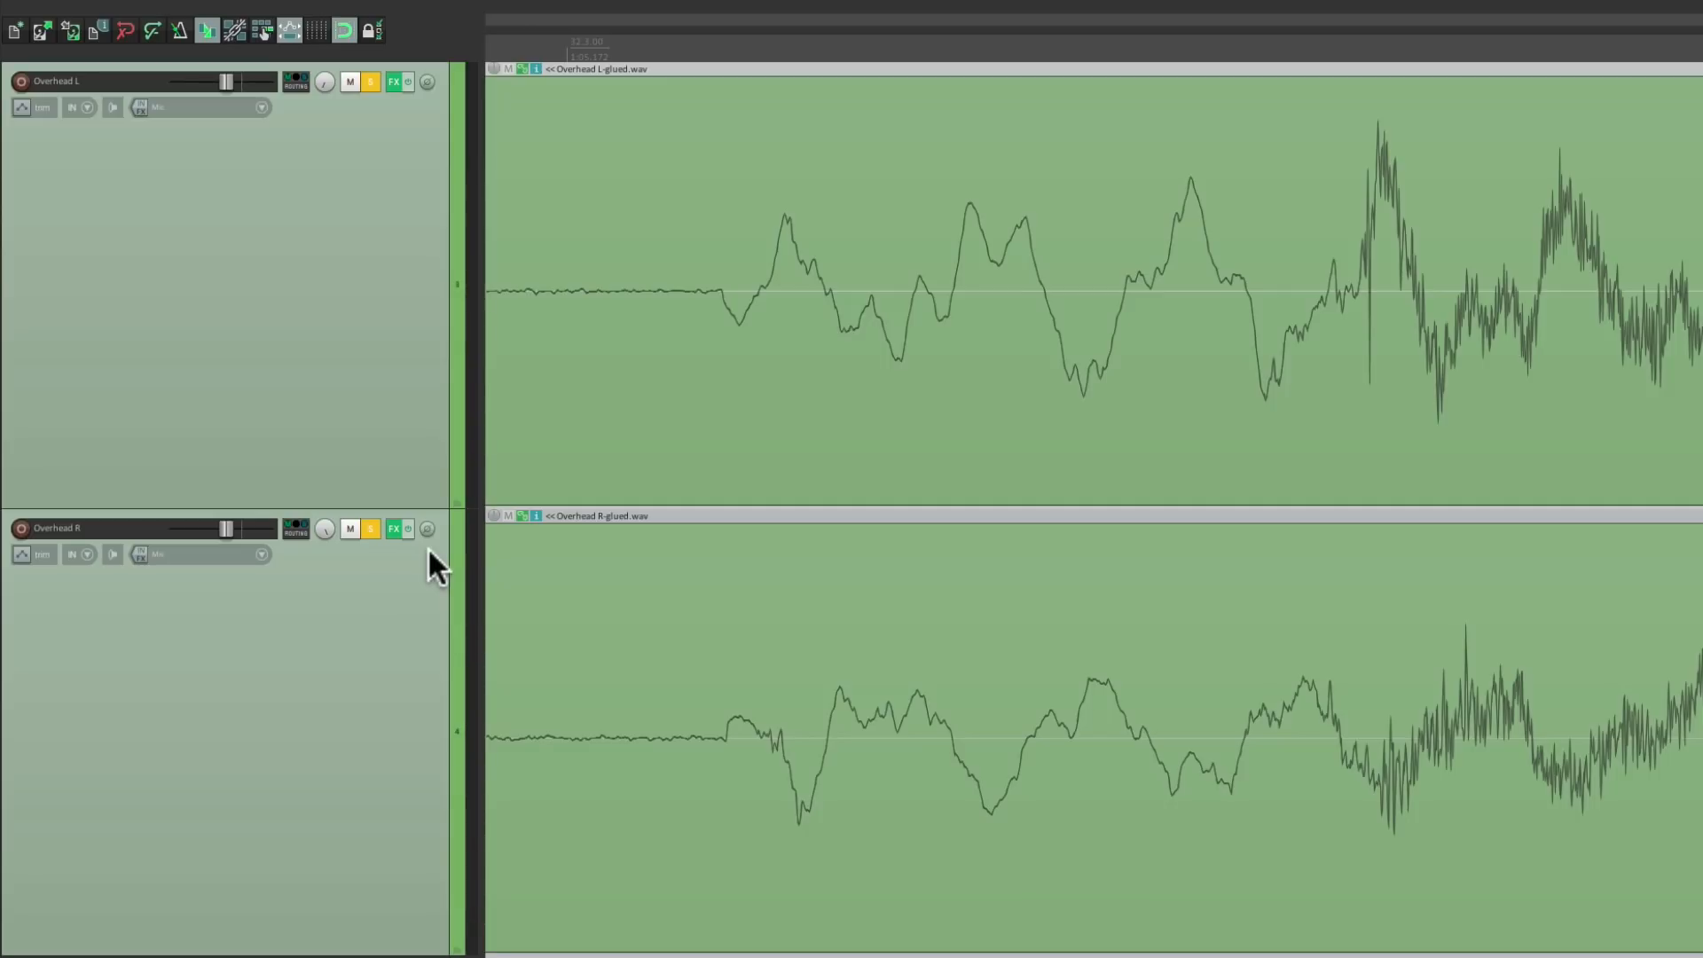
left_click(425, 528)
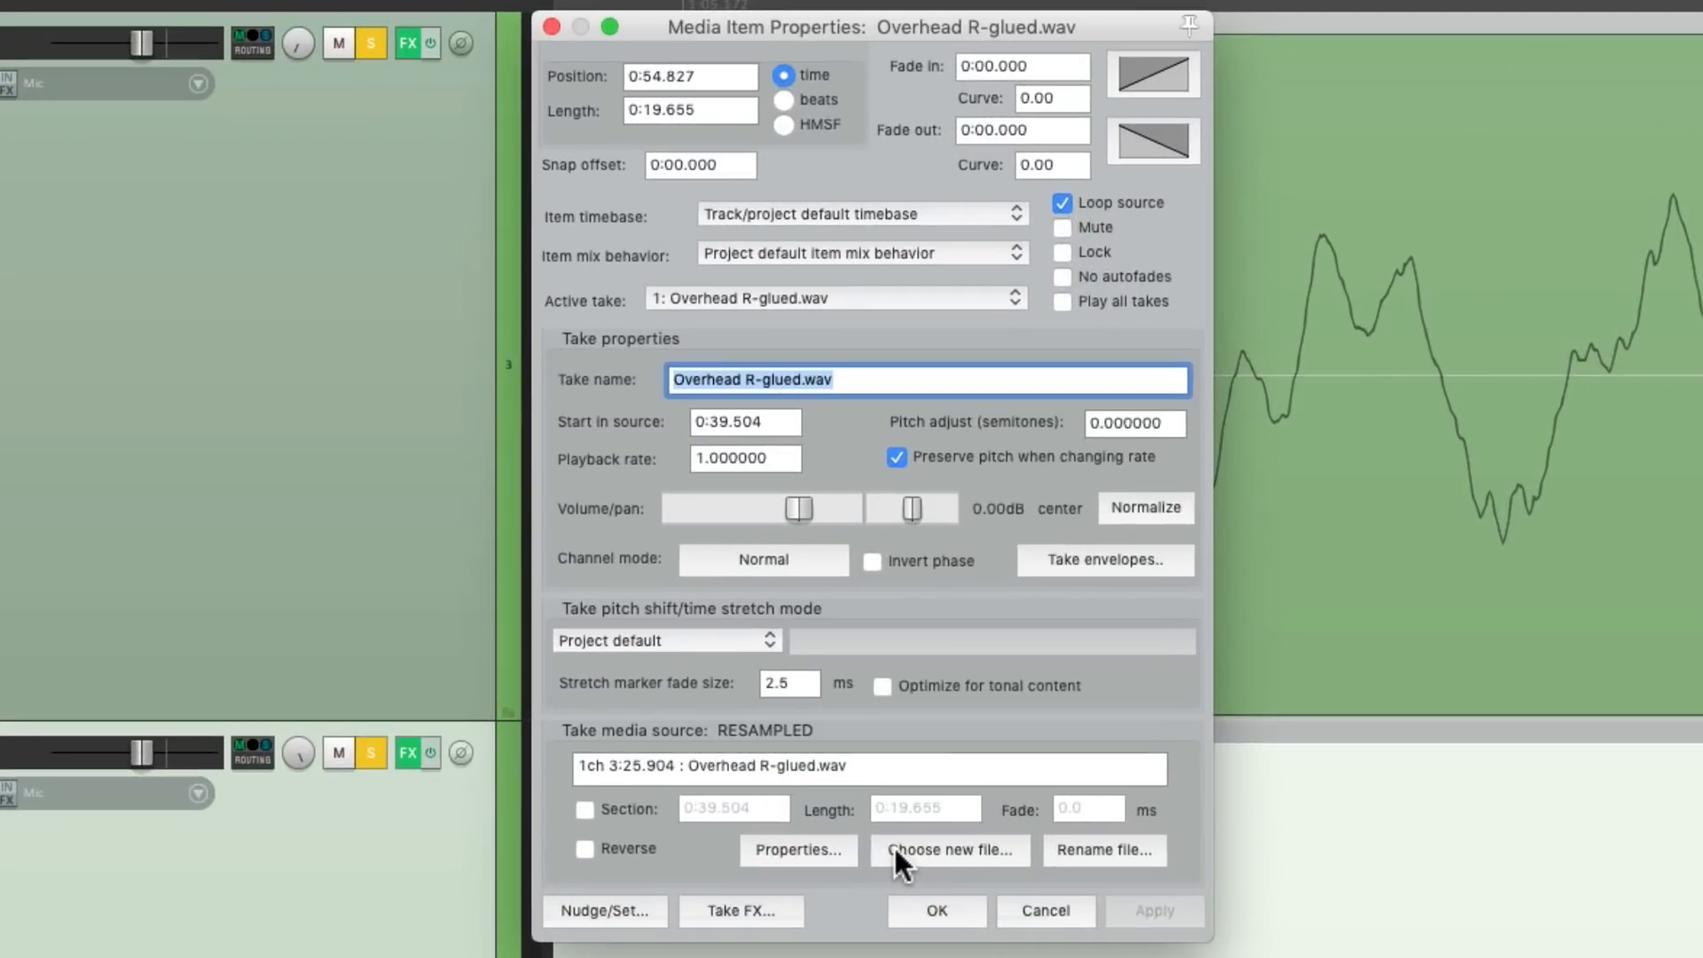
- Tick Invert phase in the Overhead R-glued.wav item properties and confirm
left_click(871, 560)
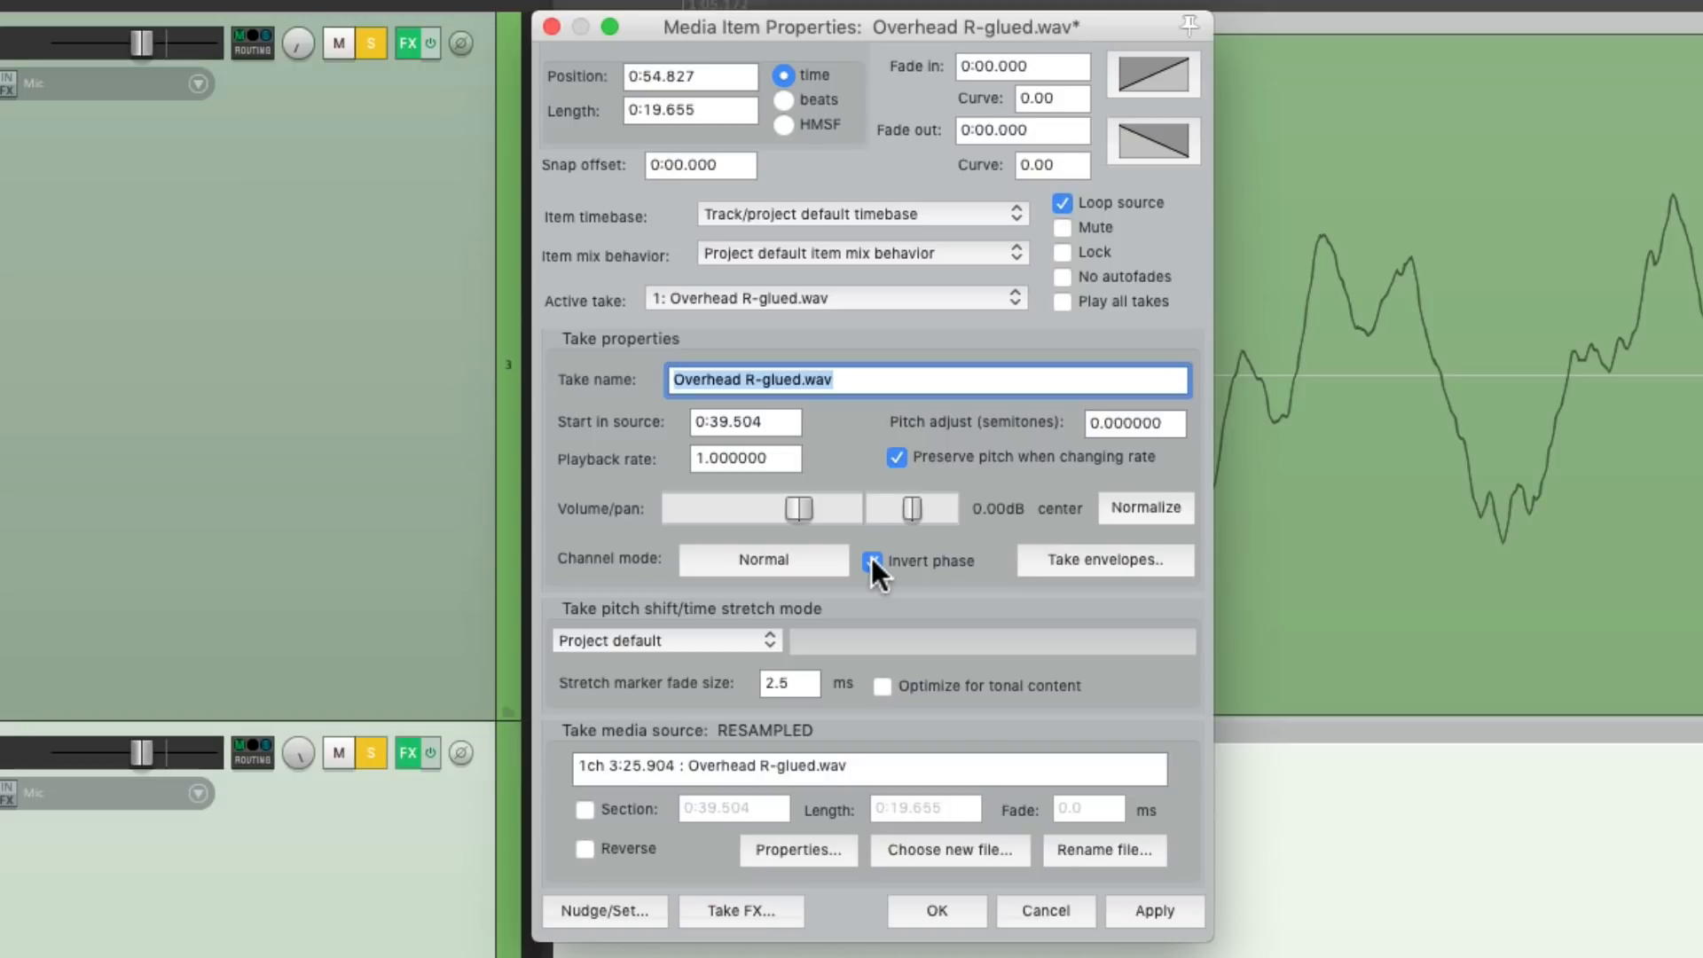
left_click(934, 910)
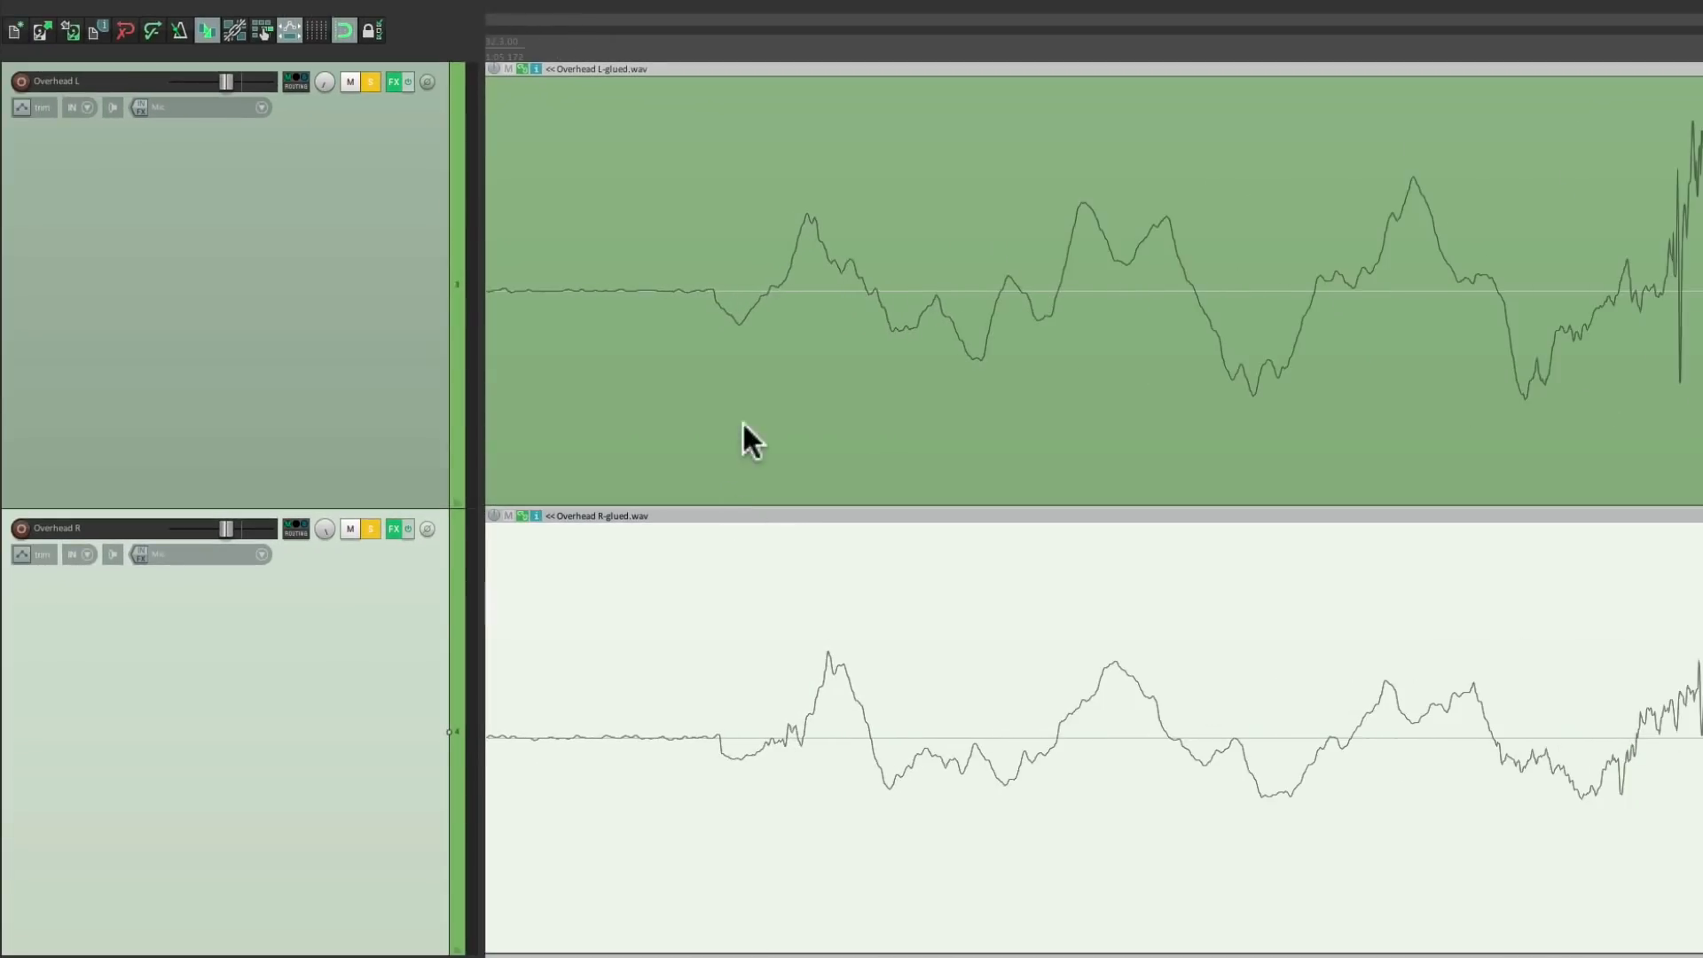
mouse_move(813, 467)
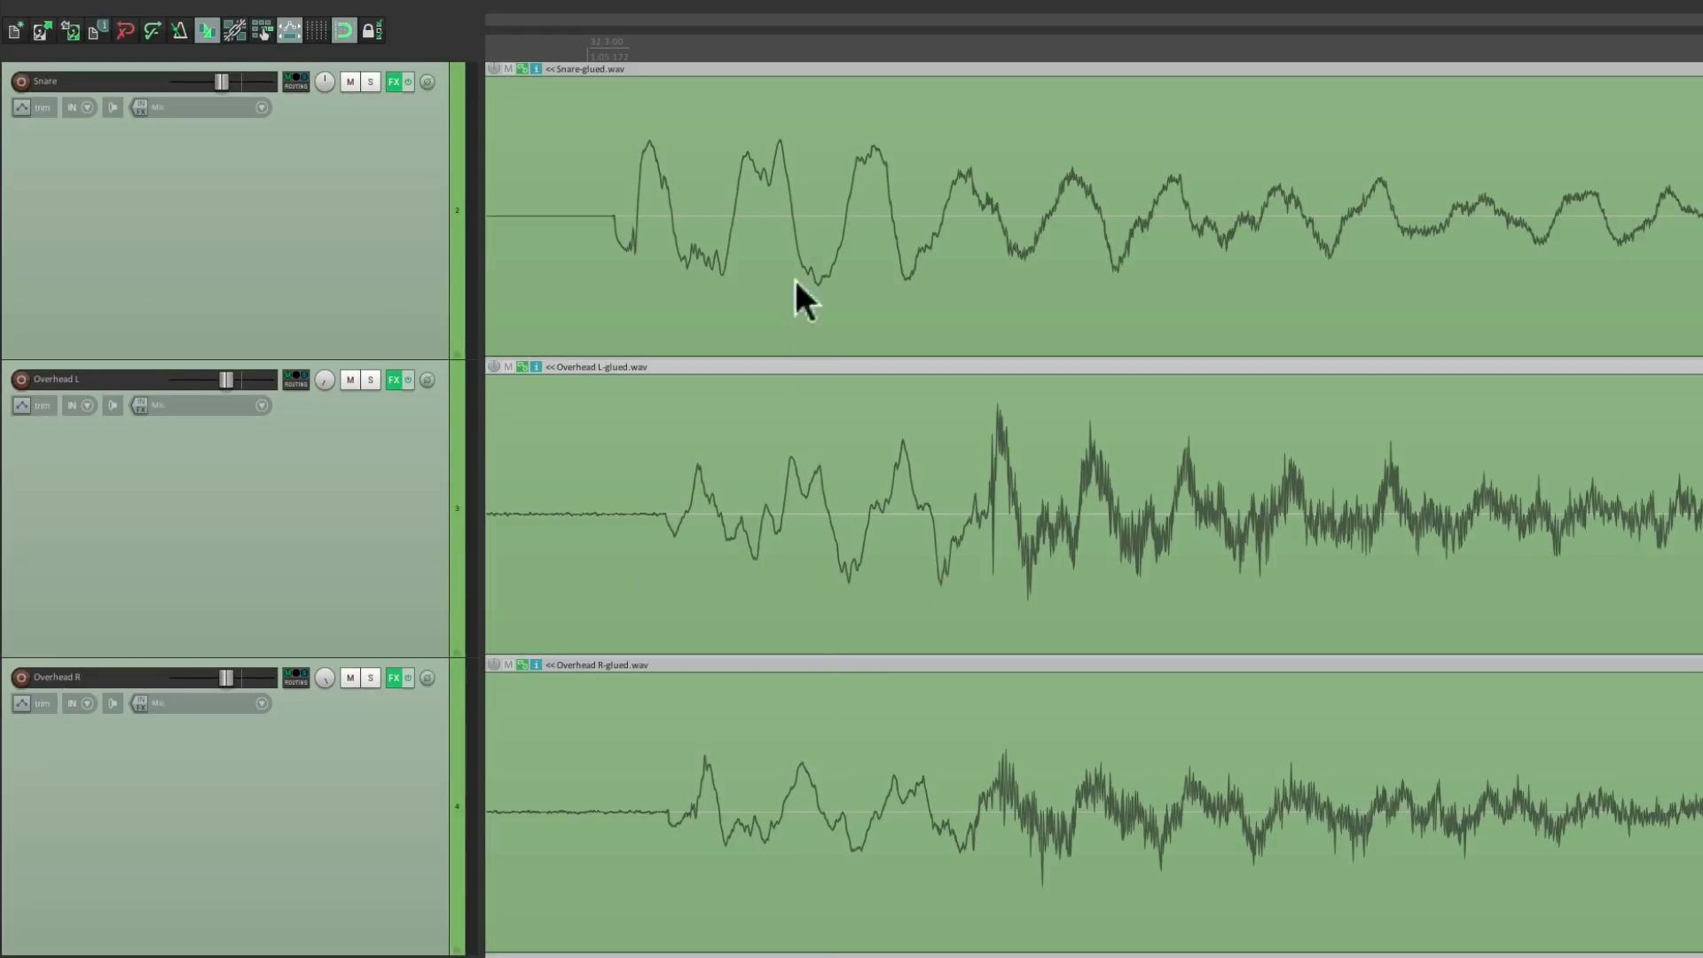
mouse_move(841, 267)
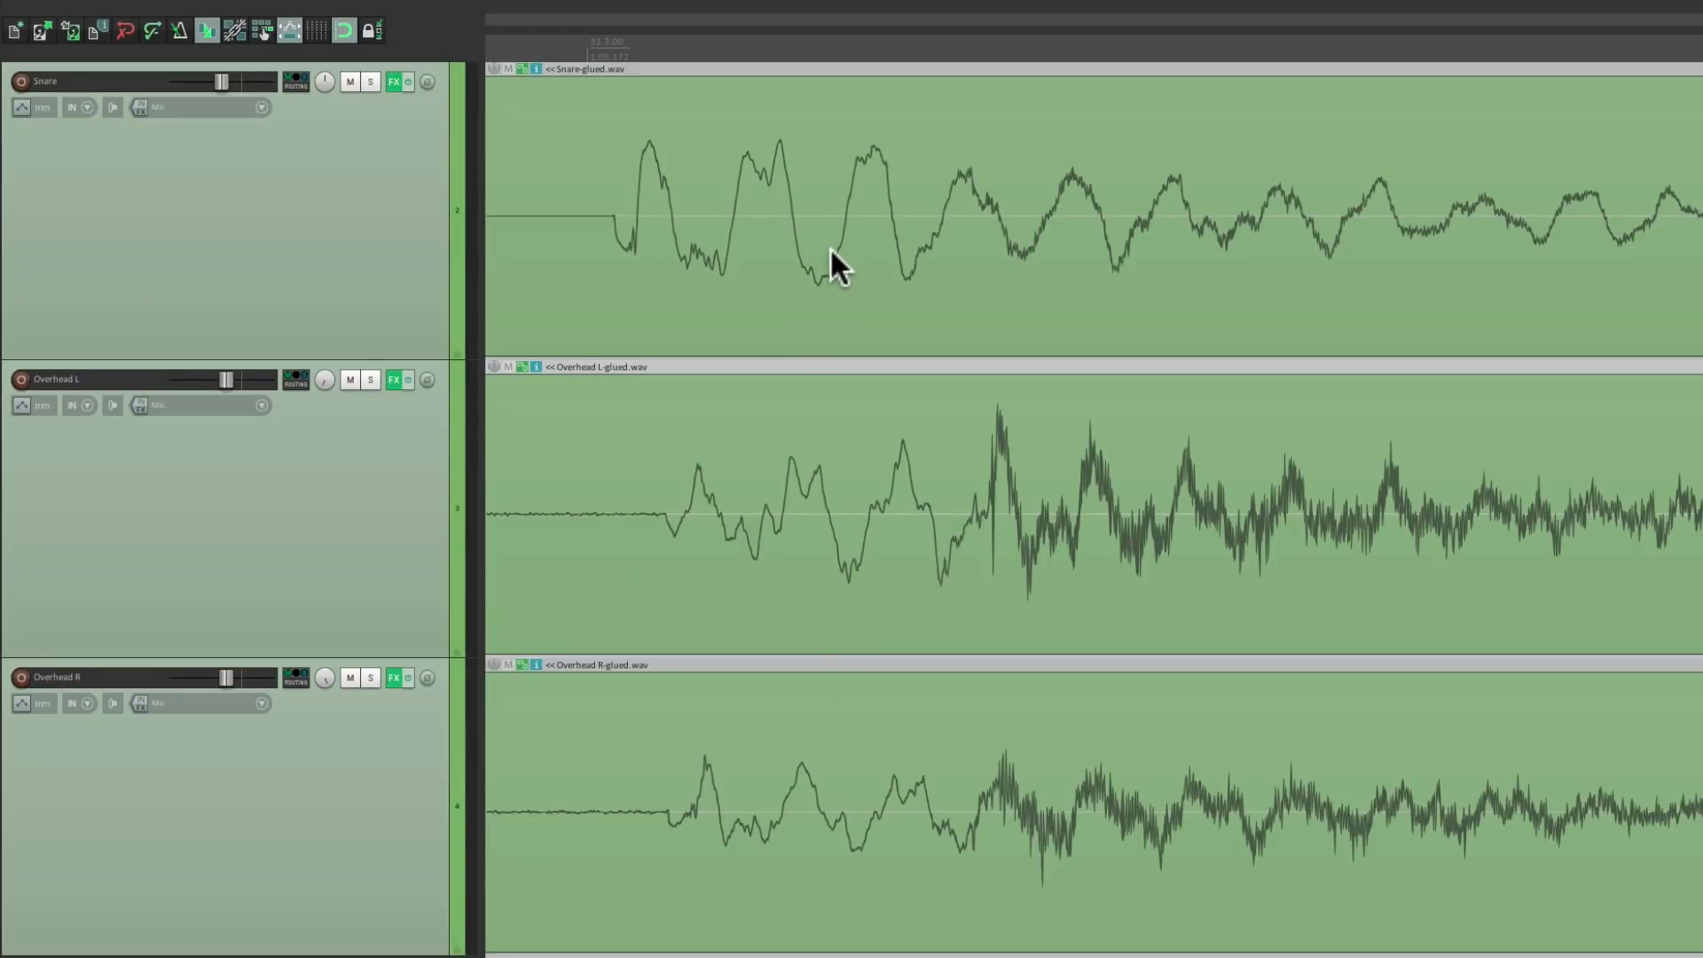
mouse_move(828, 473)
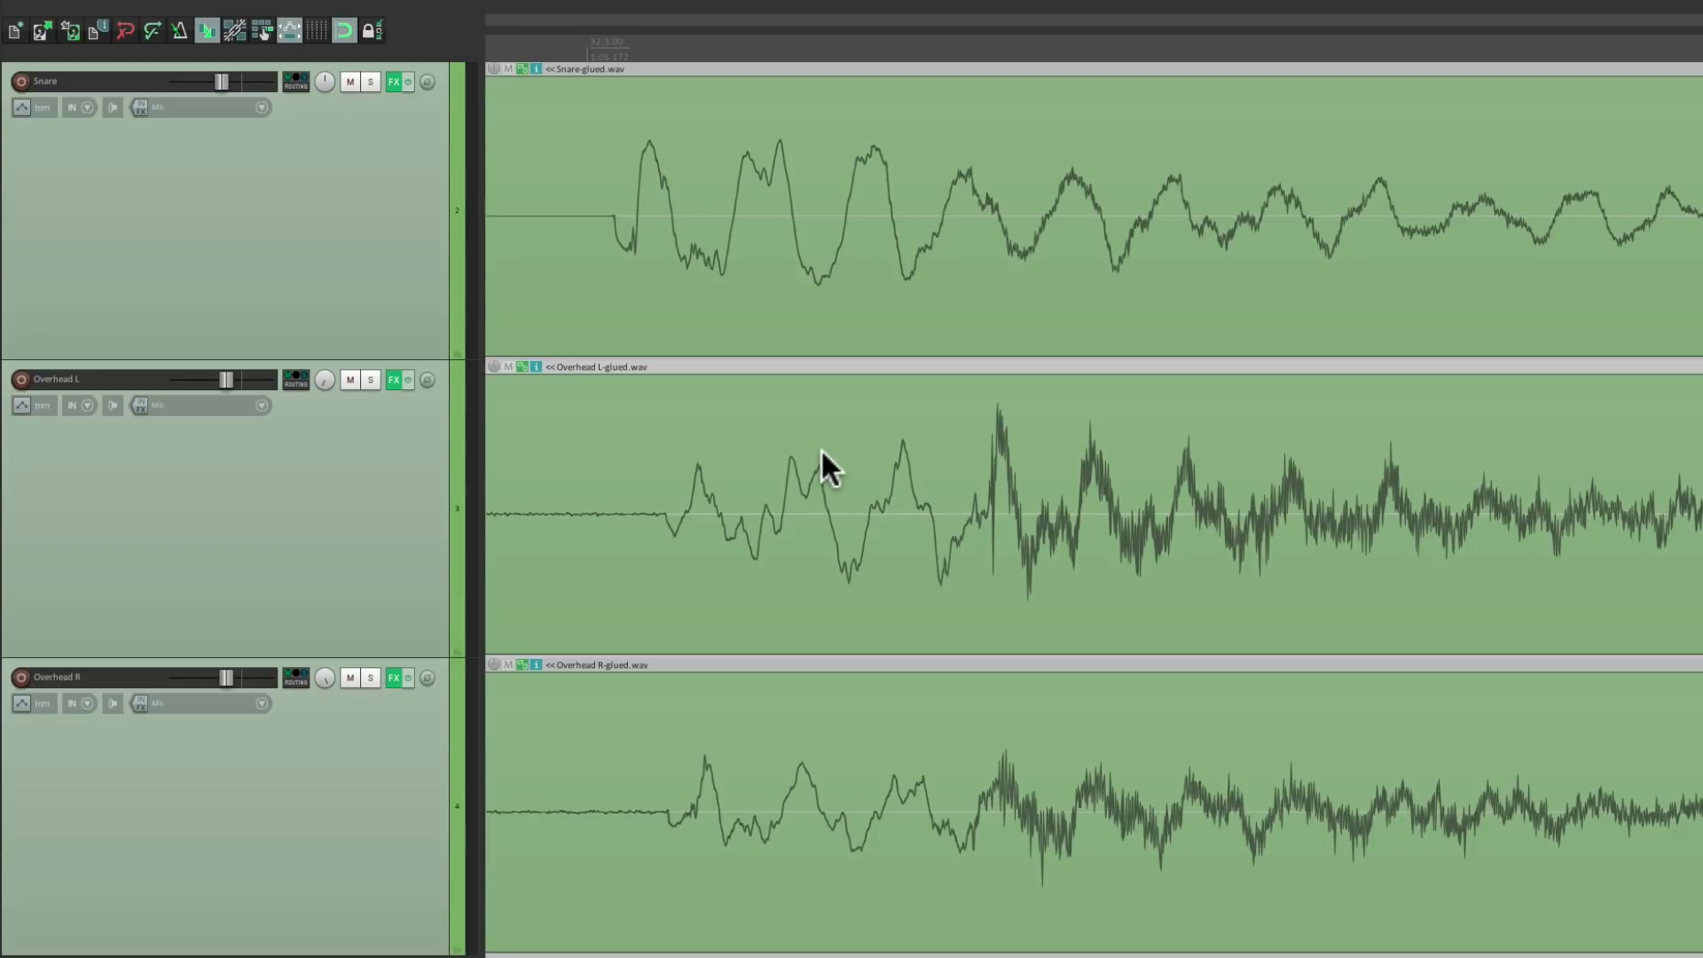
mouse_move(395, 682)
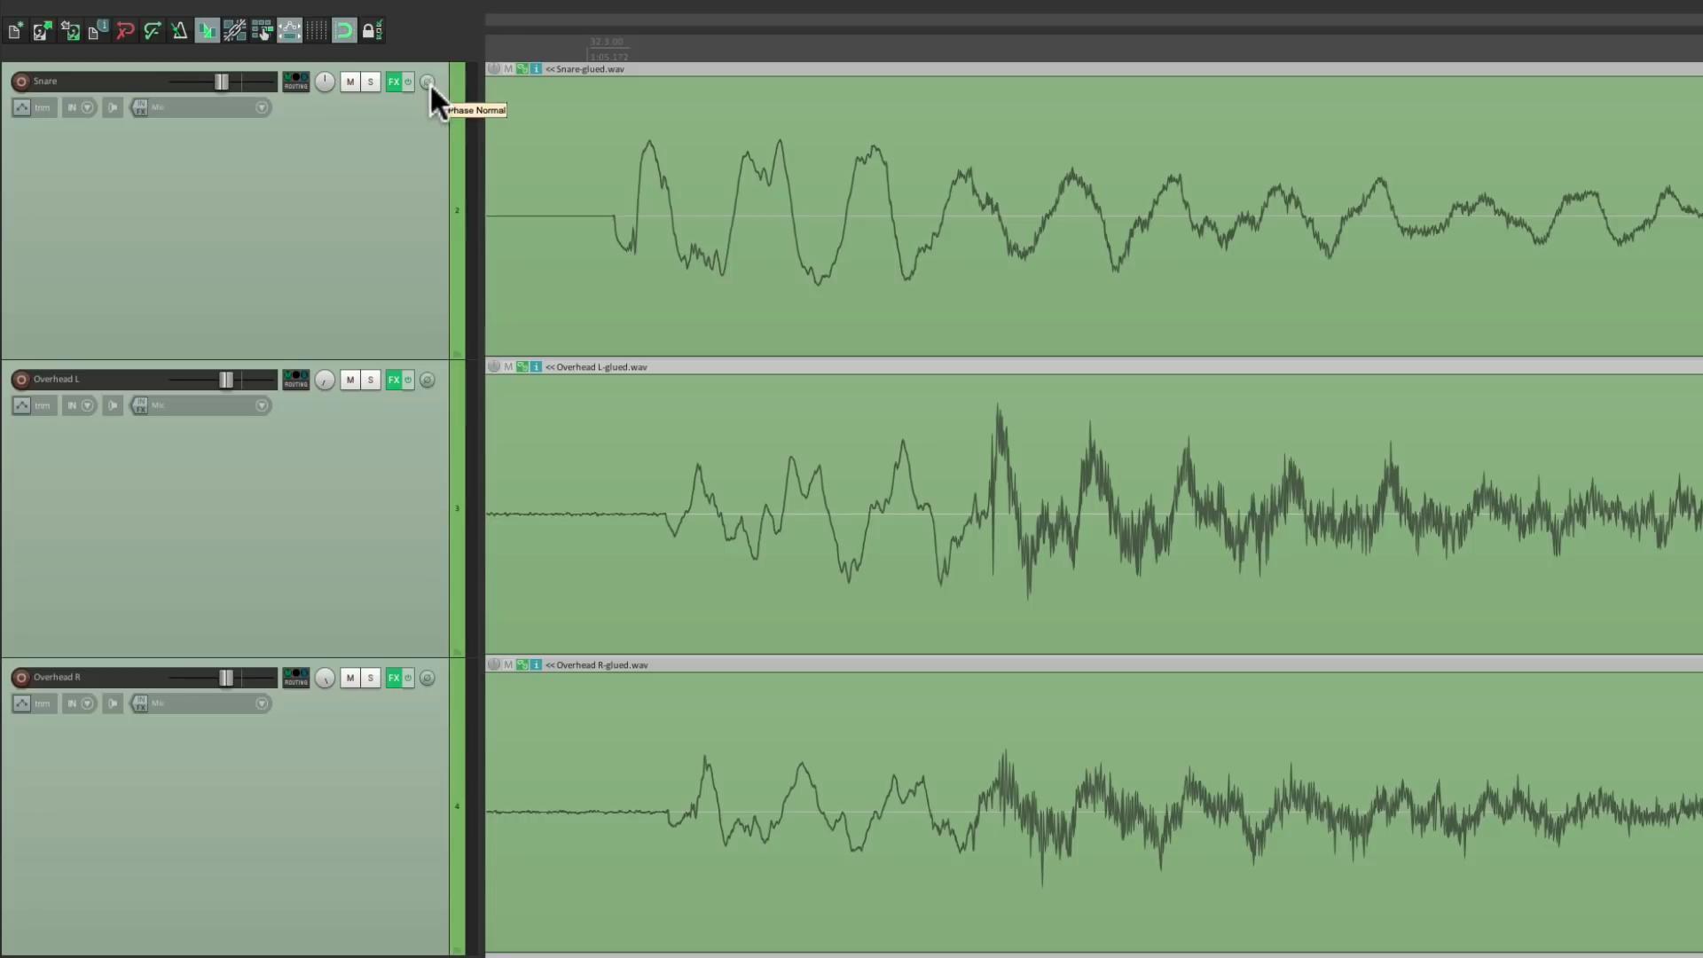
- Toggle the Snare track's polarity on, off, and leave it inverted
left_click(426, 81)
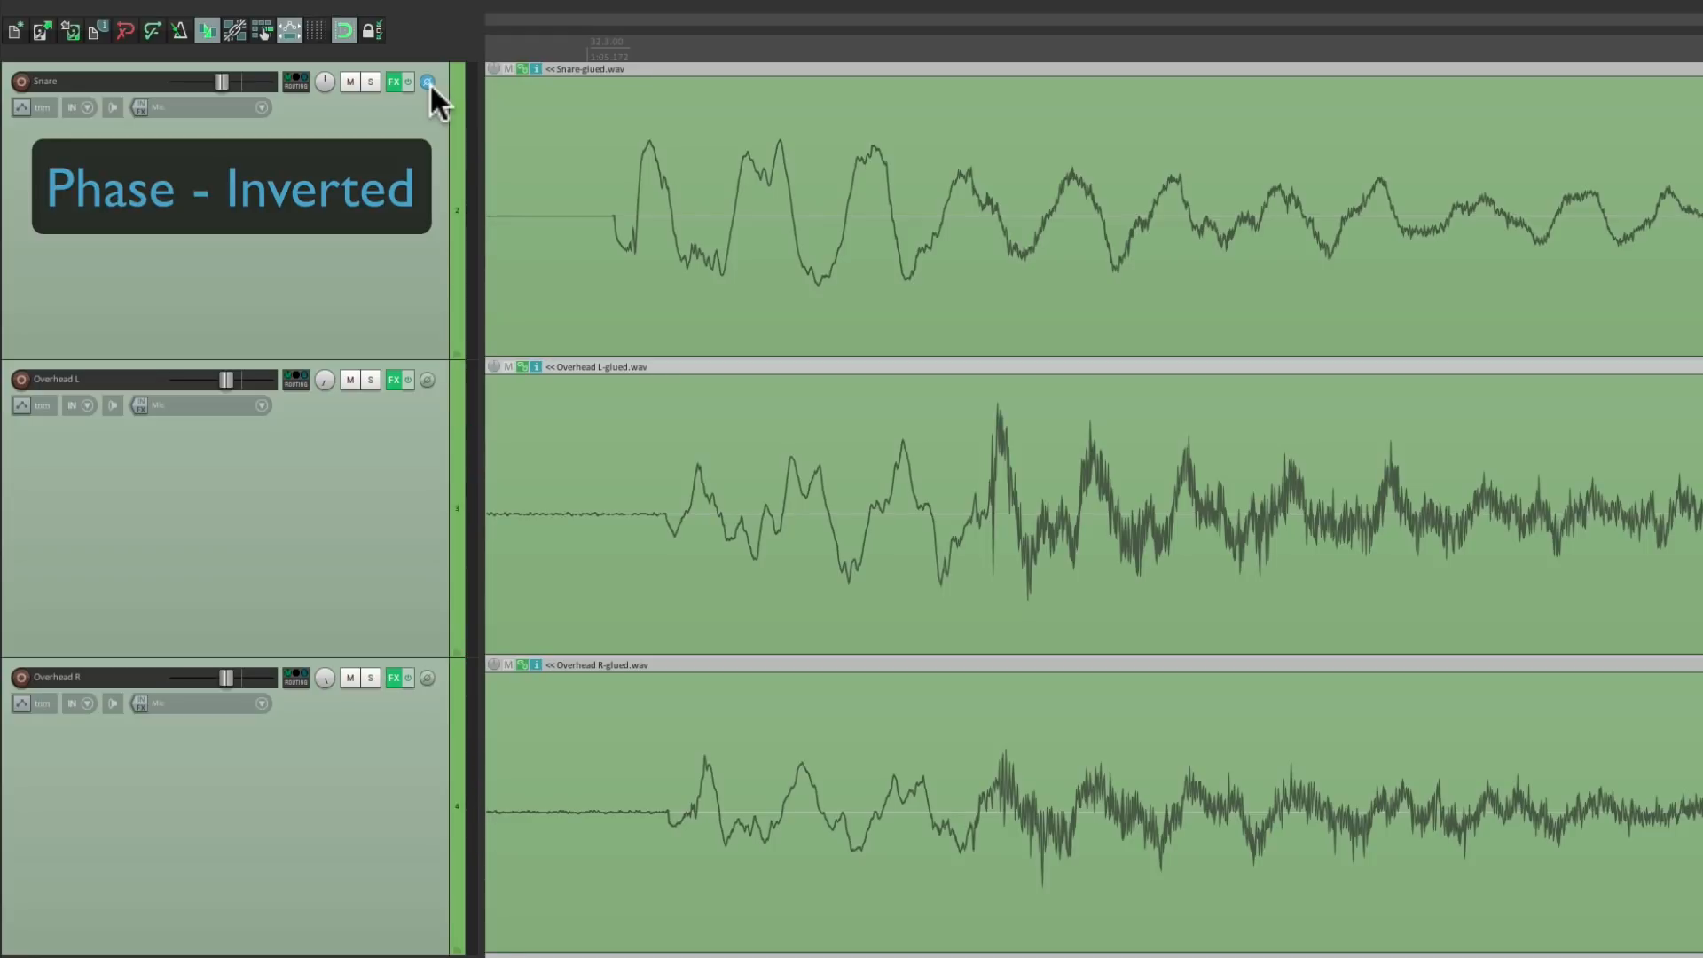
left_click(427, 81)
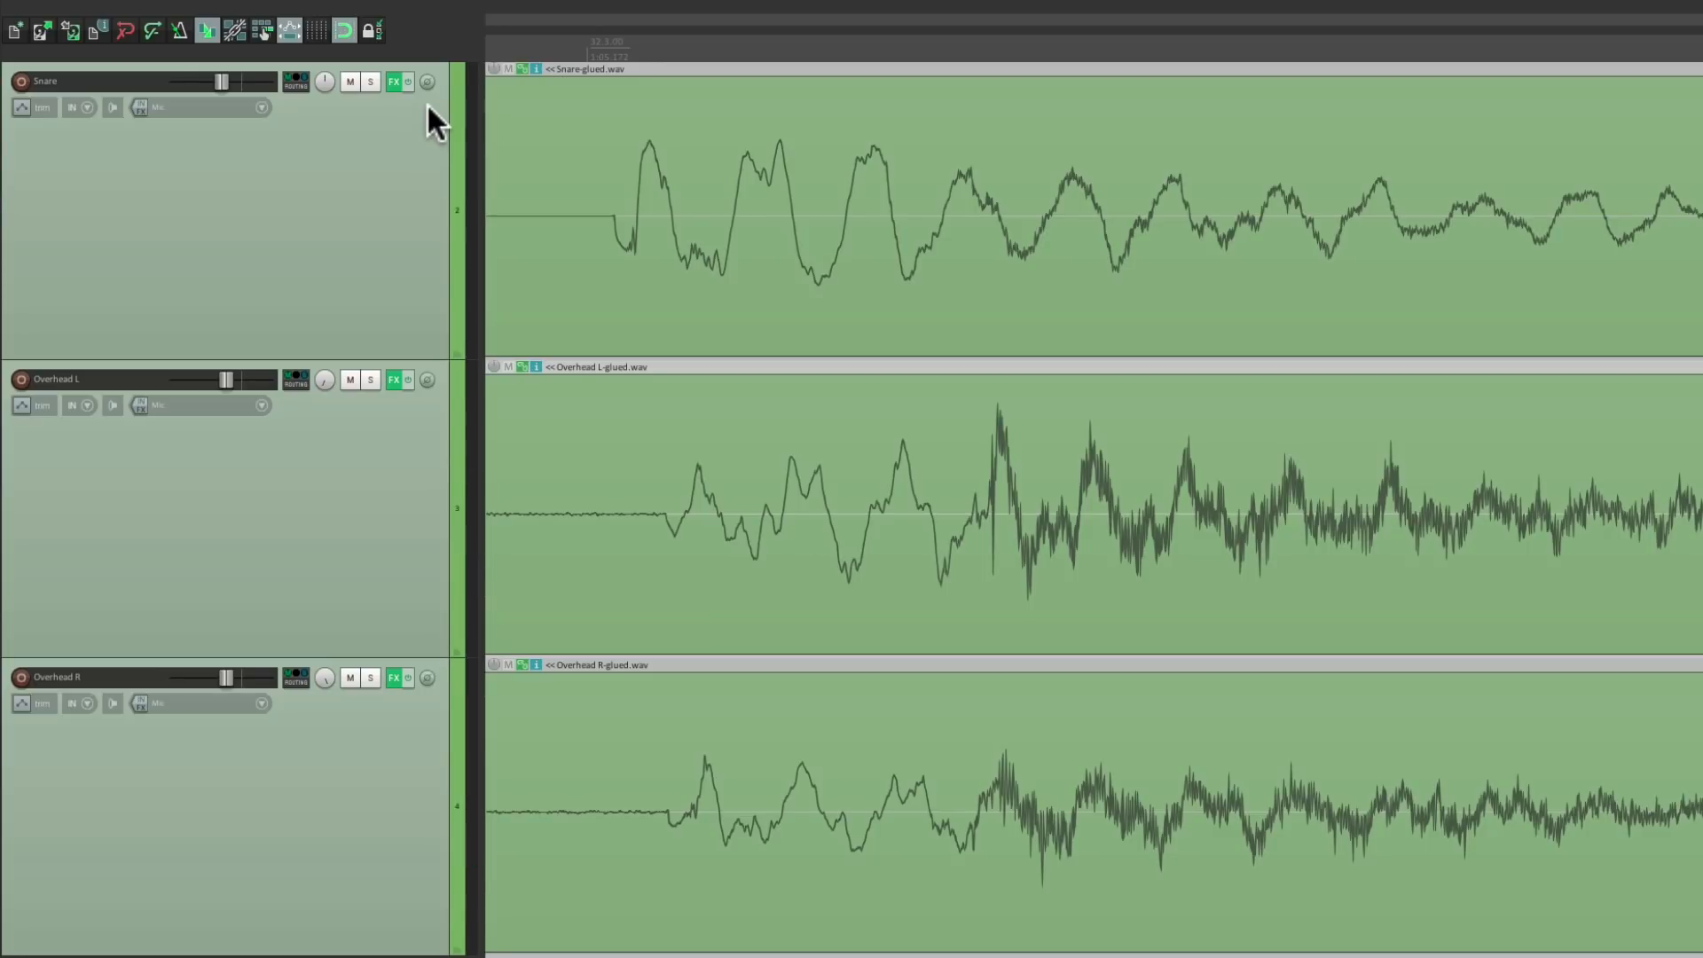
left_click(426, 81)
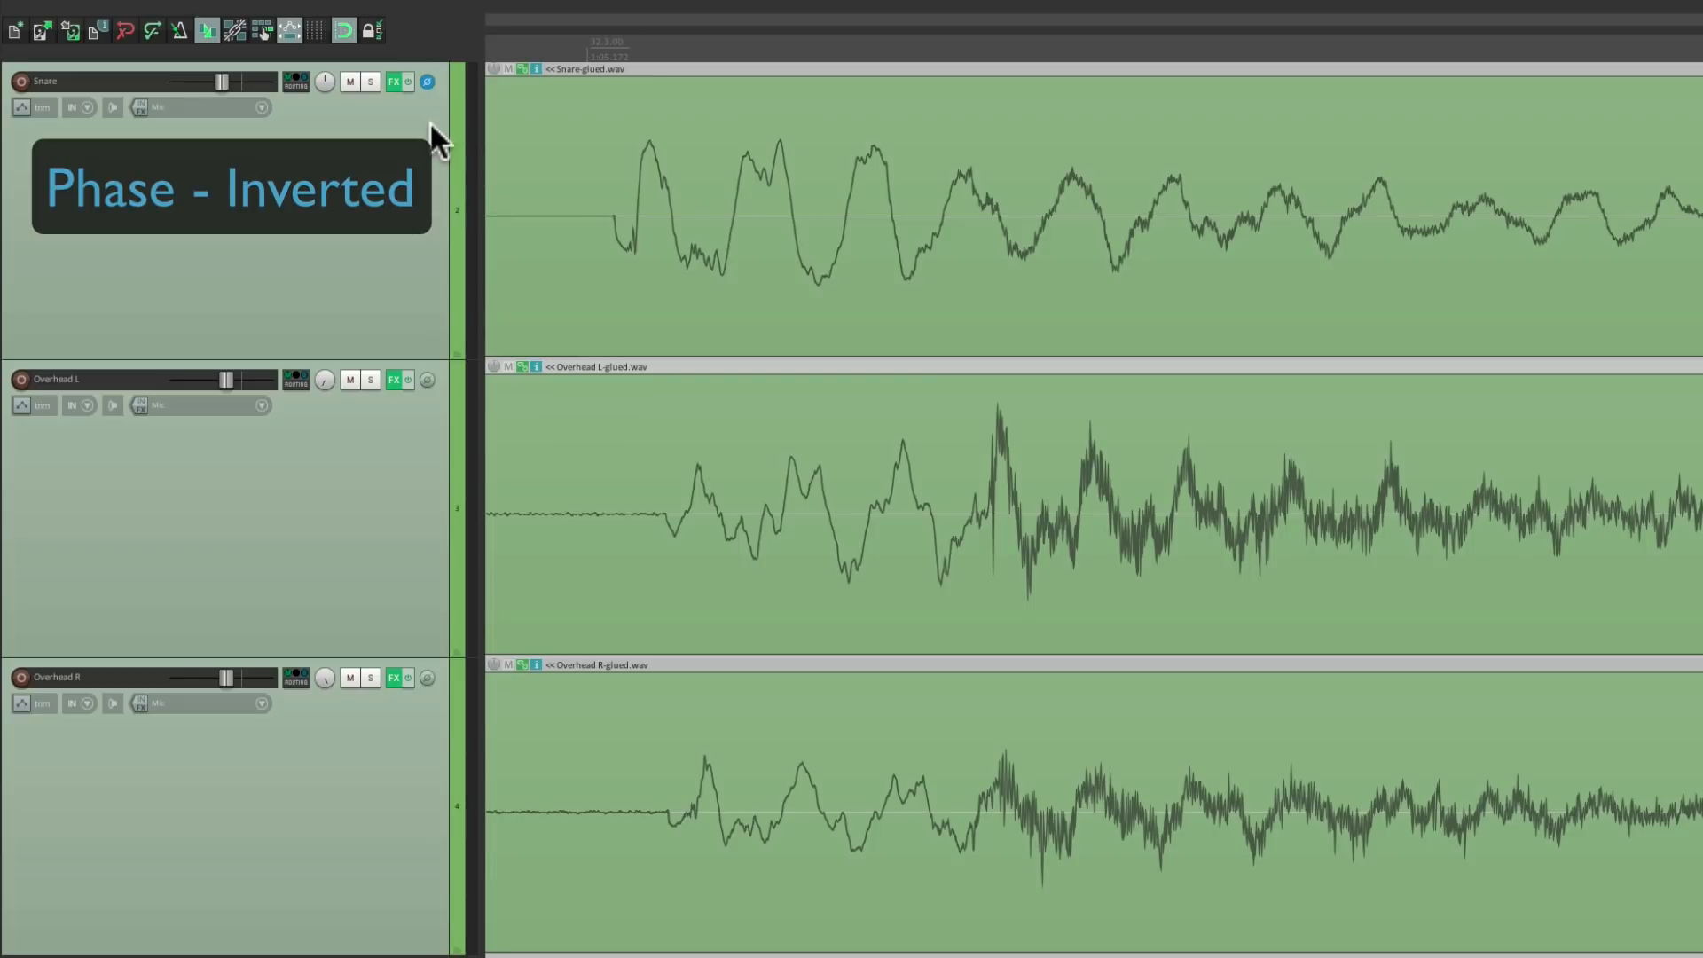
mouse_move(437, 155)
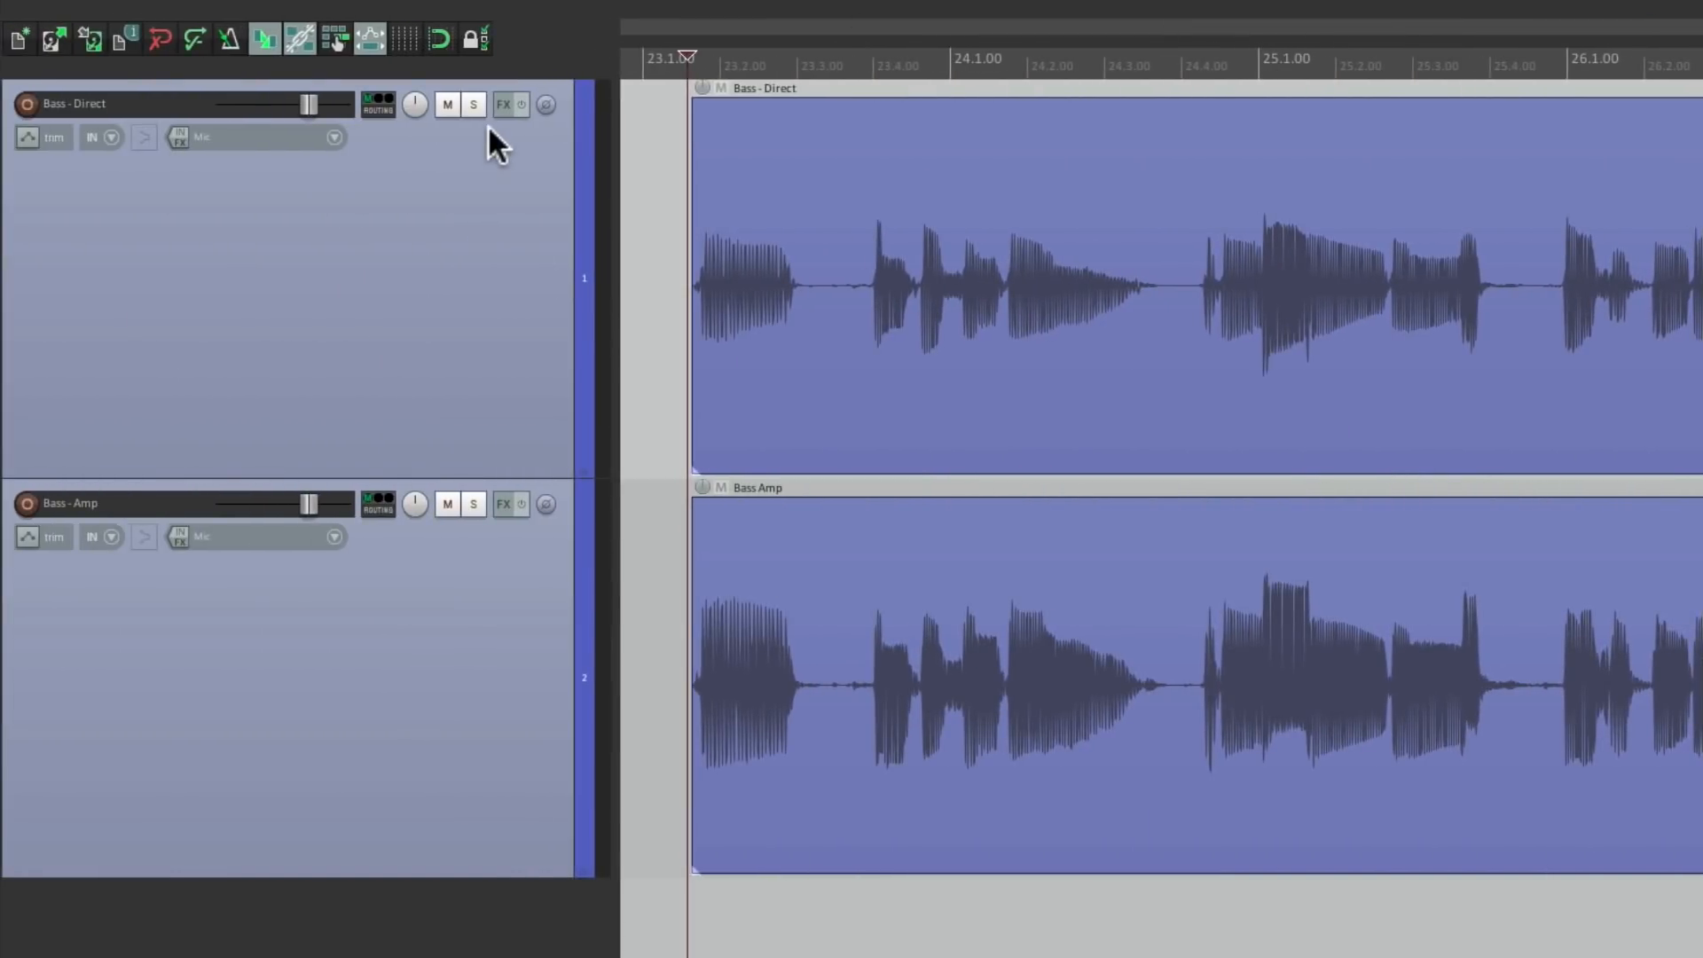
left_click(473, 105)
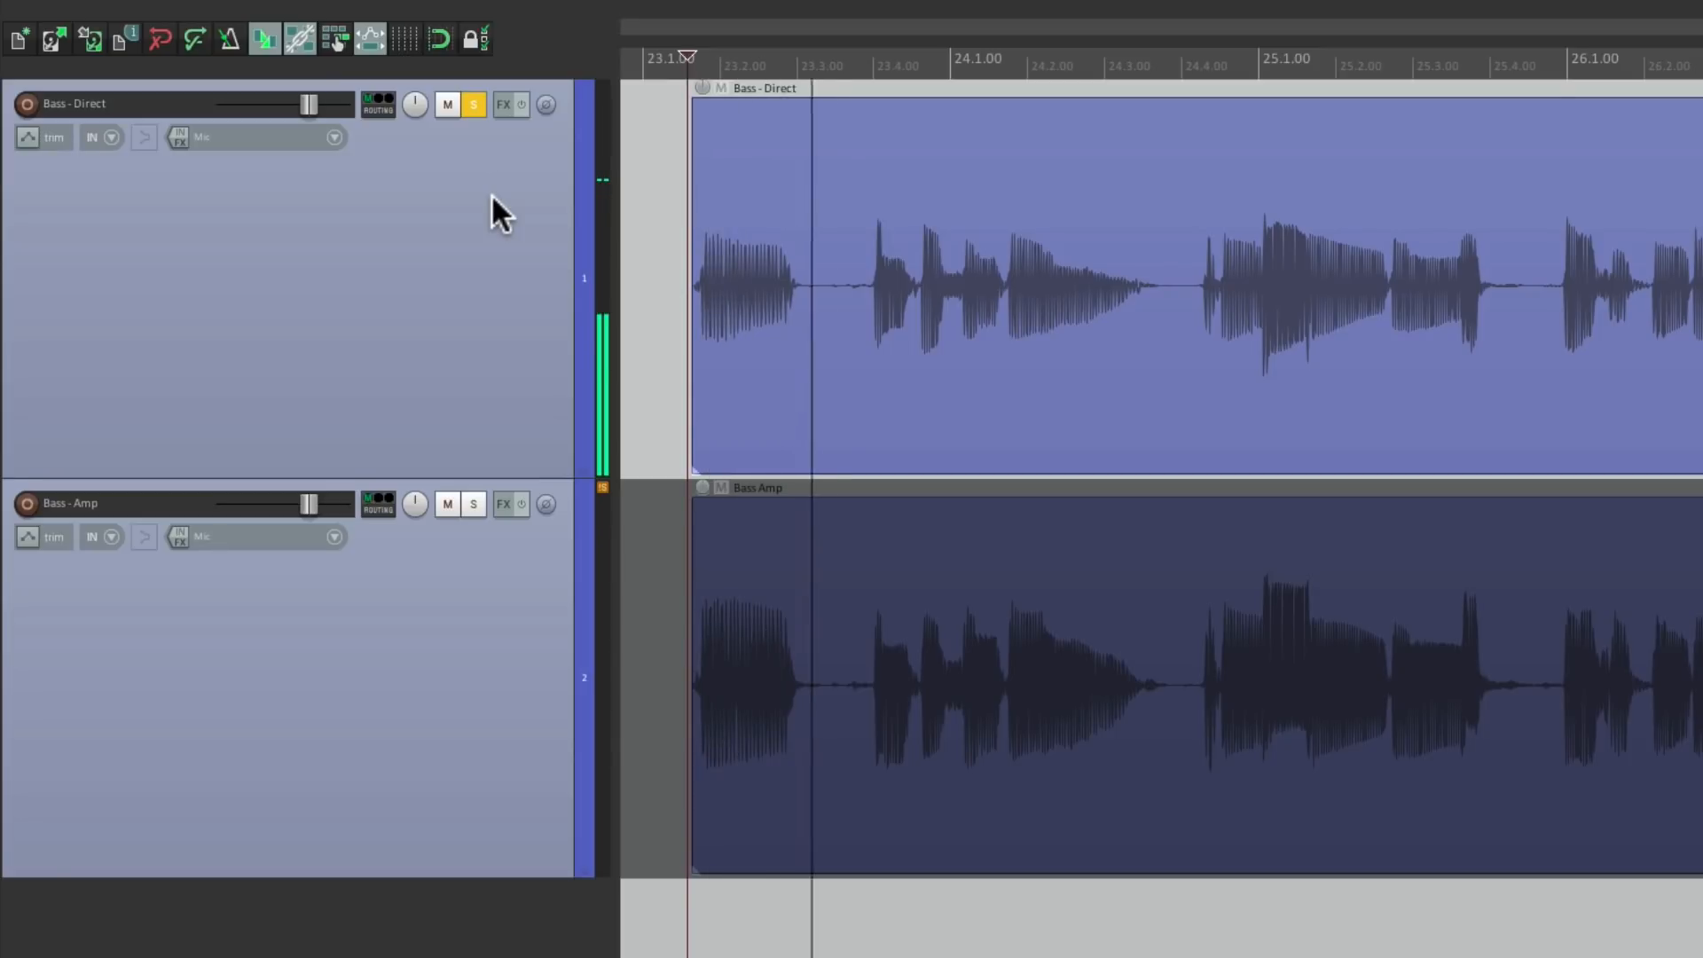
left_click(473, 104)
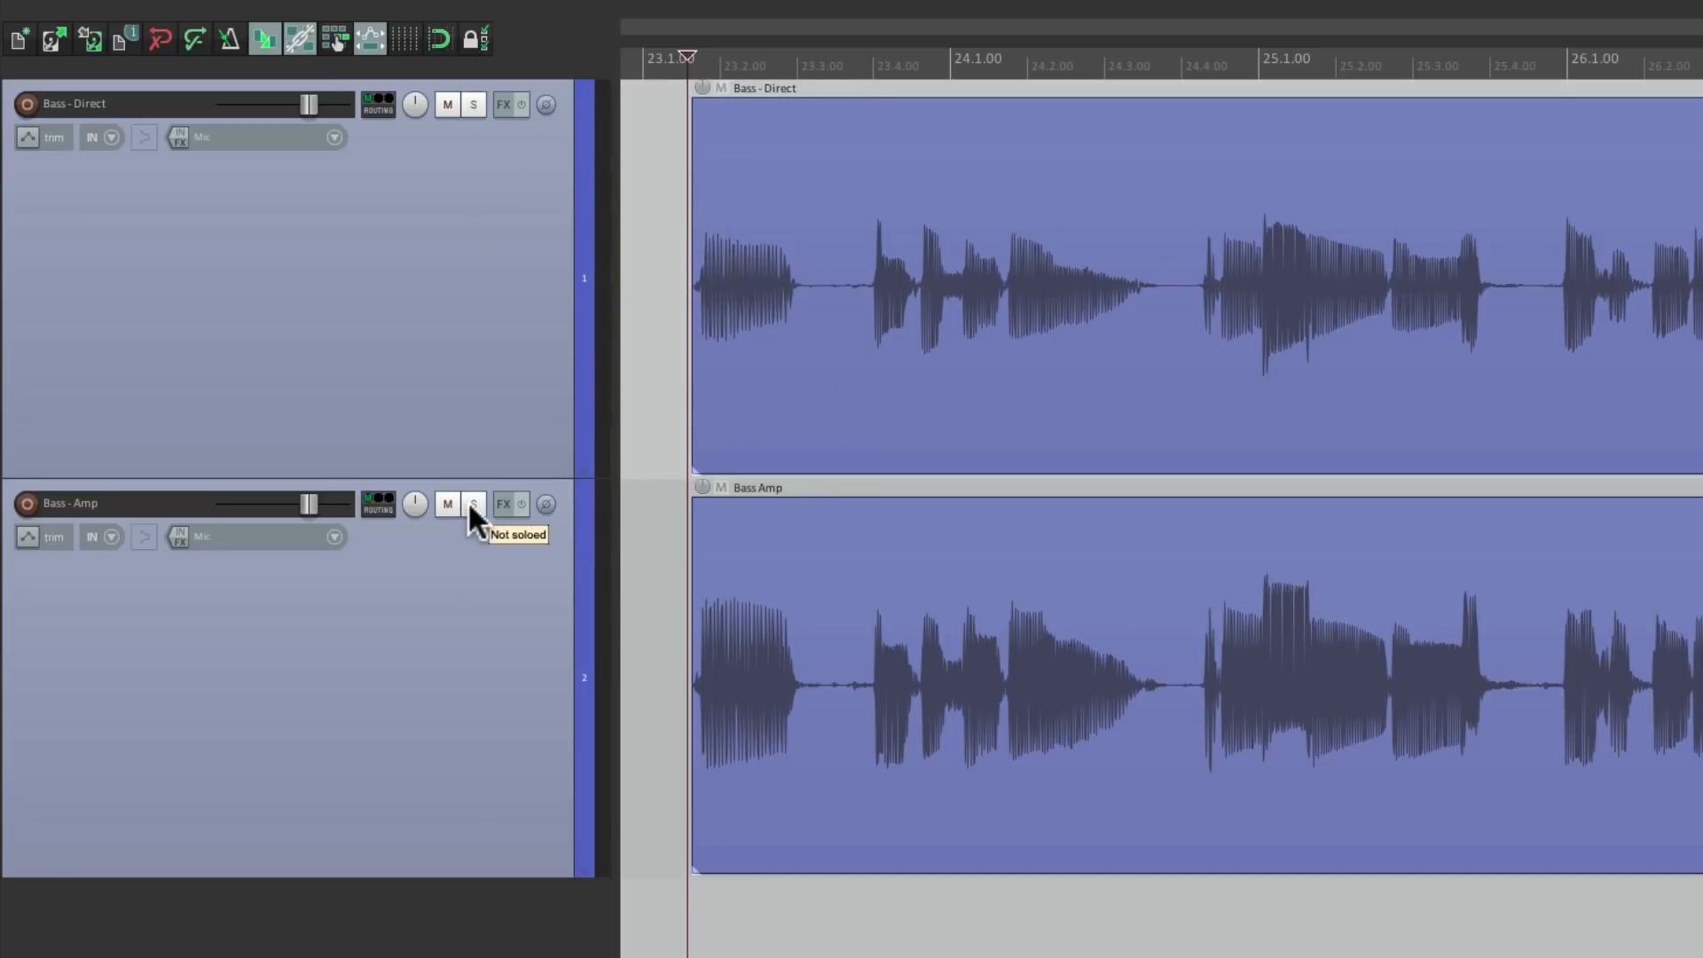
left_click(474, 502)
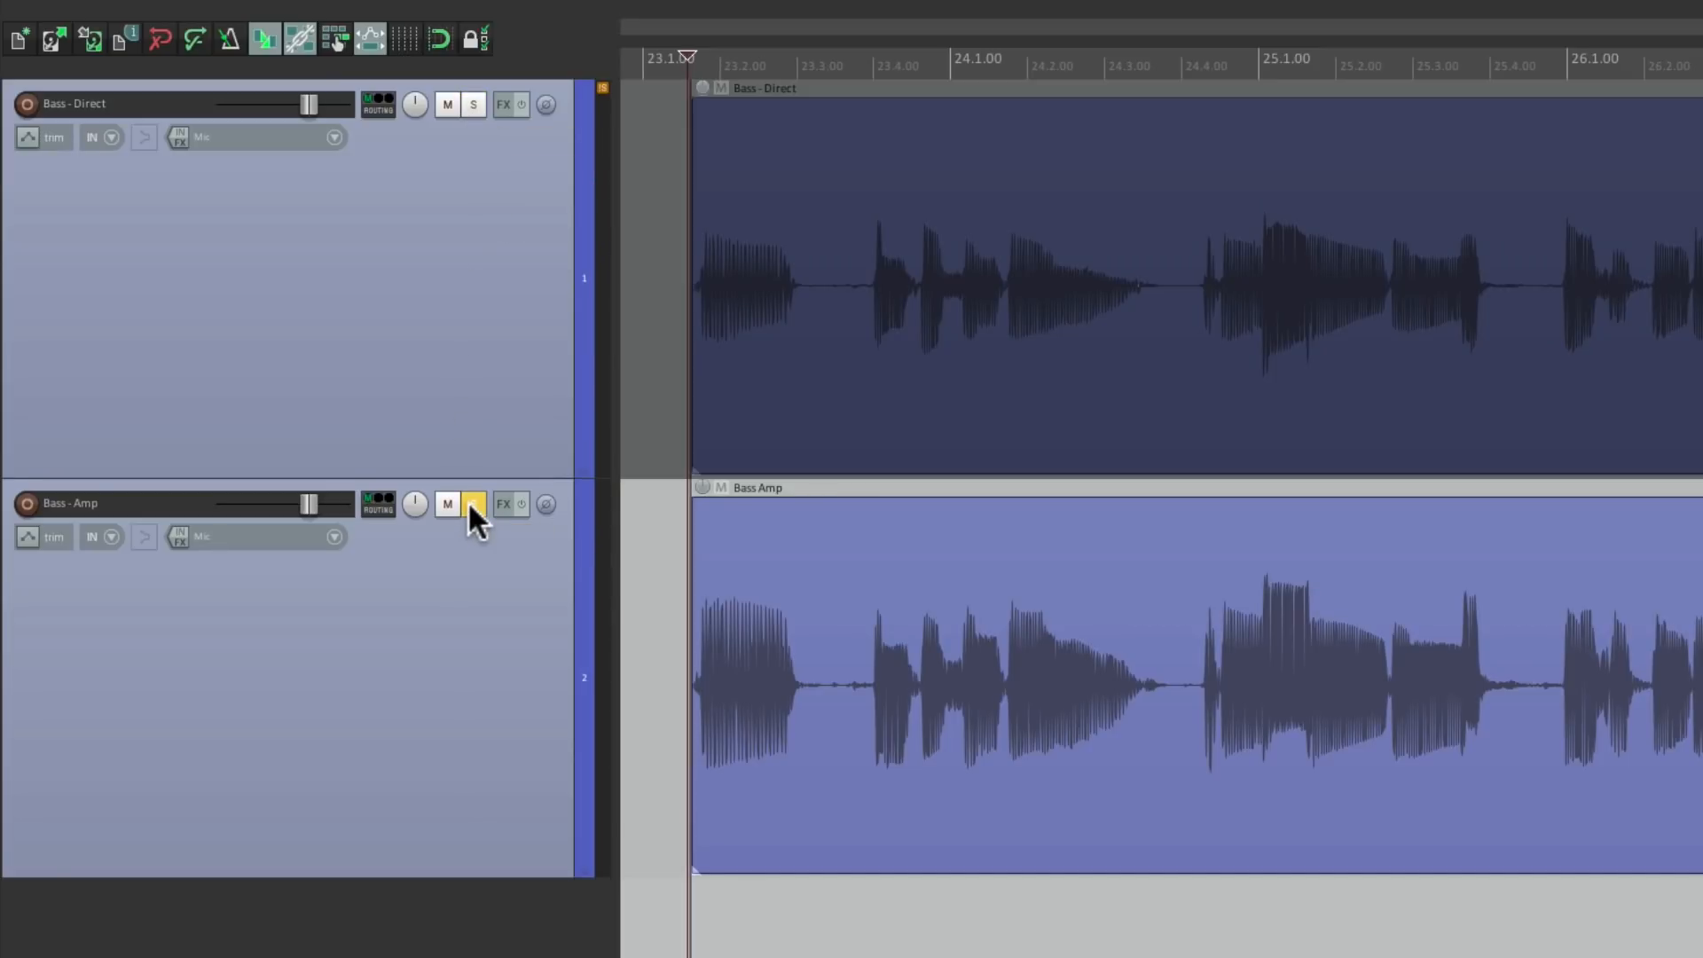
left_click(473, 502)
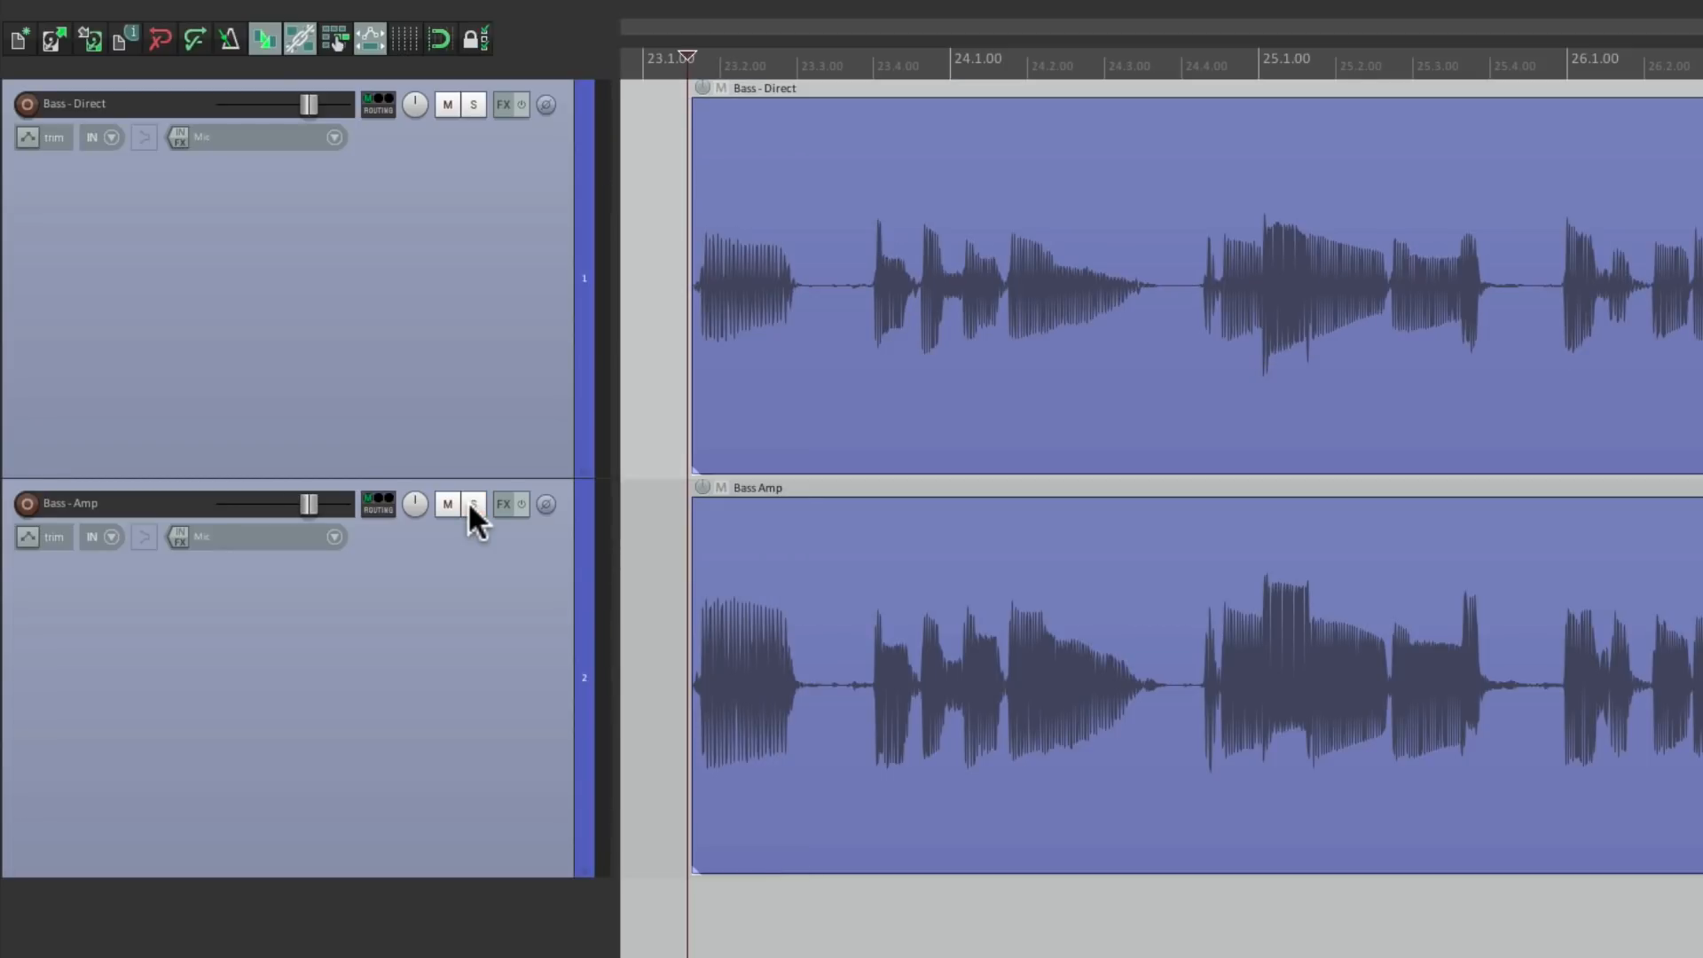
left_click(446, 503)
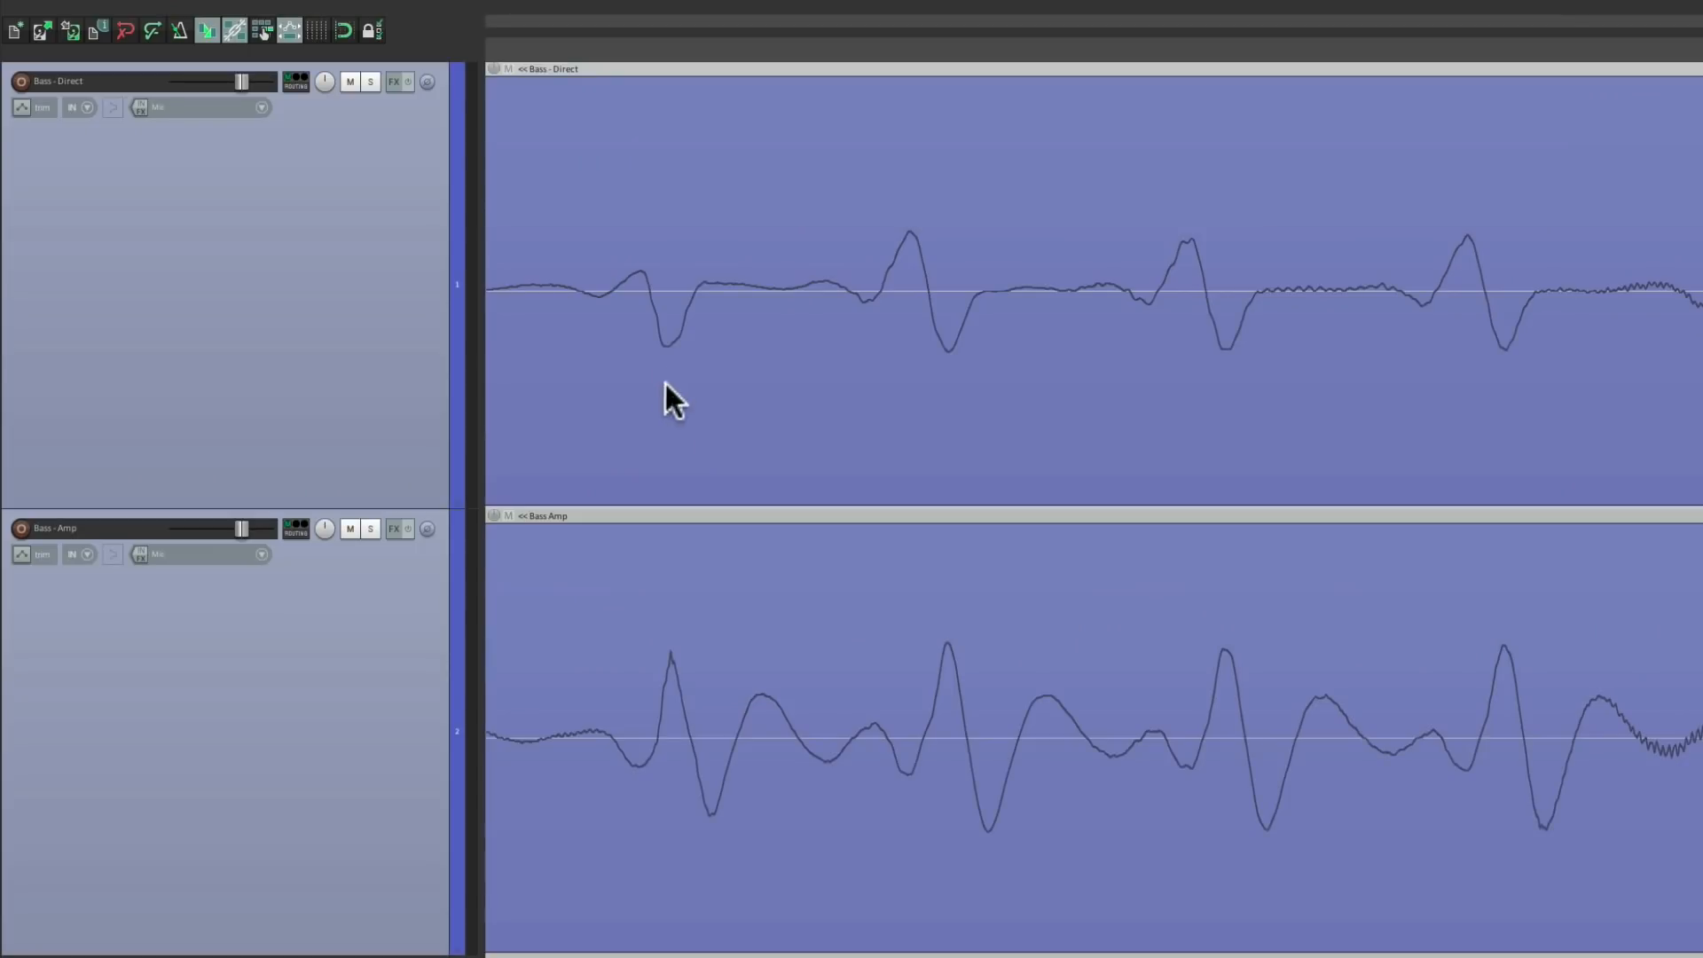
mouse_move(715, 546)
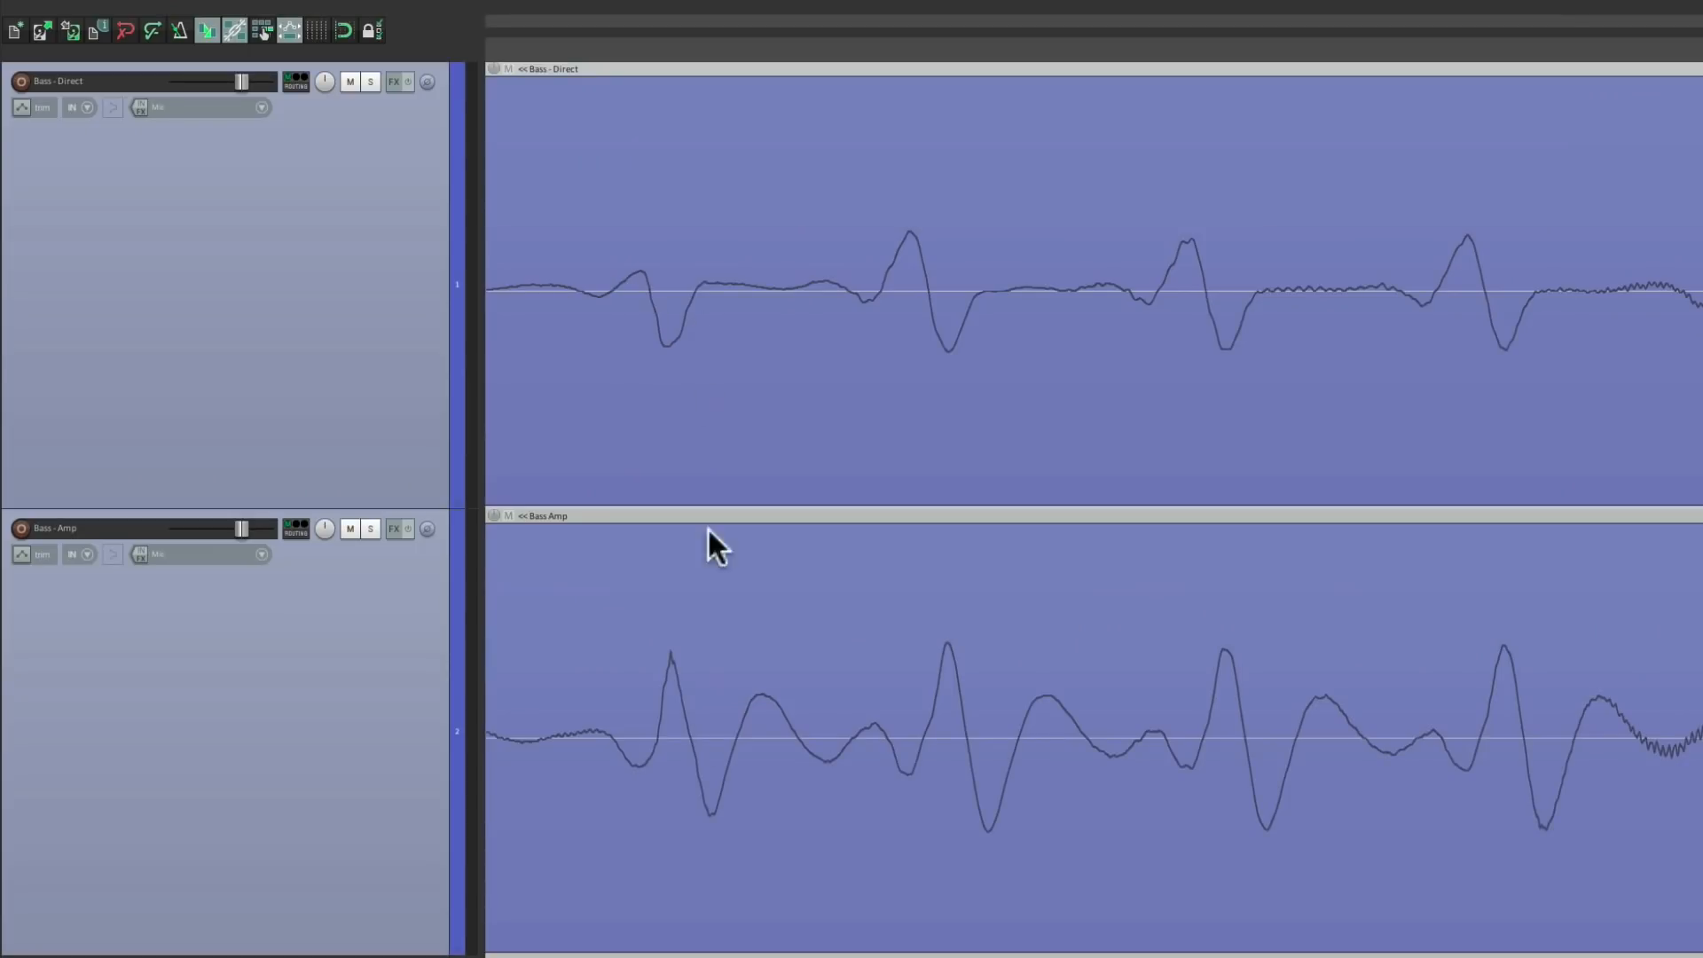
mouse_move(679, 679)
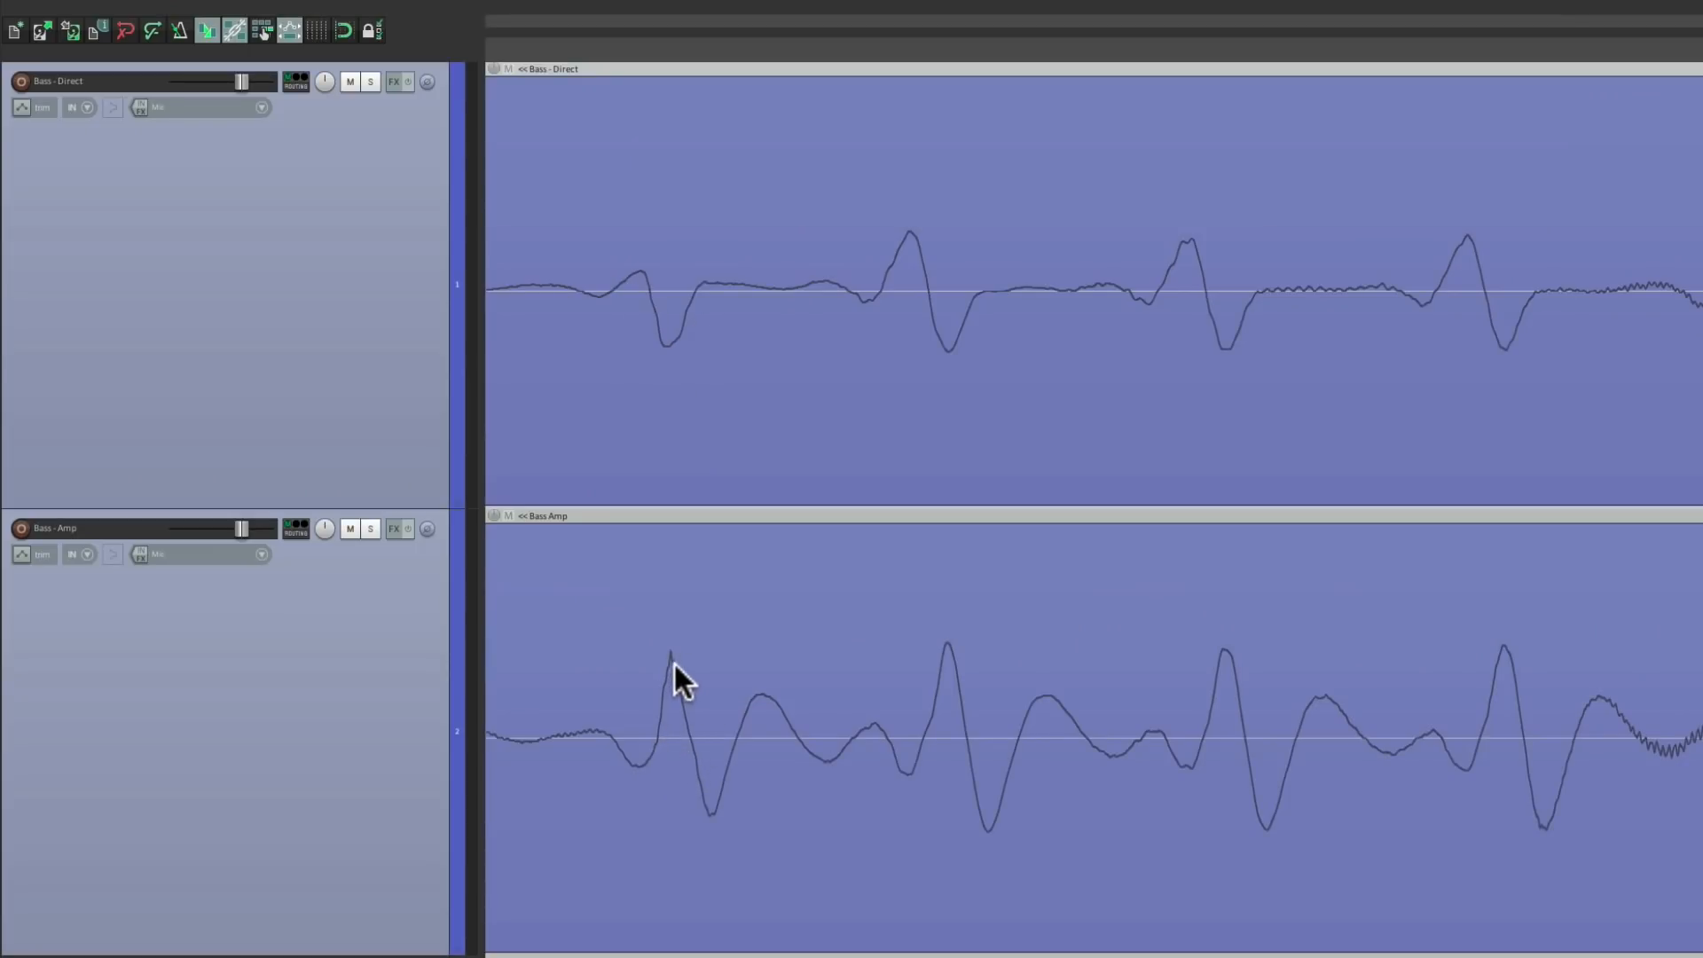
mouse_move(952, 667)
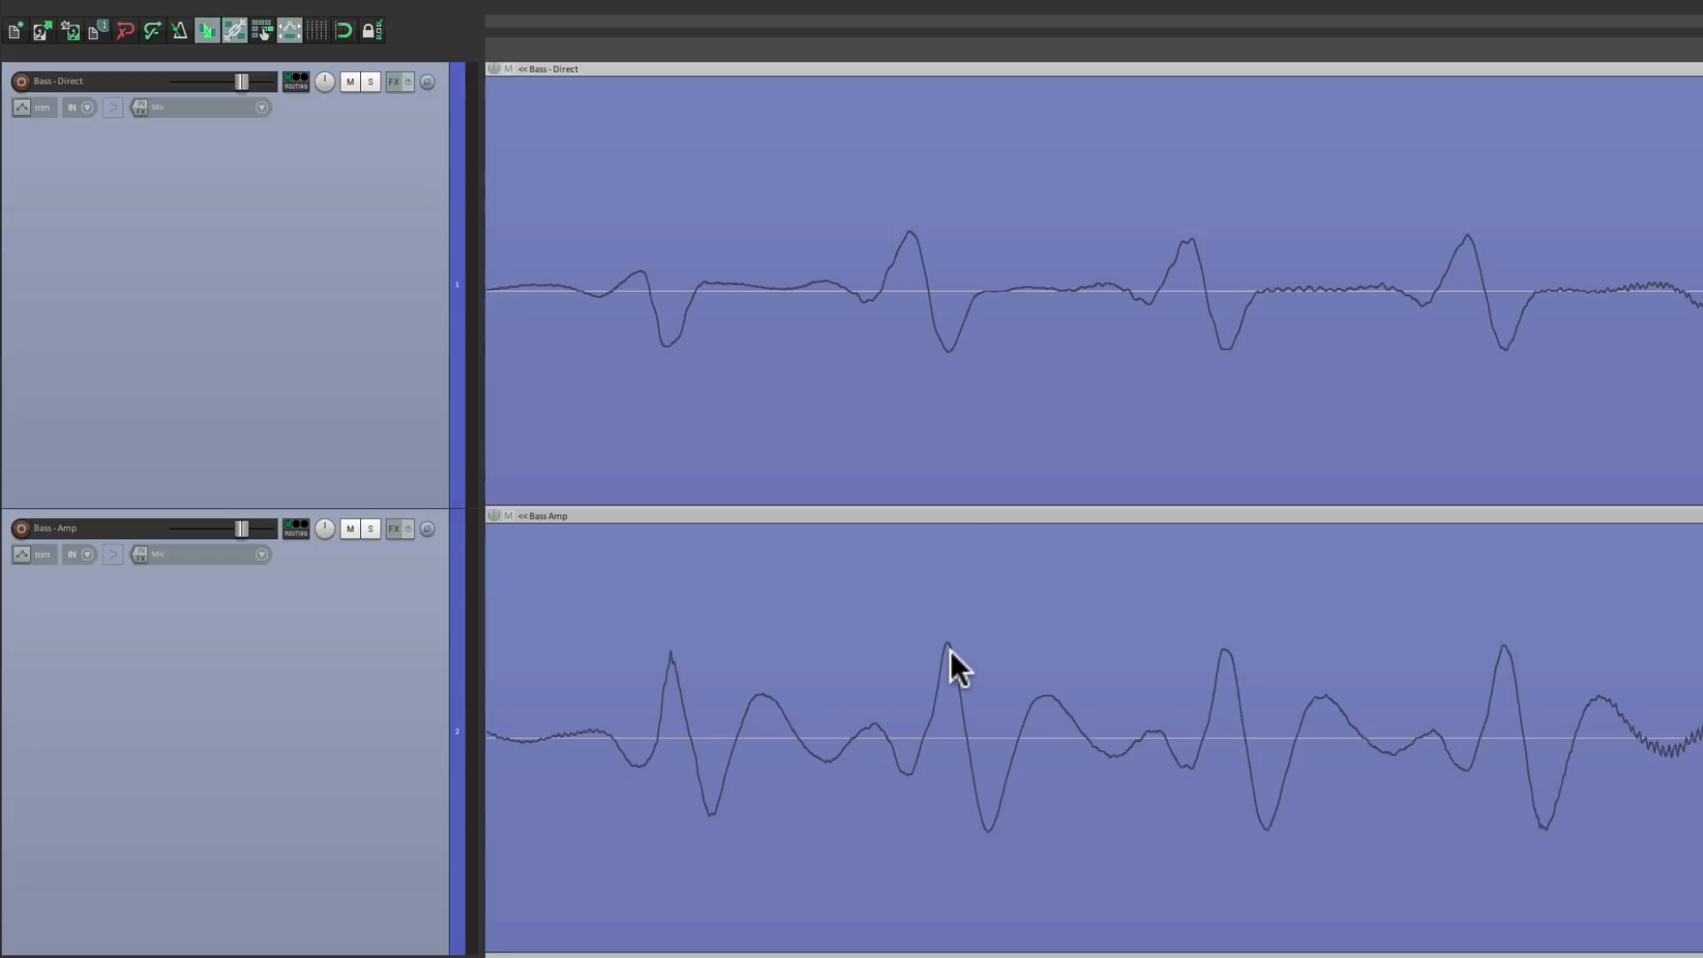
mouse_move(967, 388)
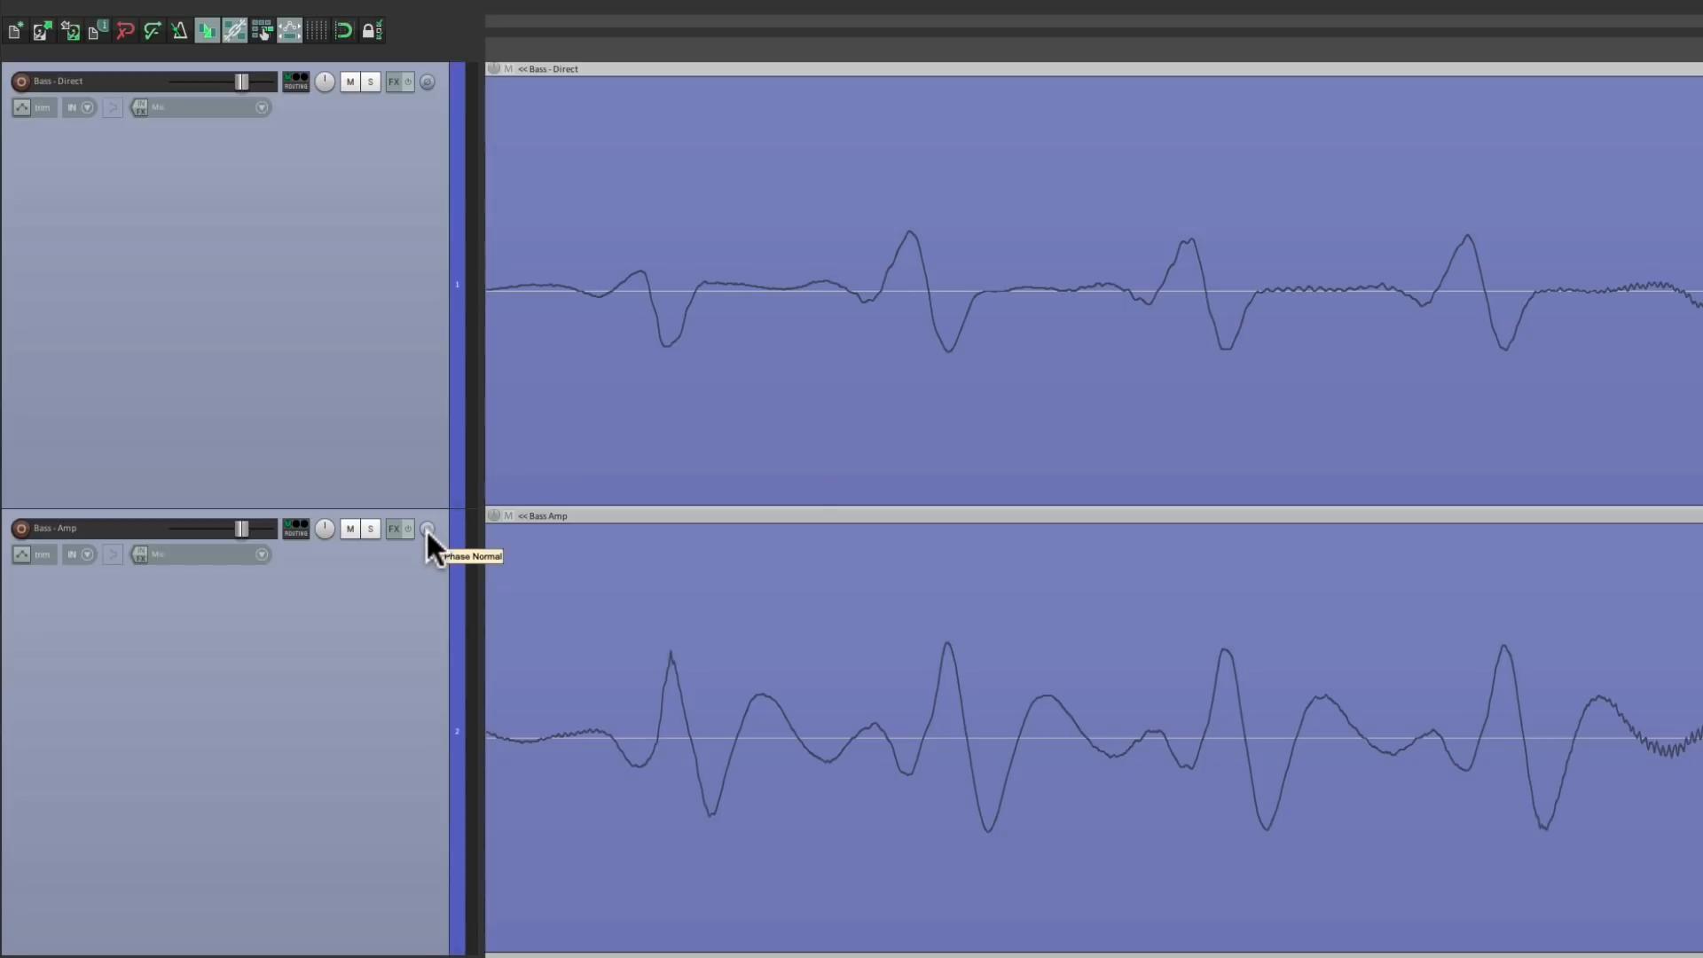
- Toggle the Bass Amp track's polarity on, off, and invert it again
left_click(427, 528)
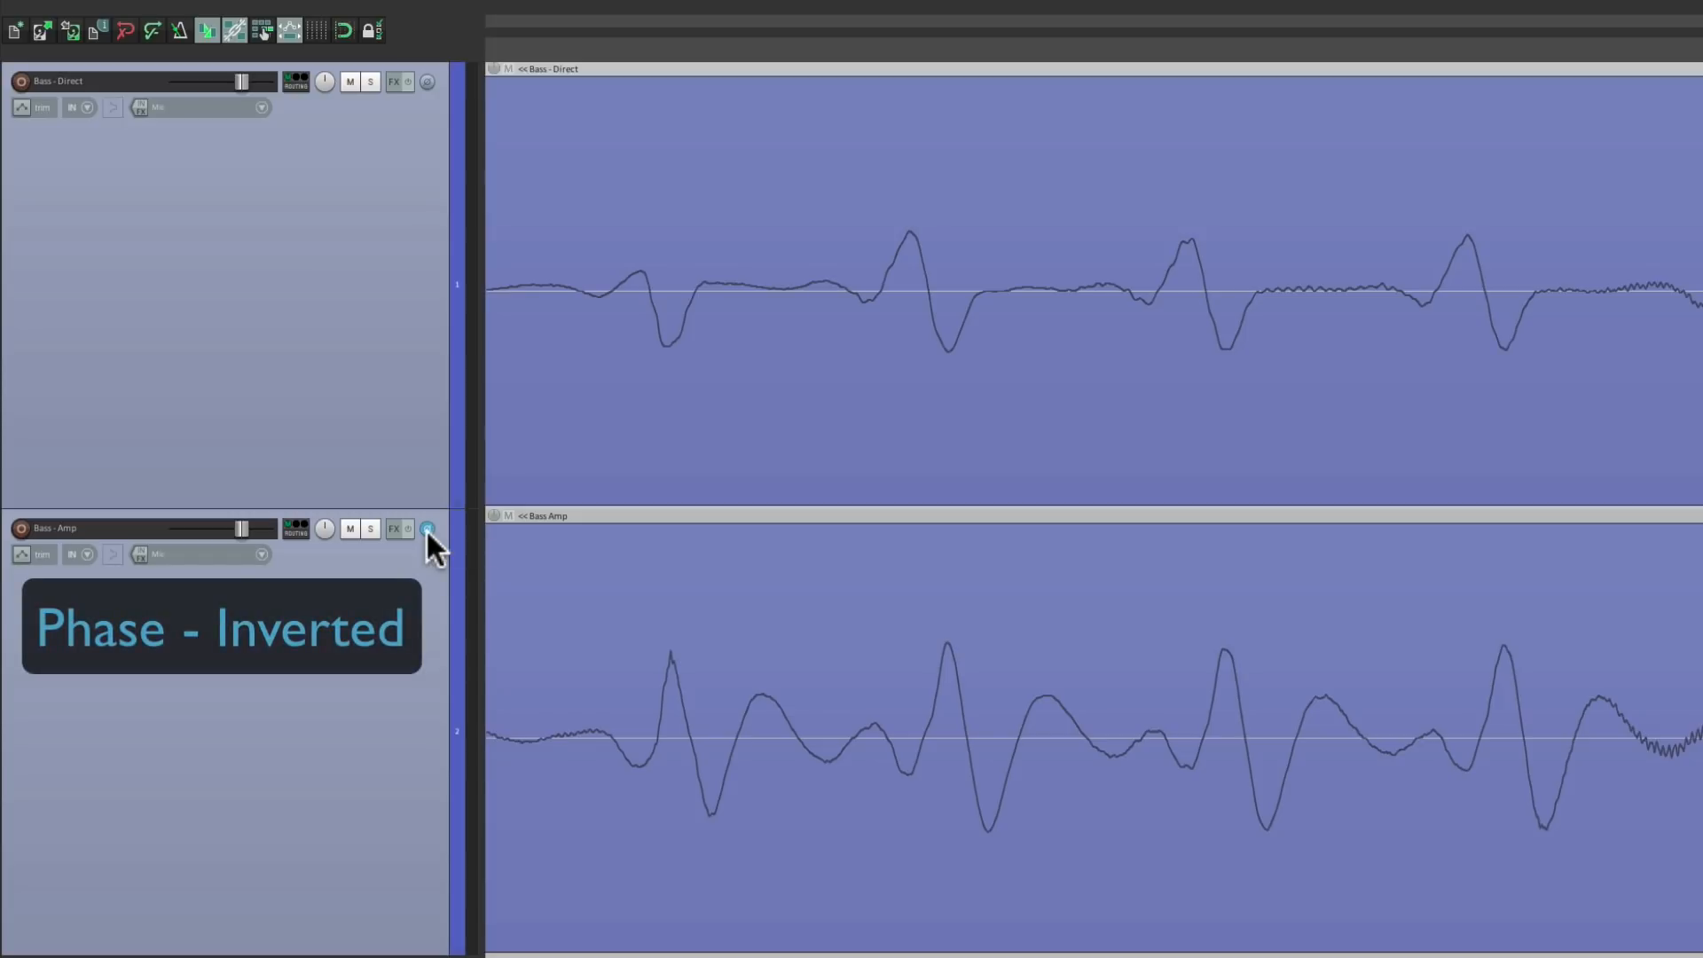
left_click(427, 529)
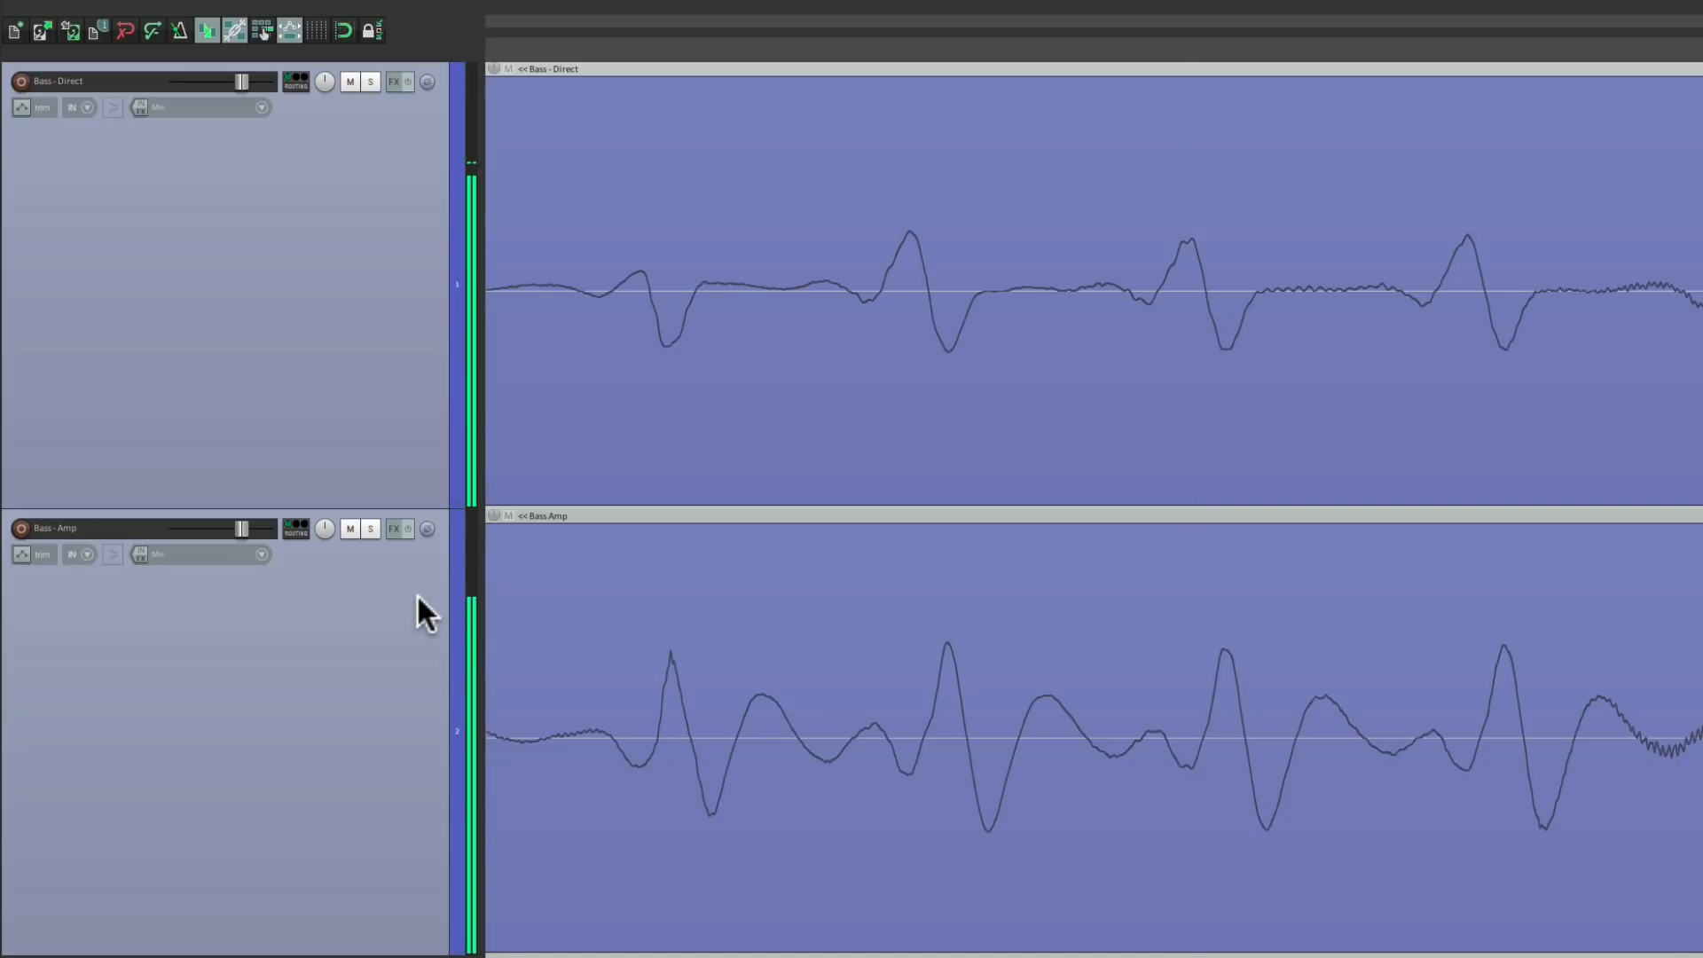
mouse_move(427, 528)
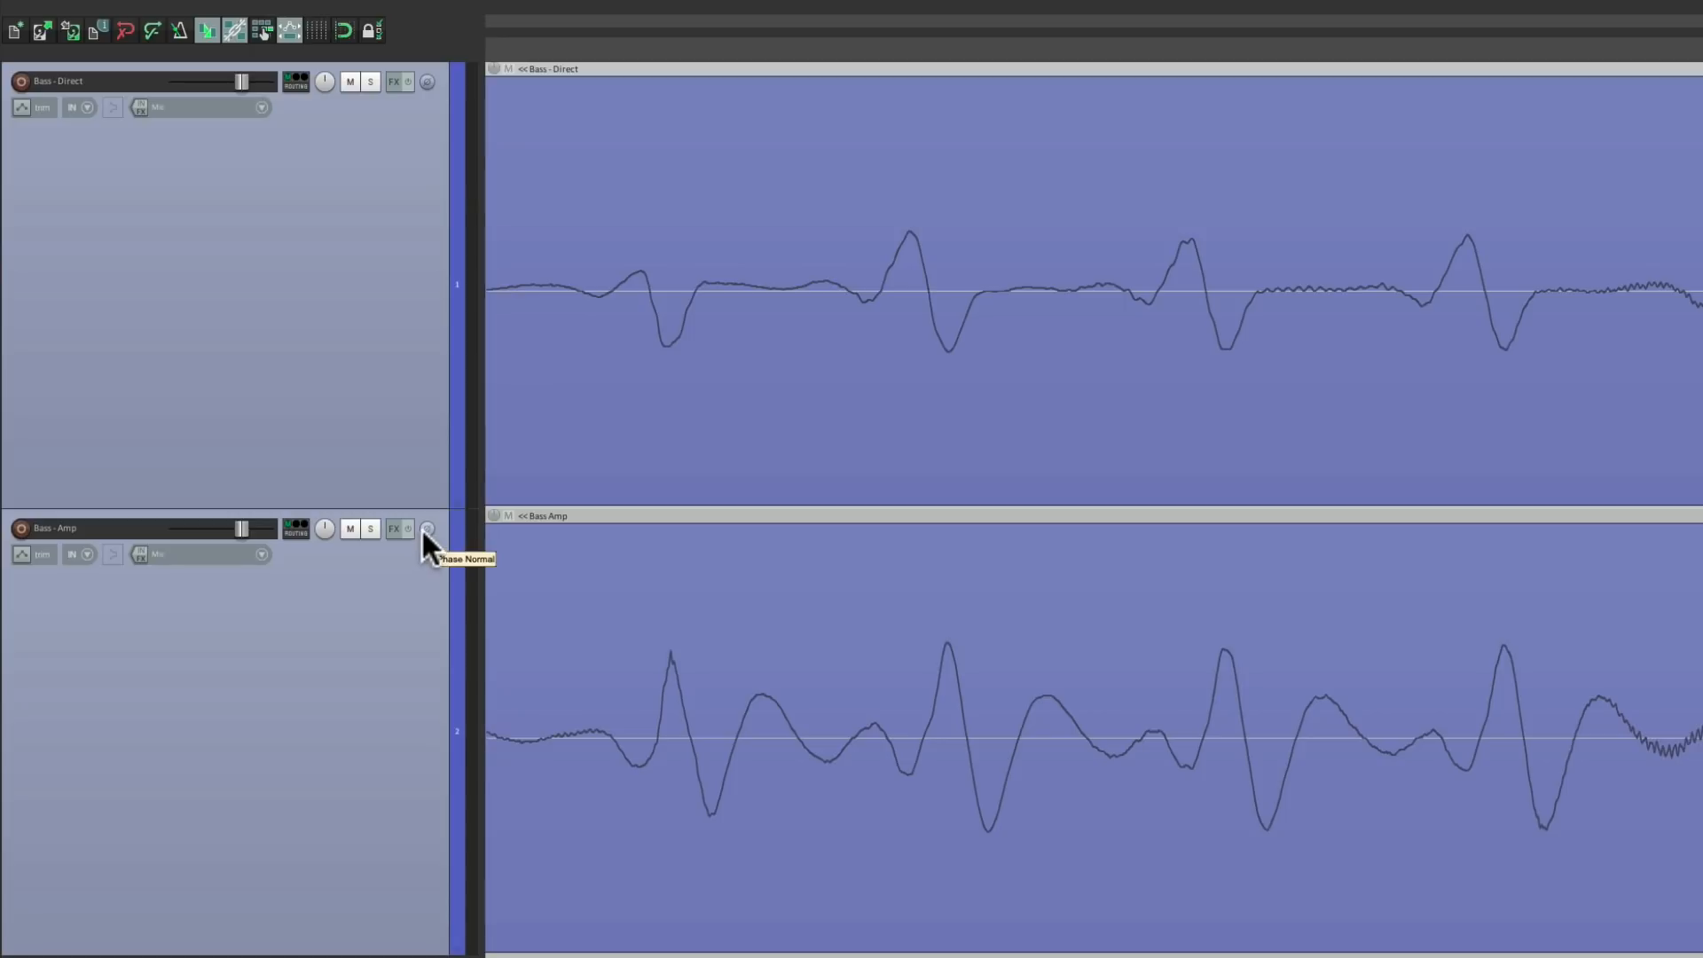
left_click(426, 529)
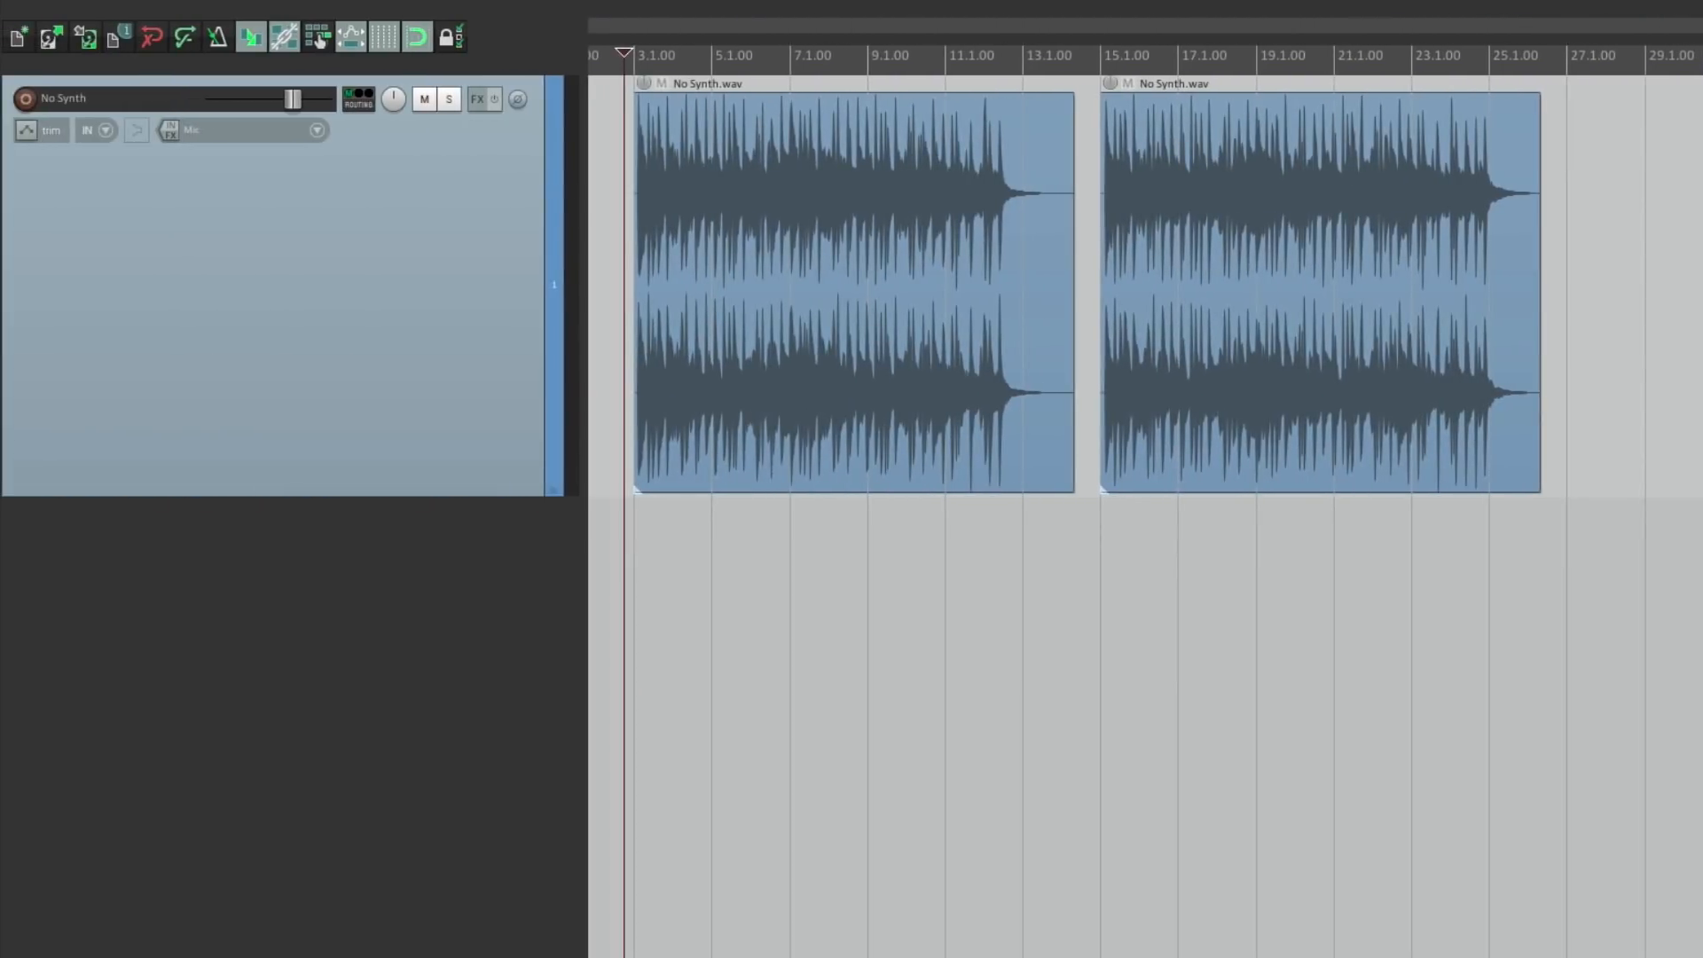
mouse_move(841, 222)
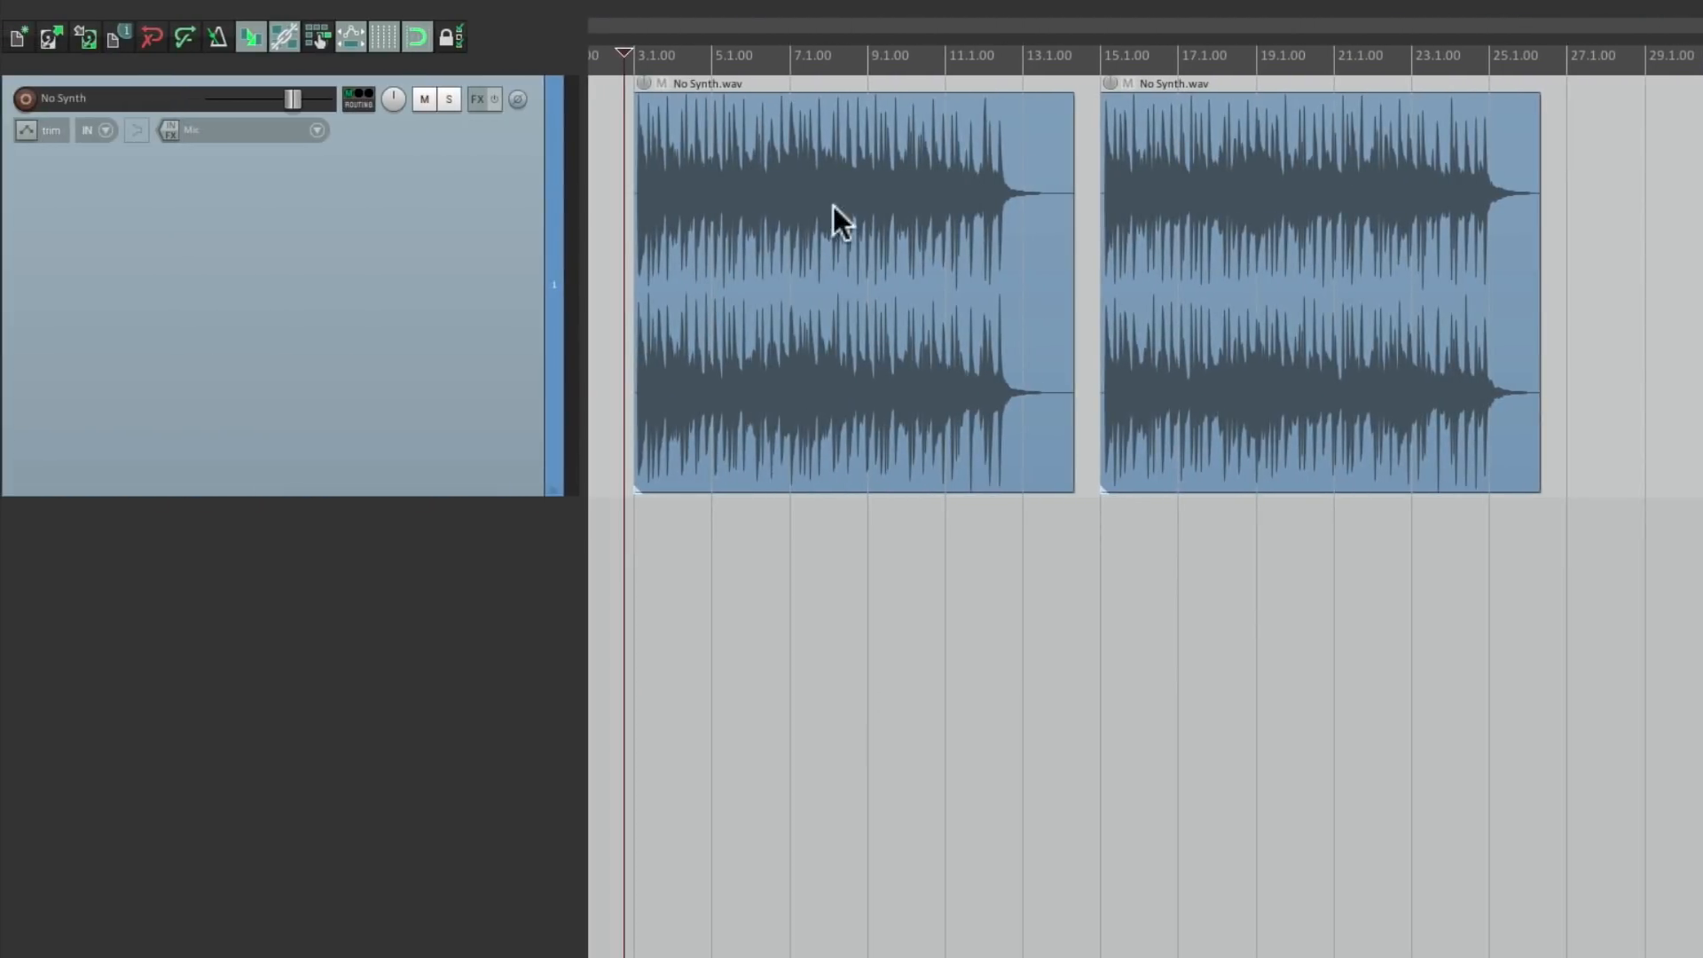
mouse_move(679, 302)
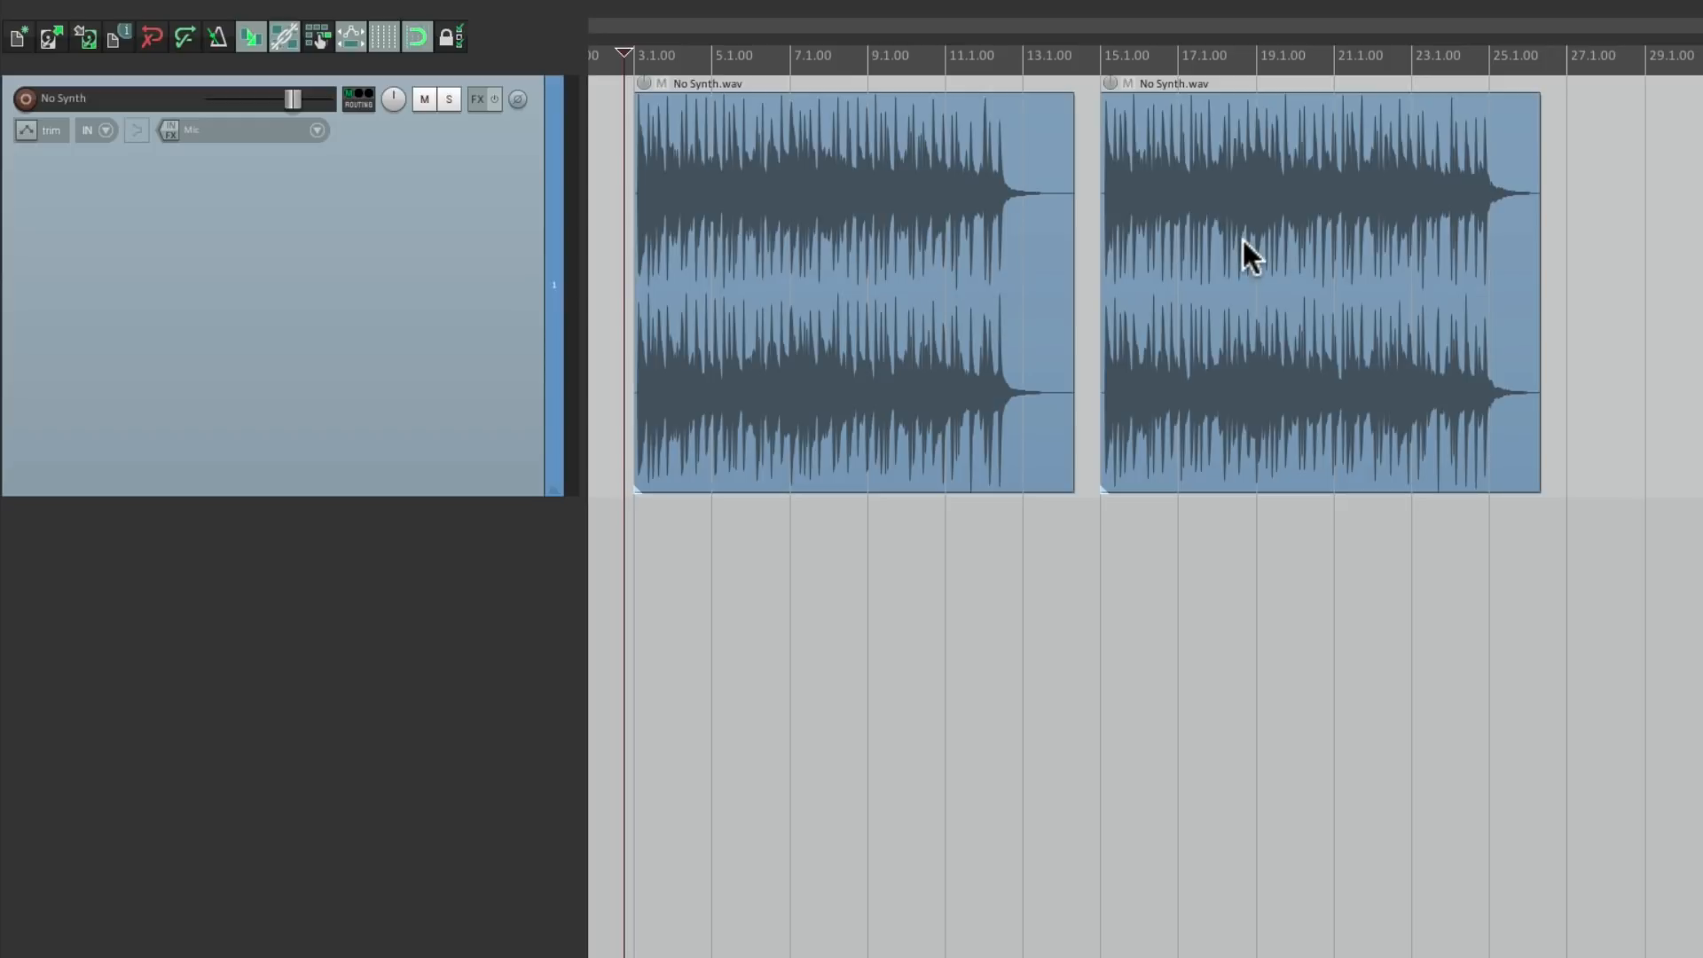
- Click in the No Synth project's arrange view between the two No Synth.wav items
left_click(1089, 54)
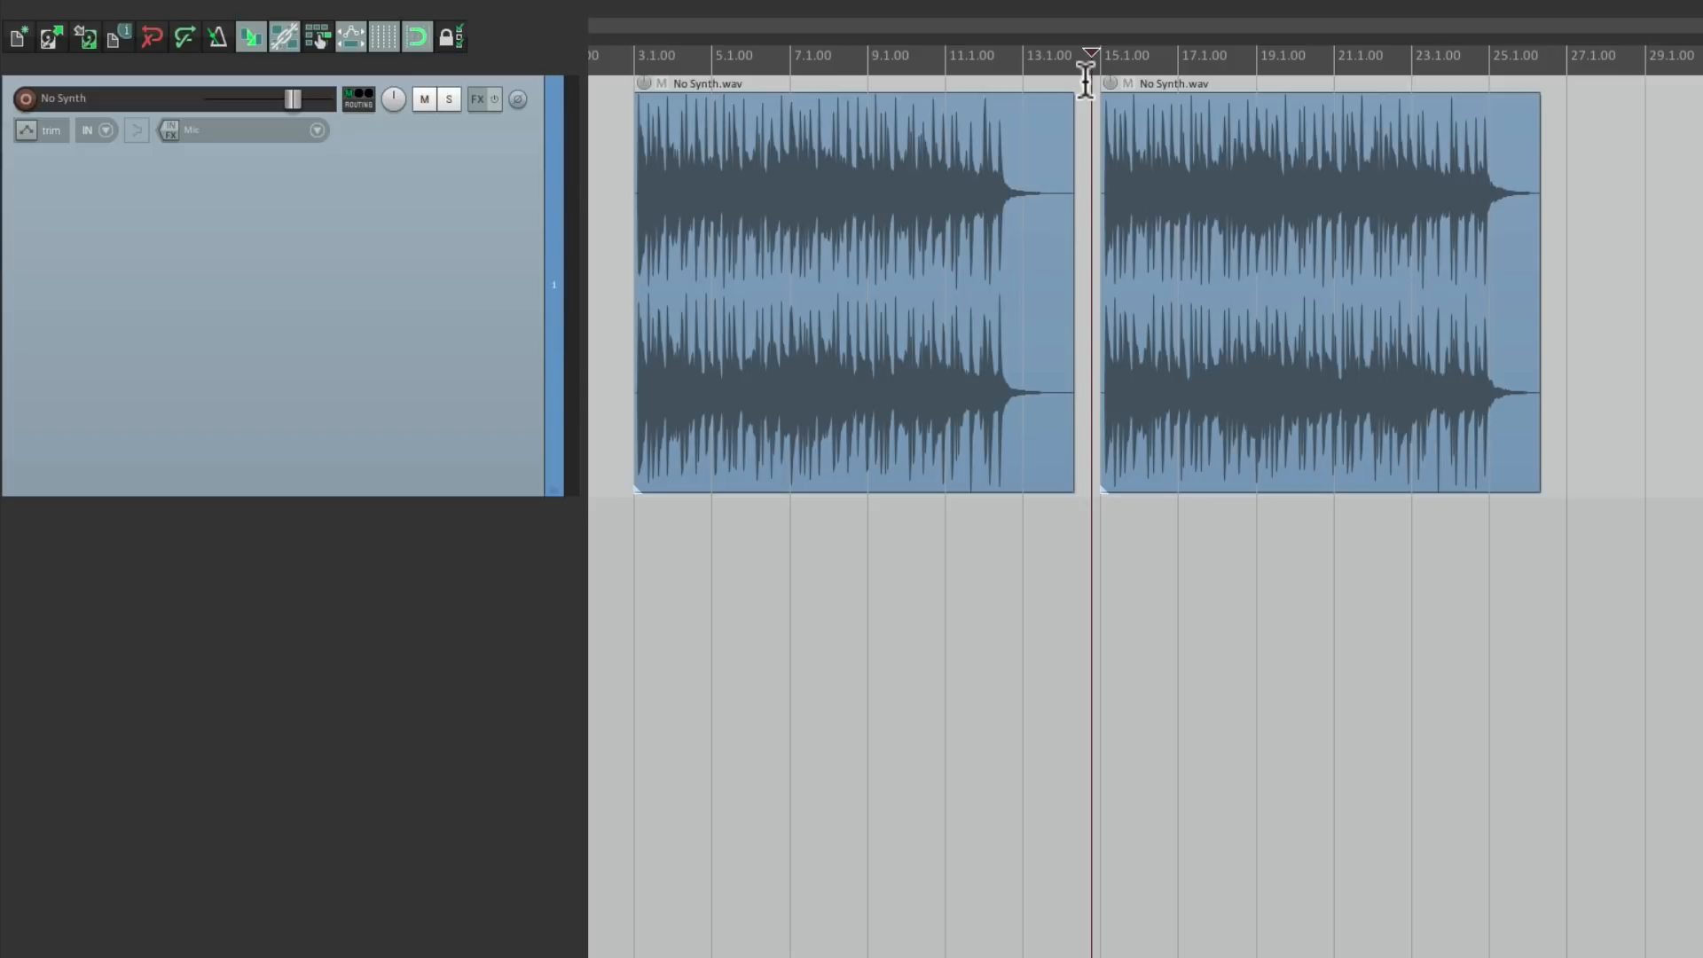
mouse_move(1151, 130)
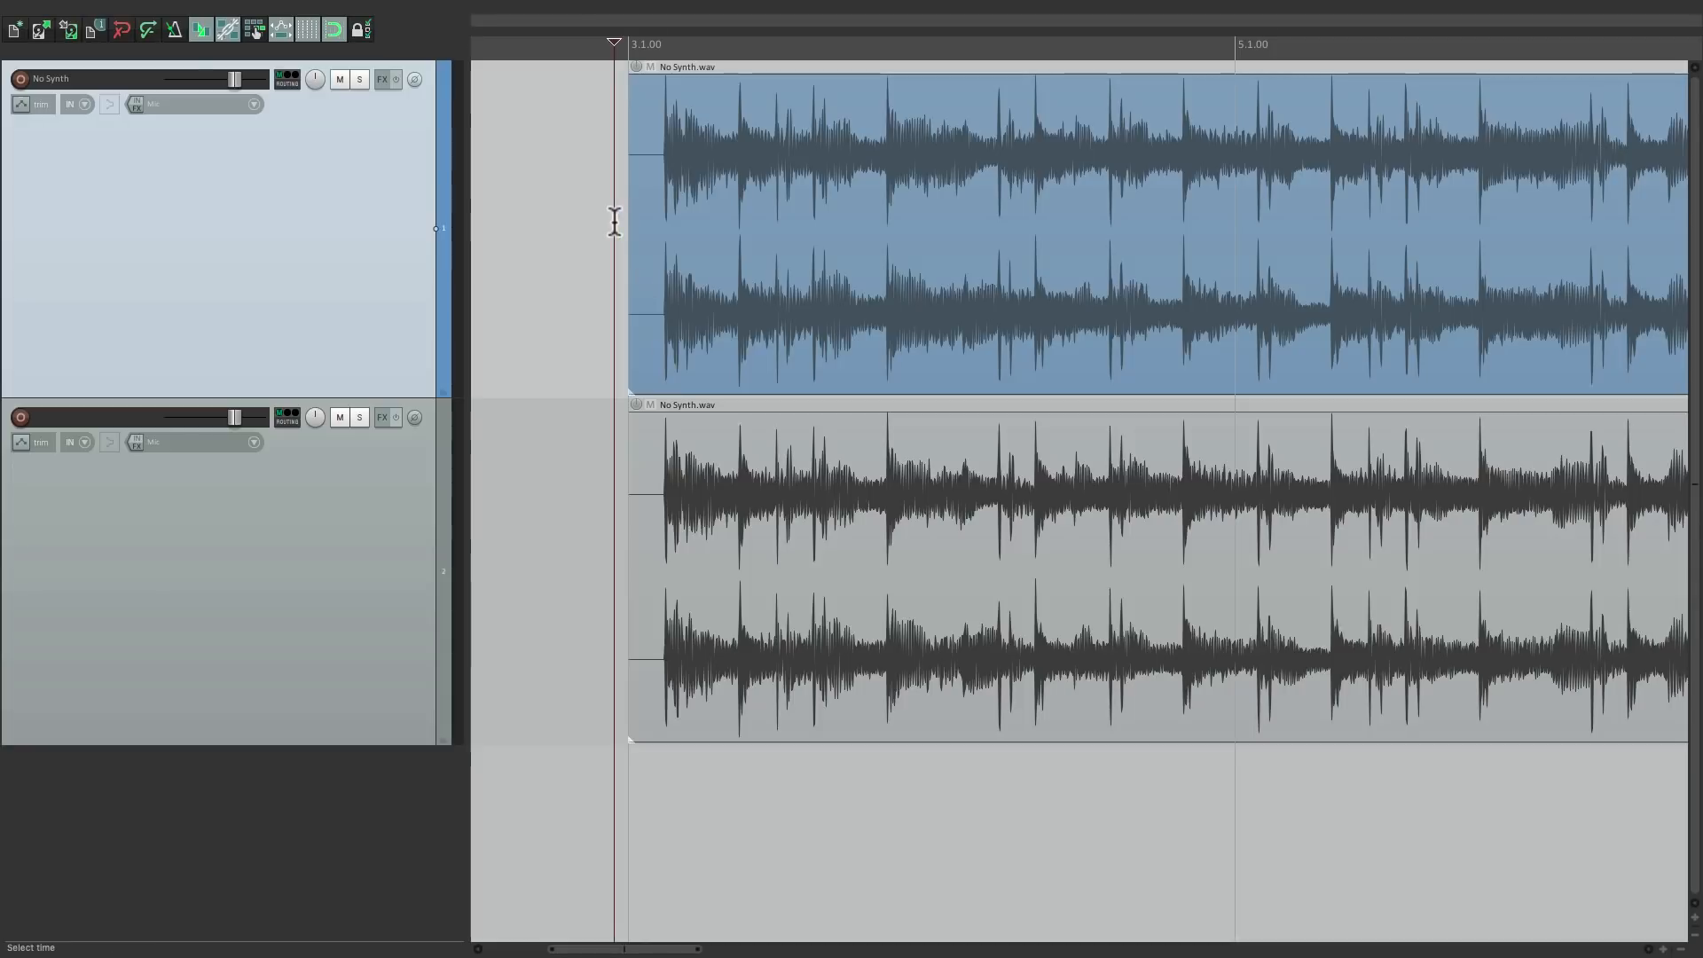
- Solo each No Synth track to audition, toggling polarity on track 2 to cancel the mix
left_click(359, 79)
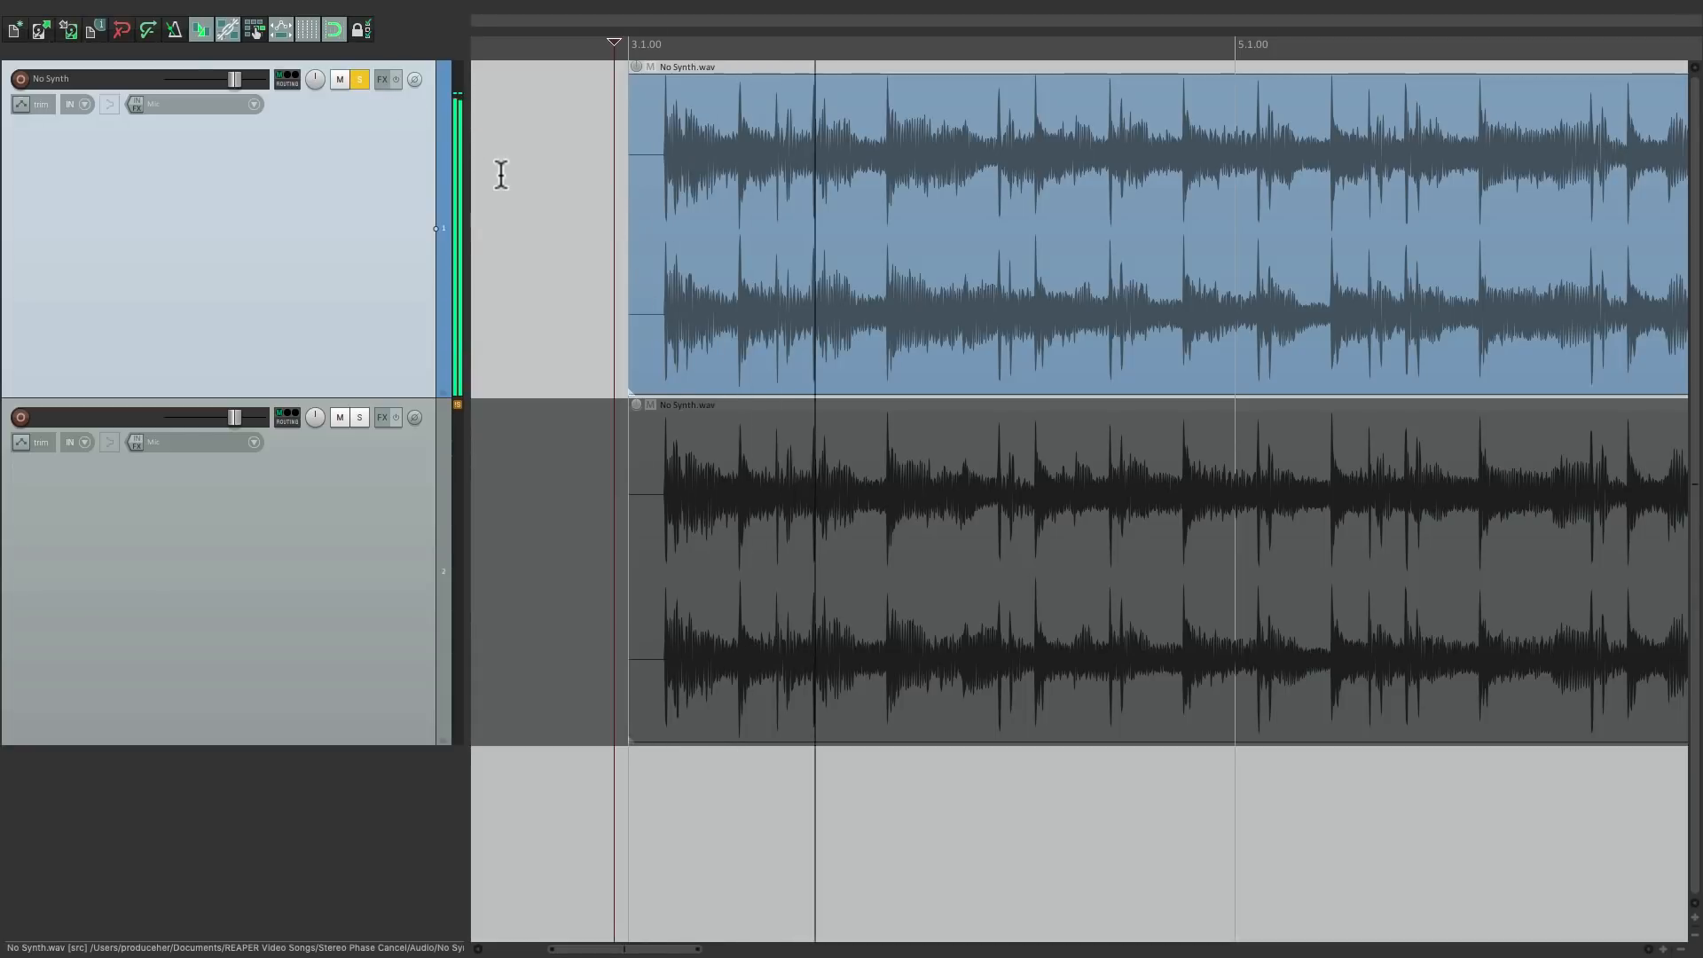
left_click(359, 78)
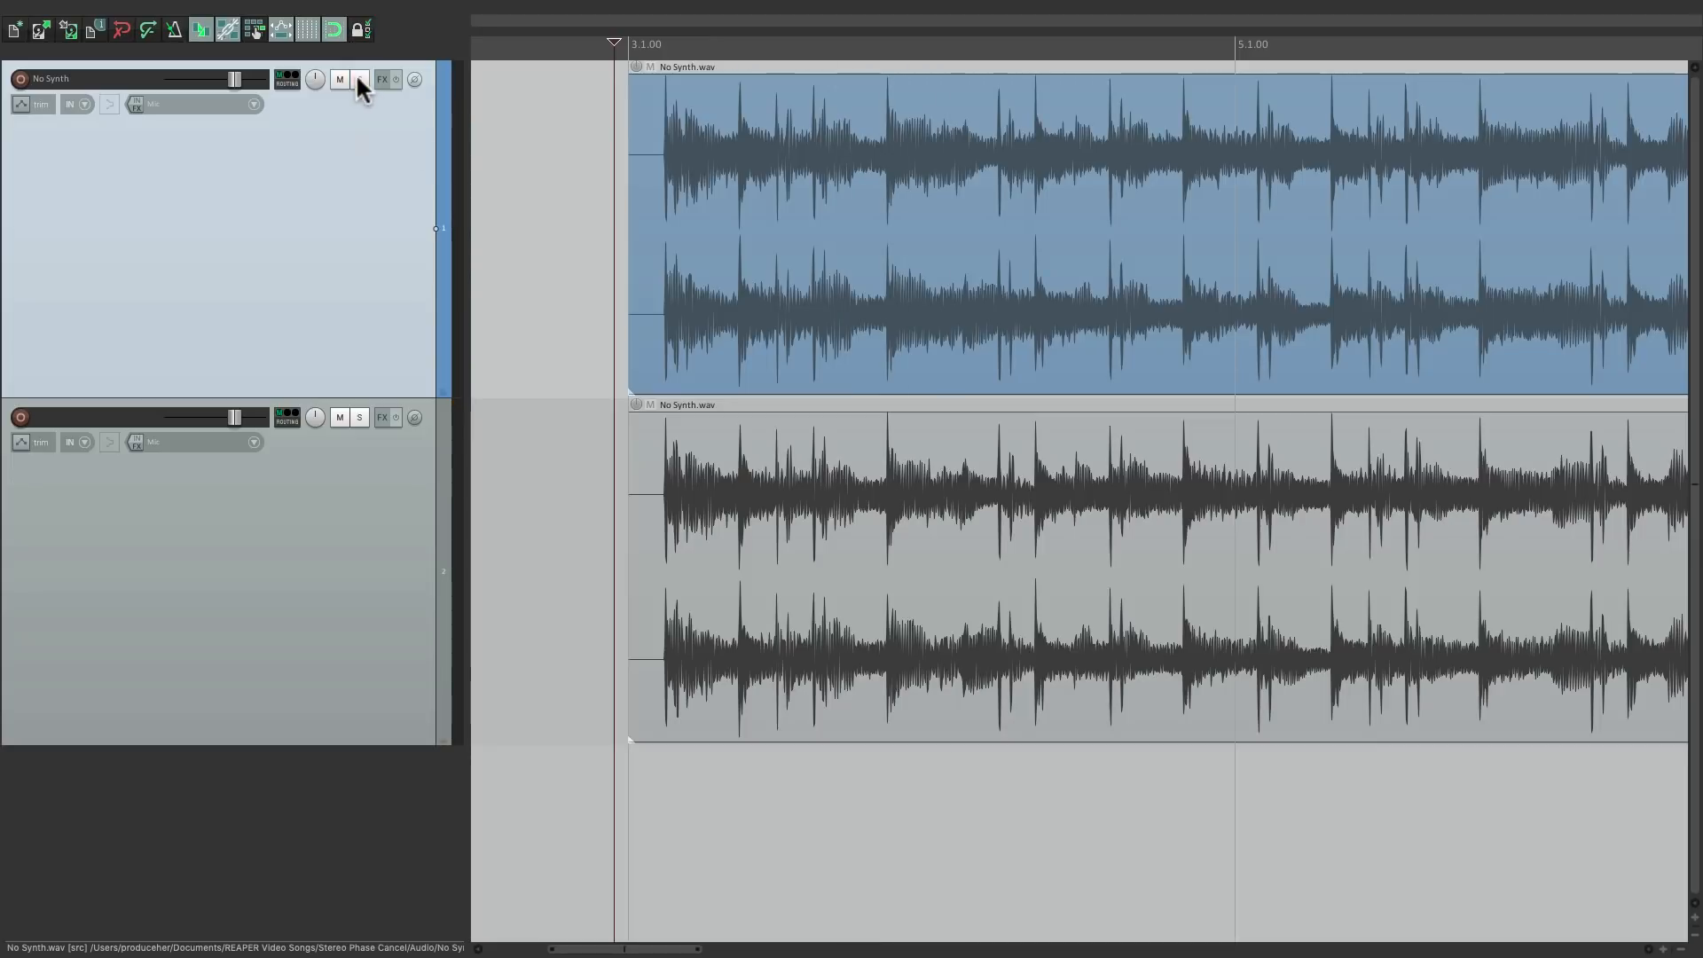
left_click(359, 416)
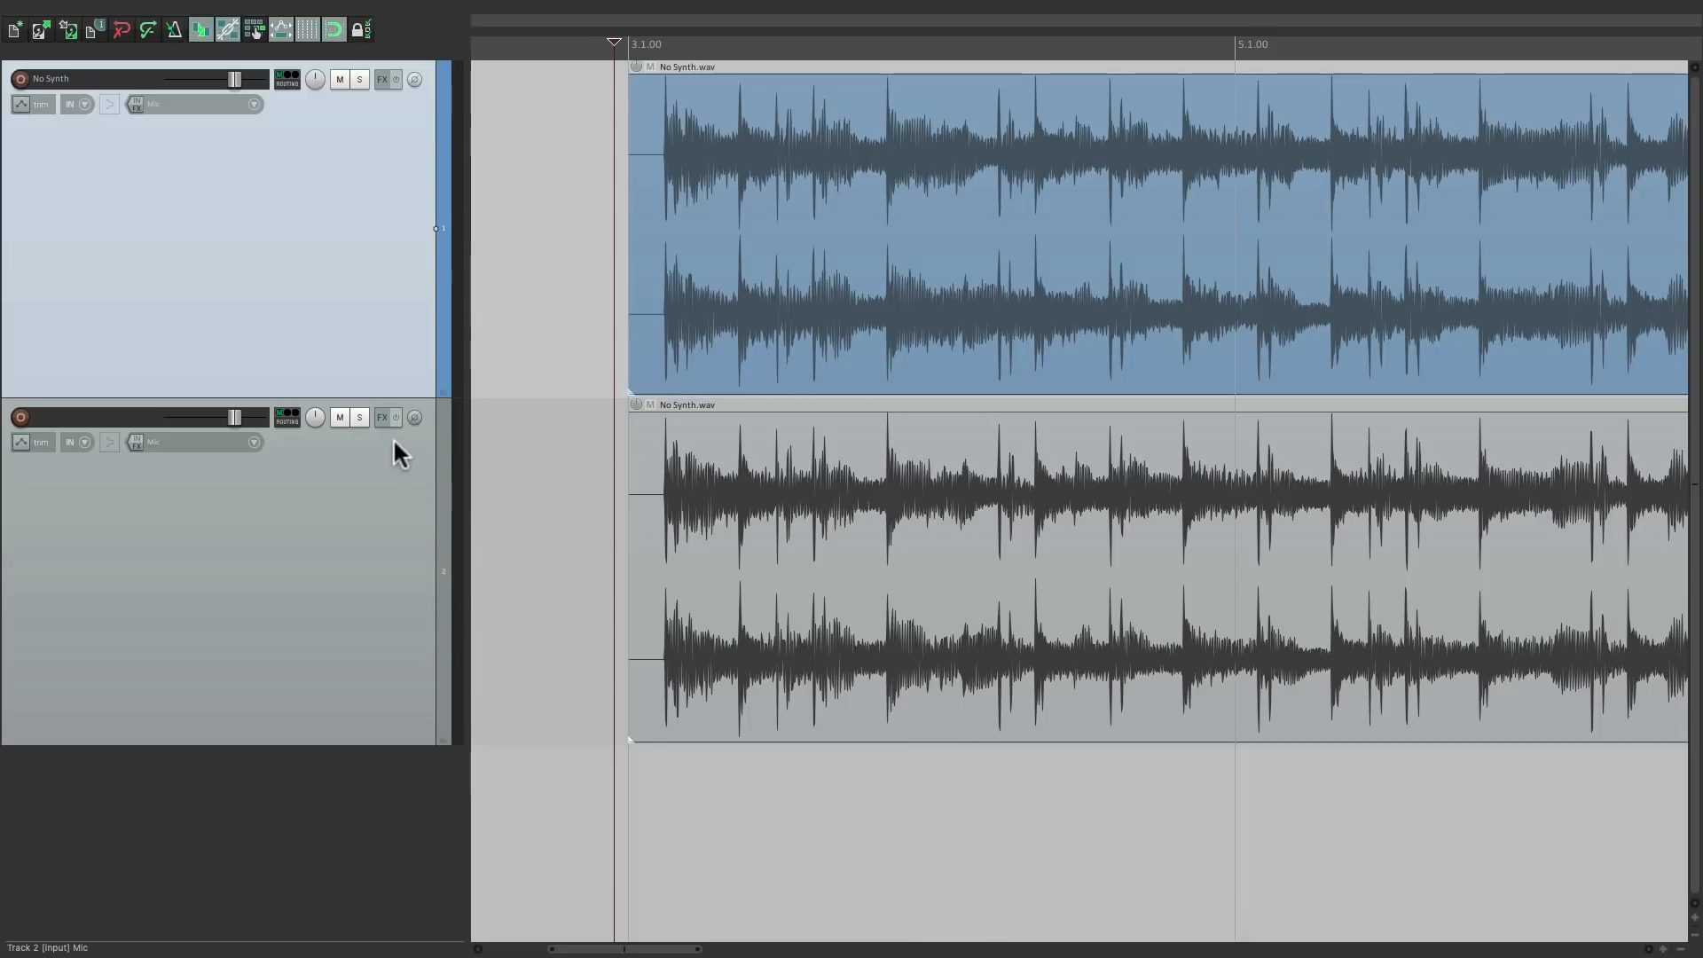
mouse_move(424, 450)
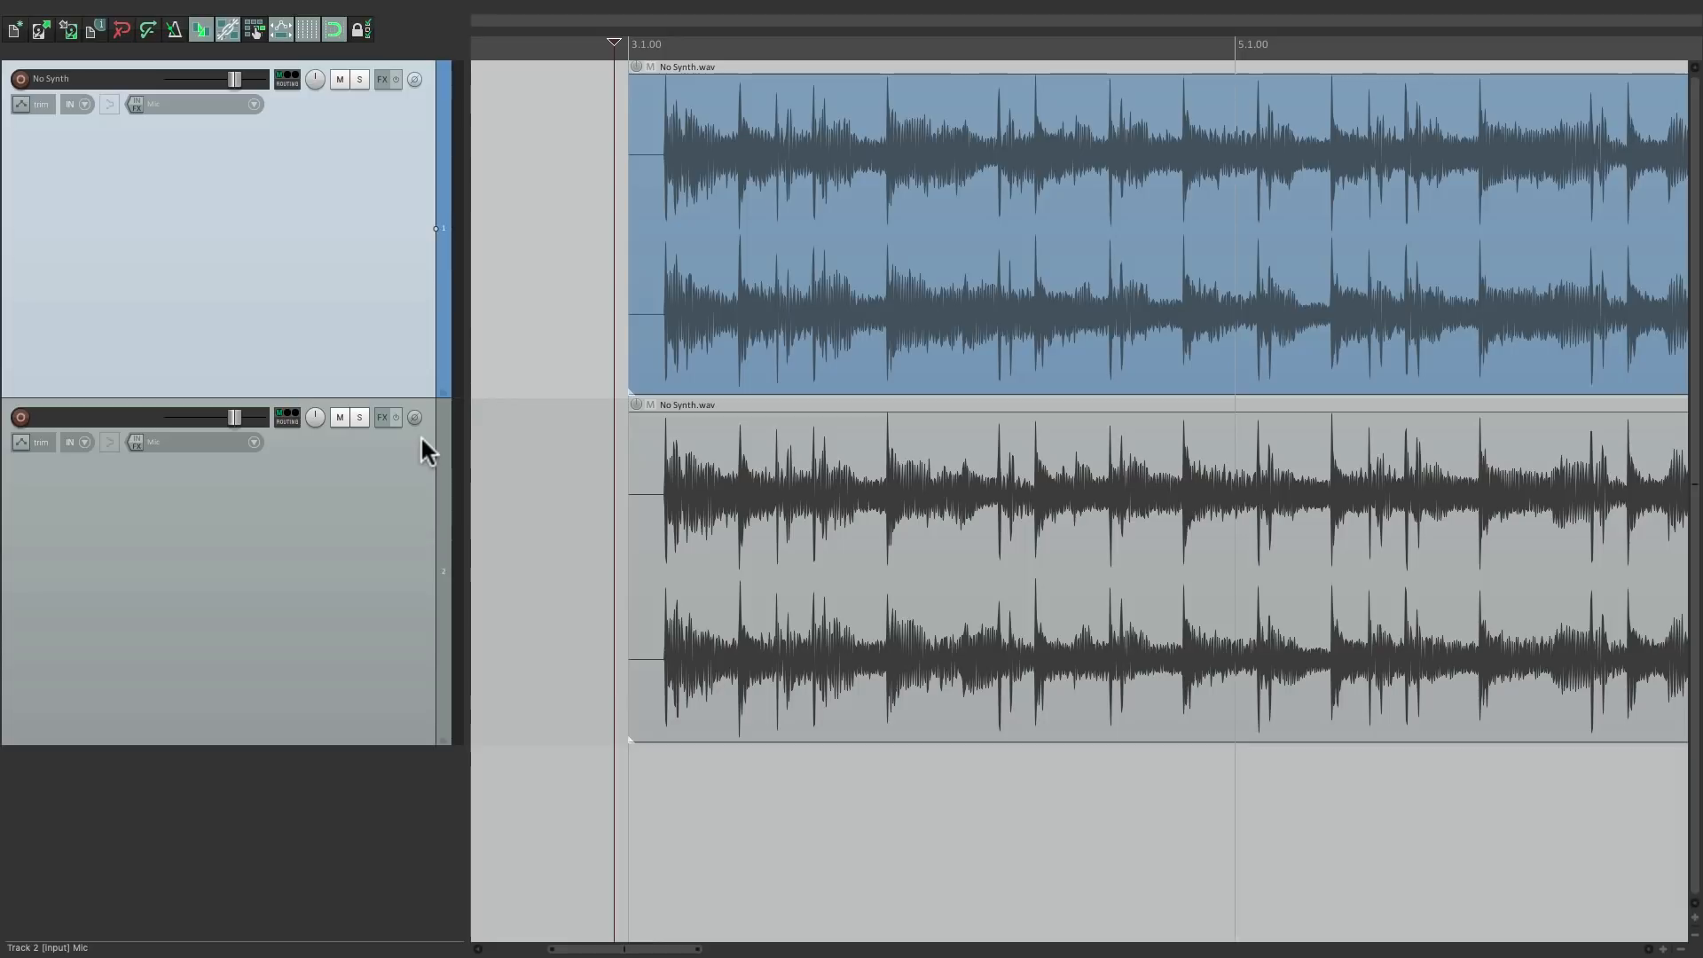
left_click(415, 417)
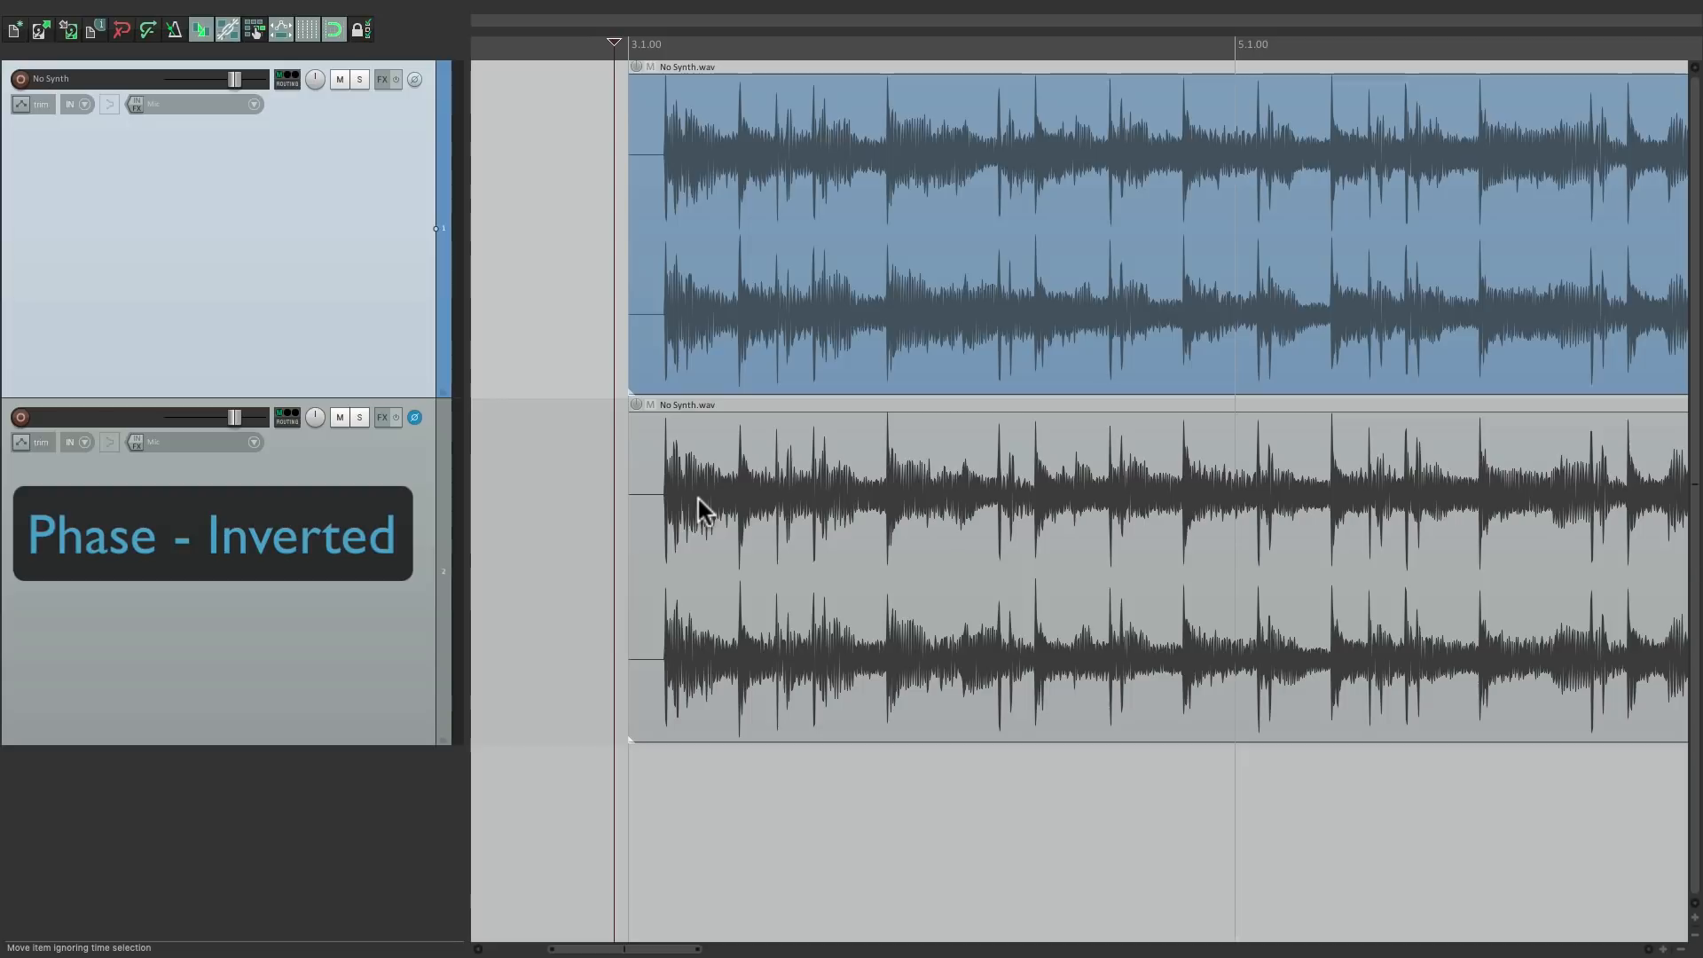
mouse_move(440, 424)
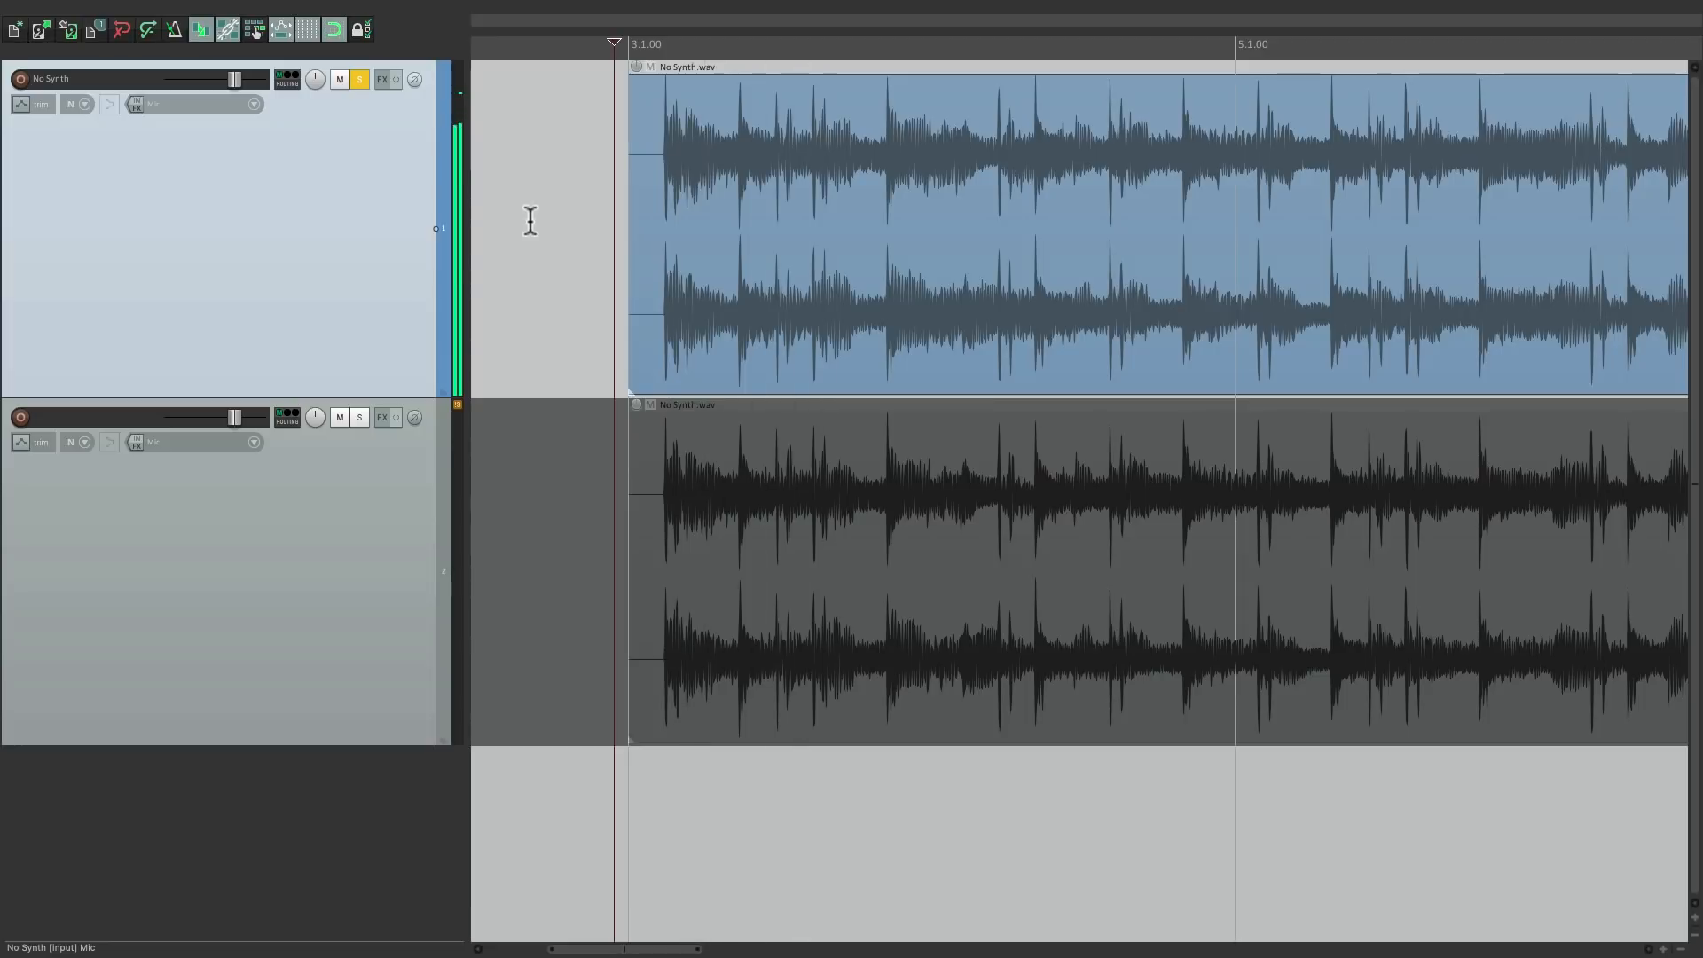
left_click(359, 416)
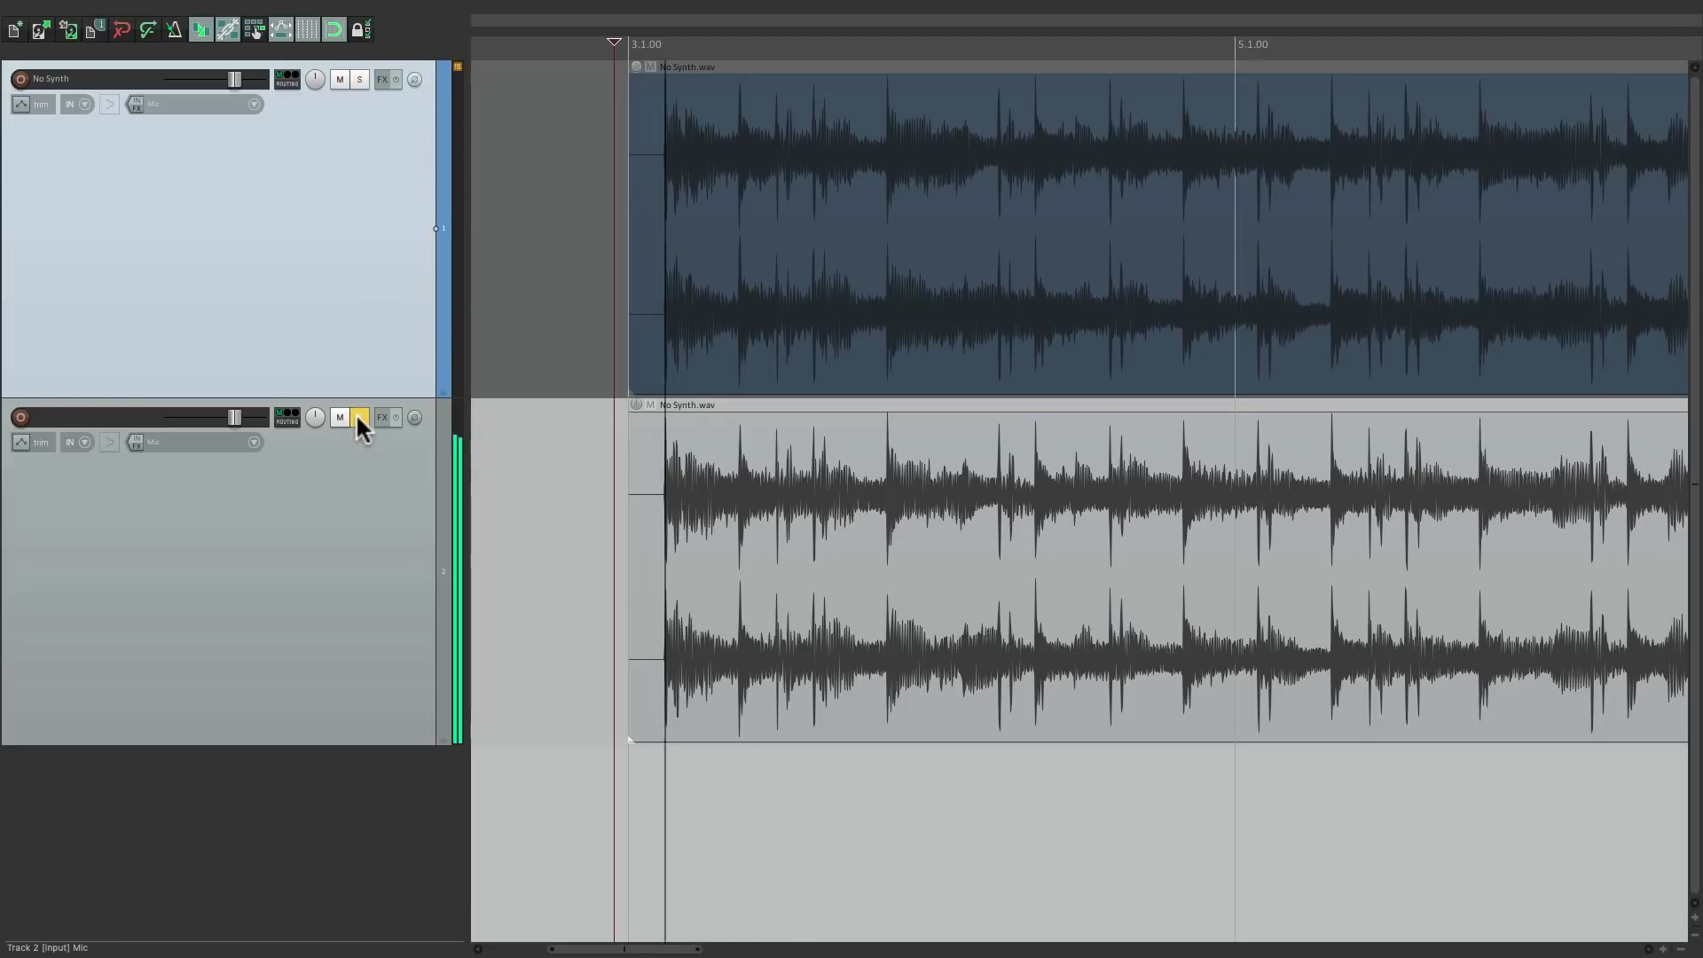
left_click(359, 416)
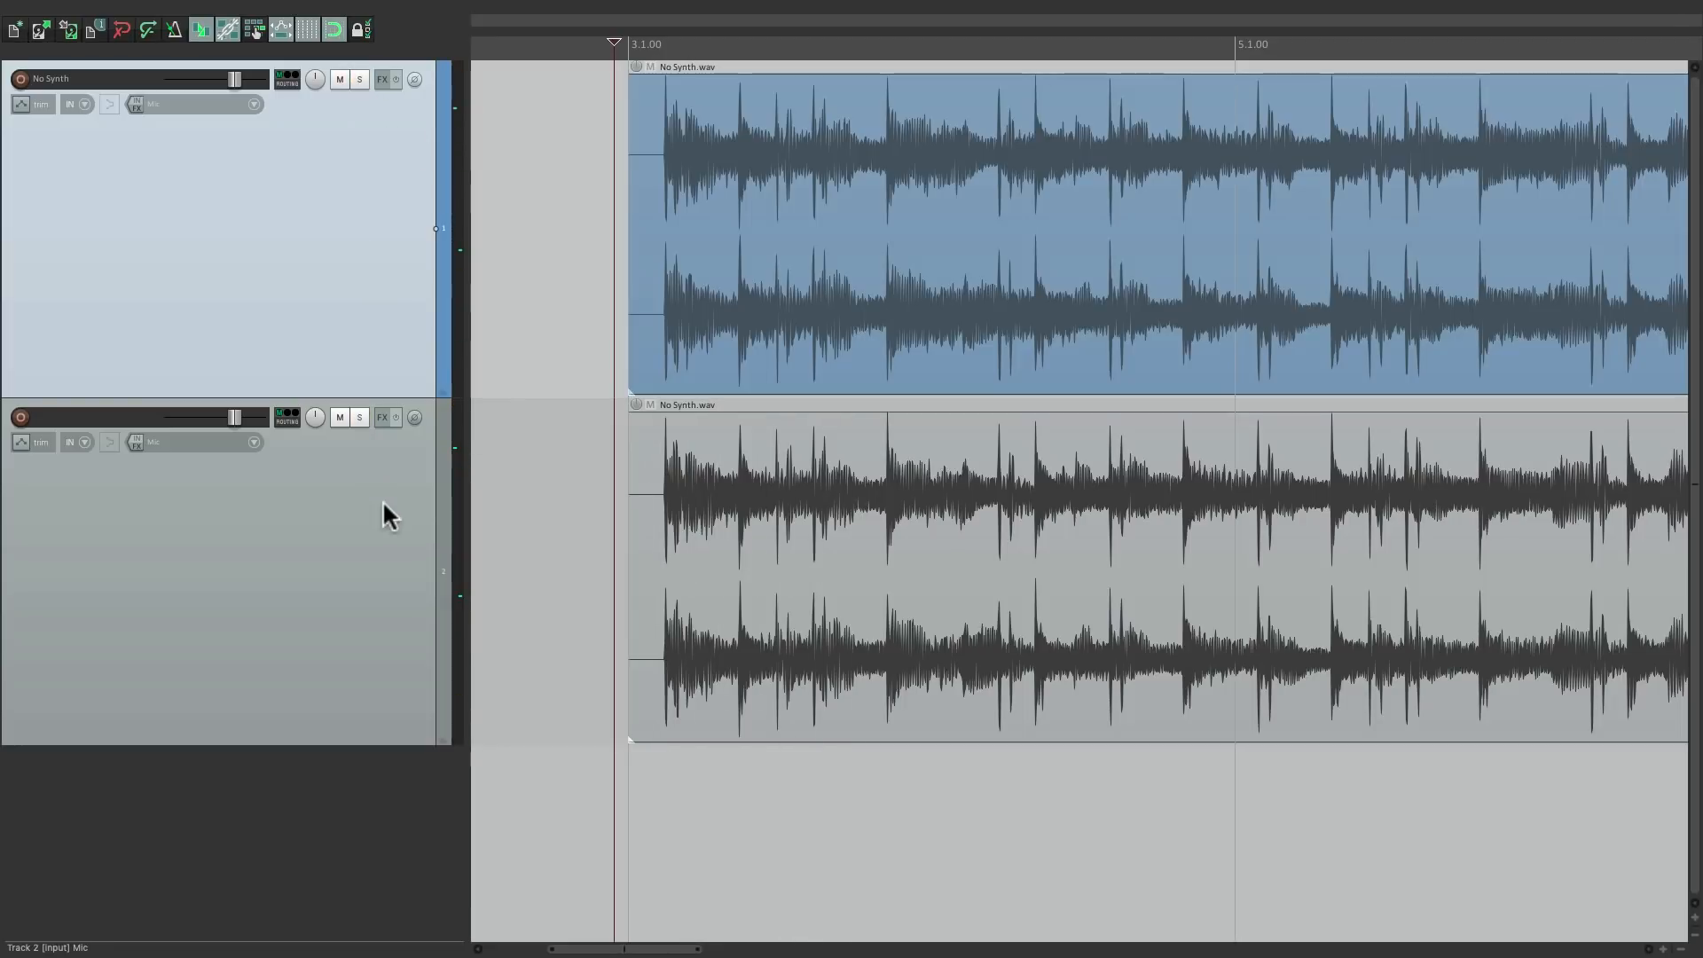
mouse_move(424, 456)
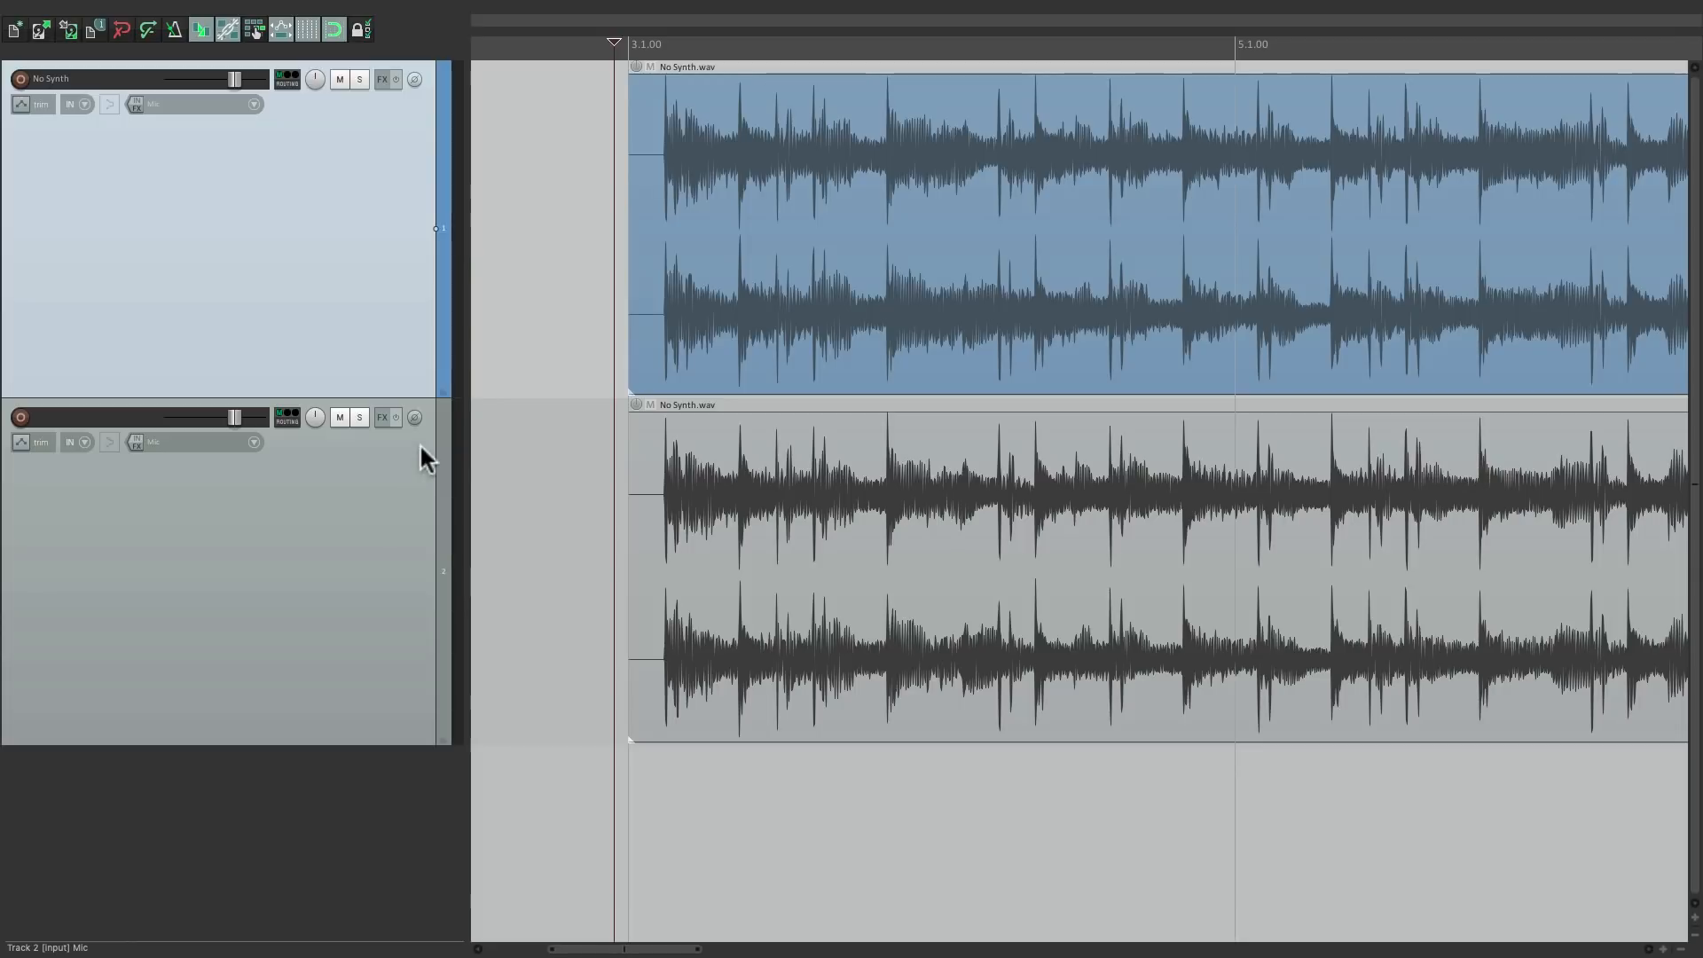
mouse_move(415, 416)
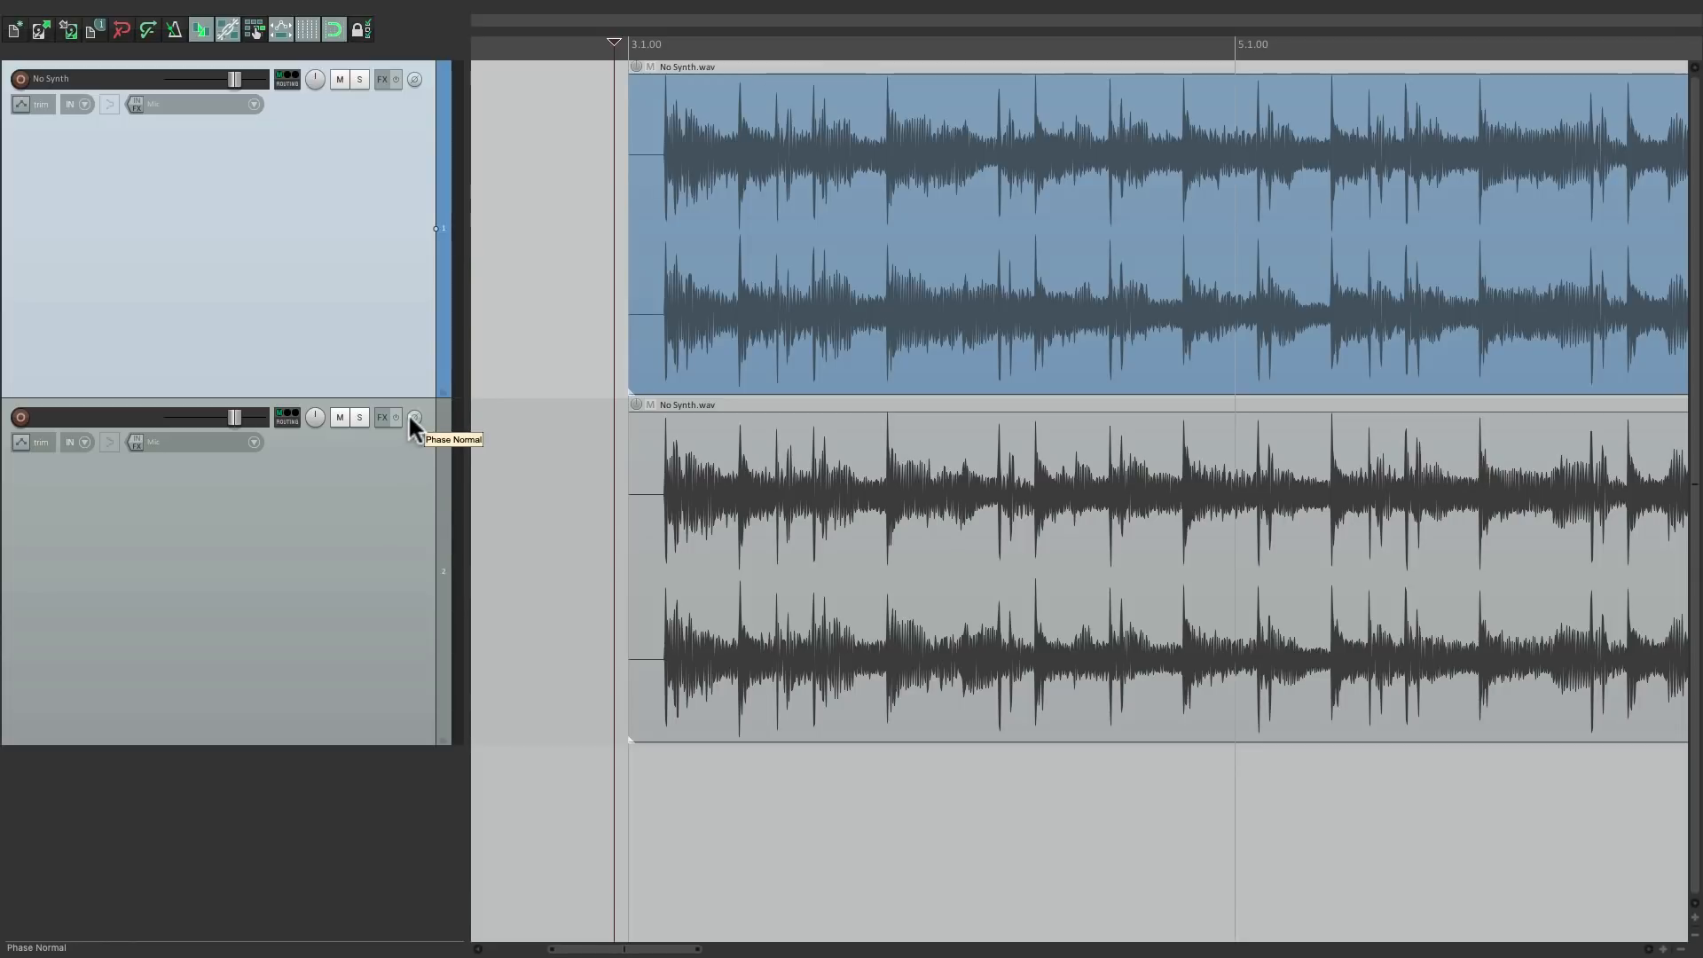
left_click(415, 417)
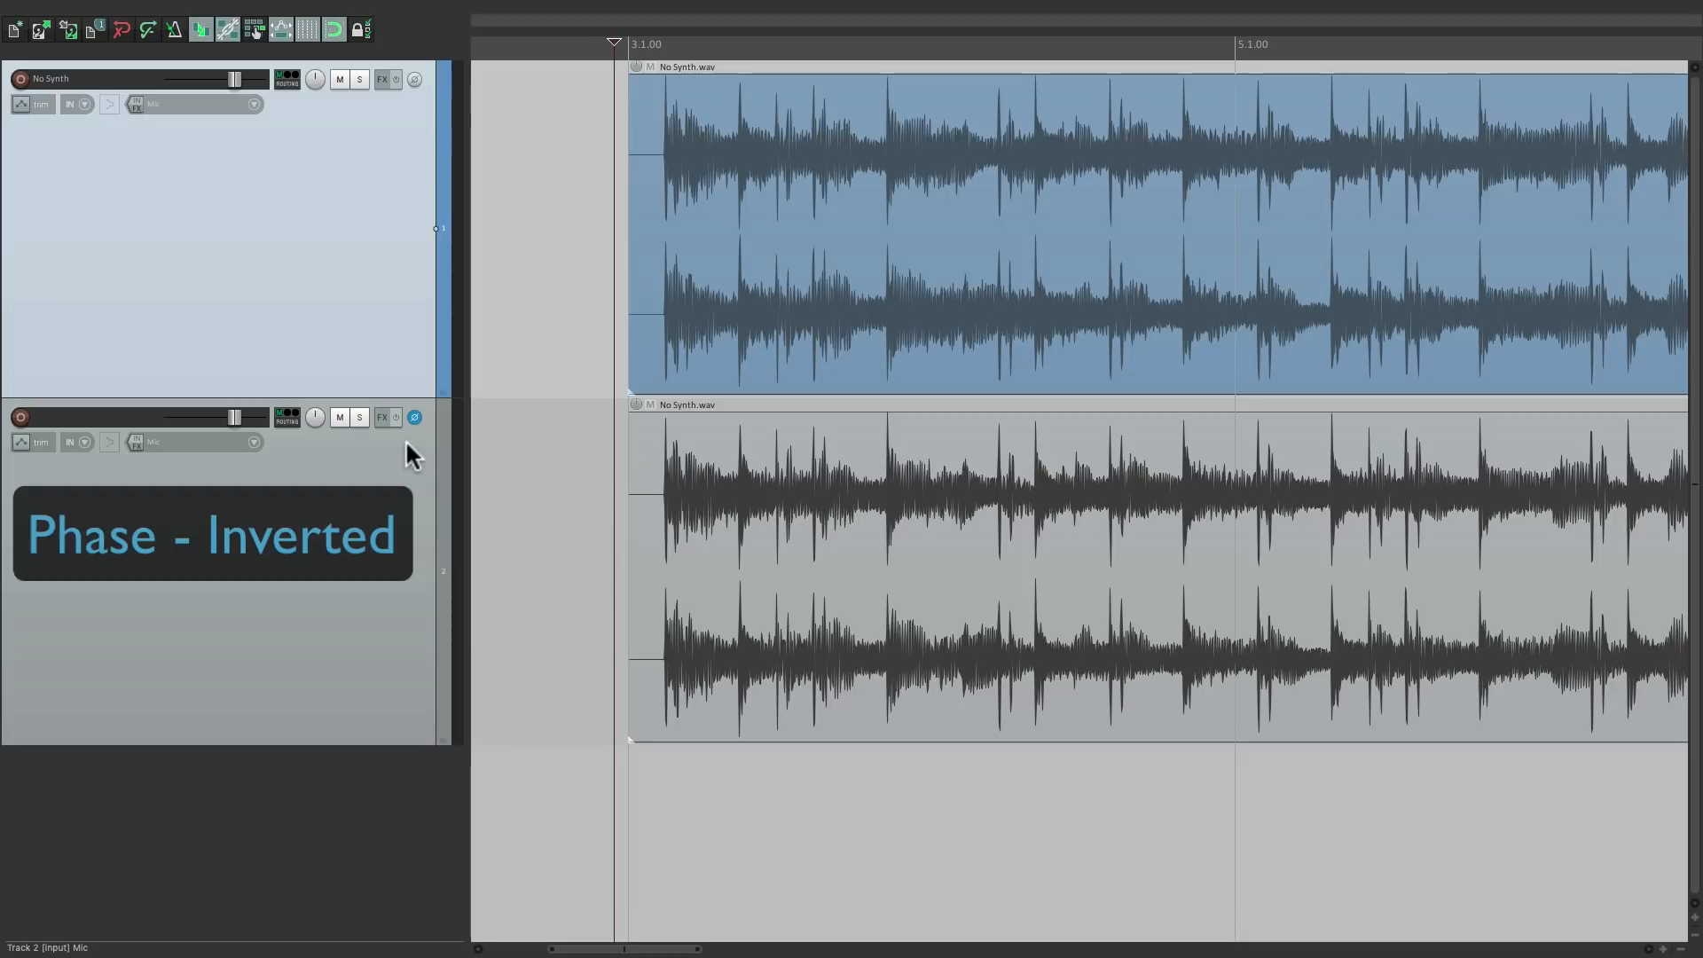
mouse_move(419, 441)
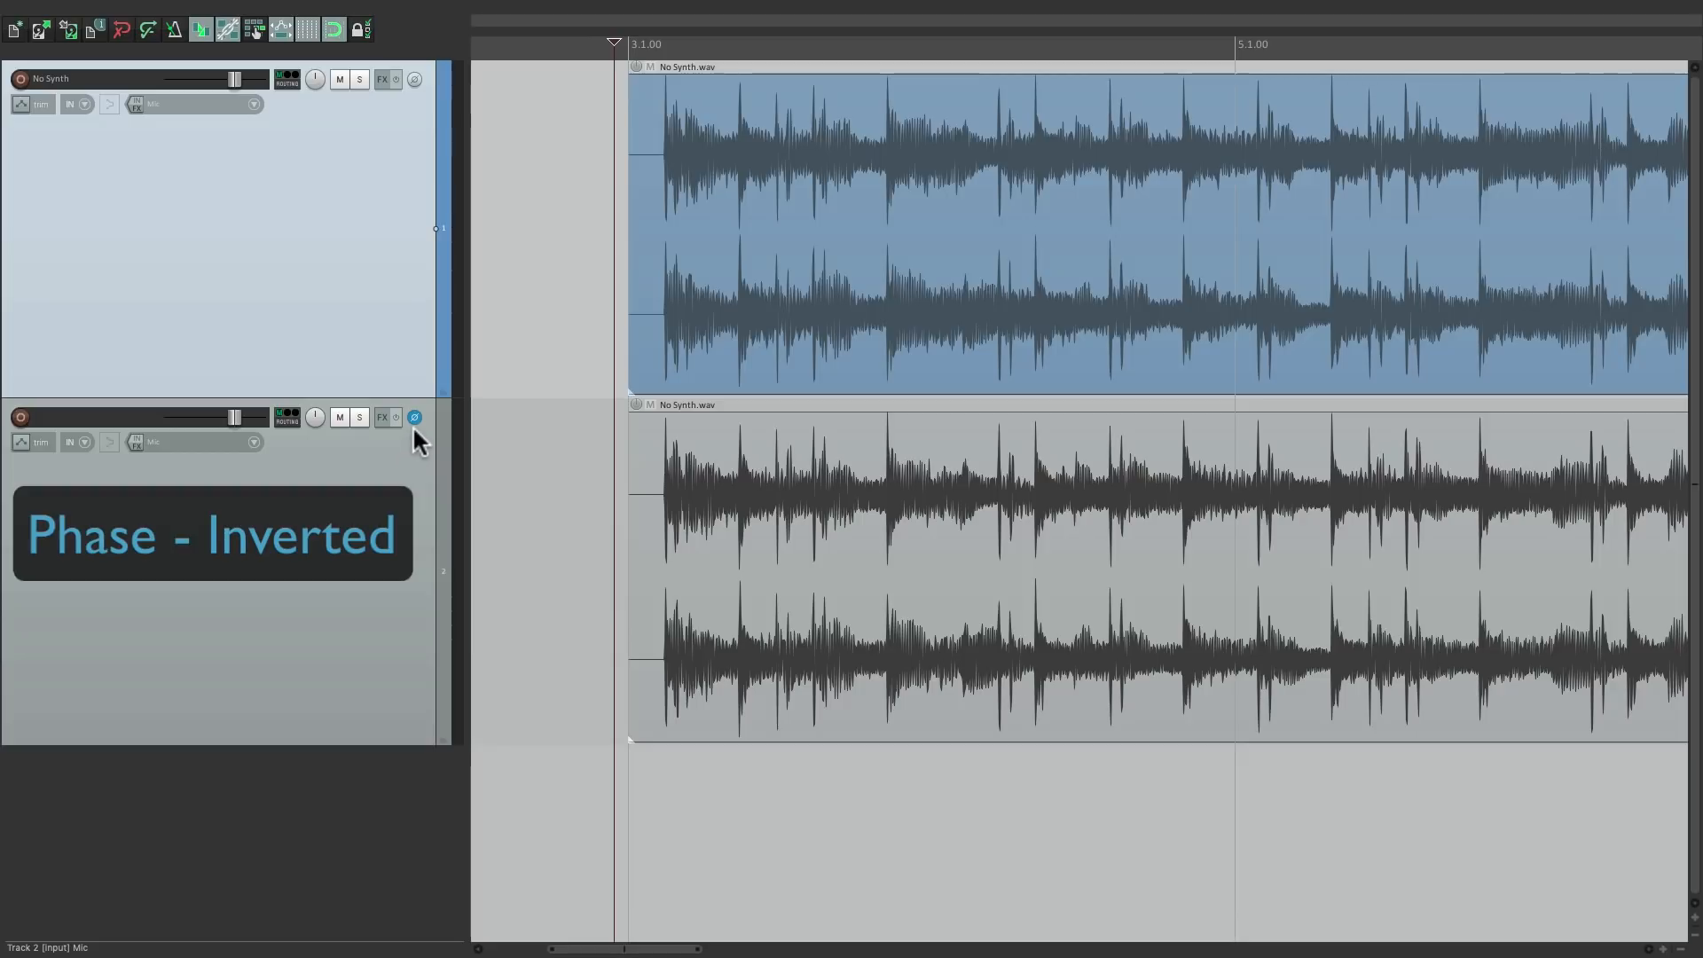